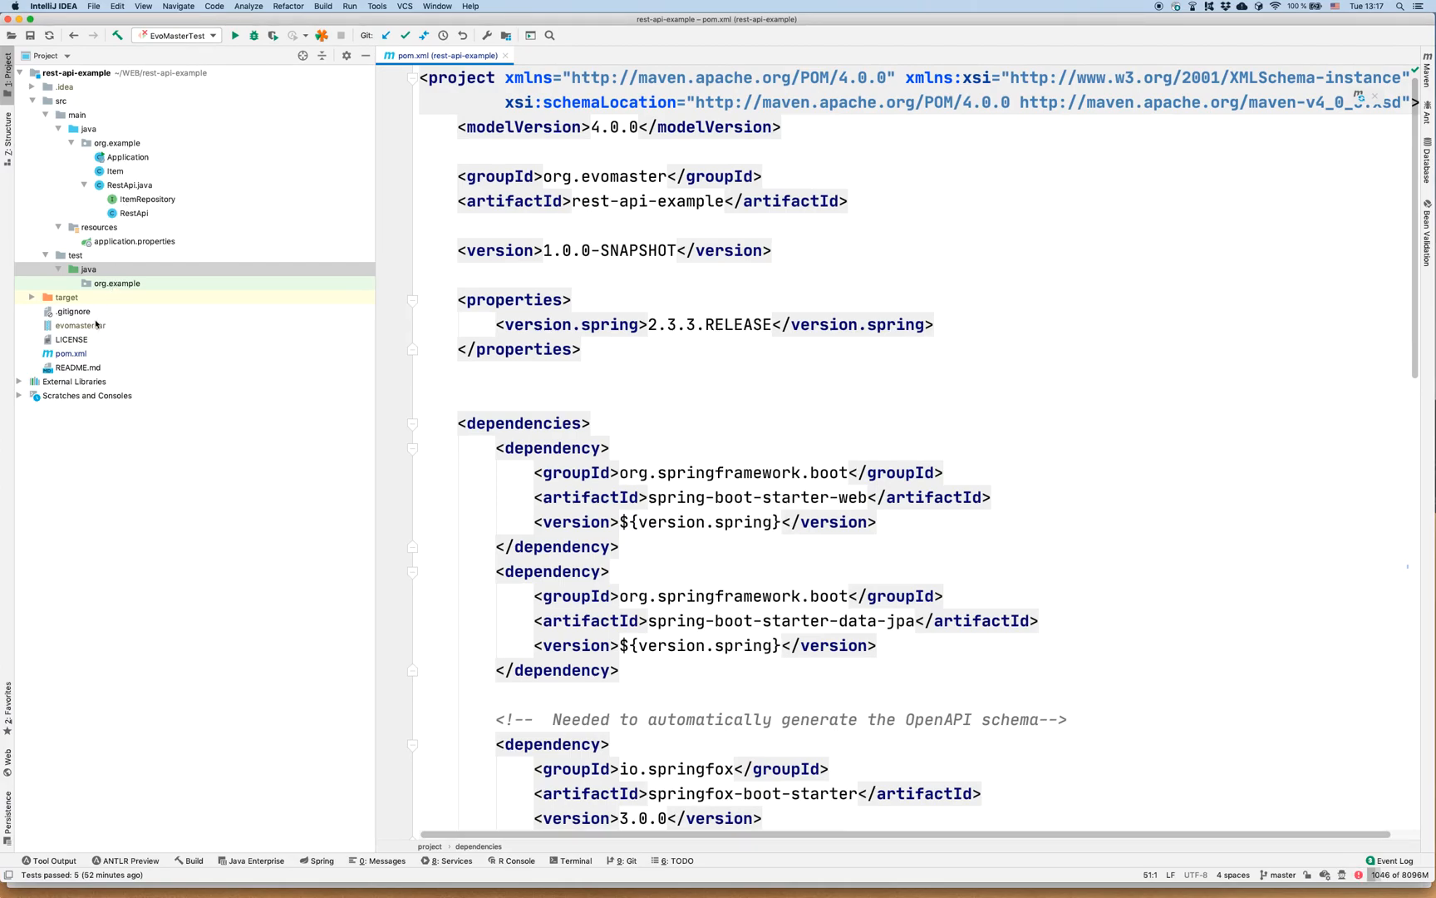
# - Browse the rest-api-example project tree and open the Application class
pyautogui.click(69, 353)
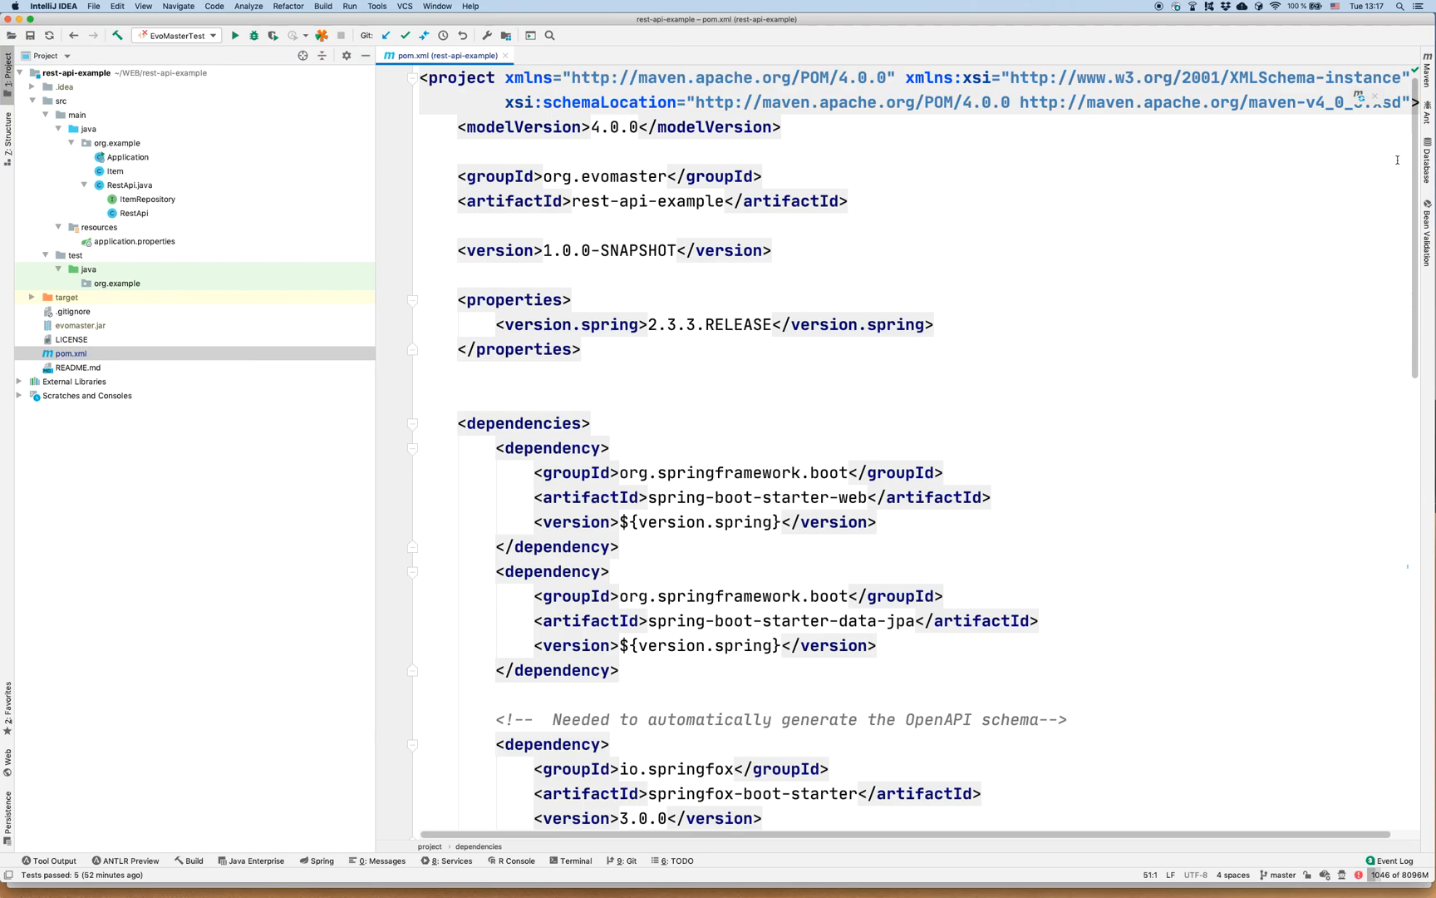
pyautogui.scroll(-3)
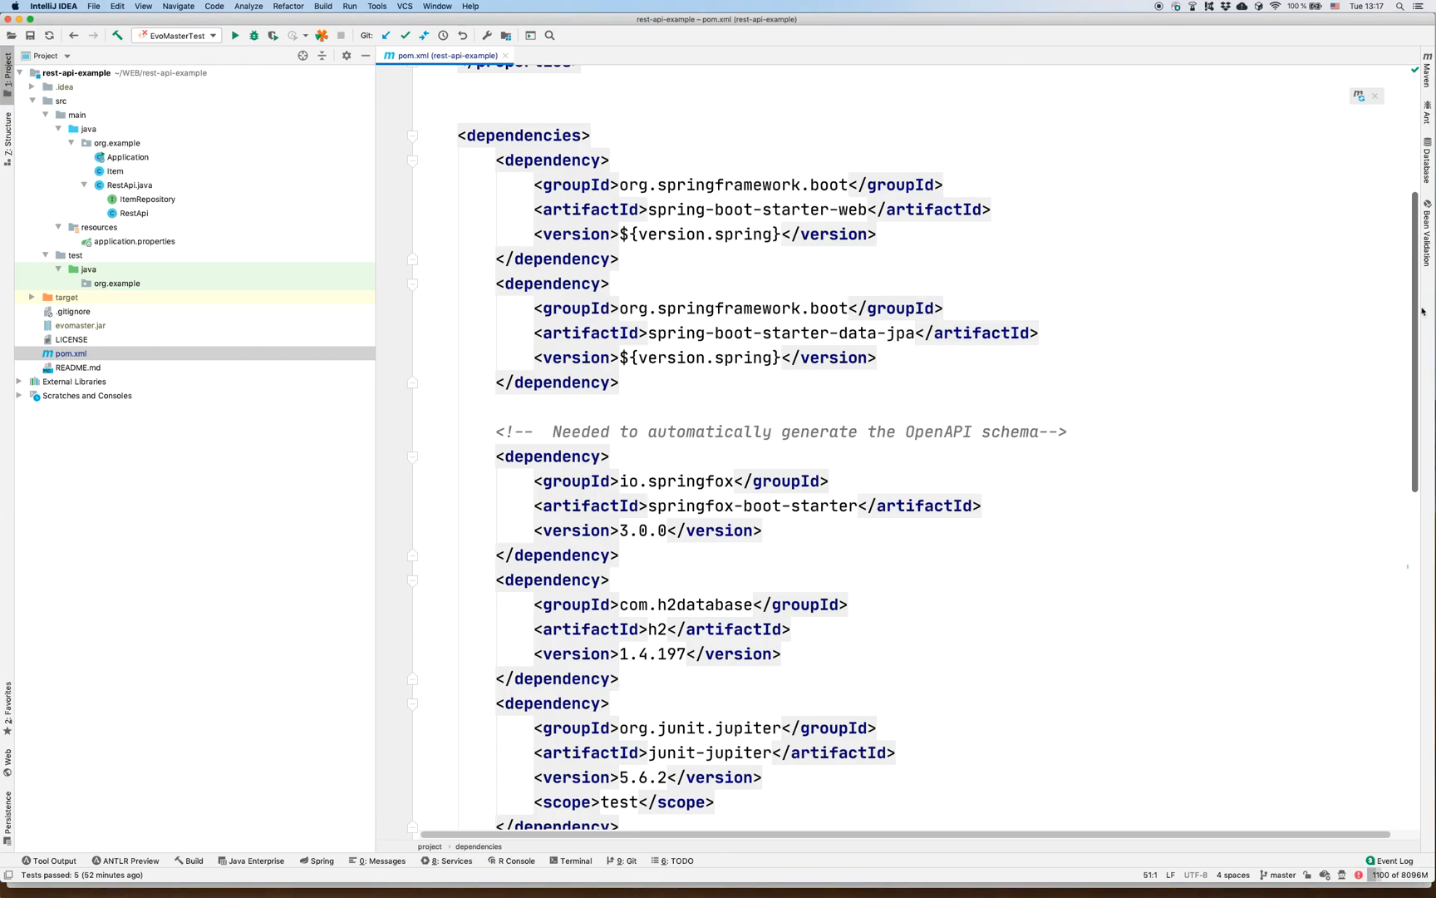
pyautogui.scroll(-3)
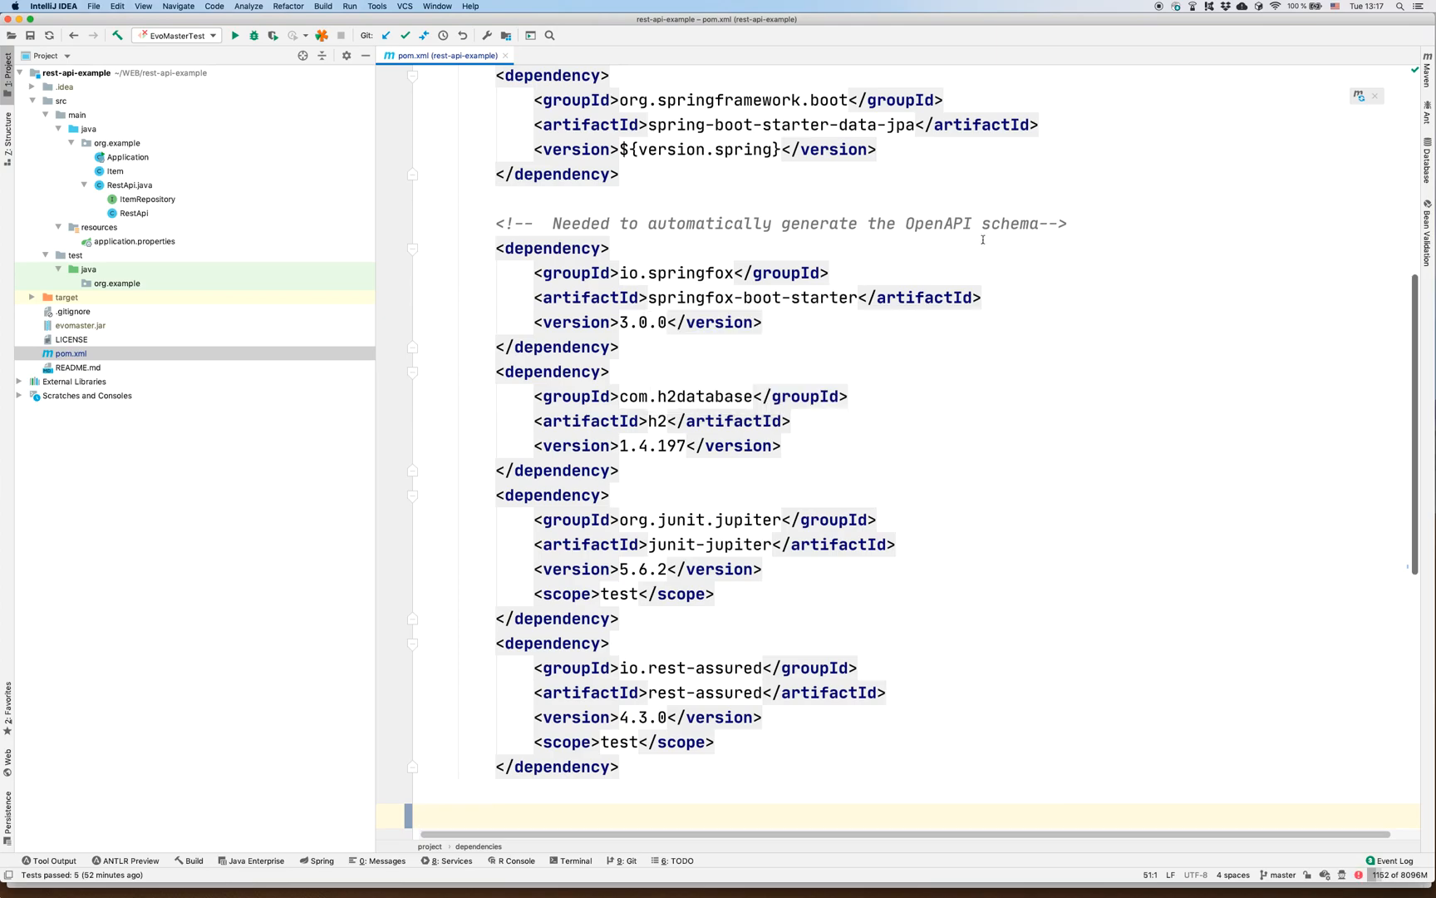
pyautogui.moveTo(1047, 287)
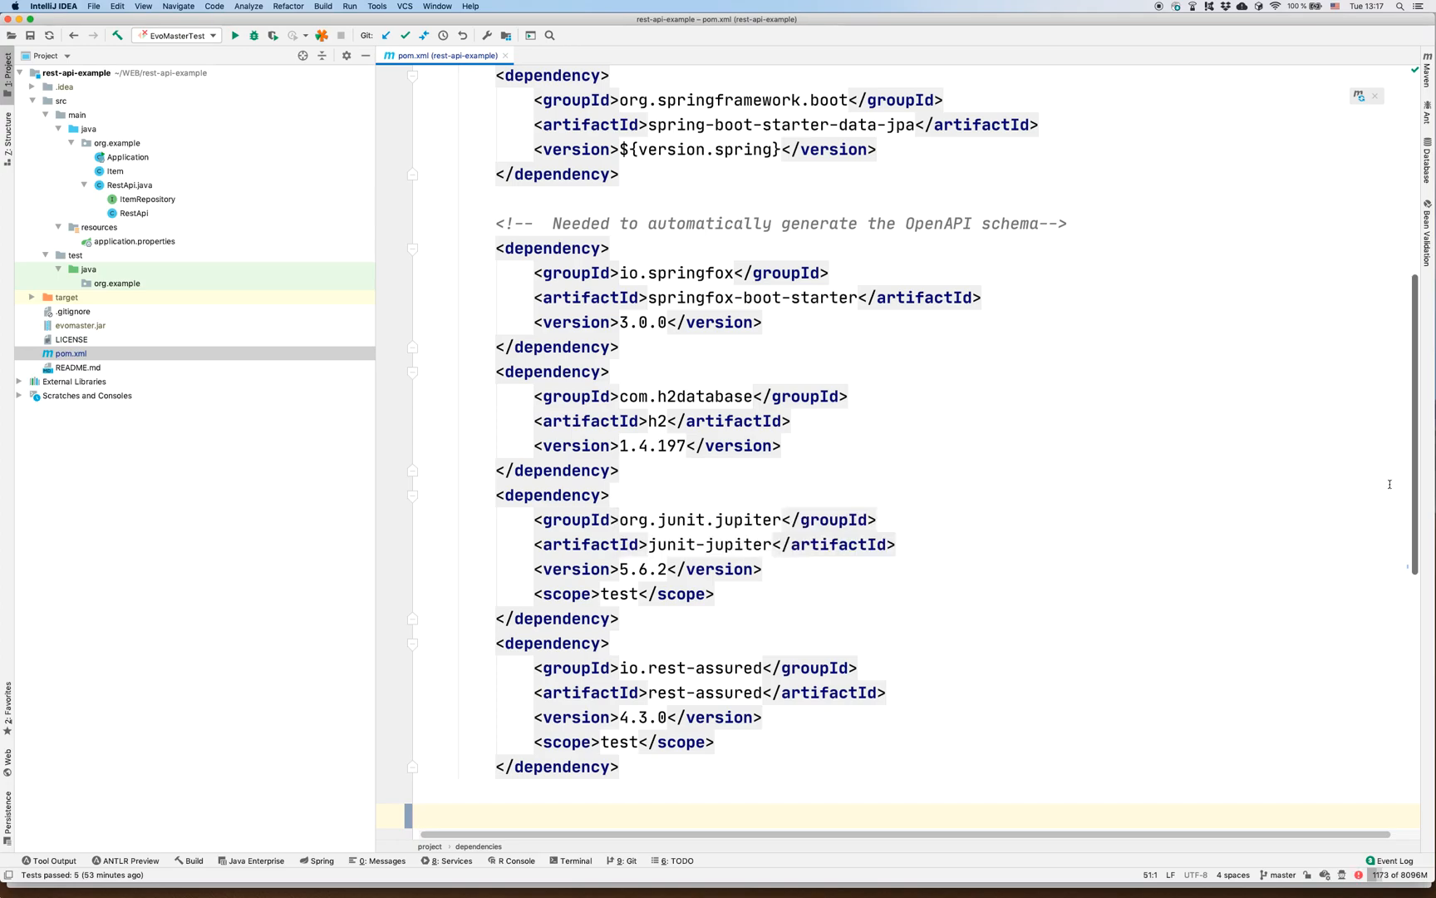
pyautogui.scroll(-3)
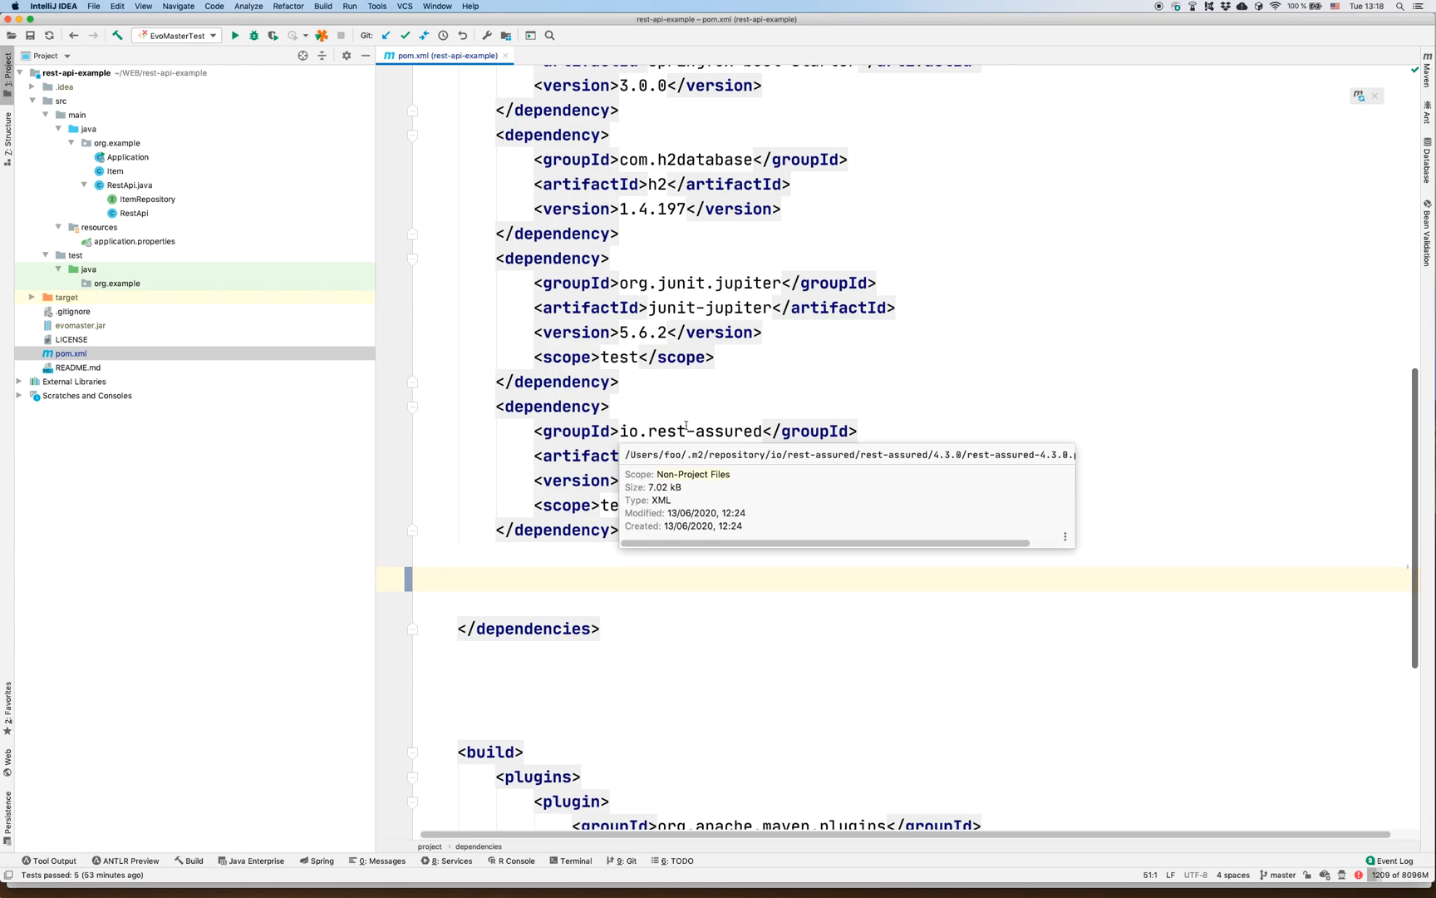
pyautogui.moveTo(217, 59)
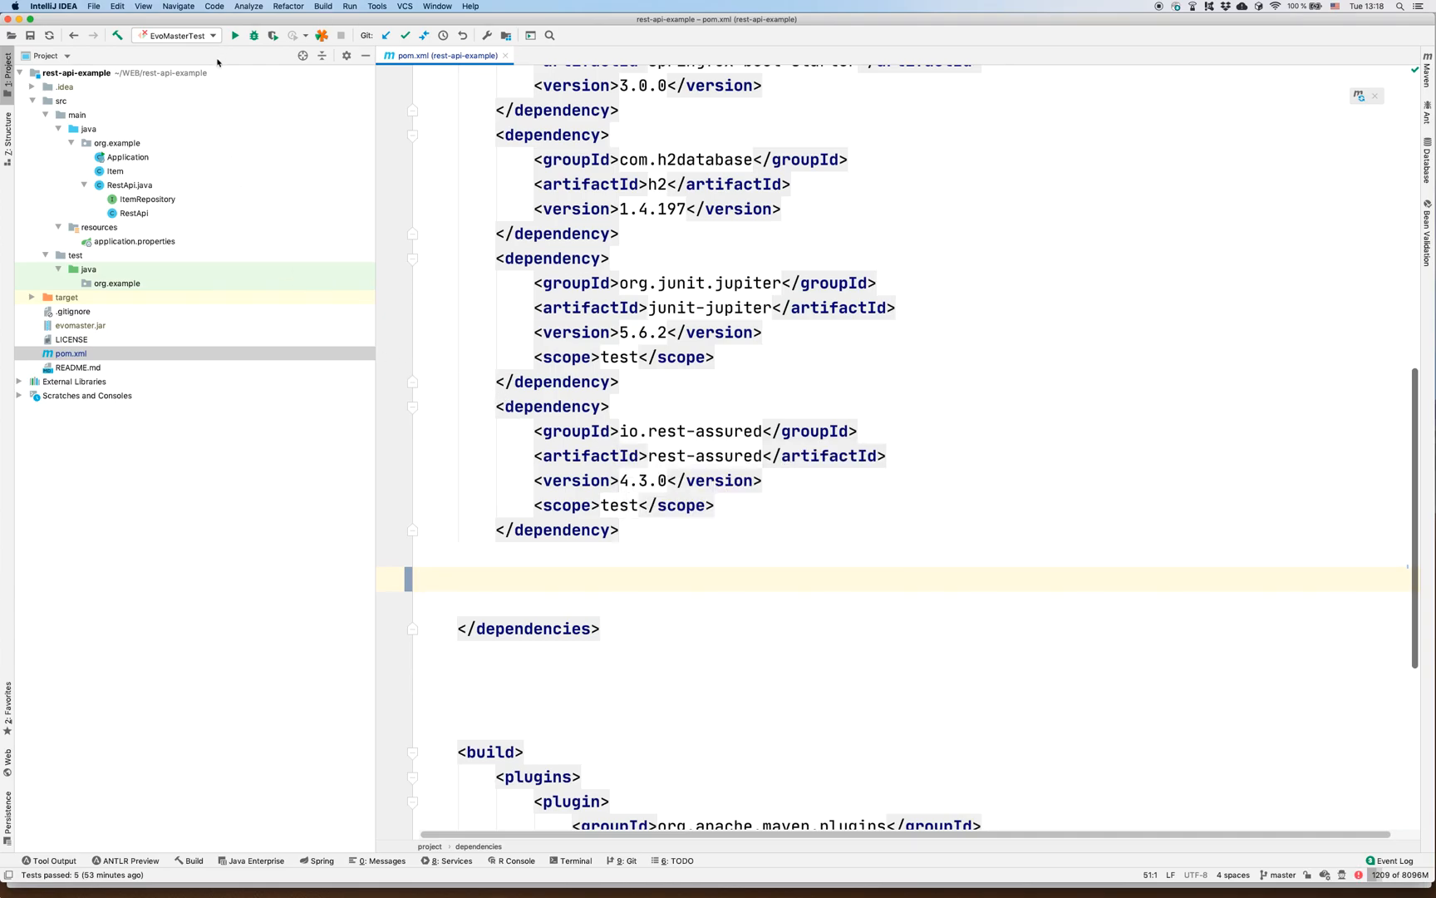
pyautogui.click(128, 156)
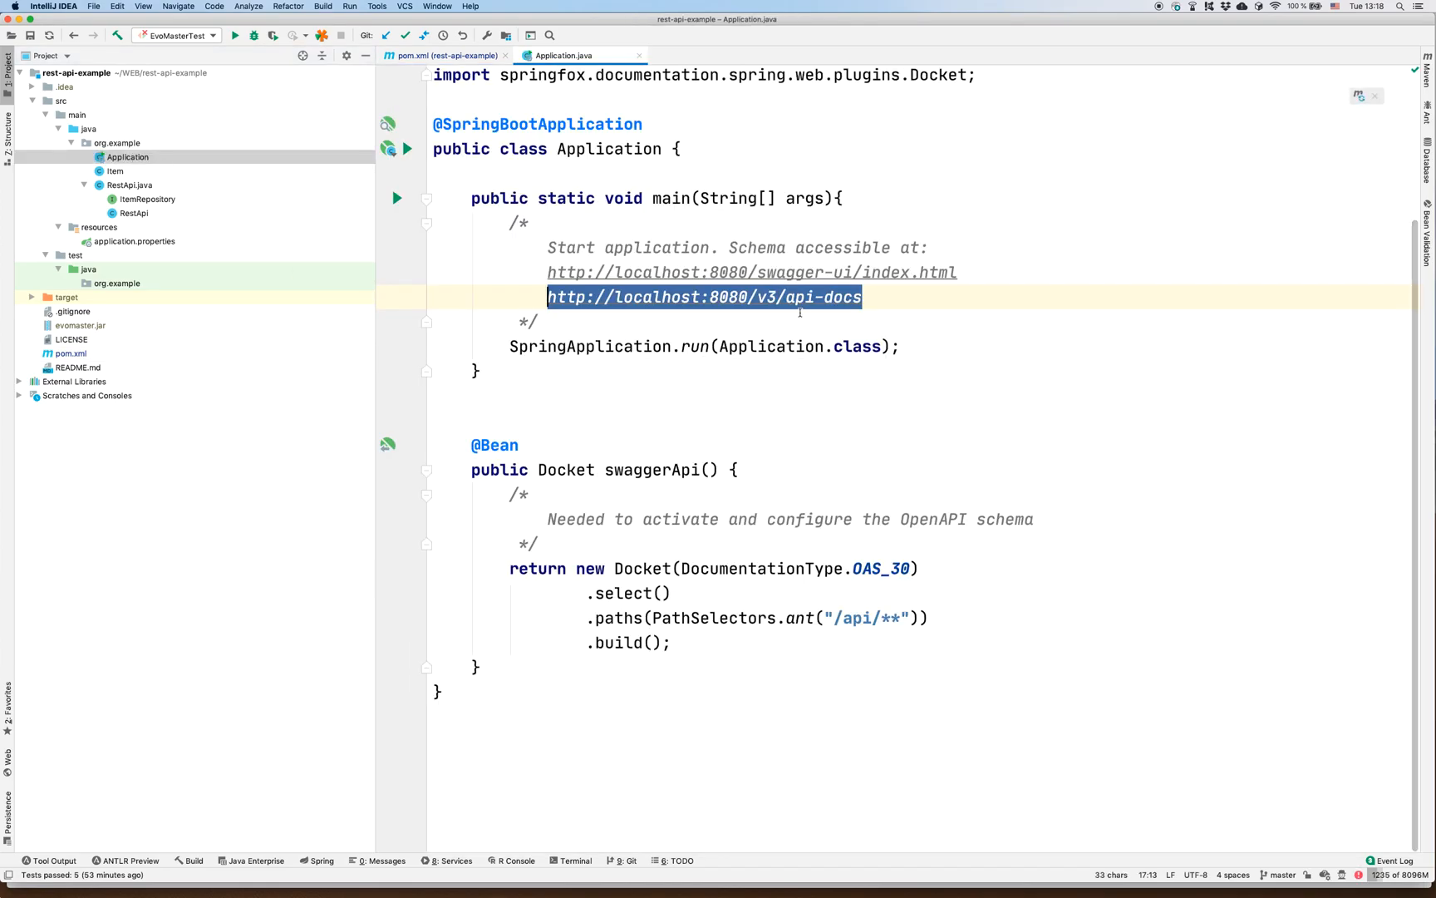
pyautogui.click(407, 149)
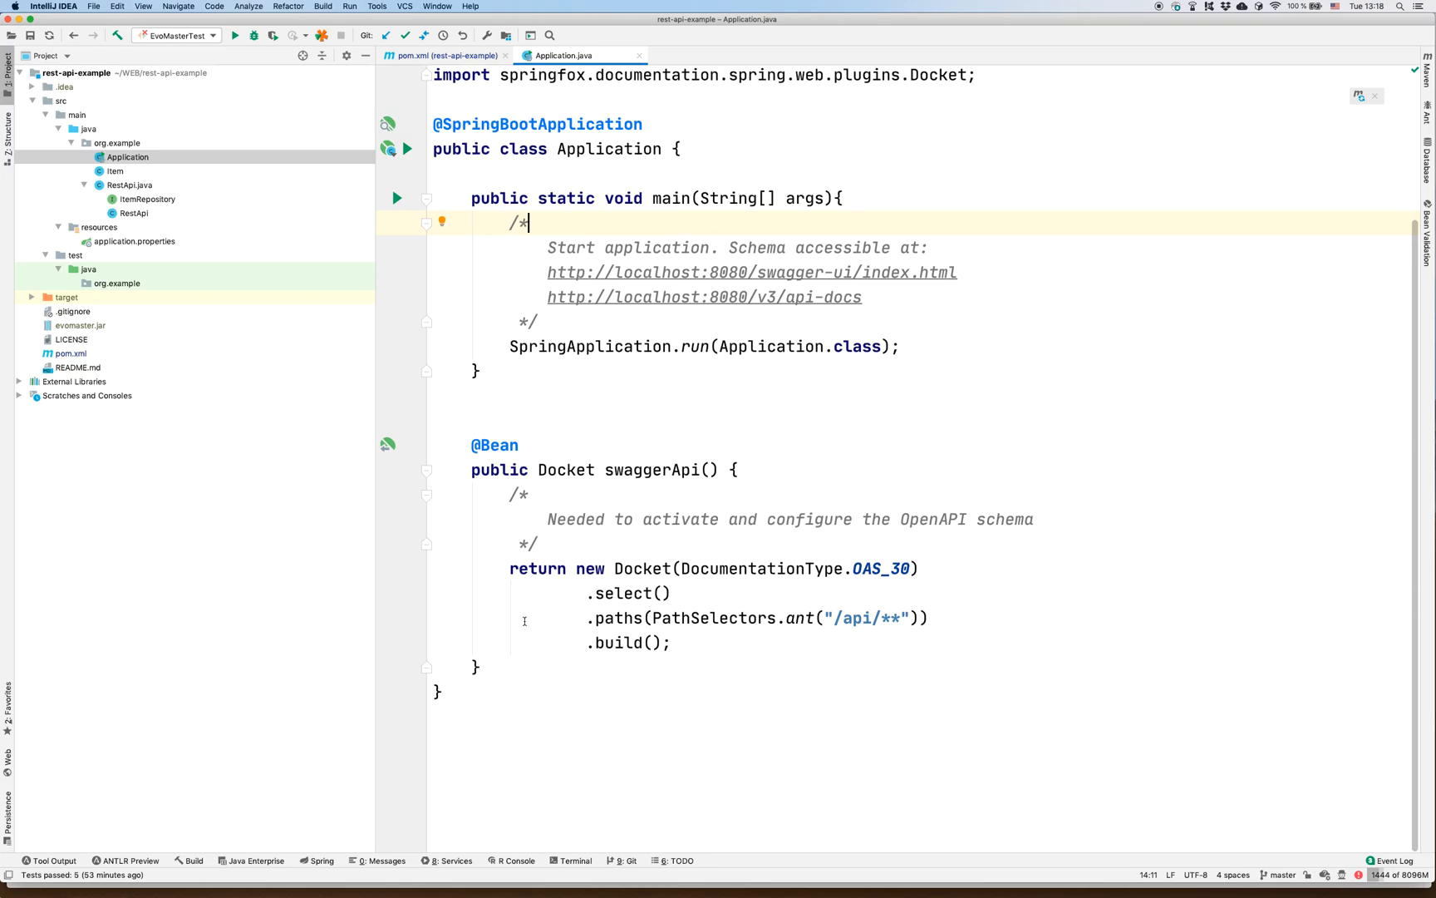
pyautogui.moveTo(554, 636)
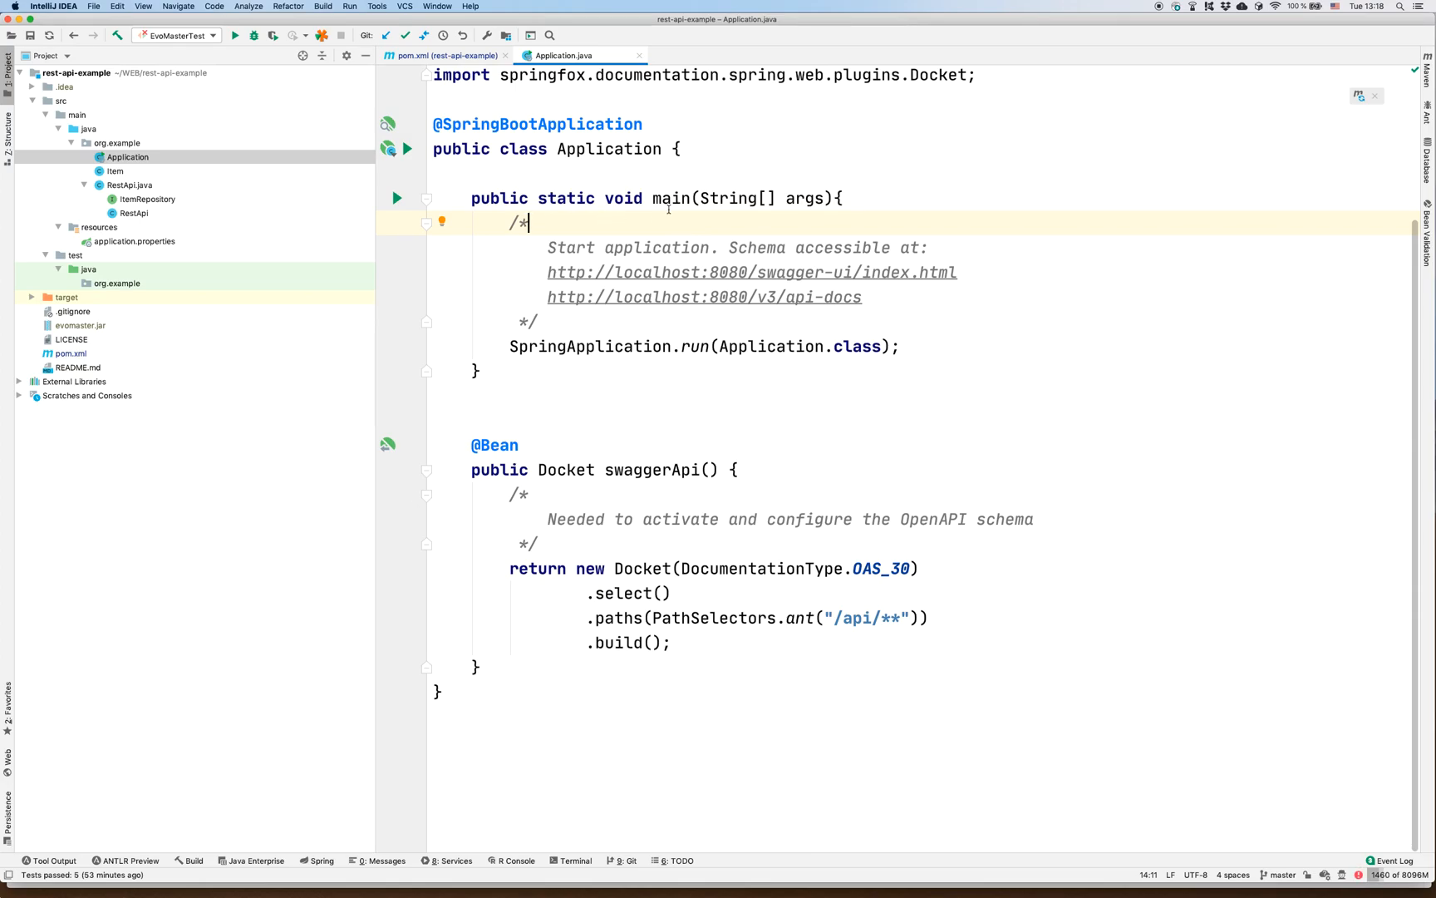
pyautogui.moveTo(628, 302)
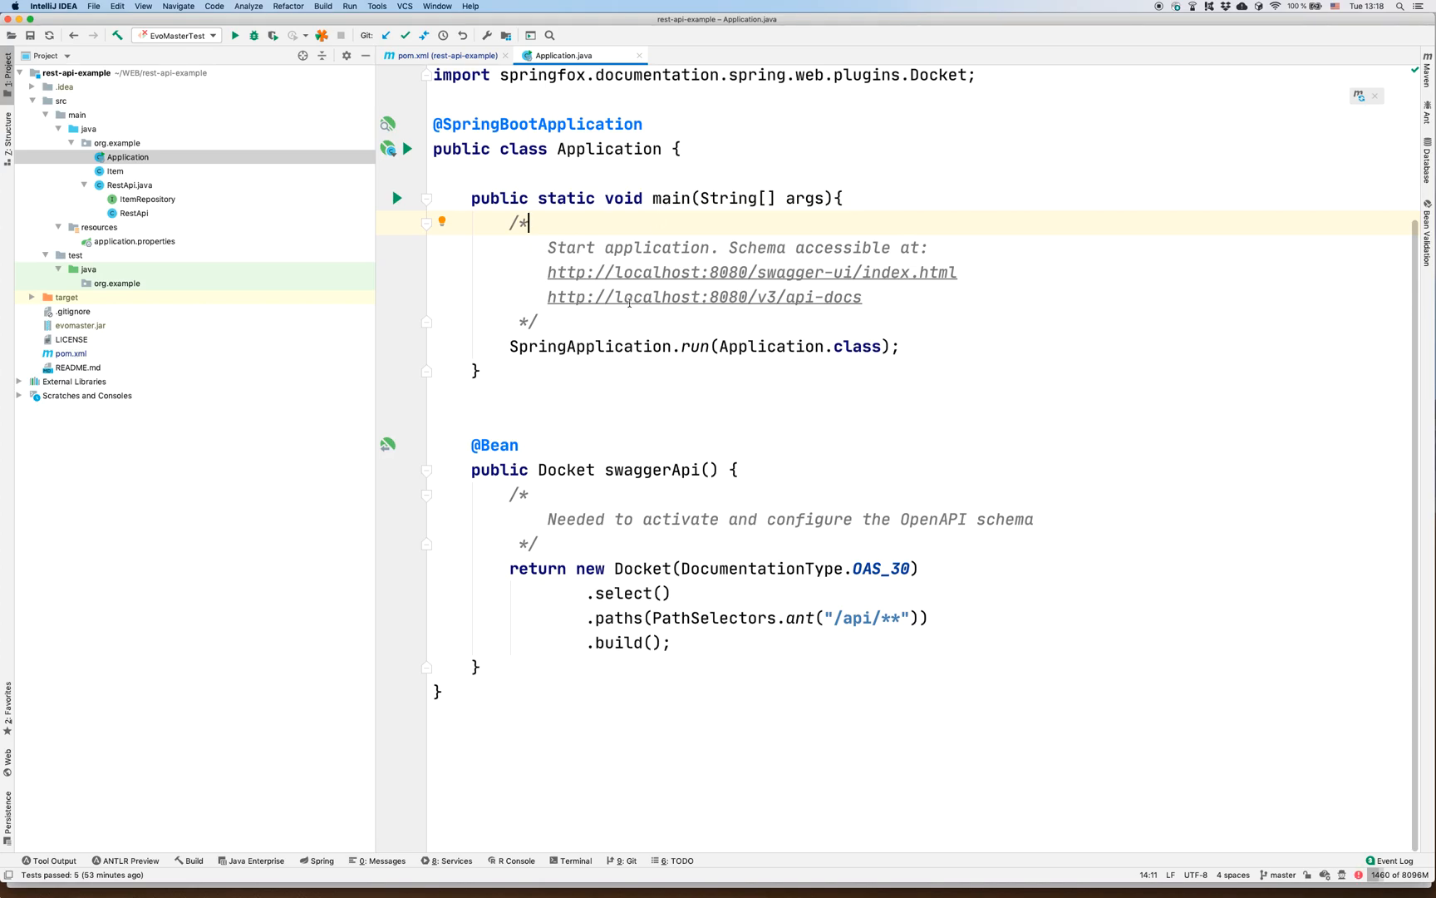
# - Run the Application main class from the gutter, then switch to Chrome
pyautogui.click(396, 198)
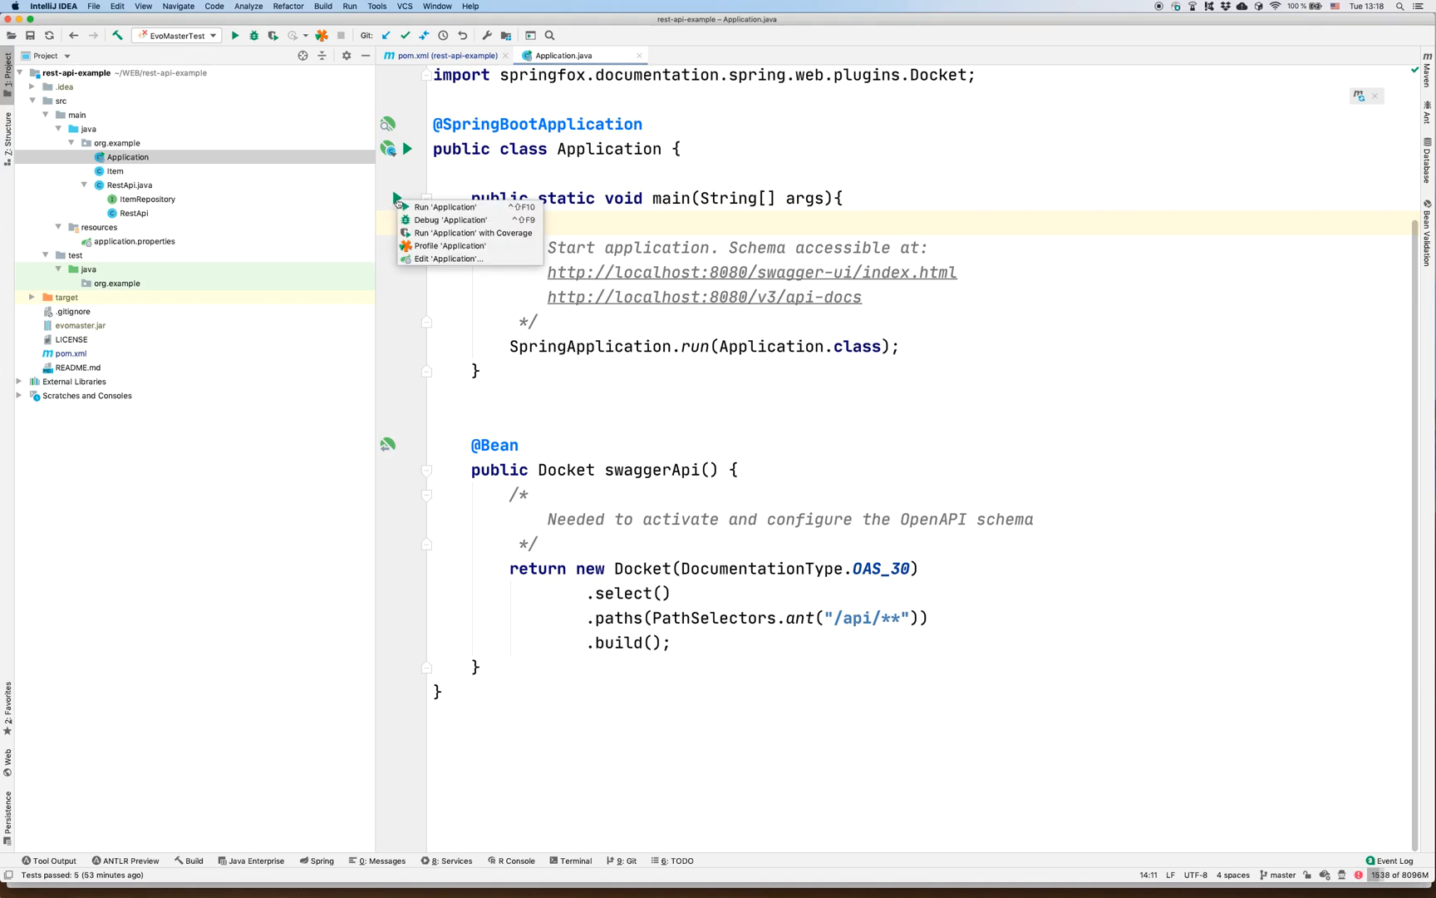
pyautogui.click(448, 207)
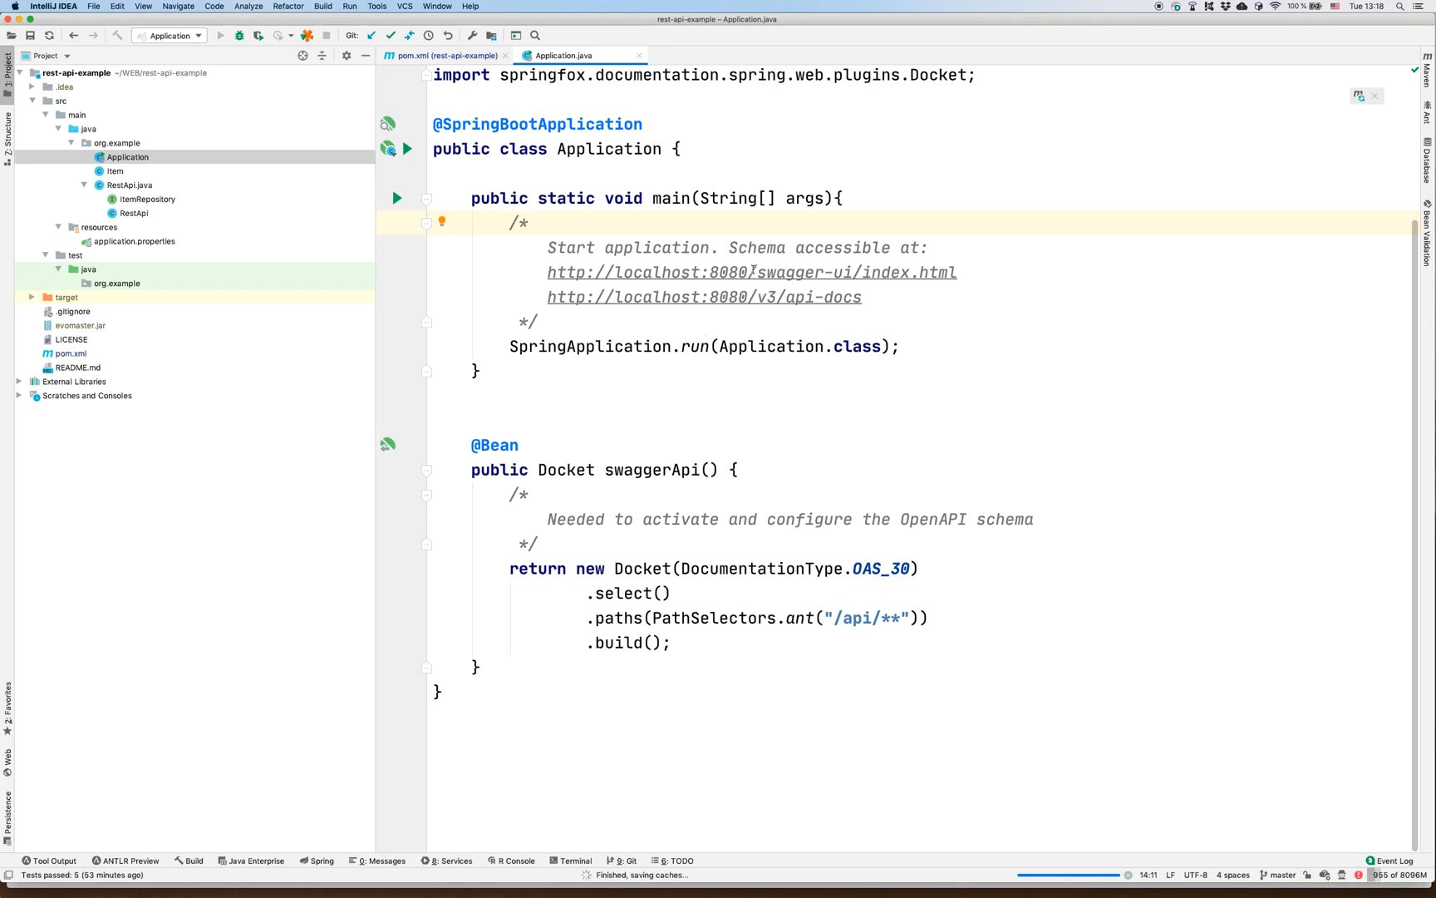
pyautogui.click(221, 35)
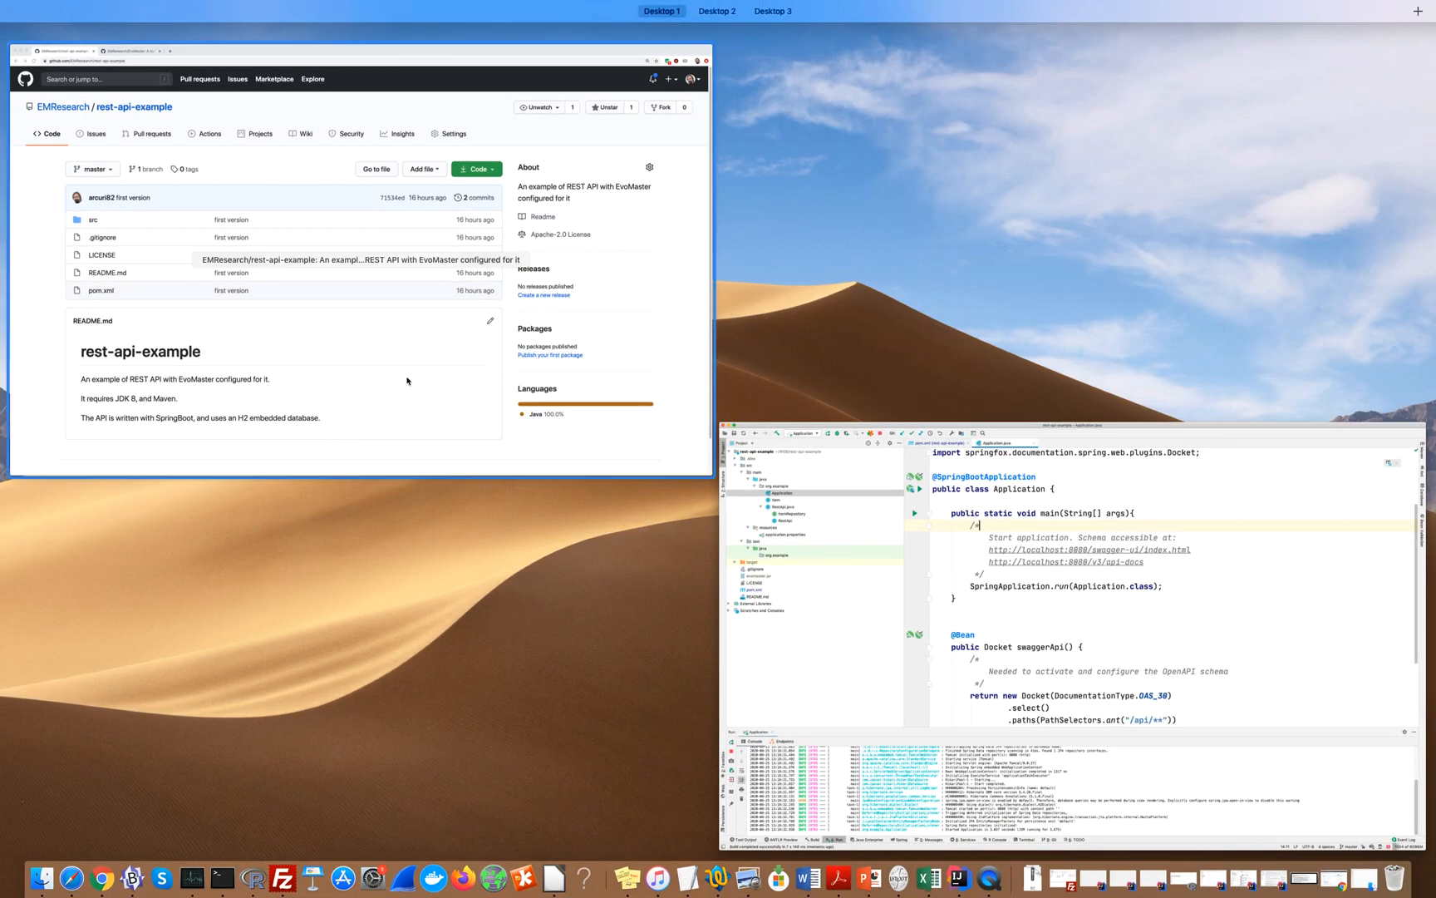
# - Load Swagger UI at localhost:8080 and expand the rest-api group's three item endpoints
pyautogui.write('localhost:8080/swagger-ui/index.html')
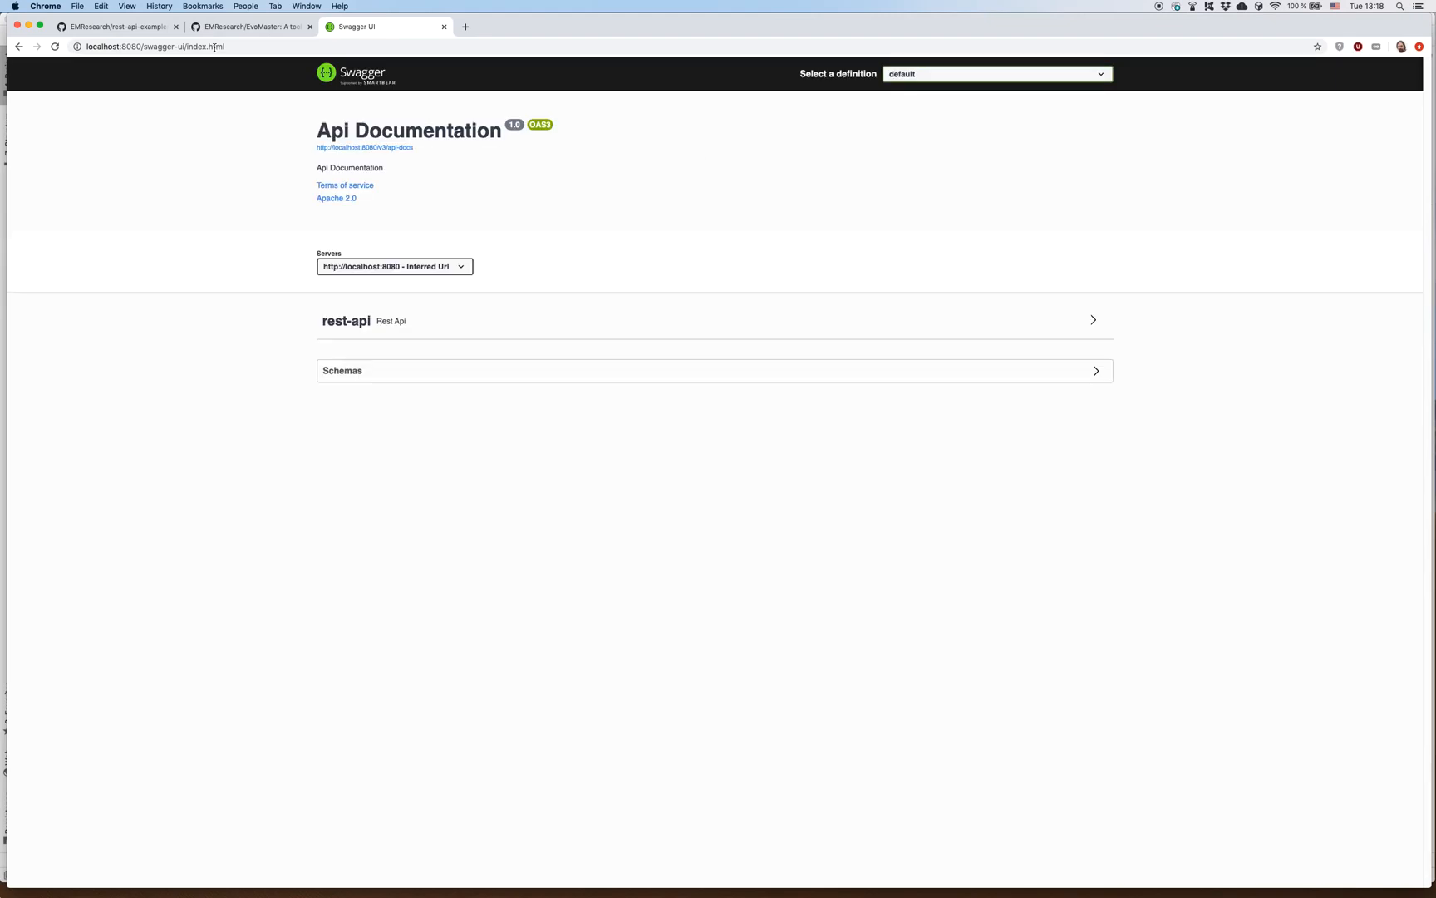
pyautogui.click(346, 321)
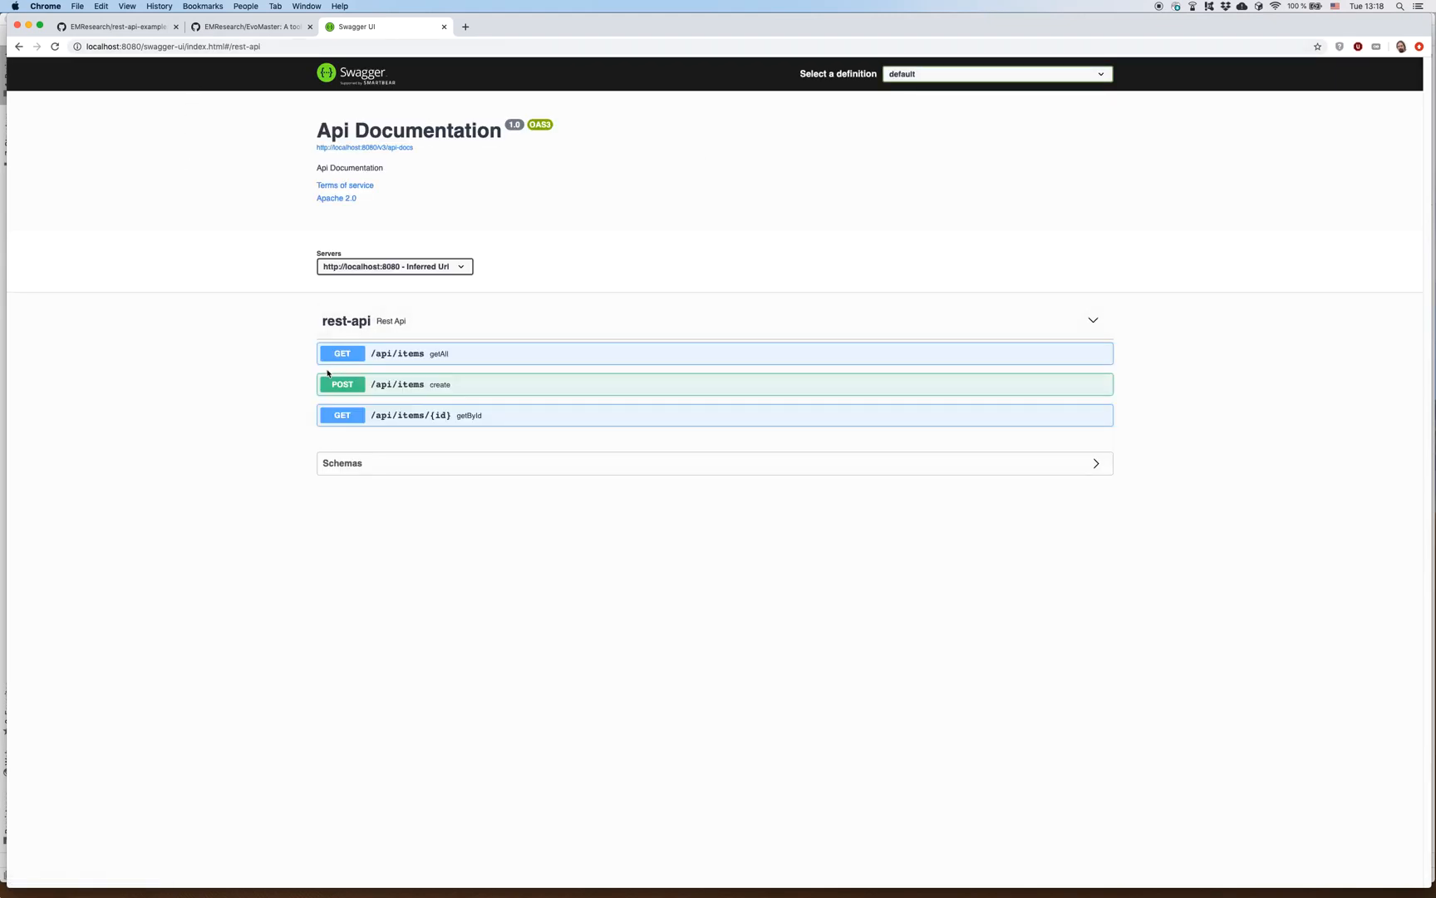
pyautogui.moveTo(261, 418)
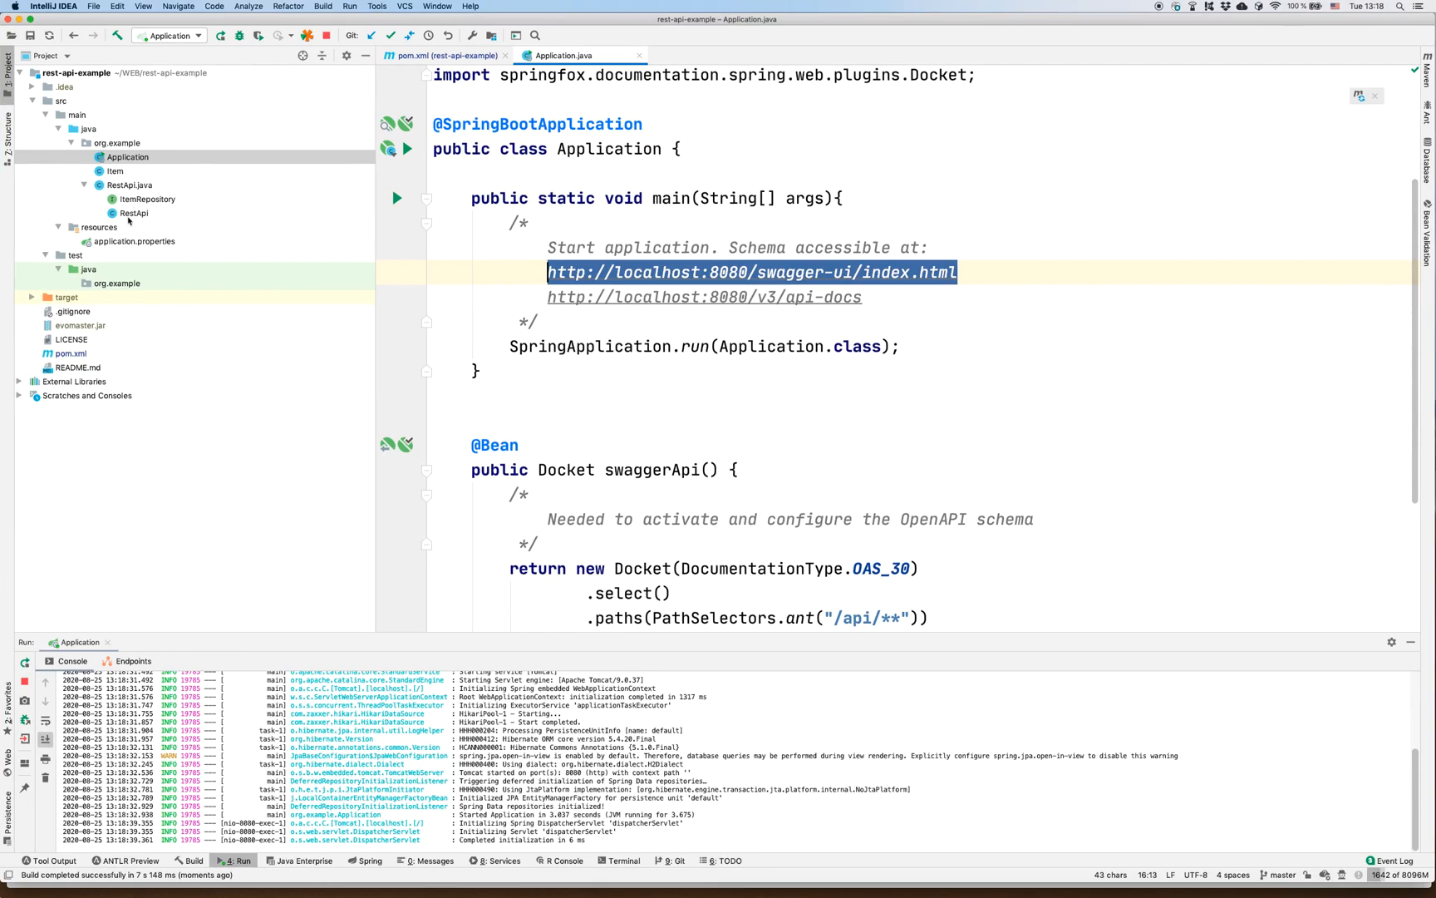
# - Inspect the RestApi controller's create method, then open the Item entity class
pyautogui.doubleClick(135, 213)
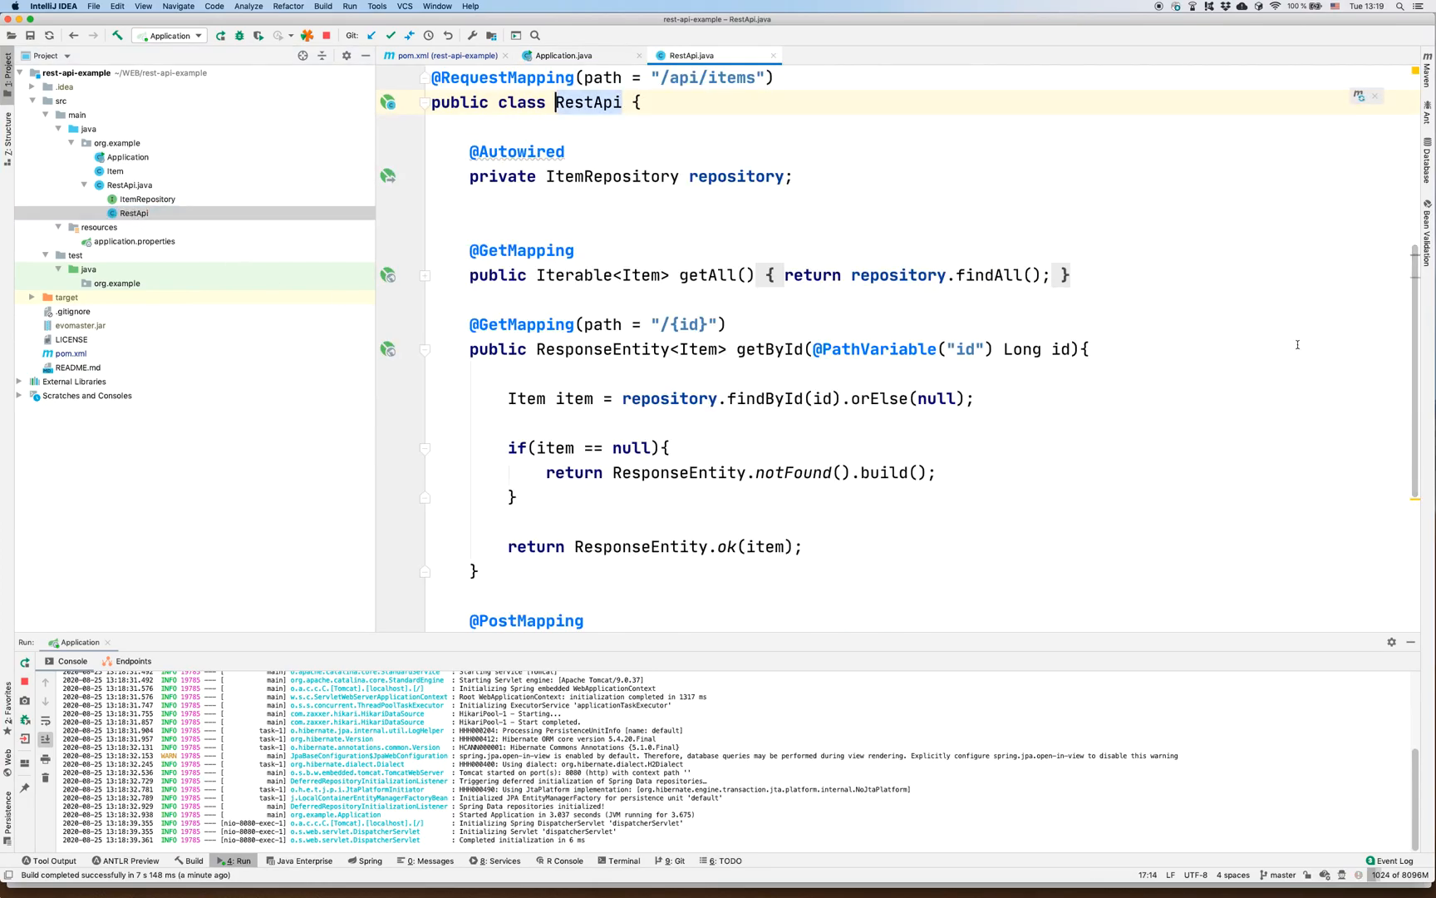
pyautogui.scroll(-3)
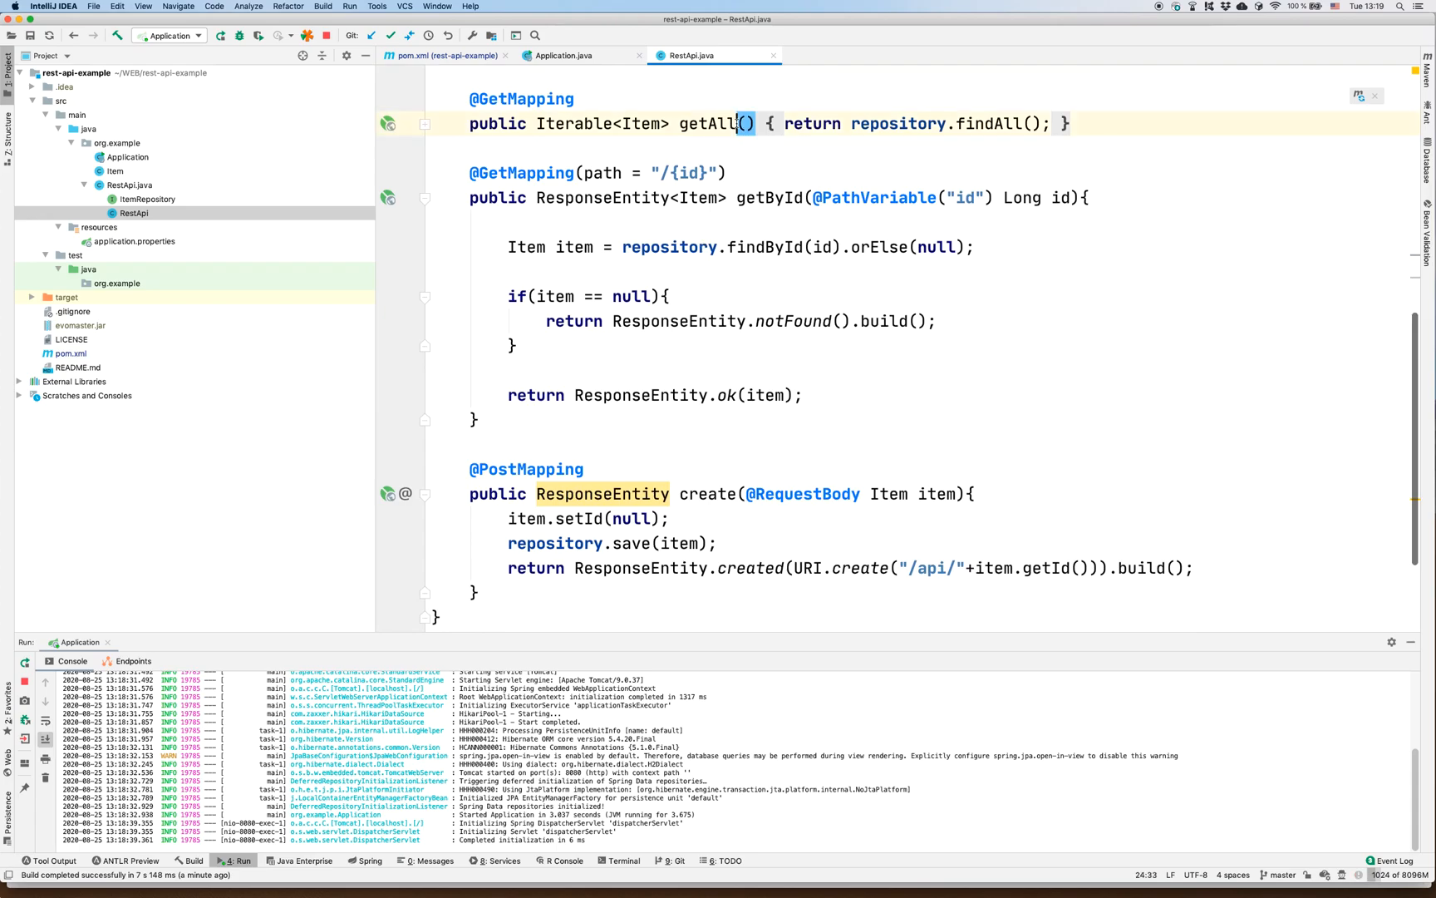
pyautogui.click(737, 198)
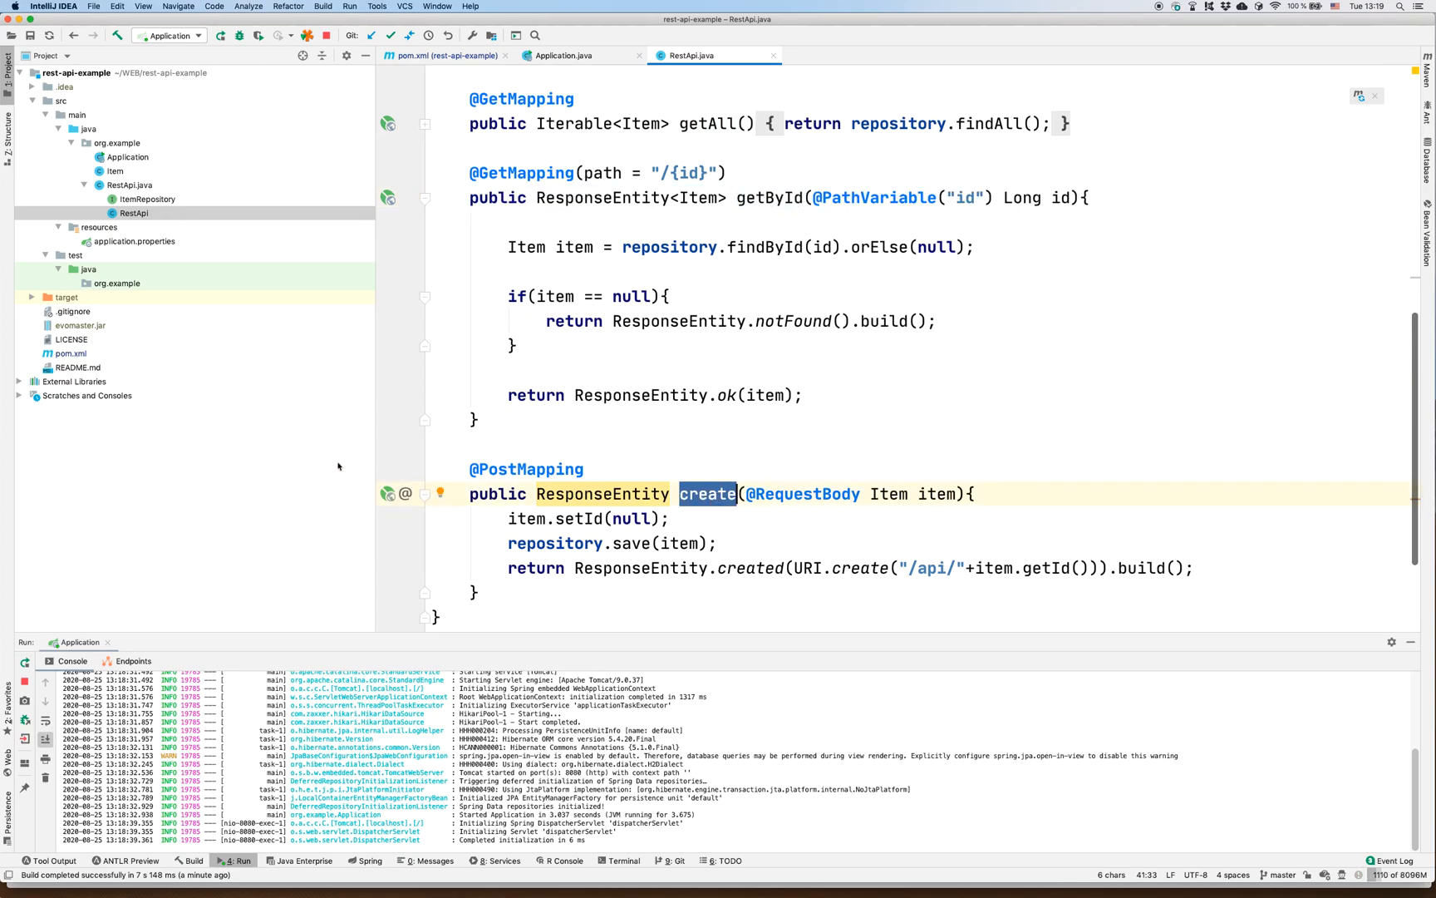
pyautogui.click(115, 171)
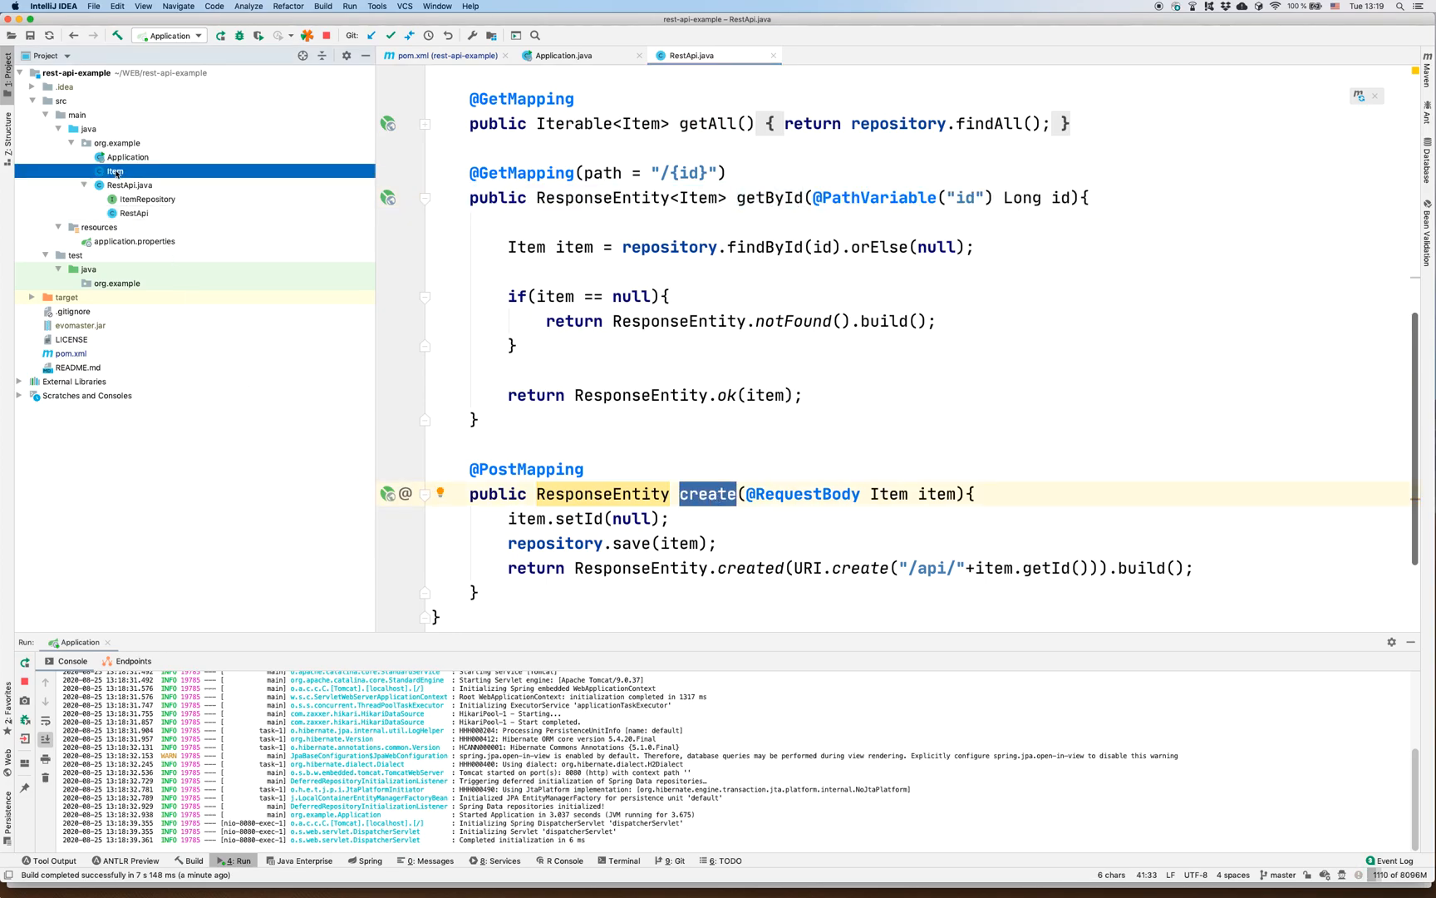
pyautogui.doubleClick(115, 171)
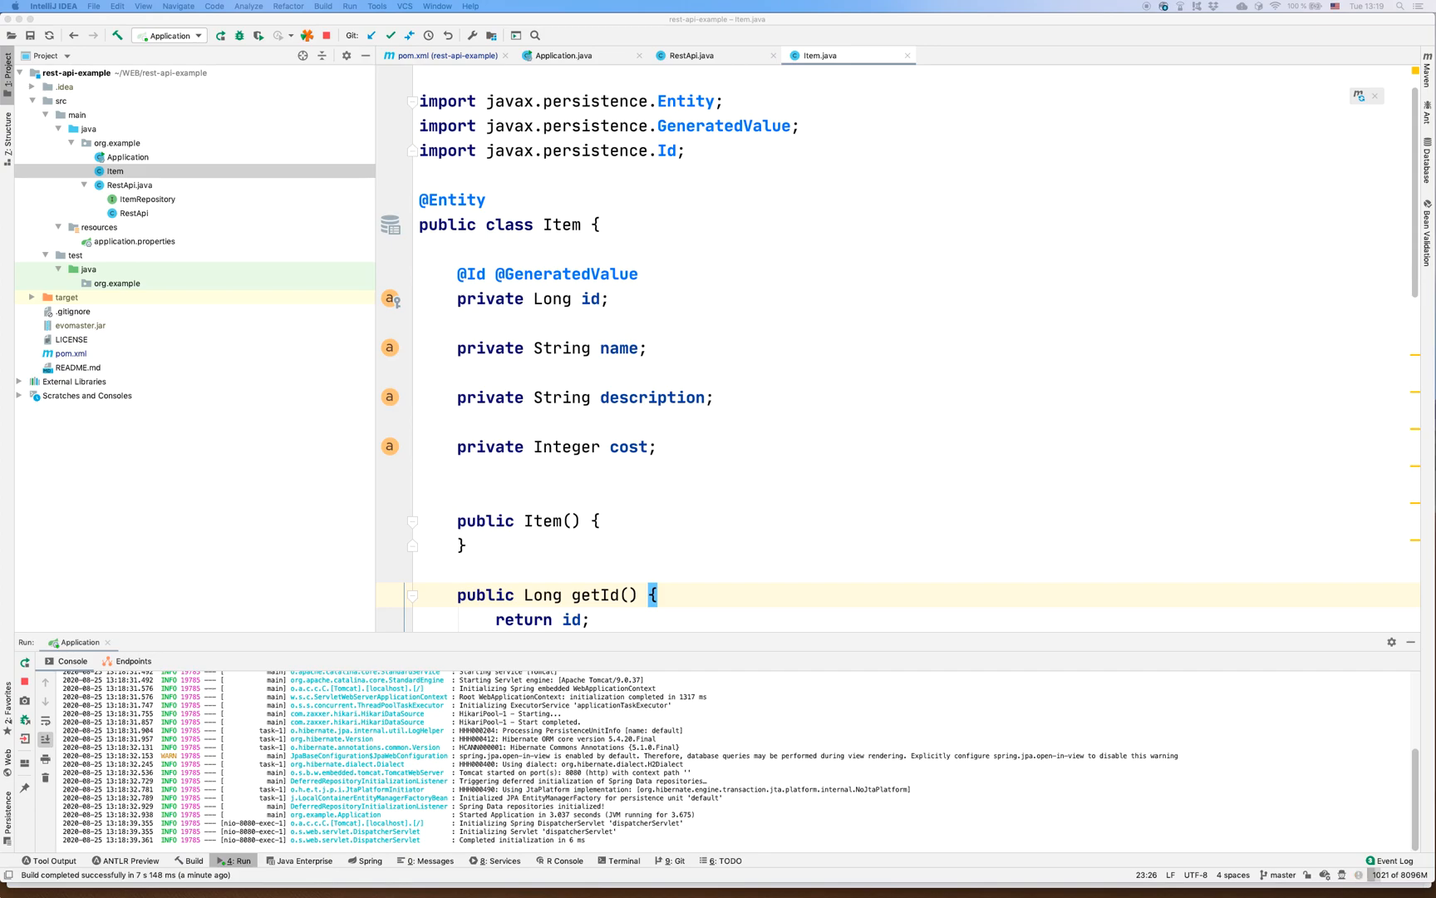
pyautogui.moveTo(761, 358)
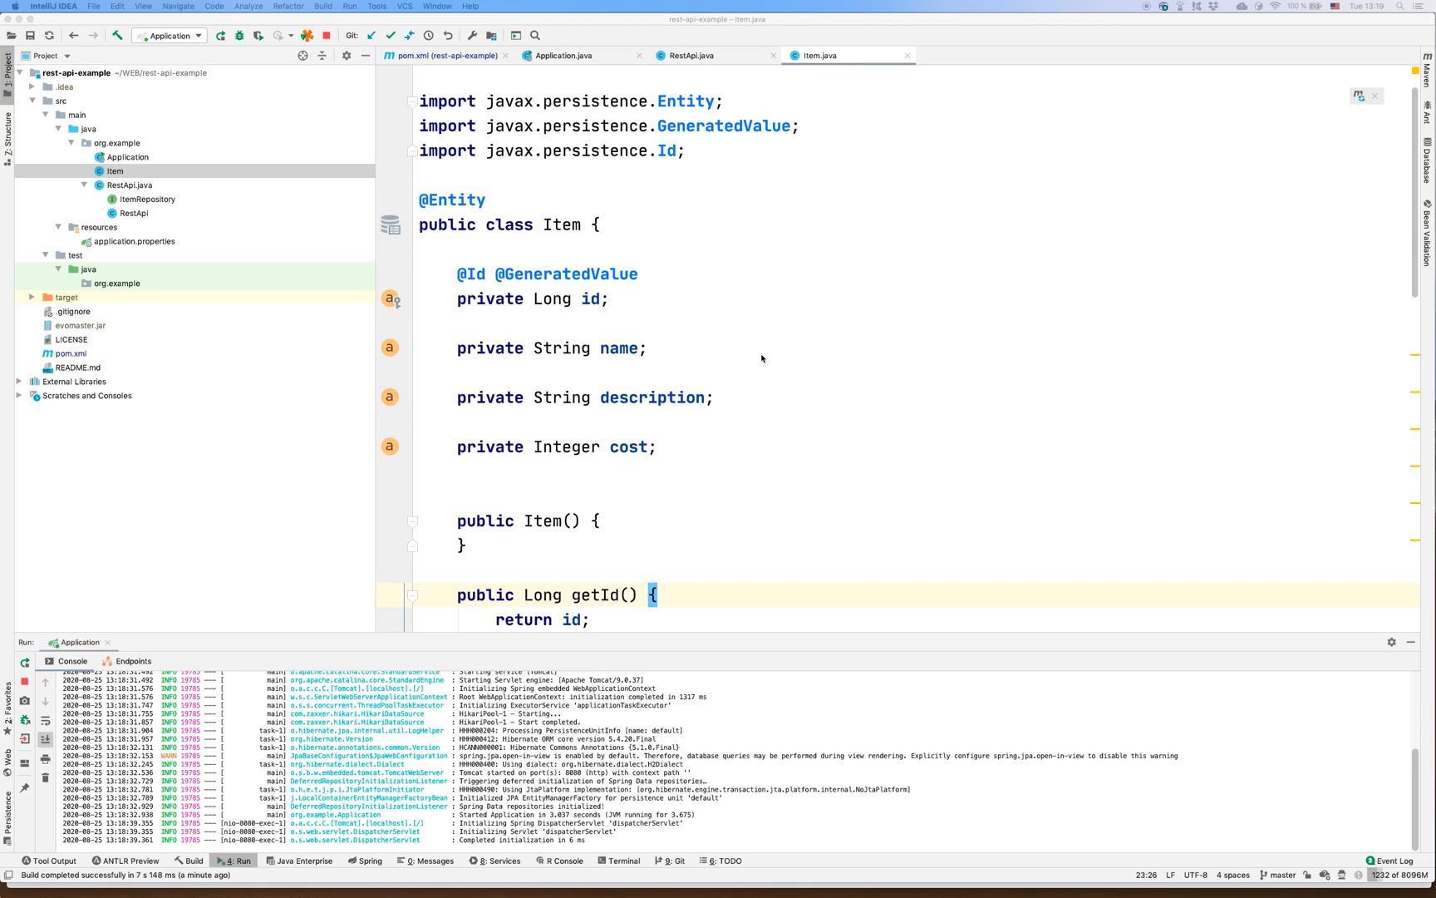
pyautogui.moveTo(765, 365)
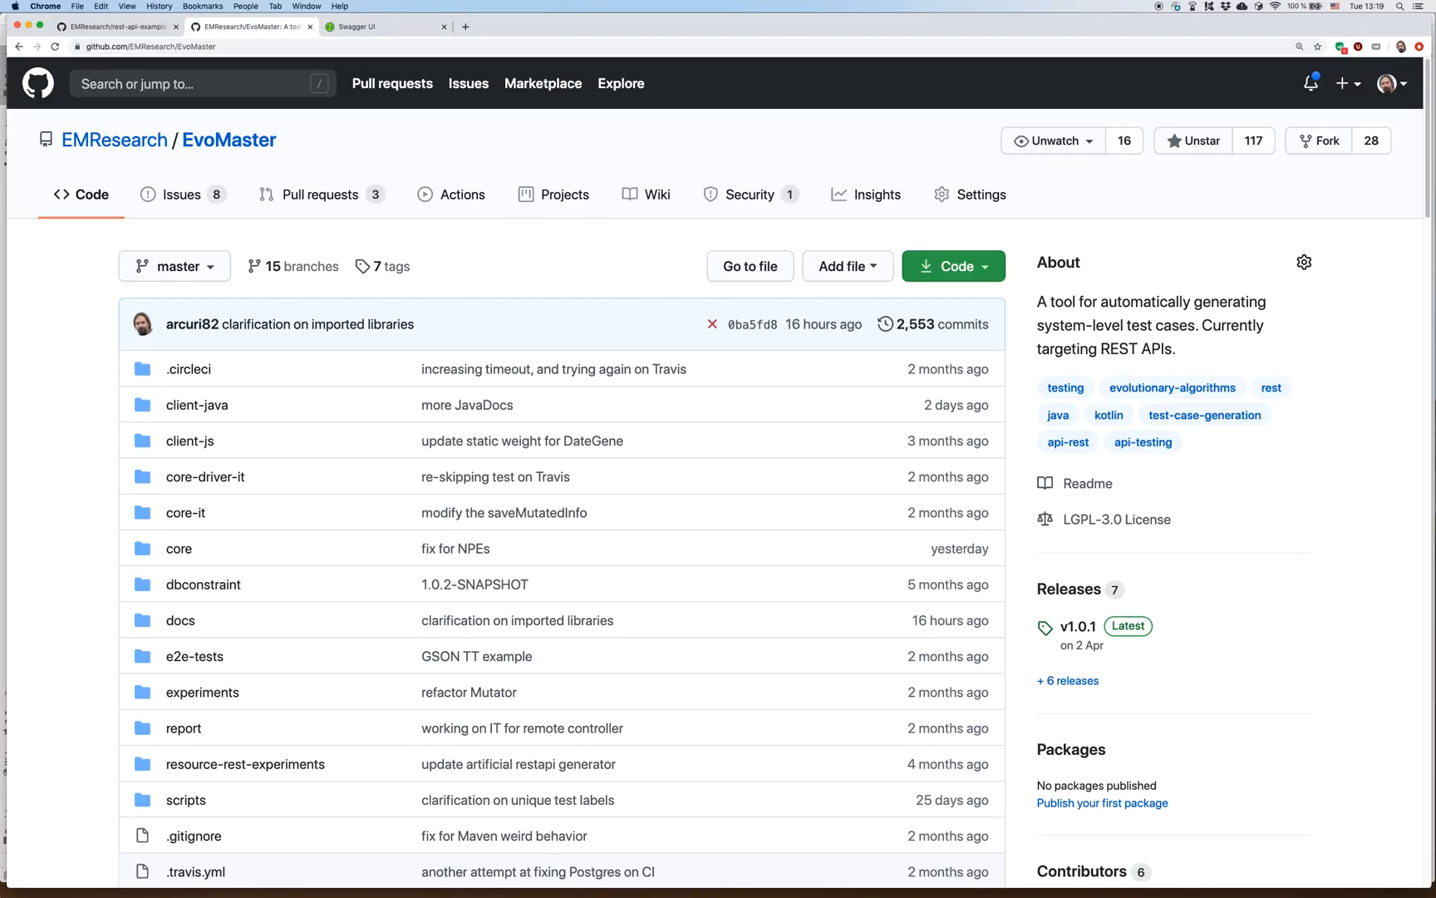
# - Scroll the EvoMaster README and open the Write an EvoMaster Driver guide
pyautogui.scroll(-3)
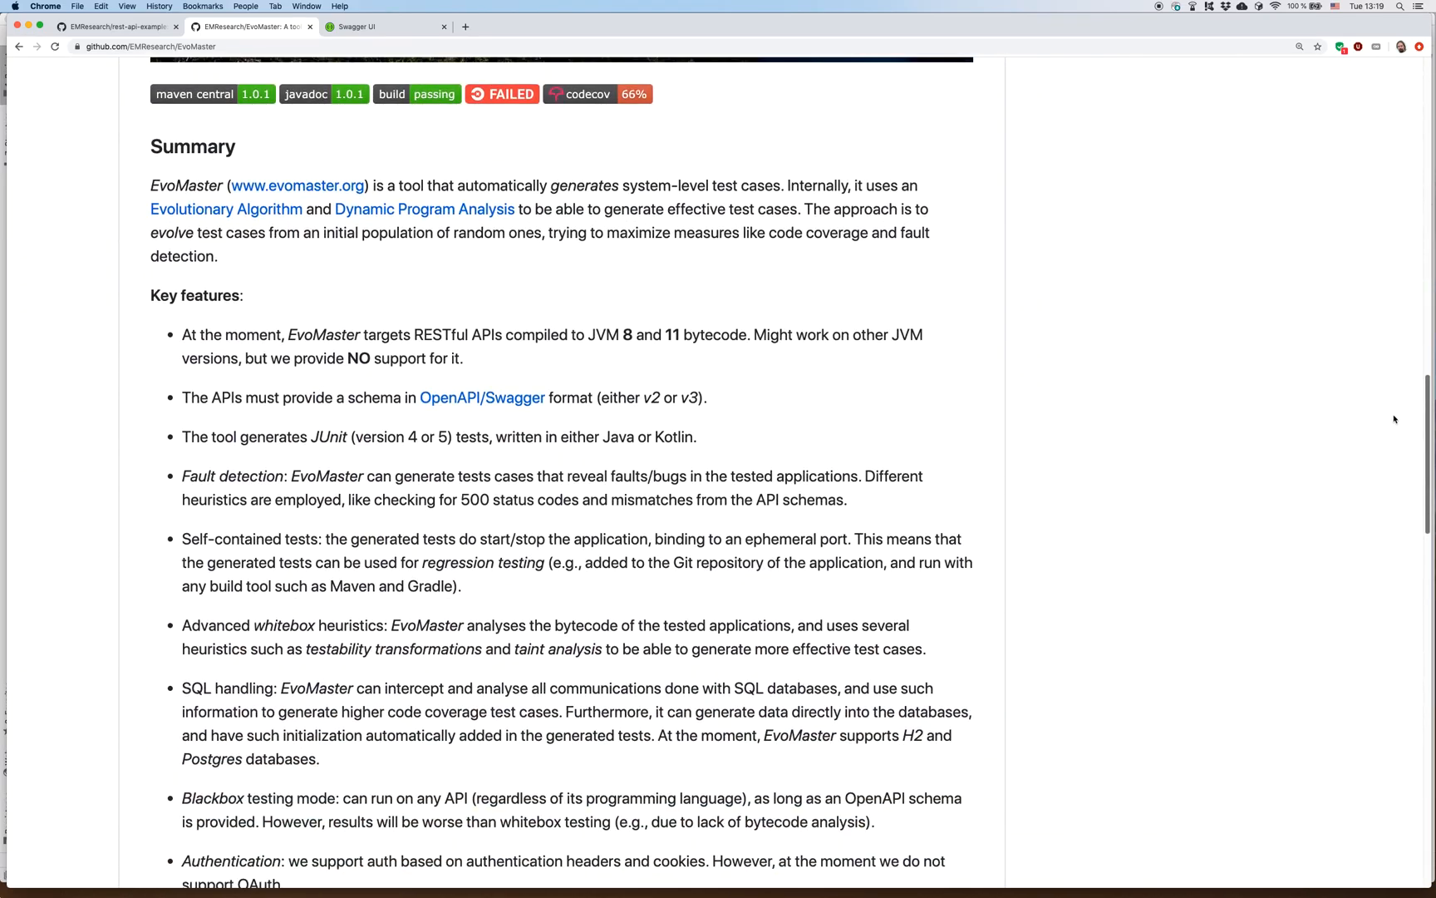
pyautogui.scroll(-3)
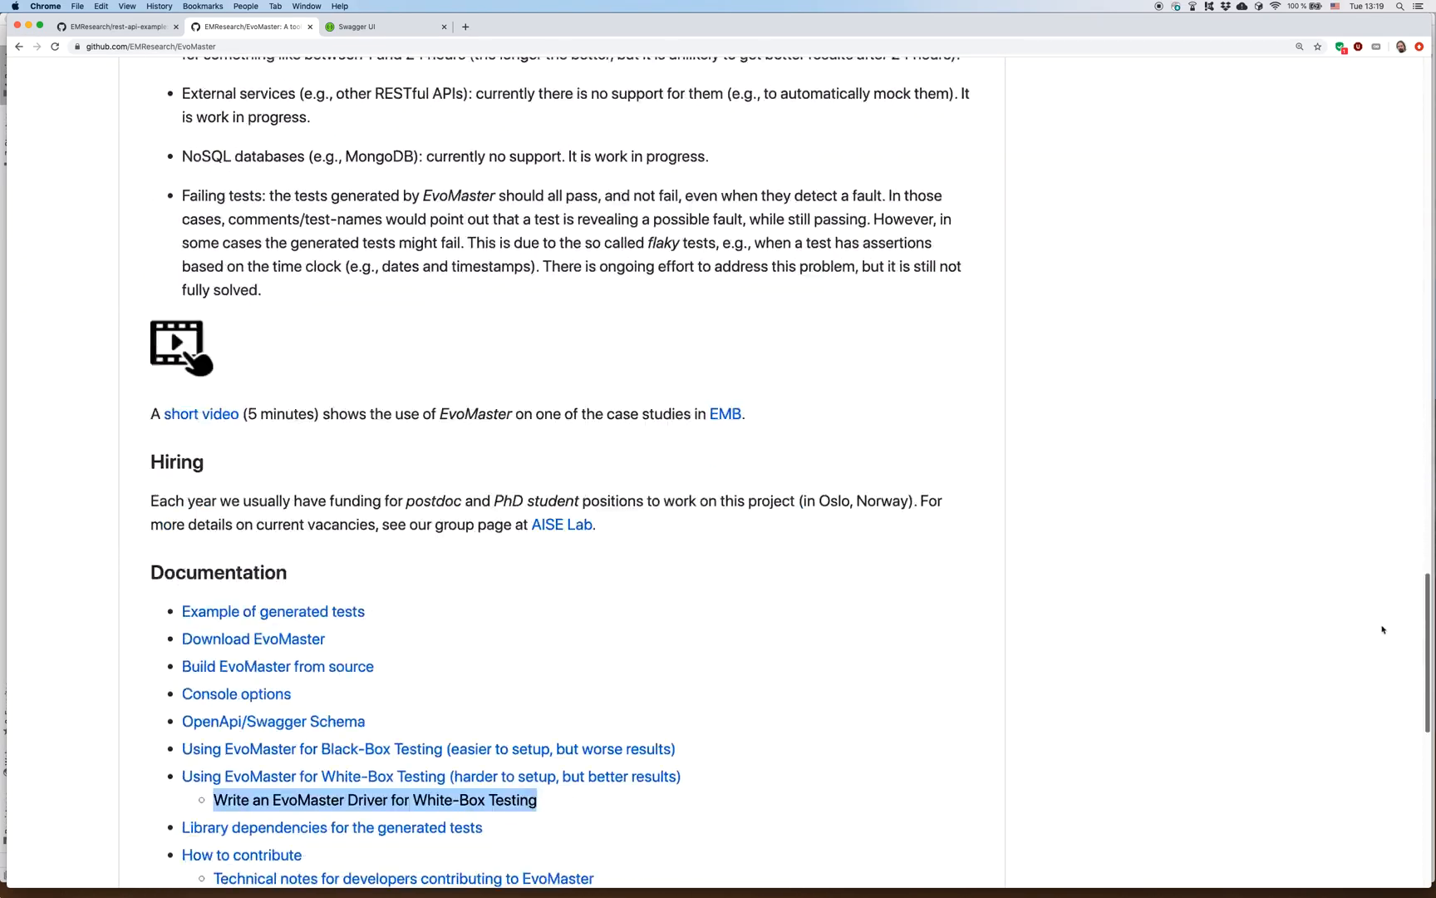
pyautogui.scroll(-3)
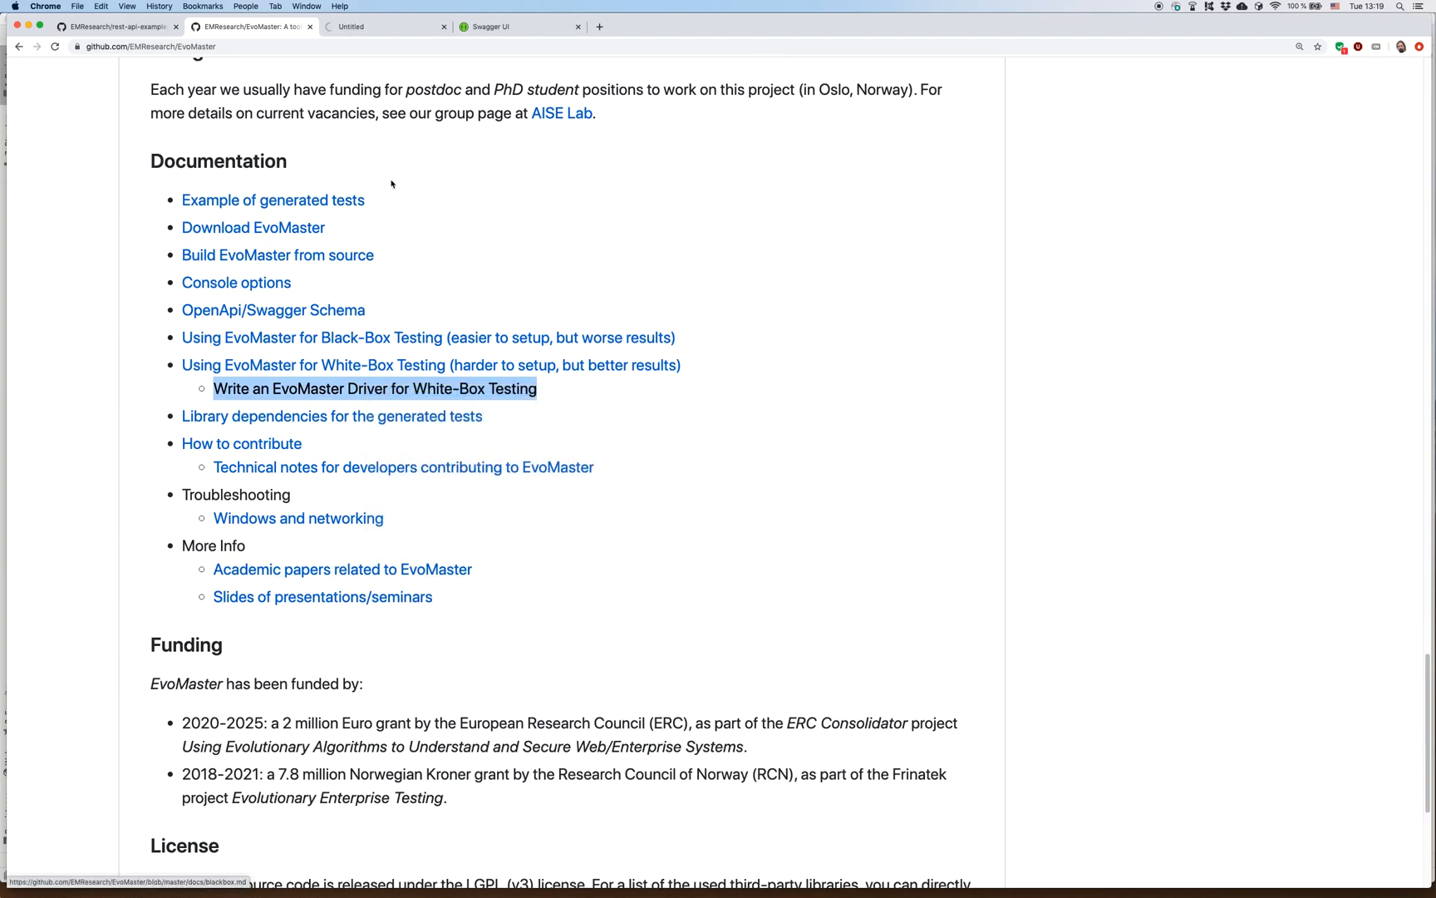
pyautogui.click(374, 388)
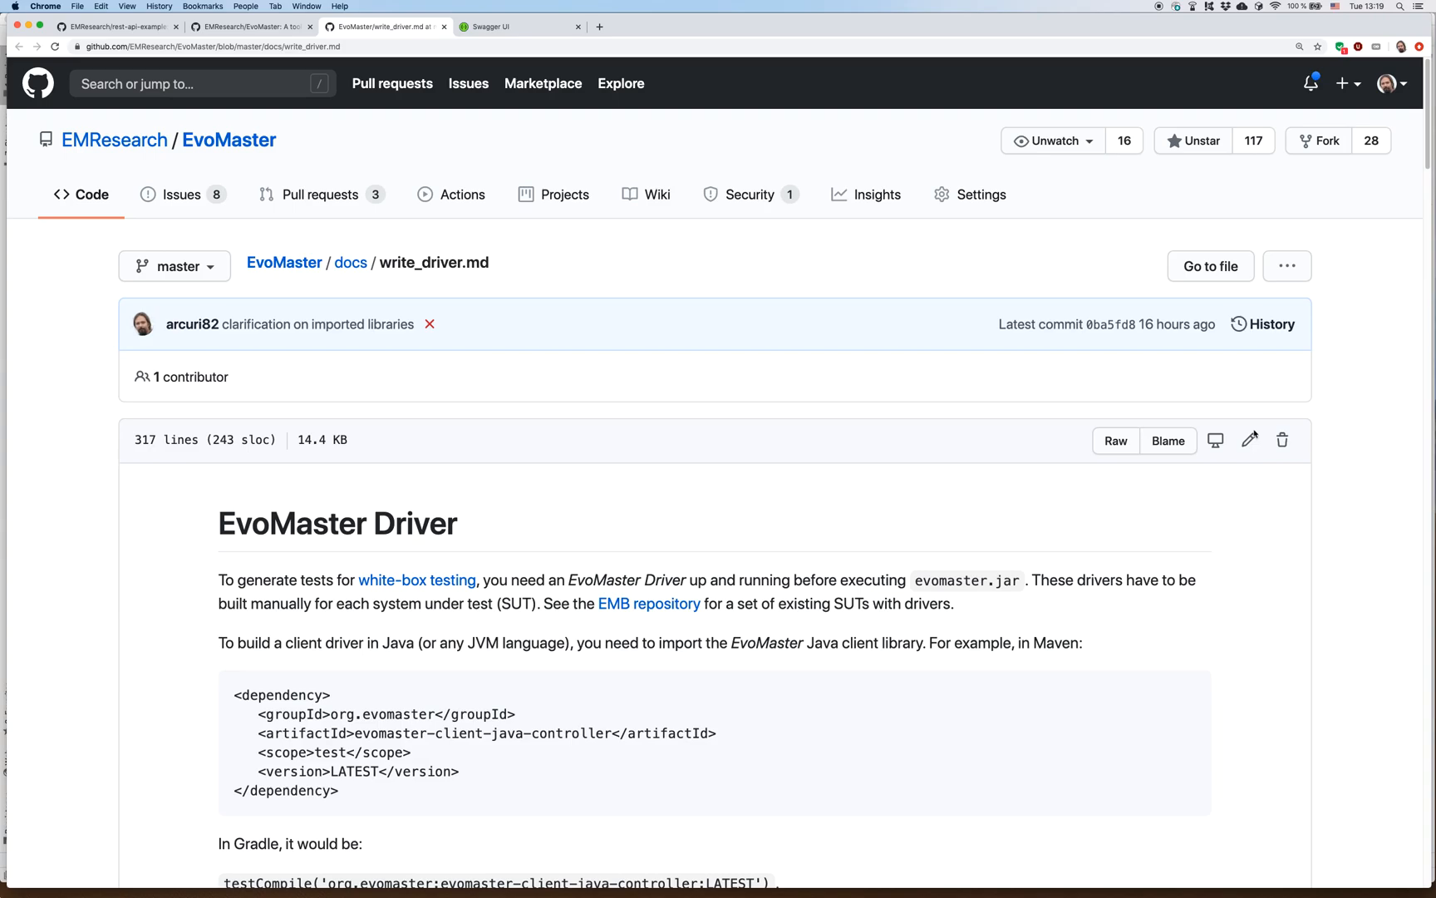
pyautogui.scroll(-3)
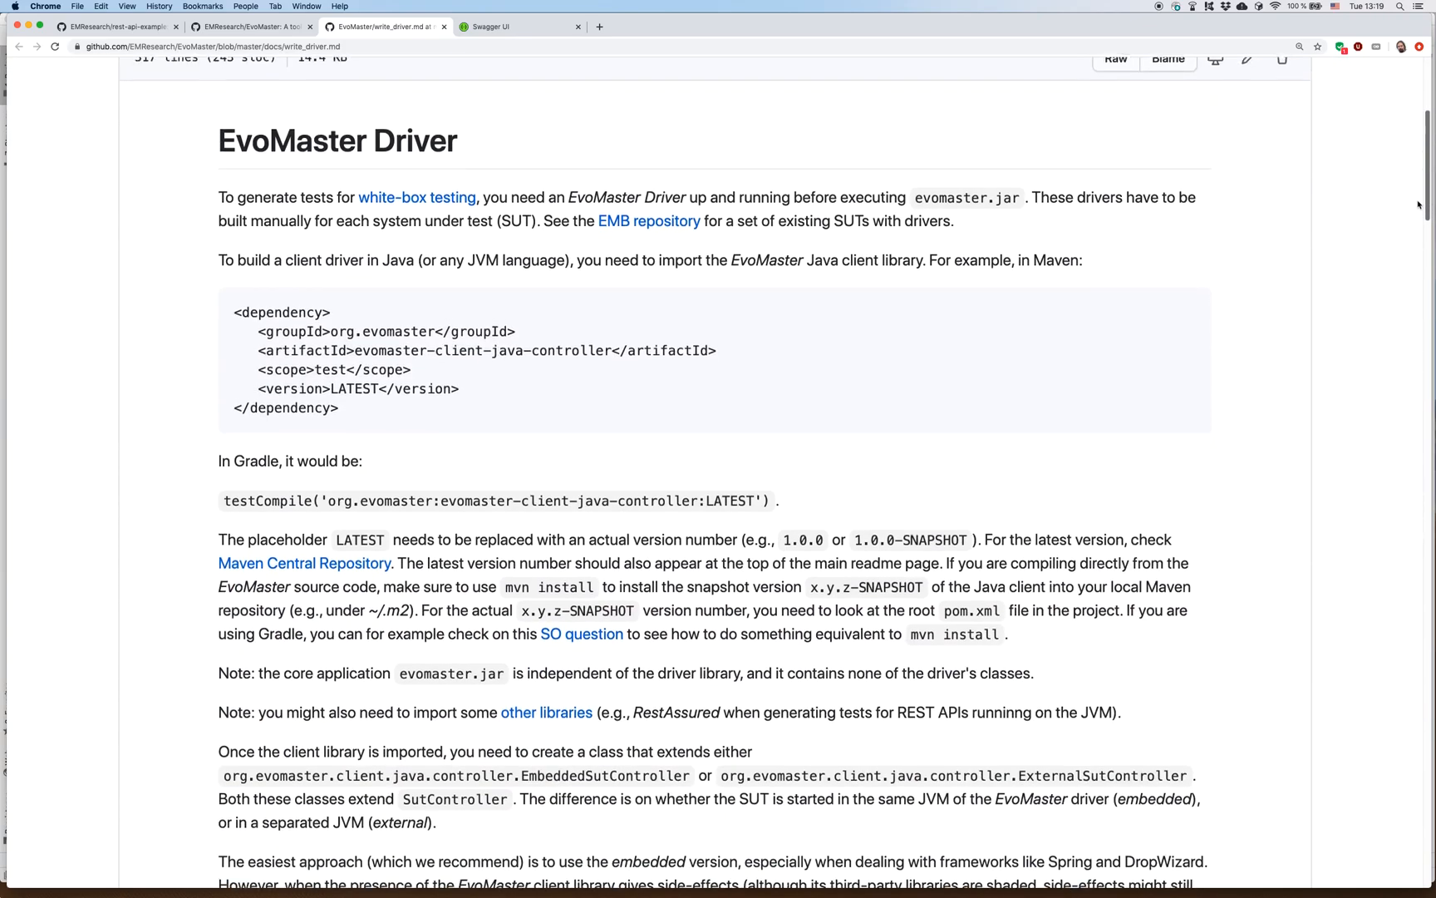
pyautogui.scroll(-3)
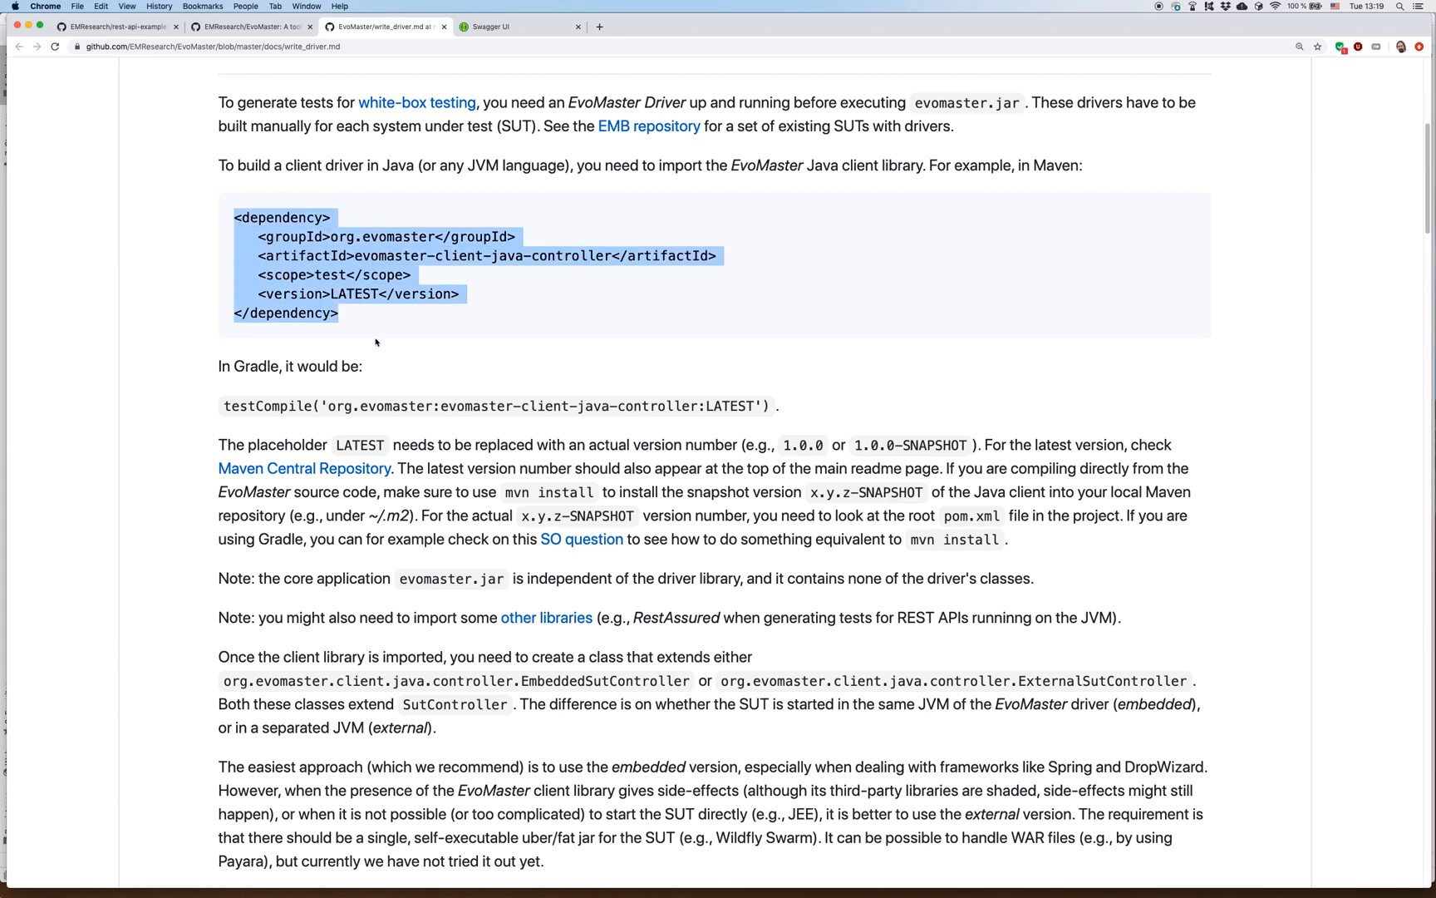
pyautogui.moveTo(359, 320)
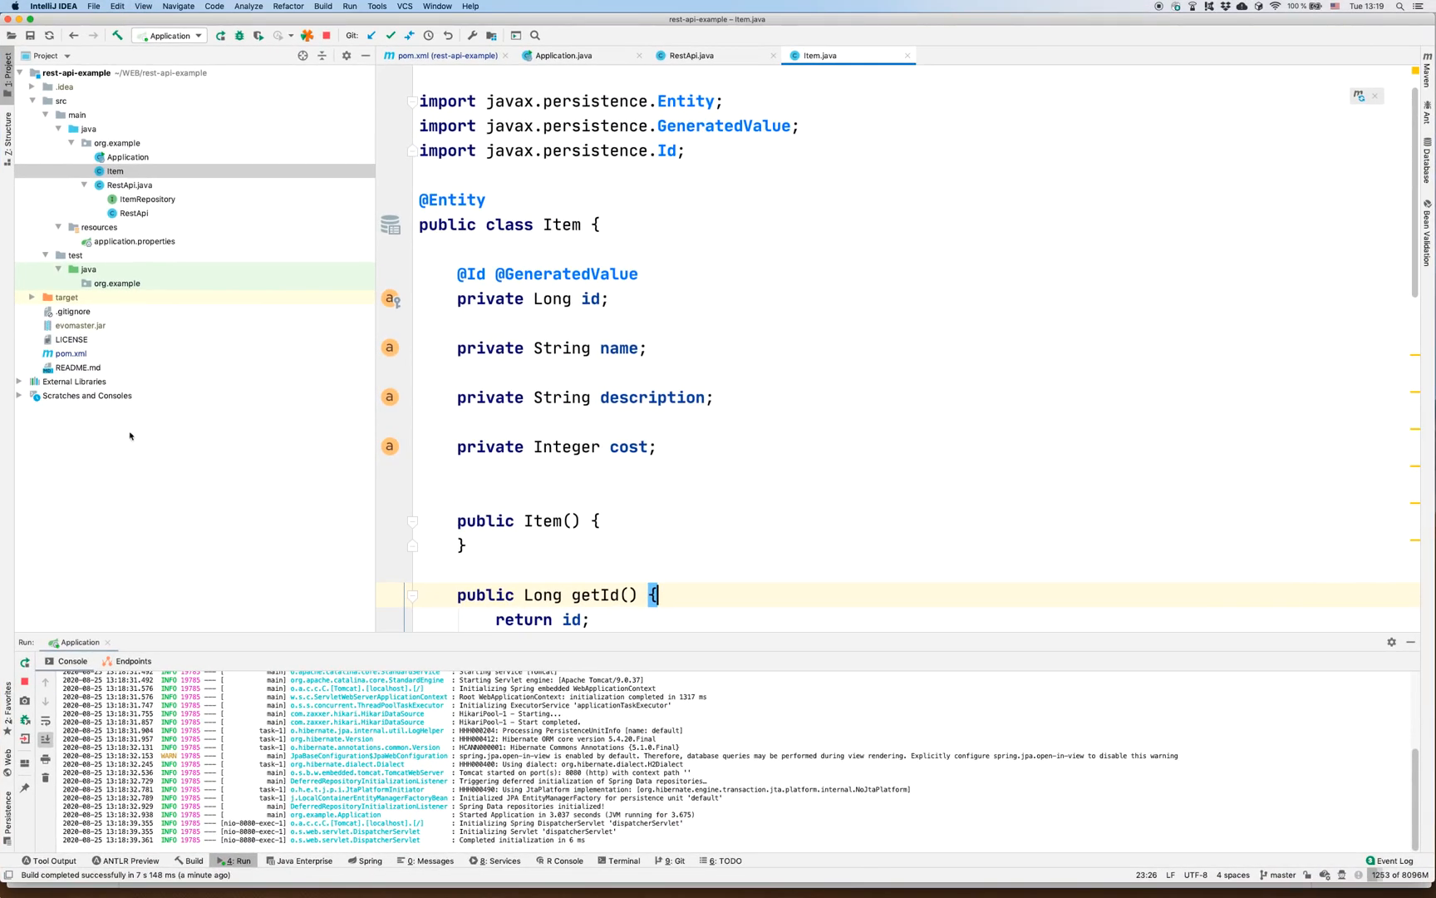
# - Check the client library's latest Maven Central version, 1.0.1
pyautogui.click(442, 55)
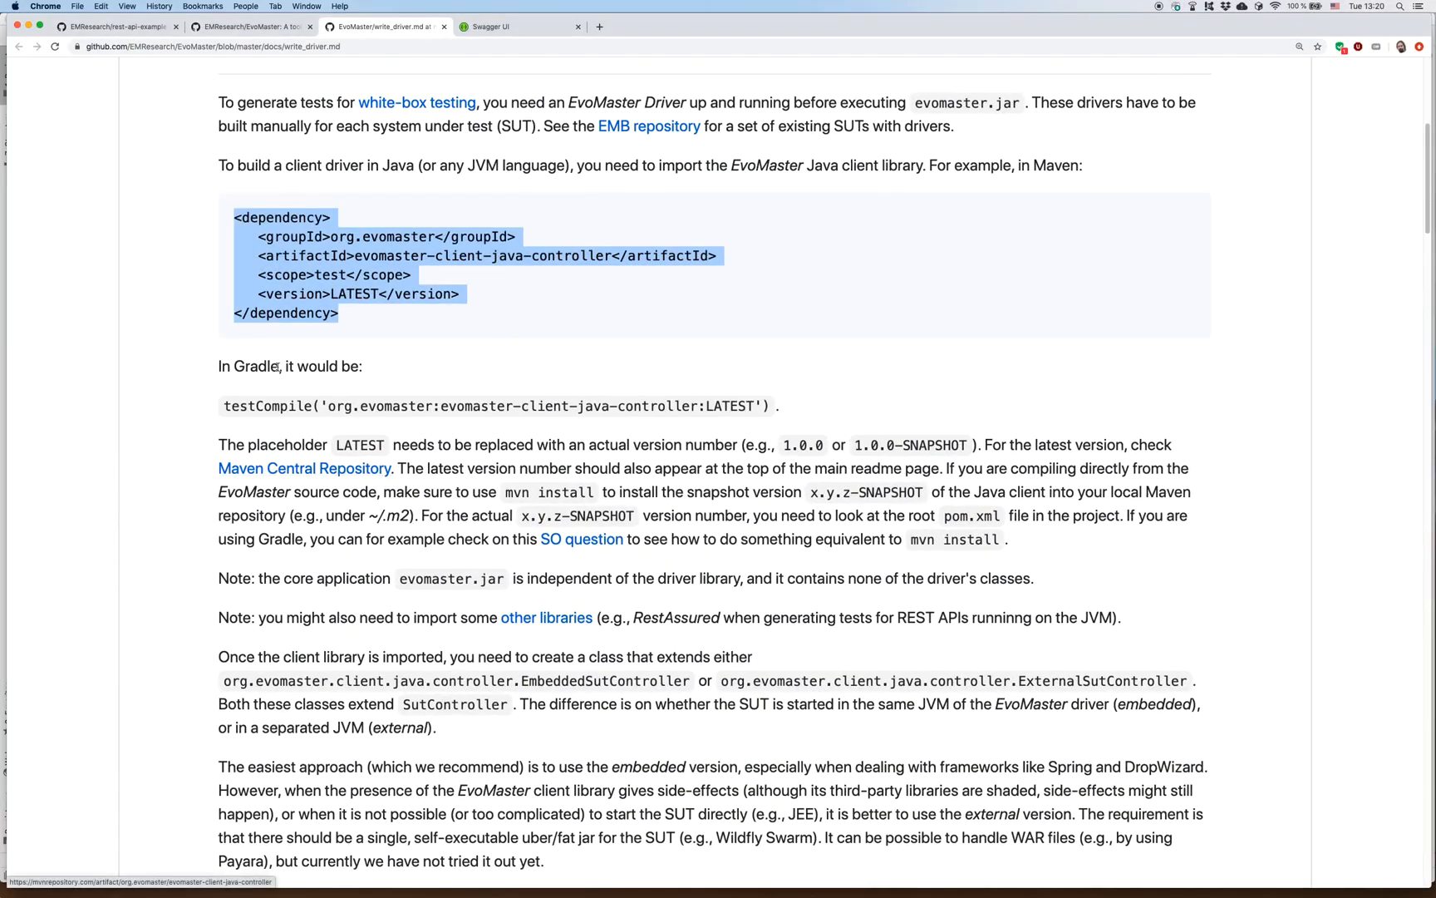
pyautogui.click(247, 25)
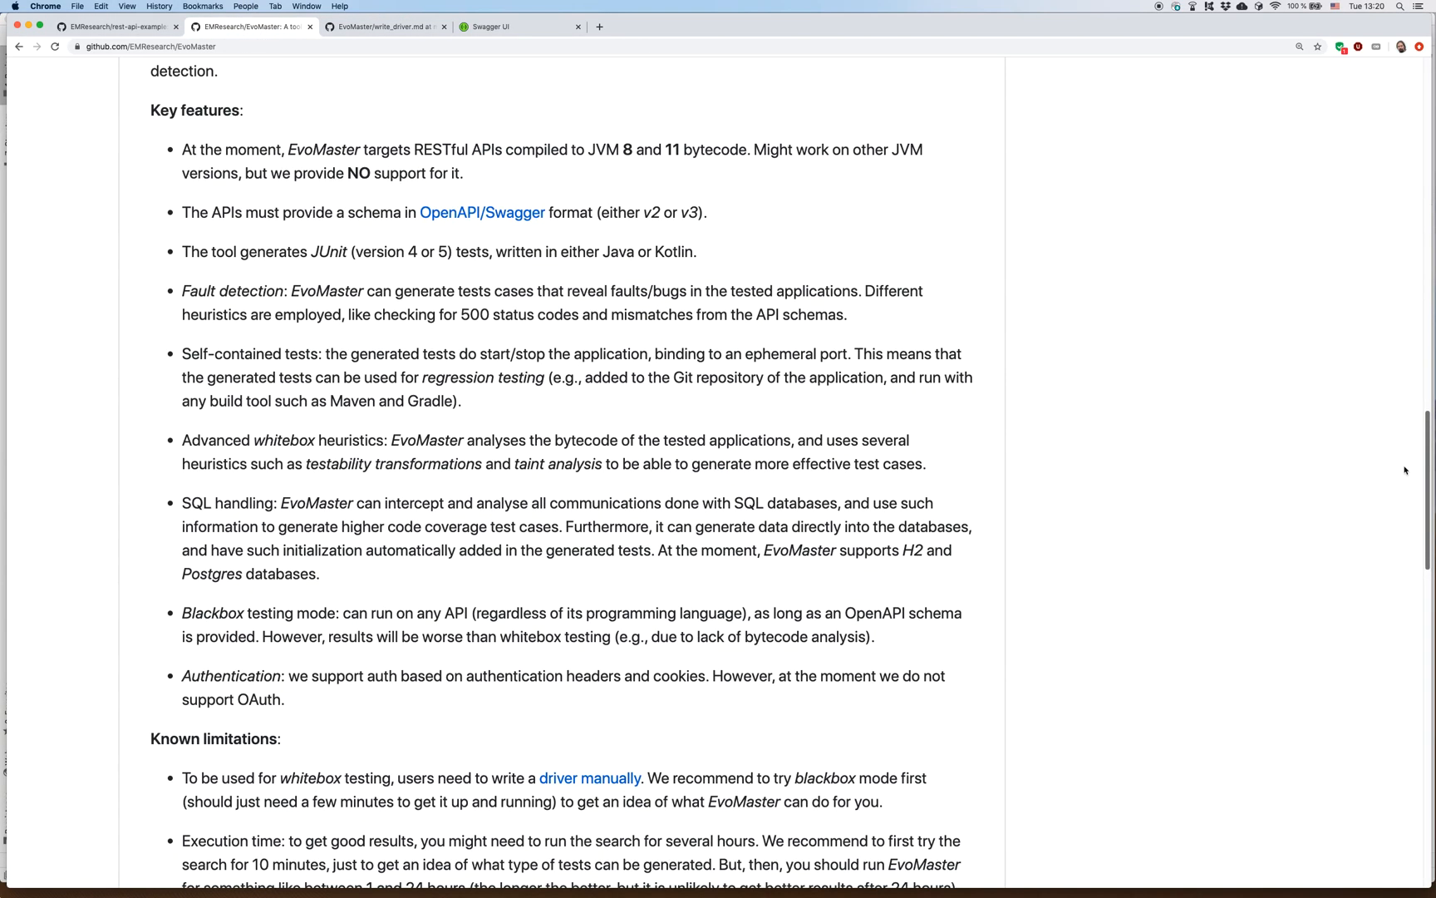
pyautogui.scroll(3)
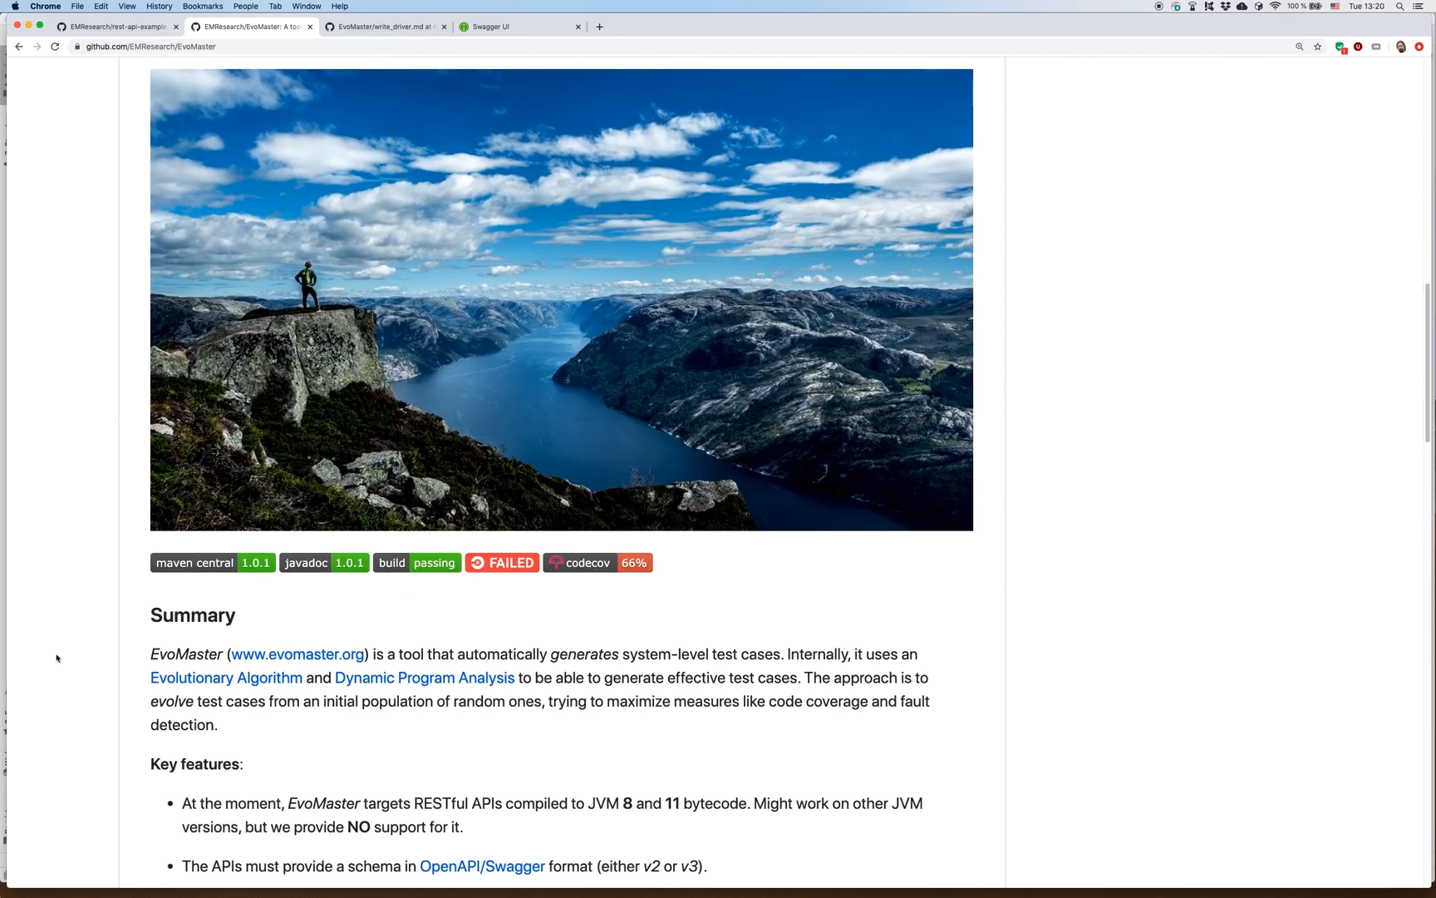
pyautogui.moveTo(254, 563)
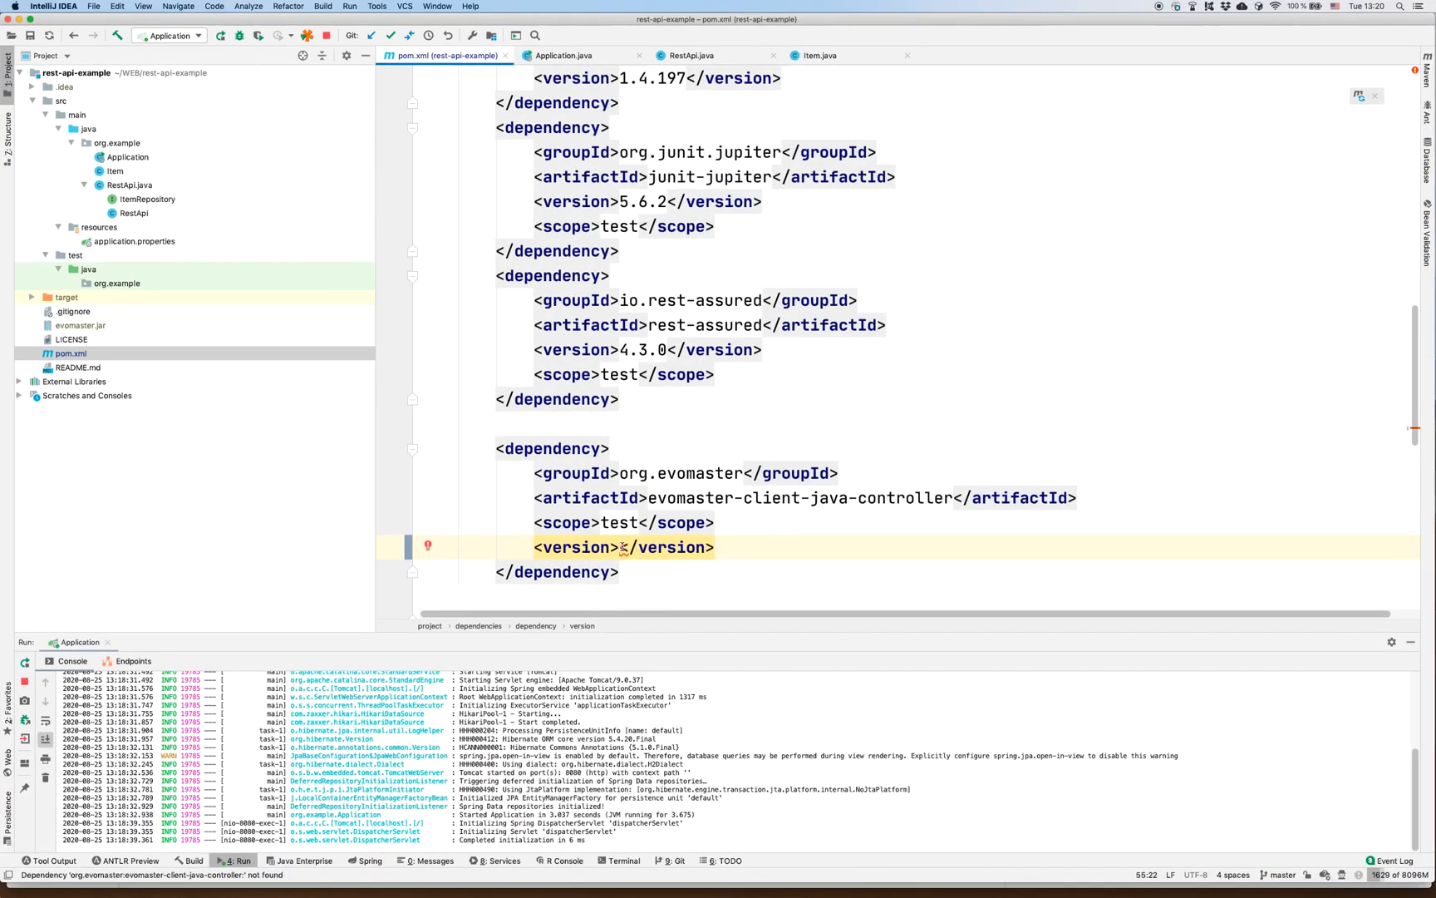
# - Set evomaster-client-java-controller to version 1.0.1 in pom.xml and reimport the Maven project
pyautogui.write('1.0.1')
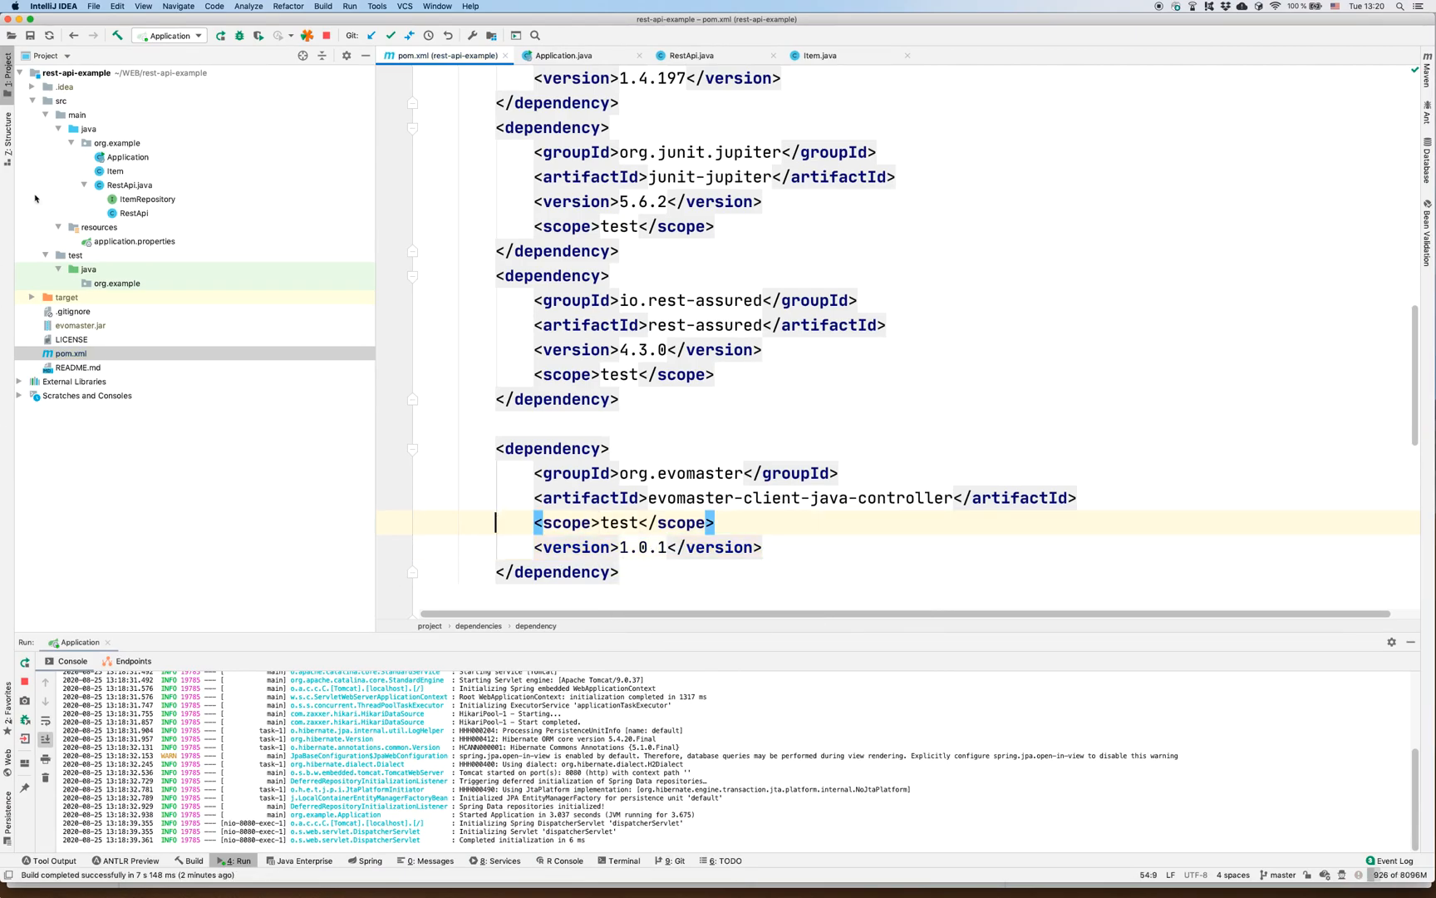
pyautogui.rightClick(78, 73)
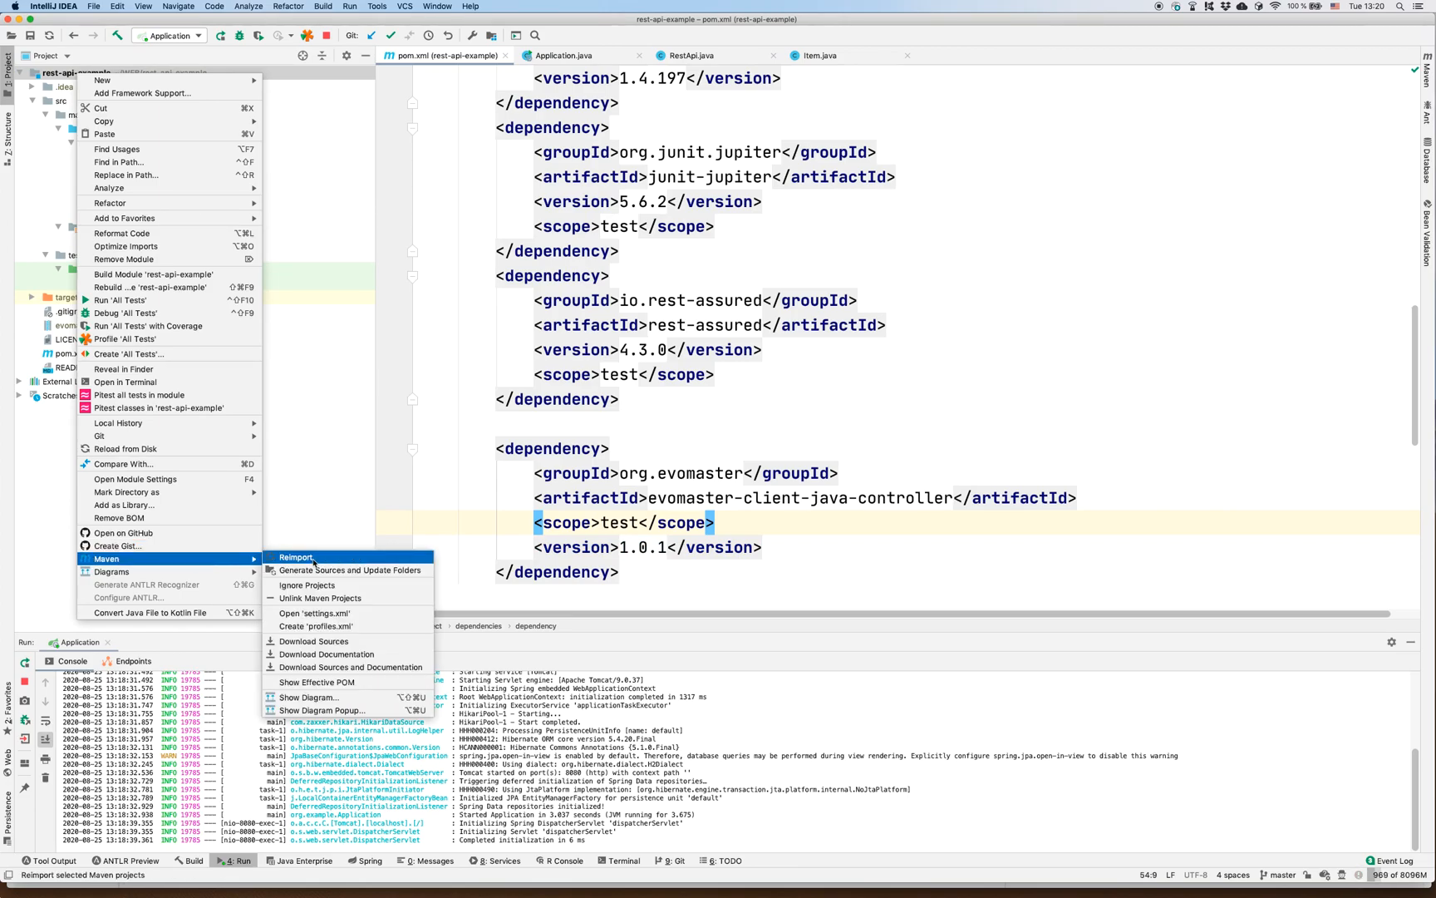
pyautogui.click(295, 556)
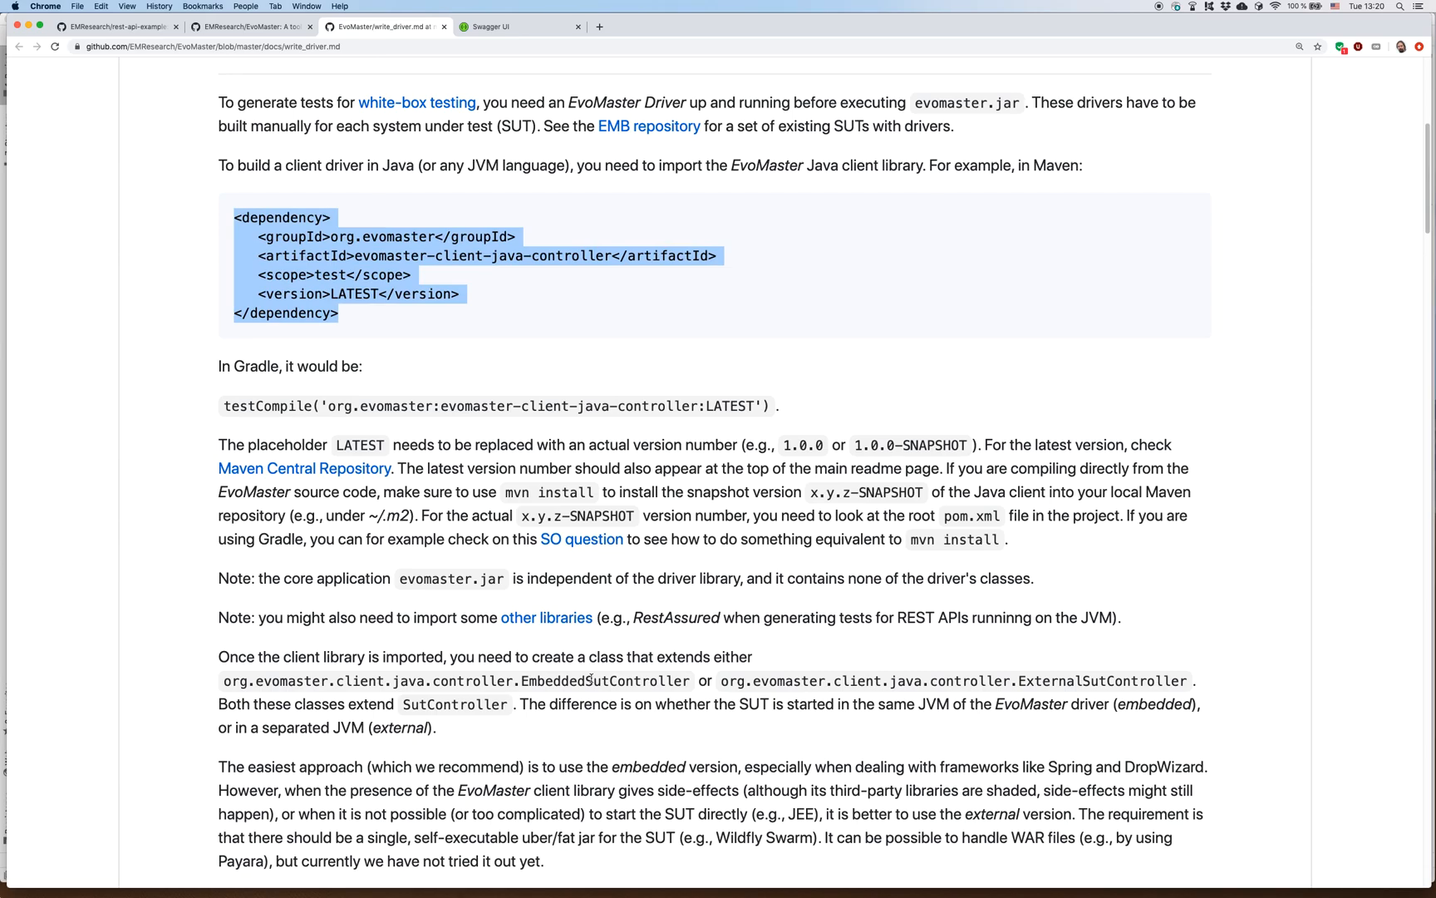
pyautogui.doubleClick(604, 680)
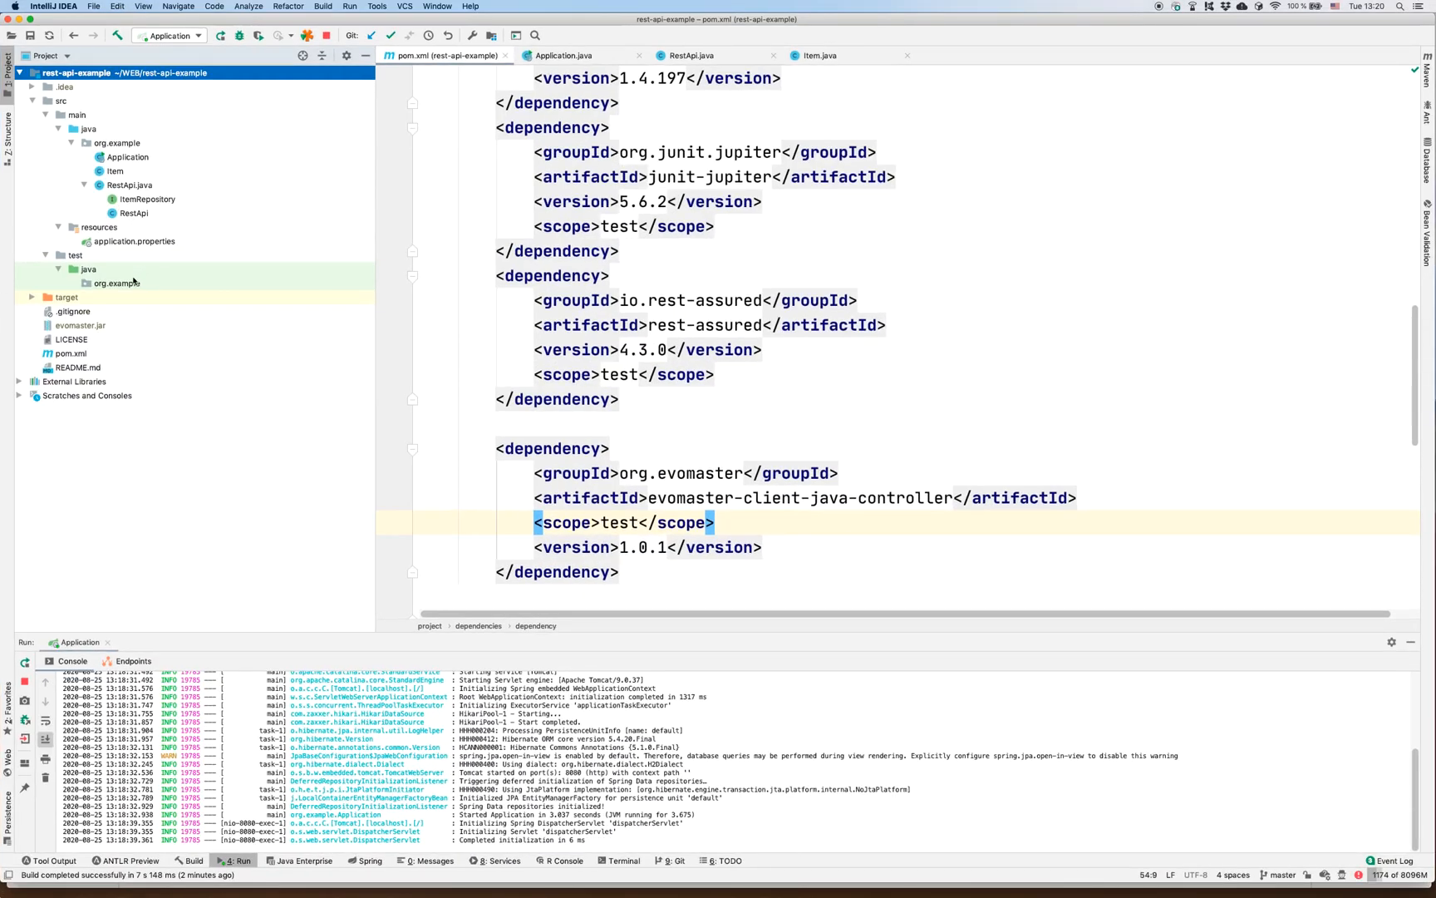
# - Create EMDriver in test org.example extending imported EmbeddedSutController, with generated method stubs
pyautogui.rightClick(116, 283)
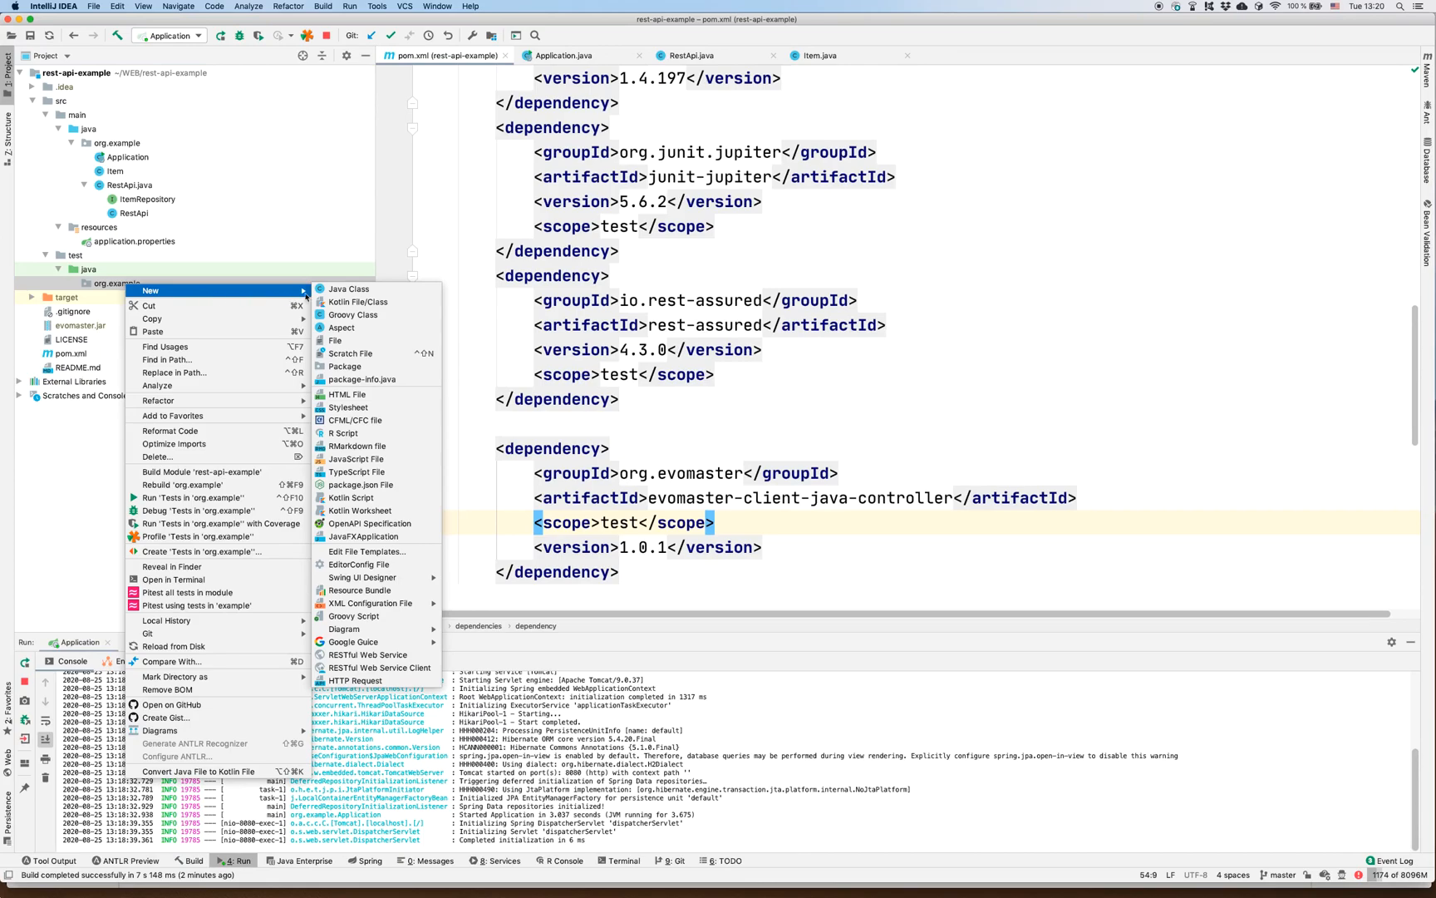
pyautogui.click(349, 288)
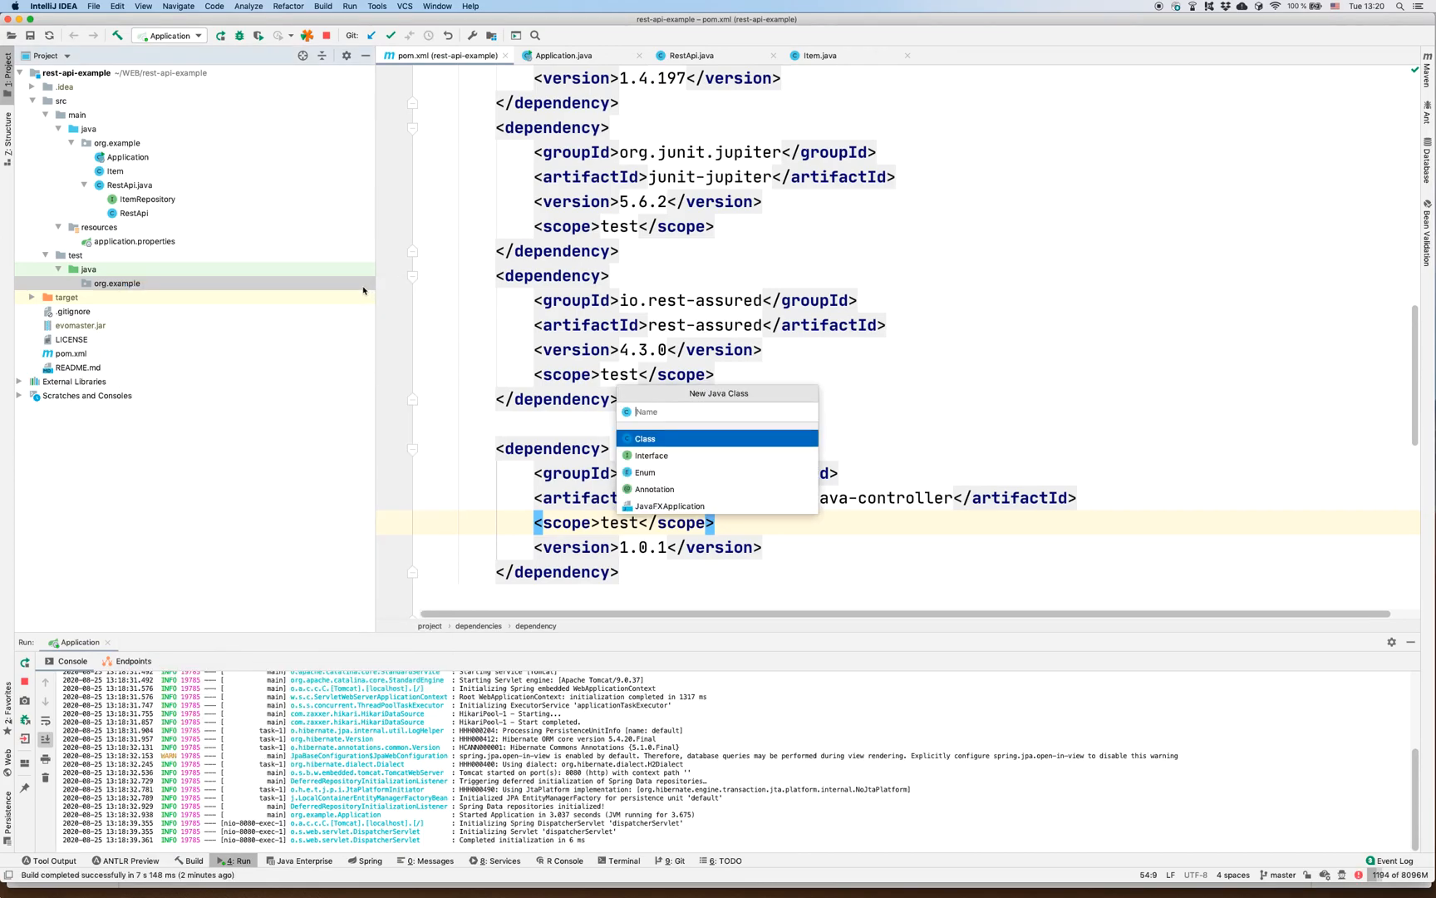
pyautogui.write('EMDr')
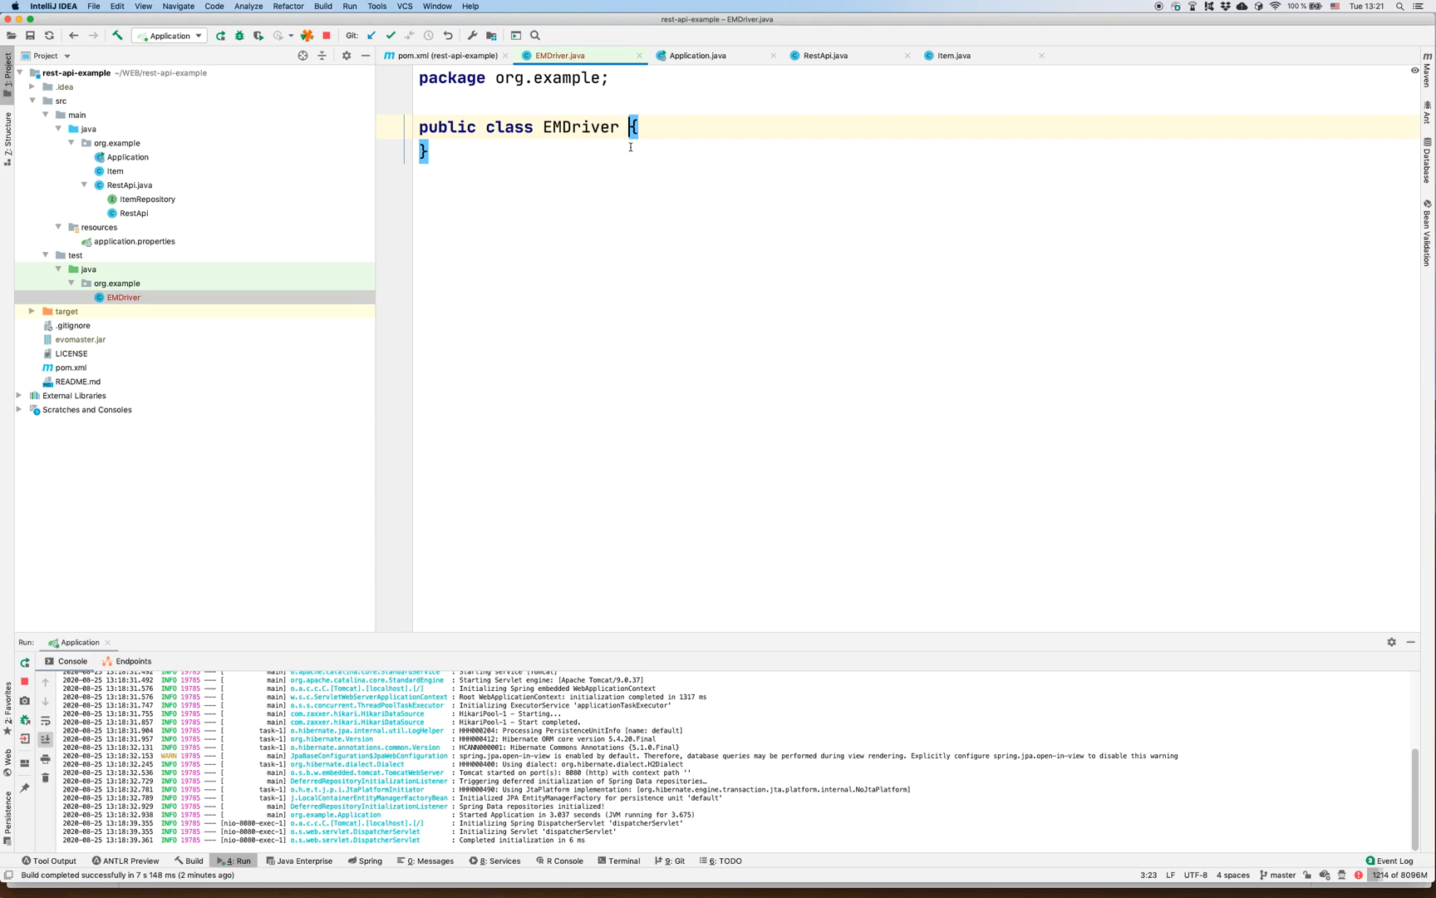
pyautogui.write('extends EmbeddedSutController')
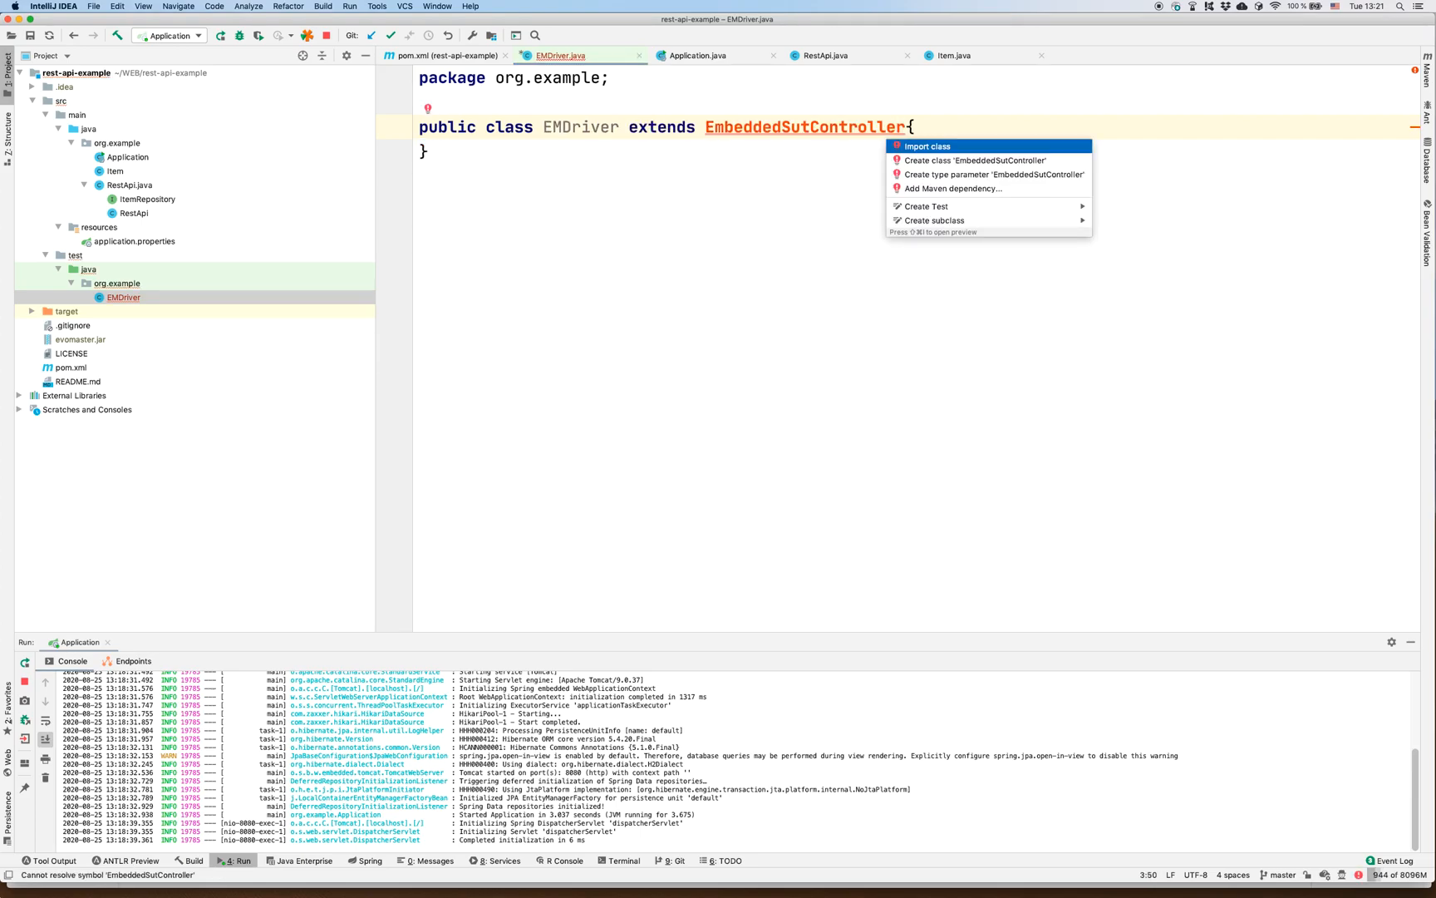
pyautogui.click(928, 145)
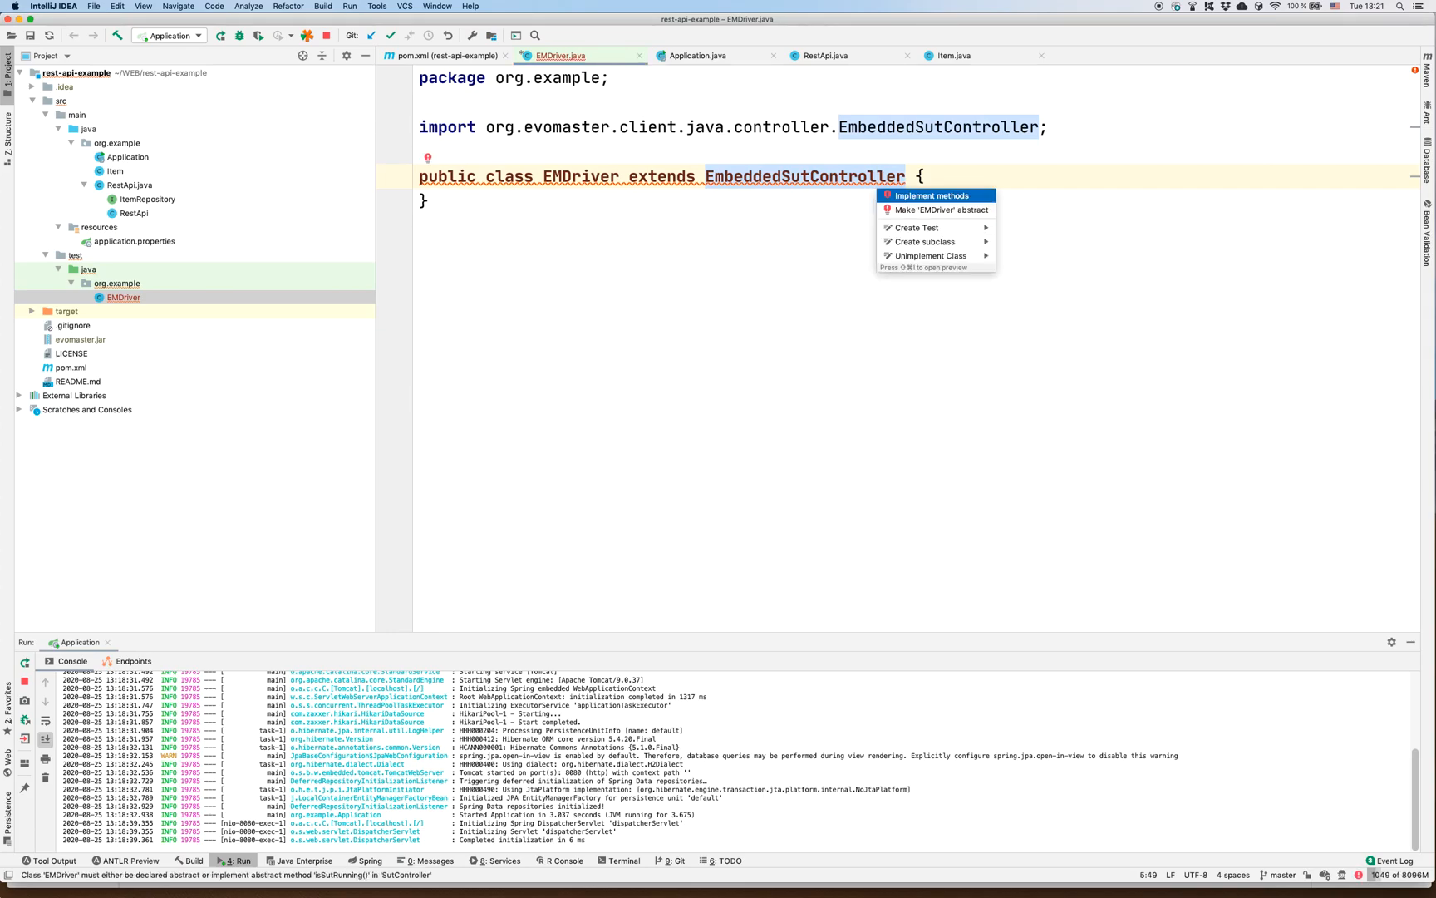
pyautogui.click(931, 196)
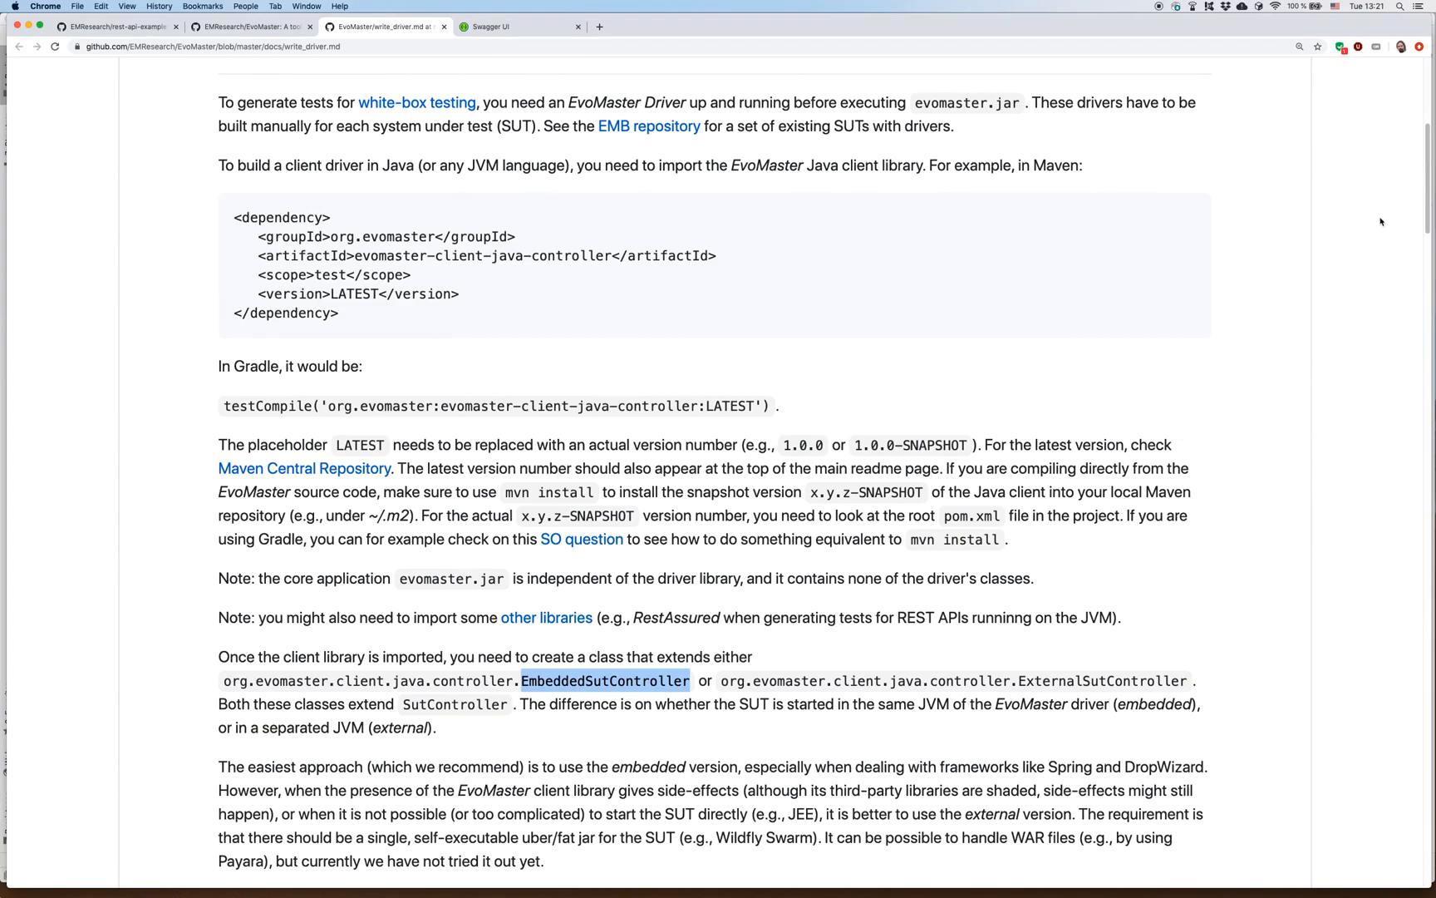
# - Scroll write_driver.md down to the example main method using InstrumentedSutStarter
pyautogui.scroll(-3)
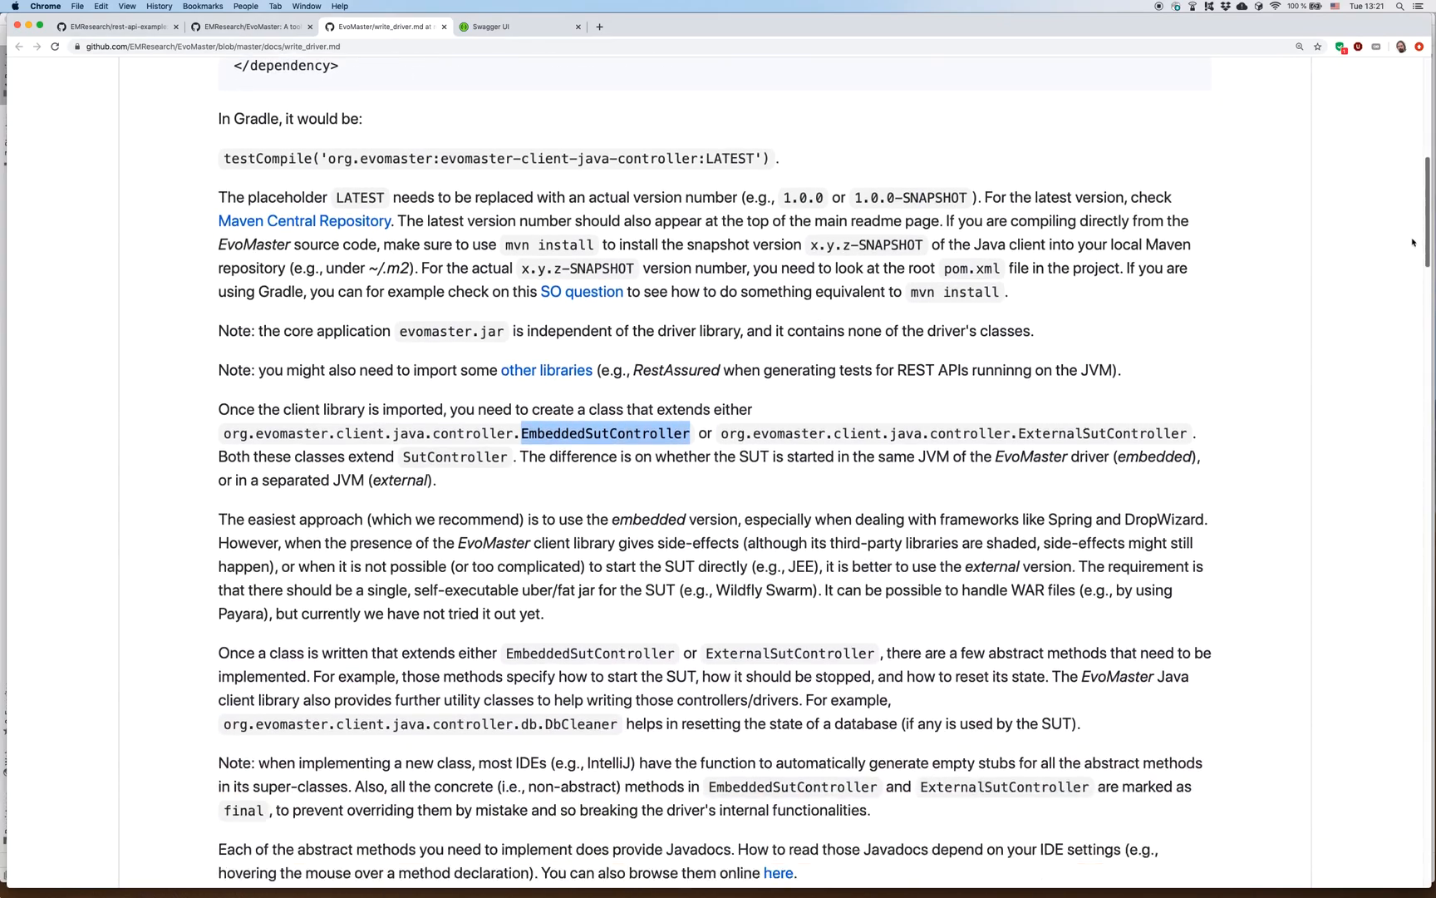
pyautogui.scroll(-3)
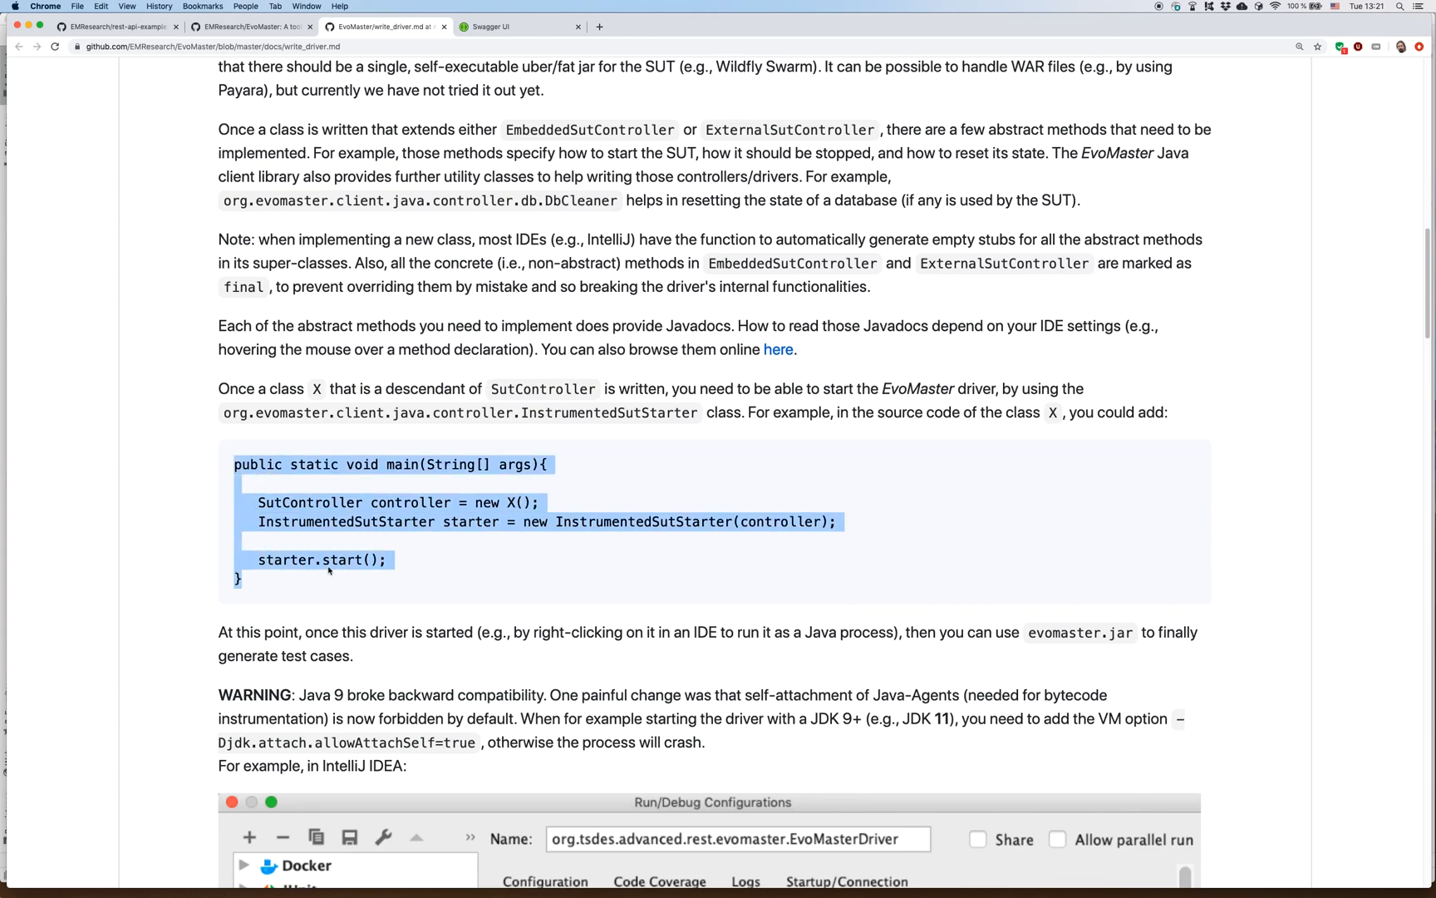
pyautogui.moveTo(331, 566)
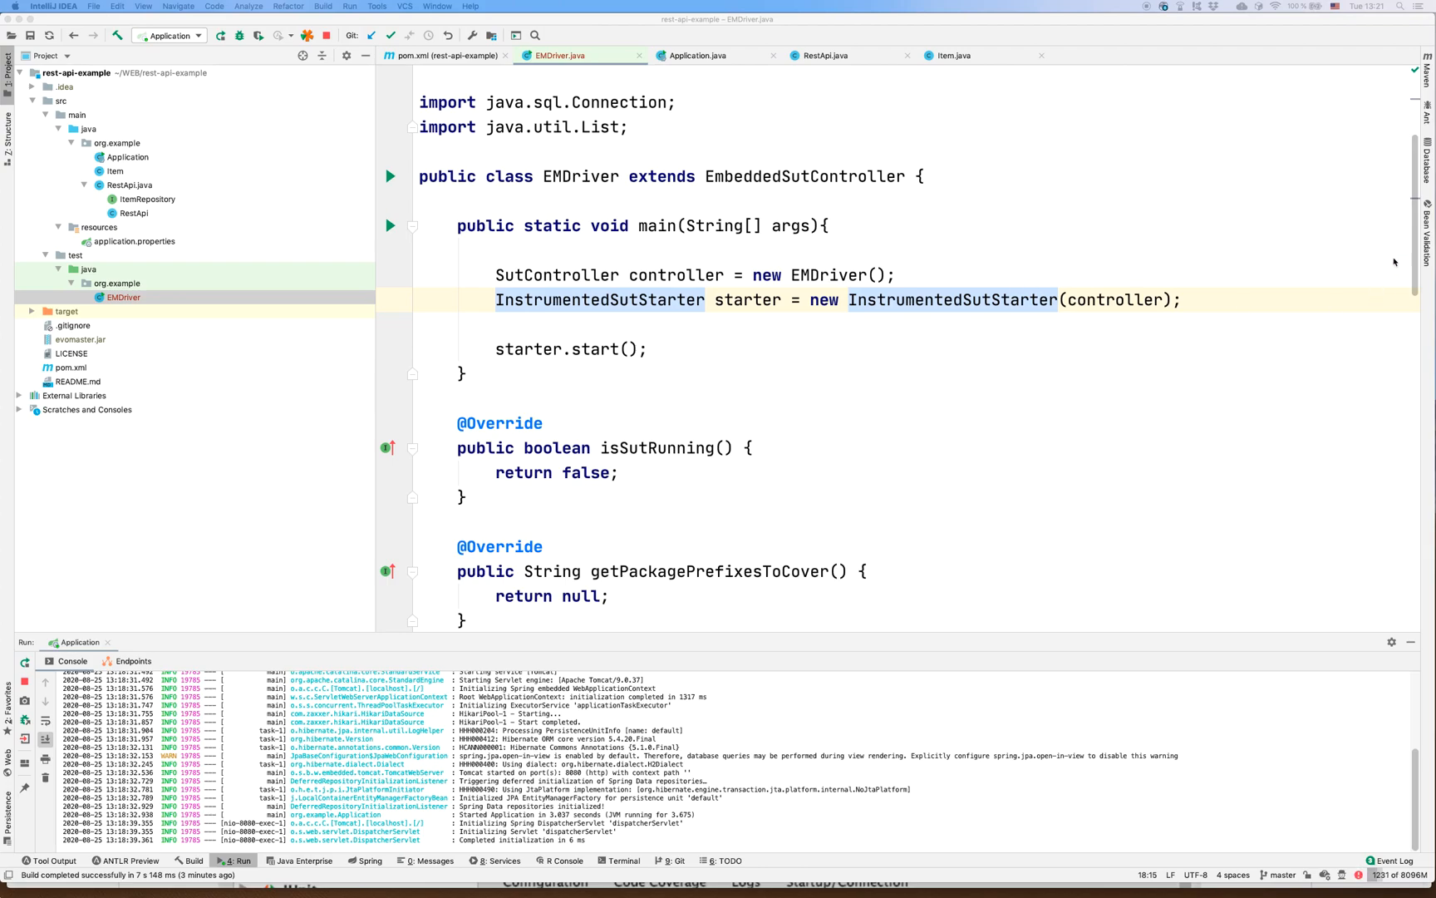
# - Scroll through the generated override stubs in EMDriver.java
pyautogui.scroll(-3)
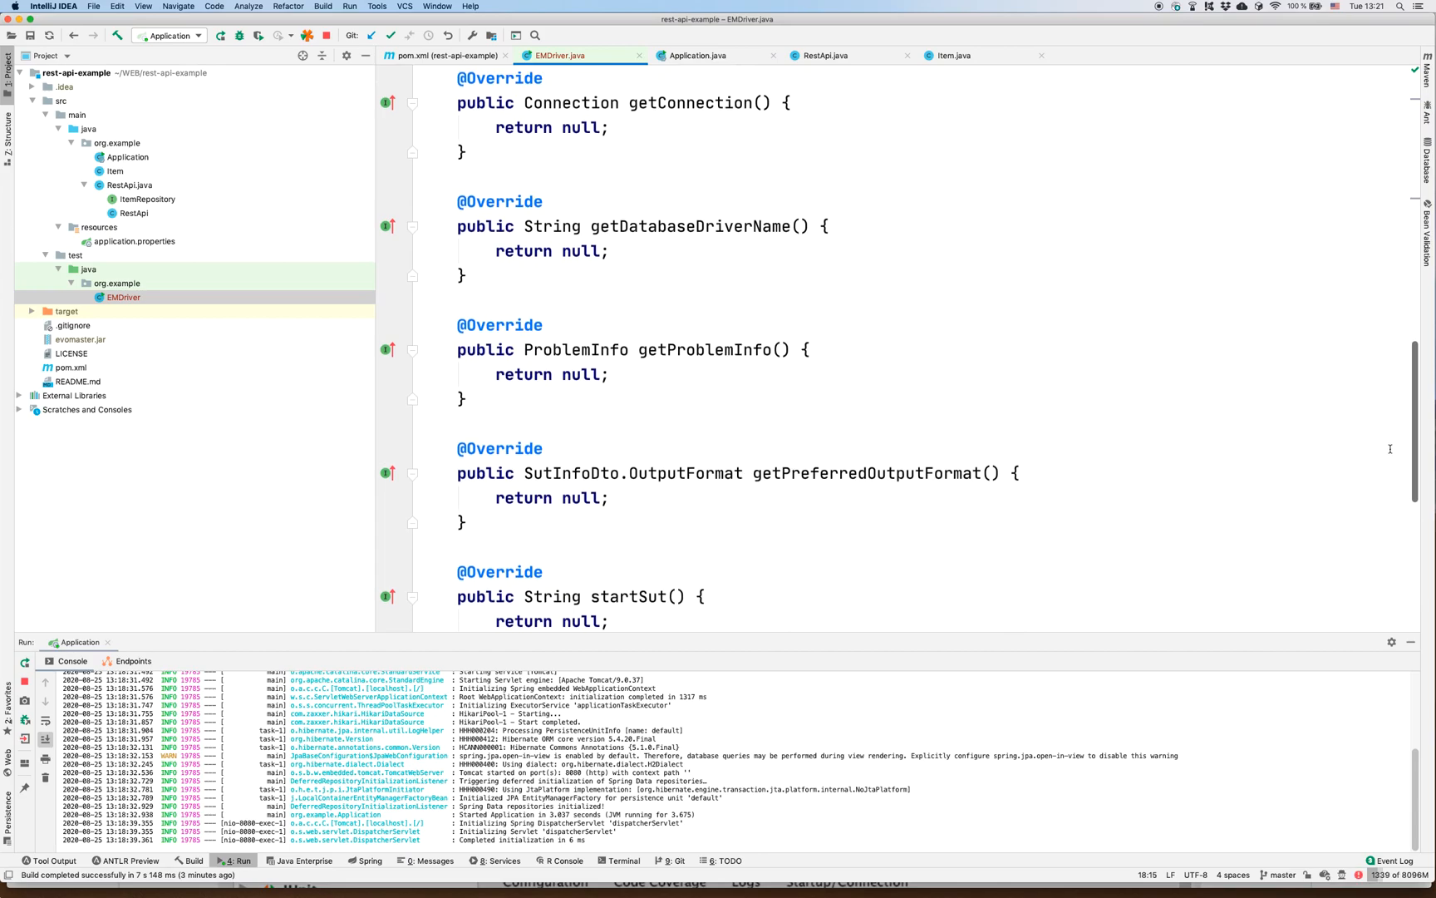
pyautogui.scroll(-3)
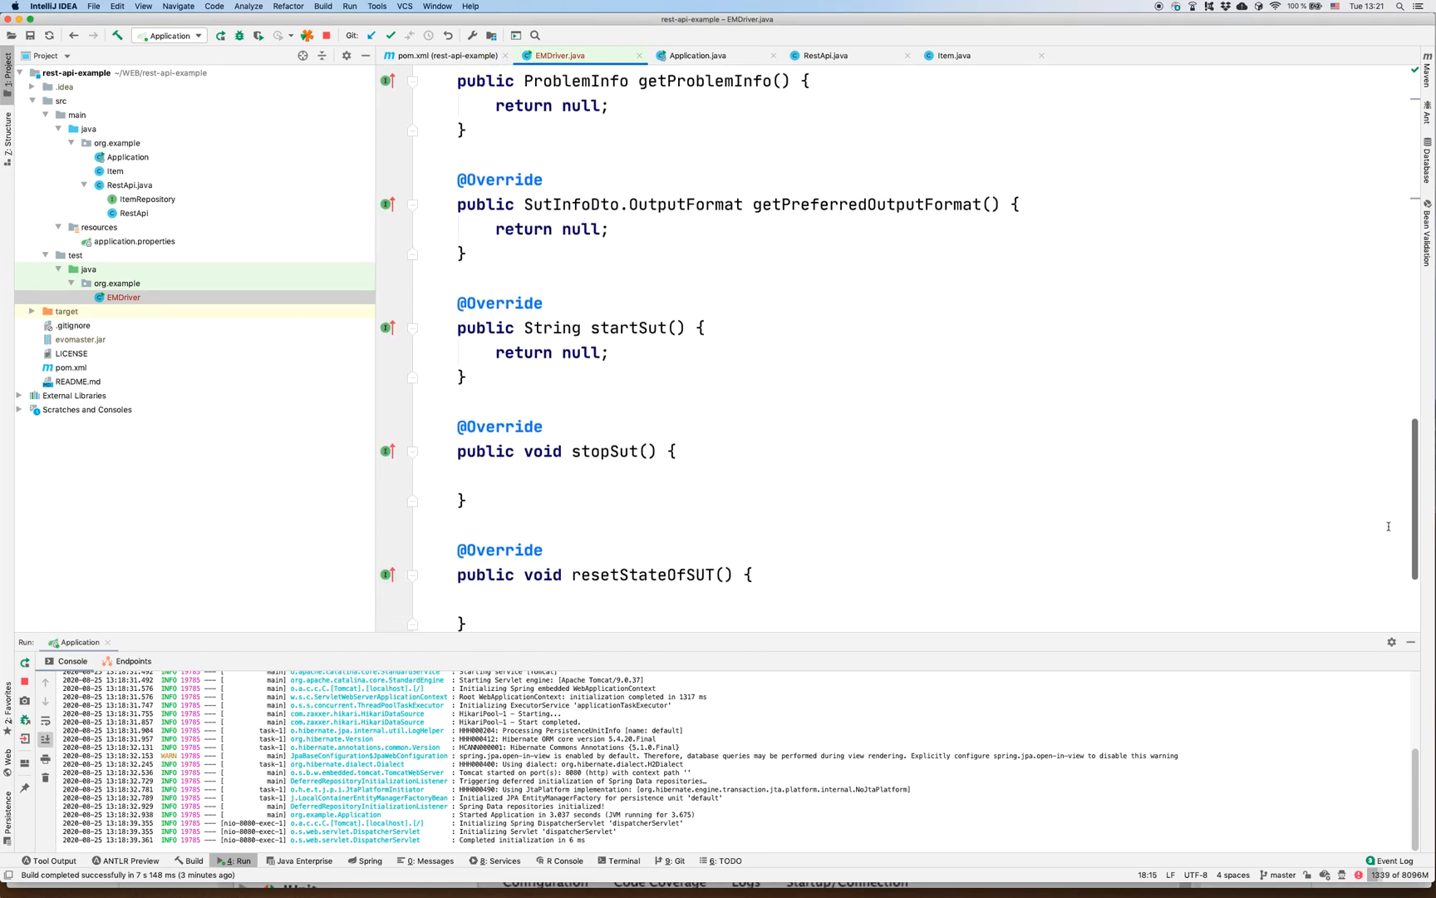
pyautogui.scroll(-3)
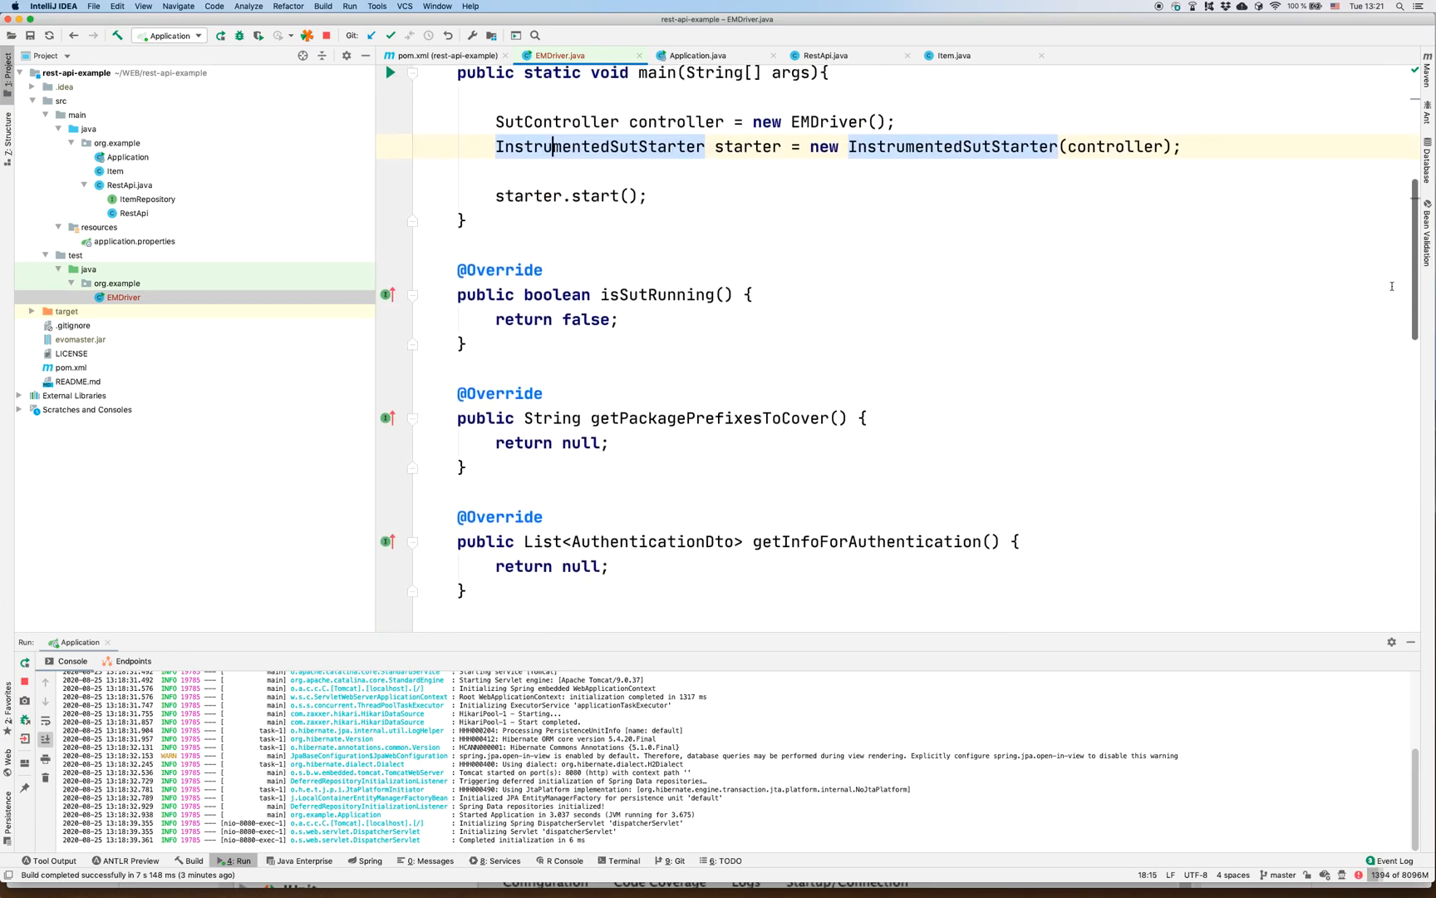
pyautogui.scroll(-3)
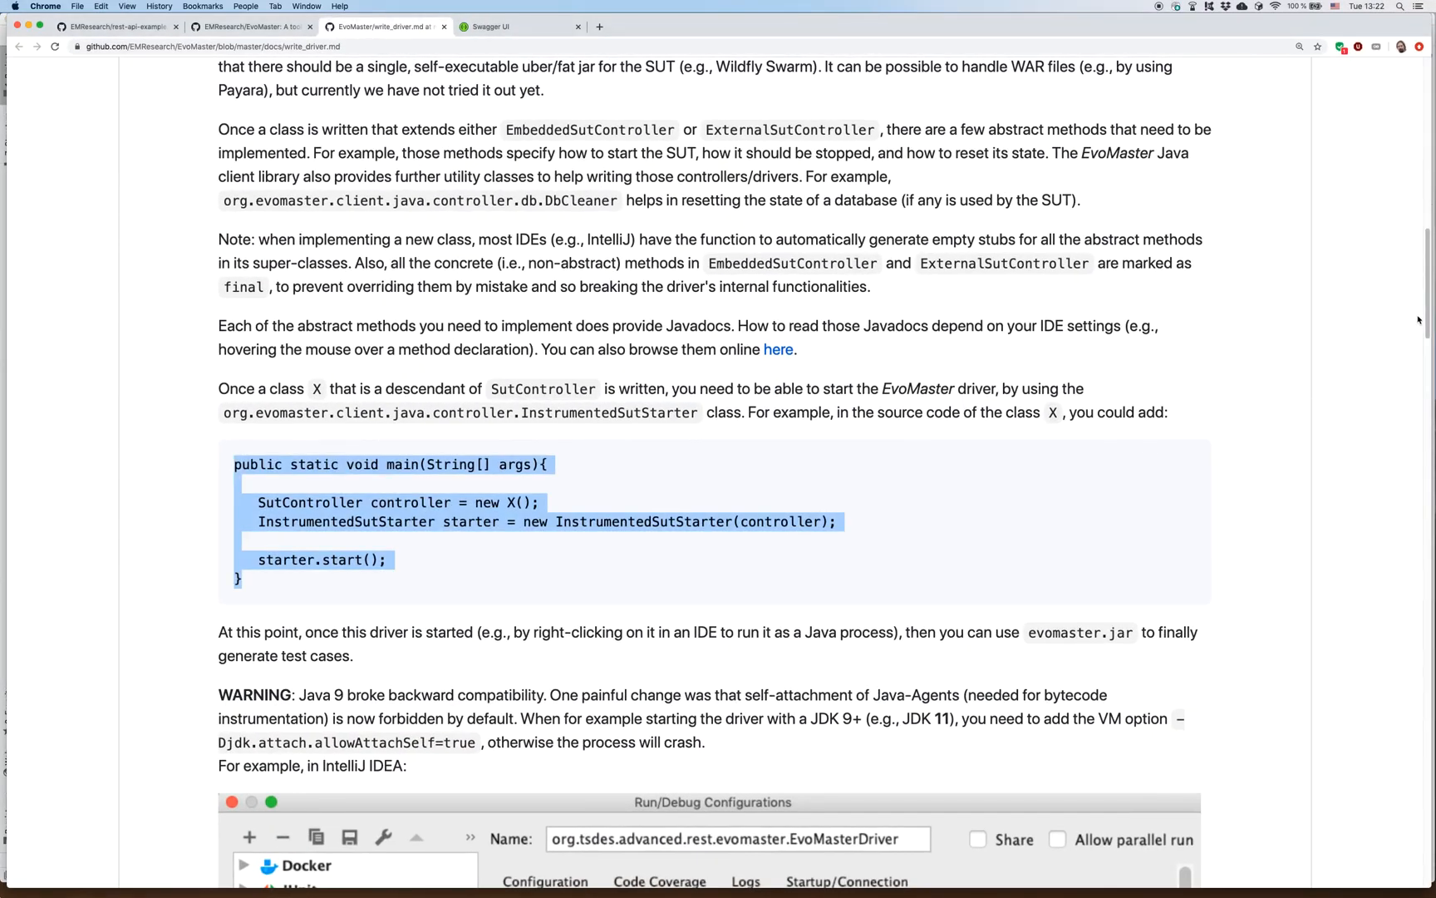
# - Scroll to the Starting The Application section and select its class name
pyautogui.scroll(-3)
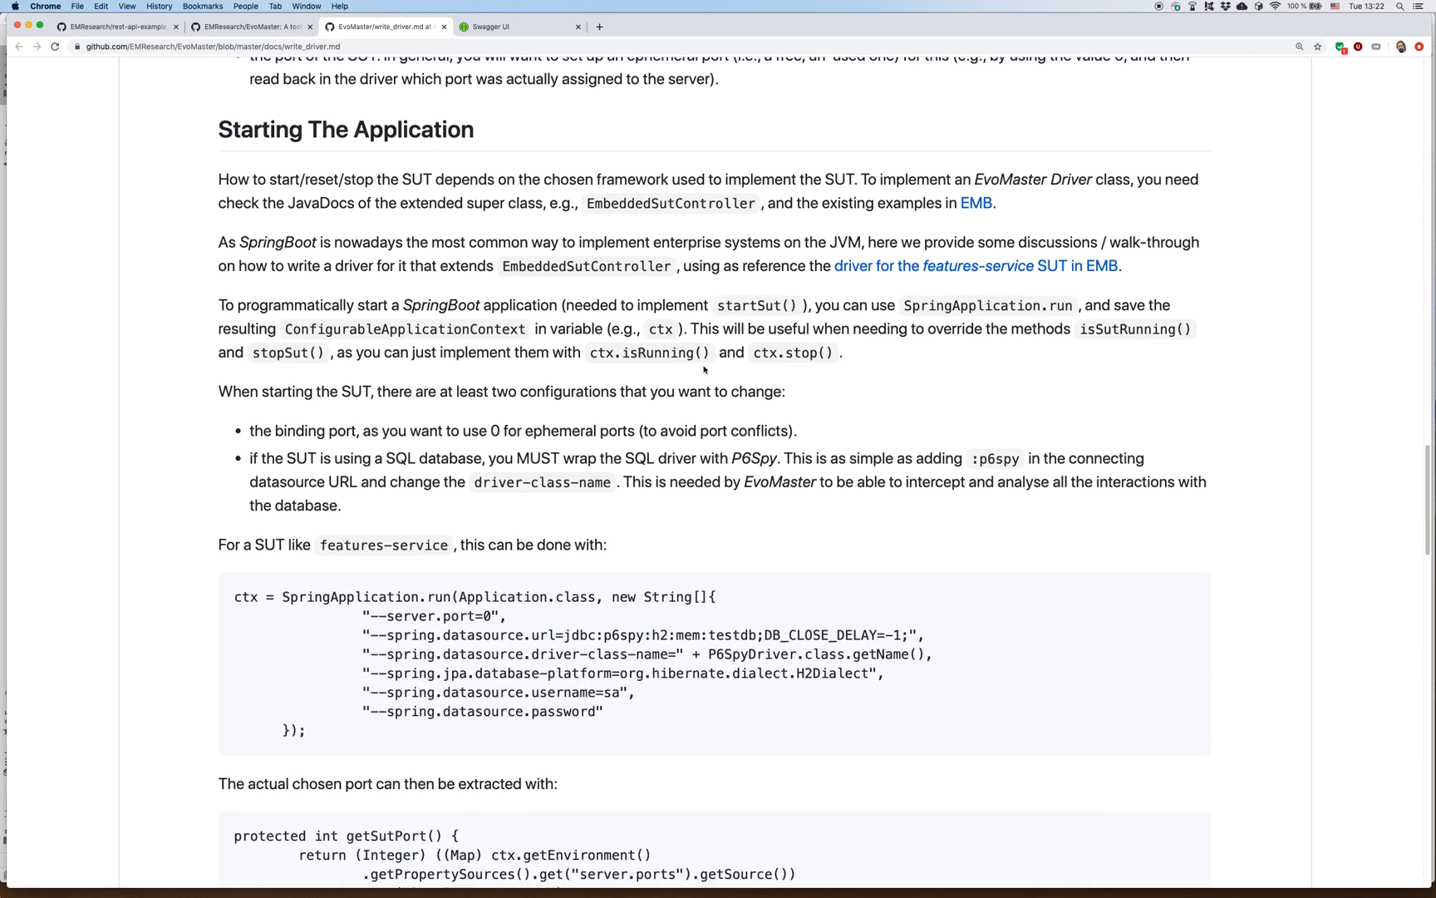
pyautogui.doubleClick(404, 329)
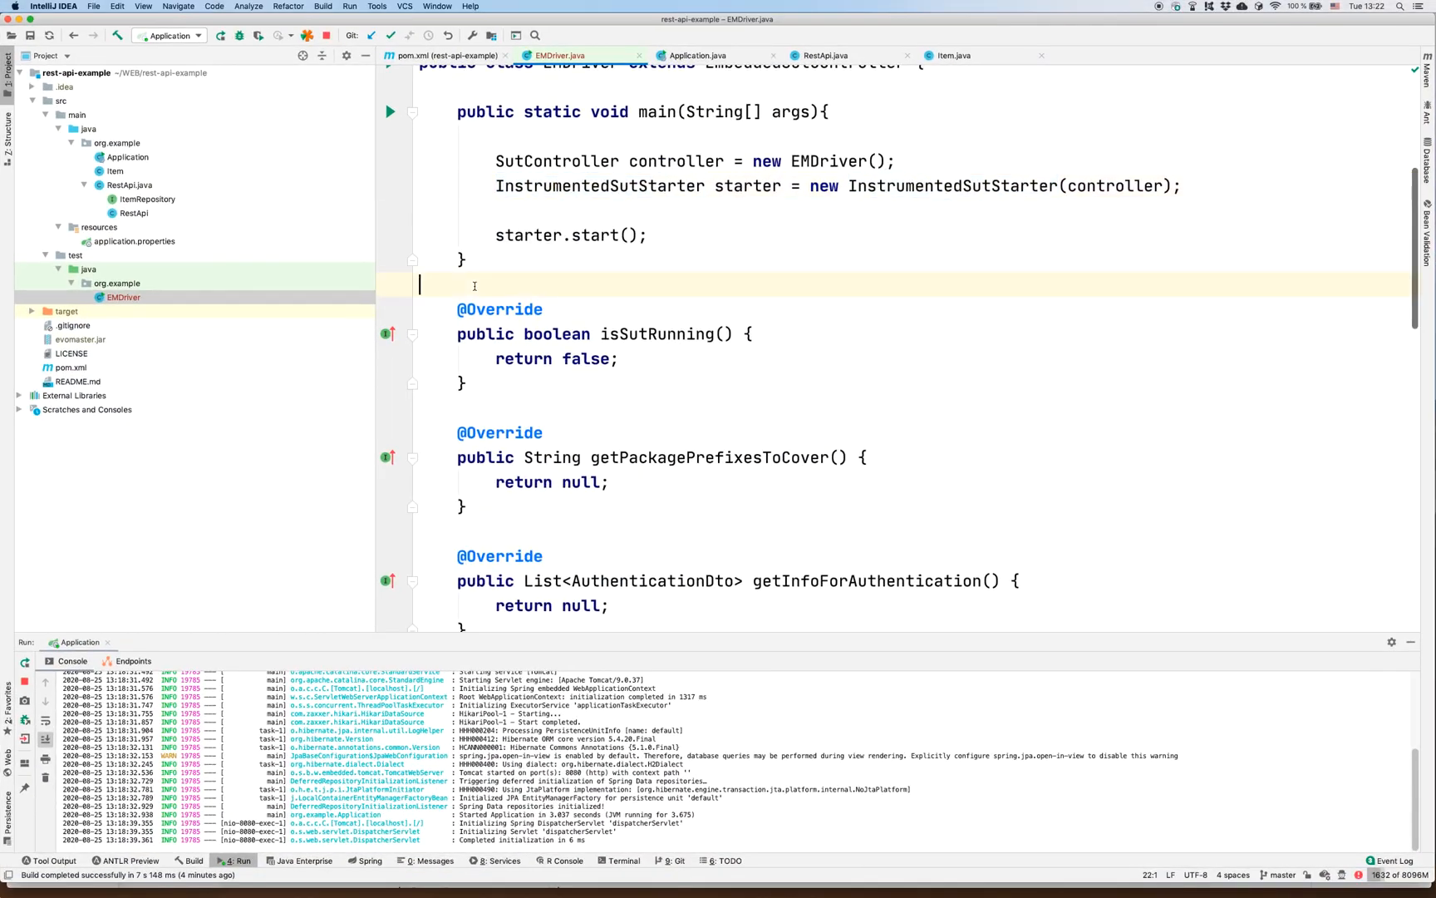
# - Add a private ConfigurableApplicationContext ctx field; isSutRunning returns ctx!=null && ctx.isRunning()
pyautogui.write('pr')
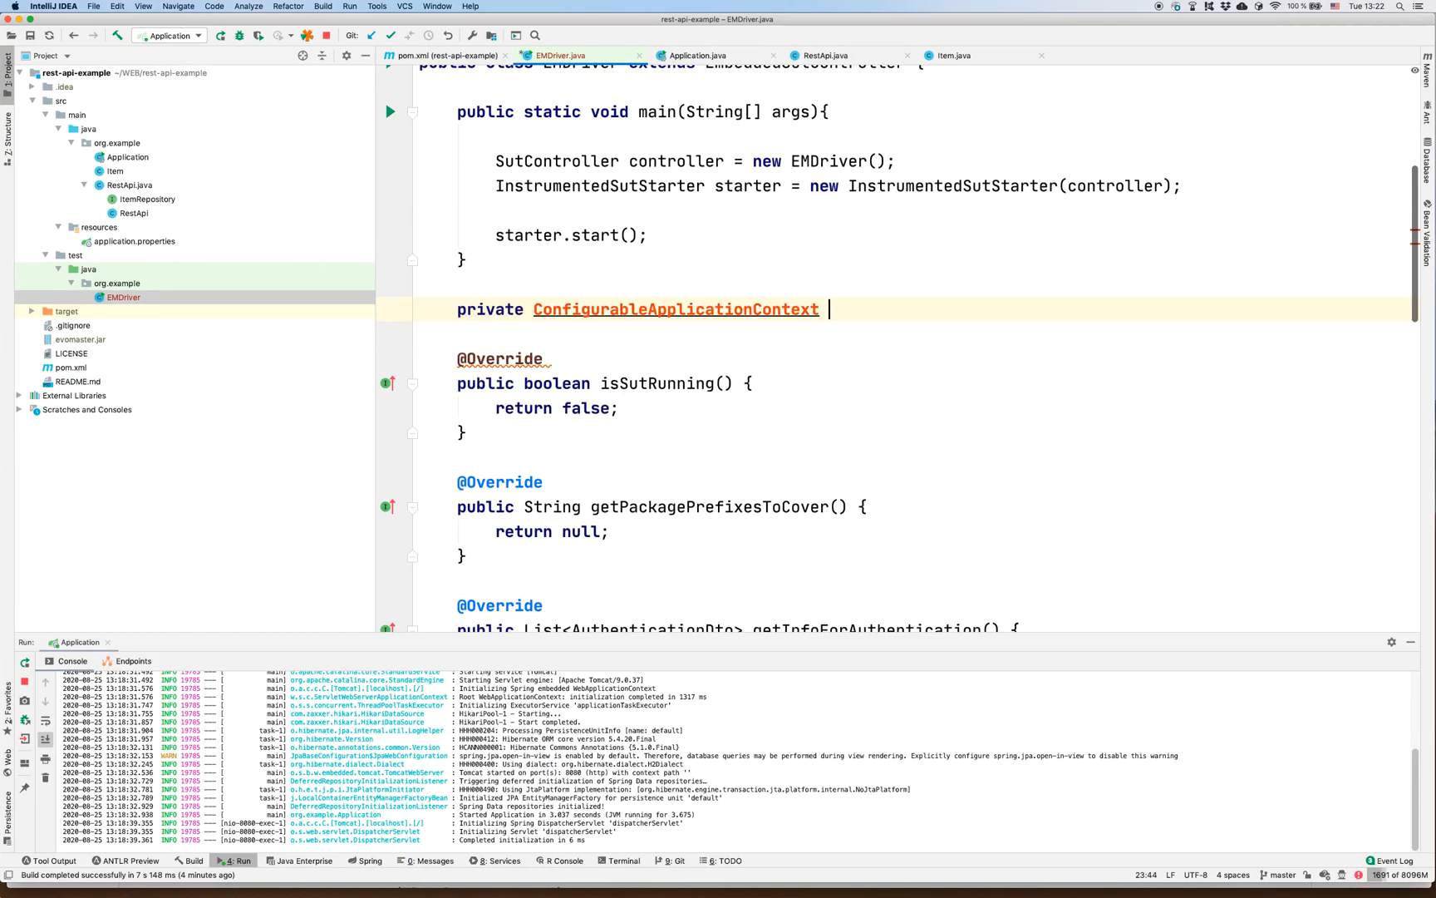
pyautogui.write('ctx;')
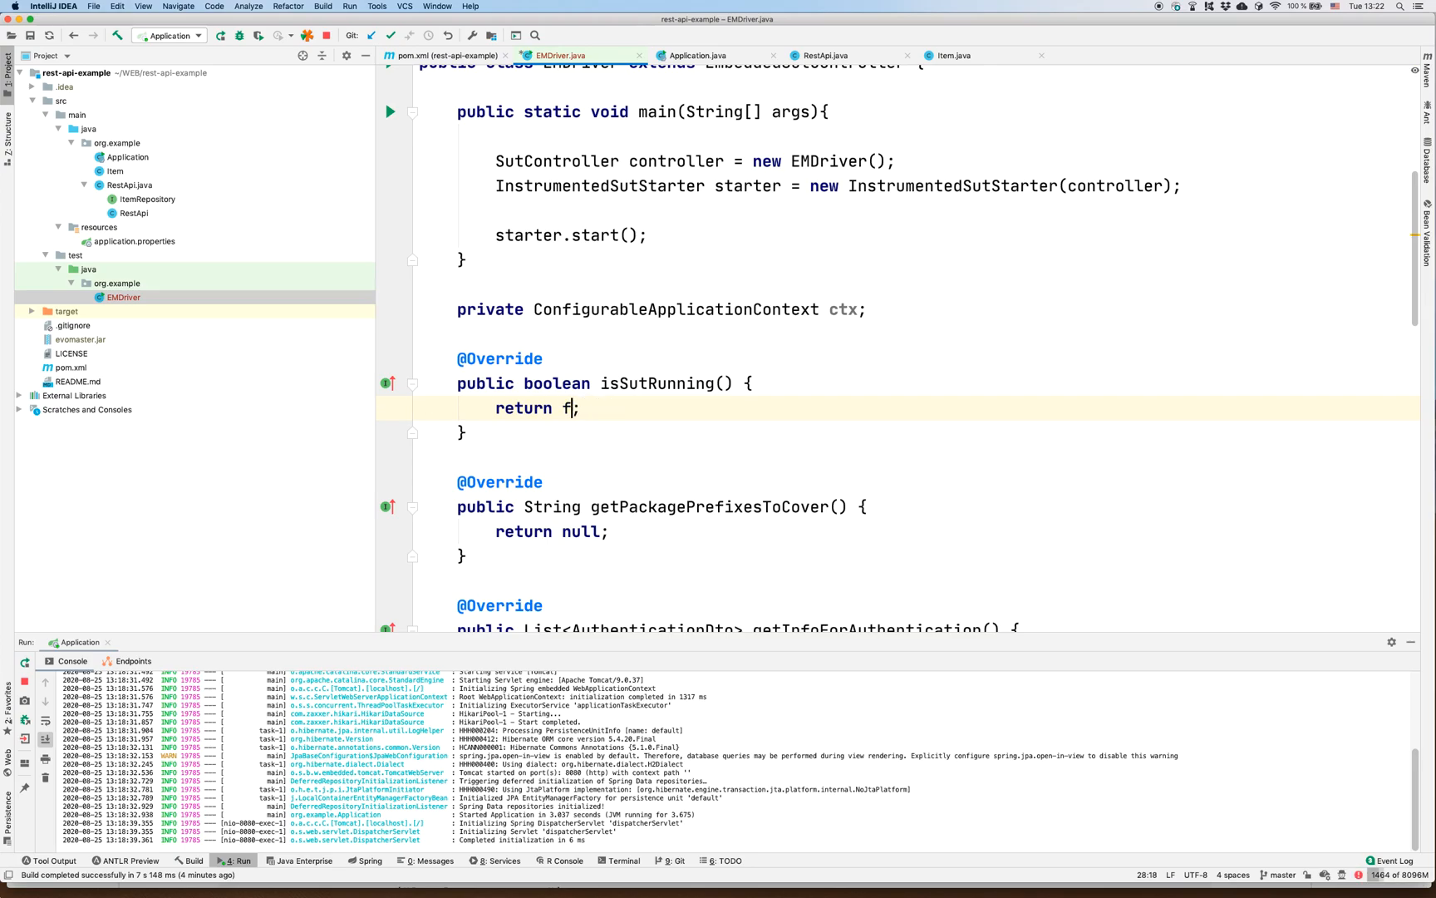
pyautogui.press('Backspace')
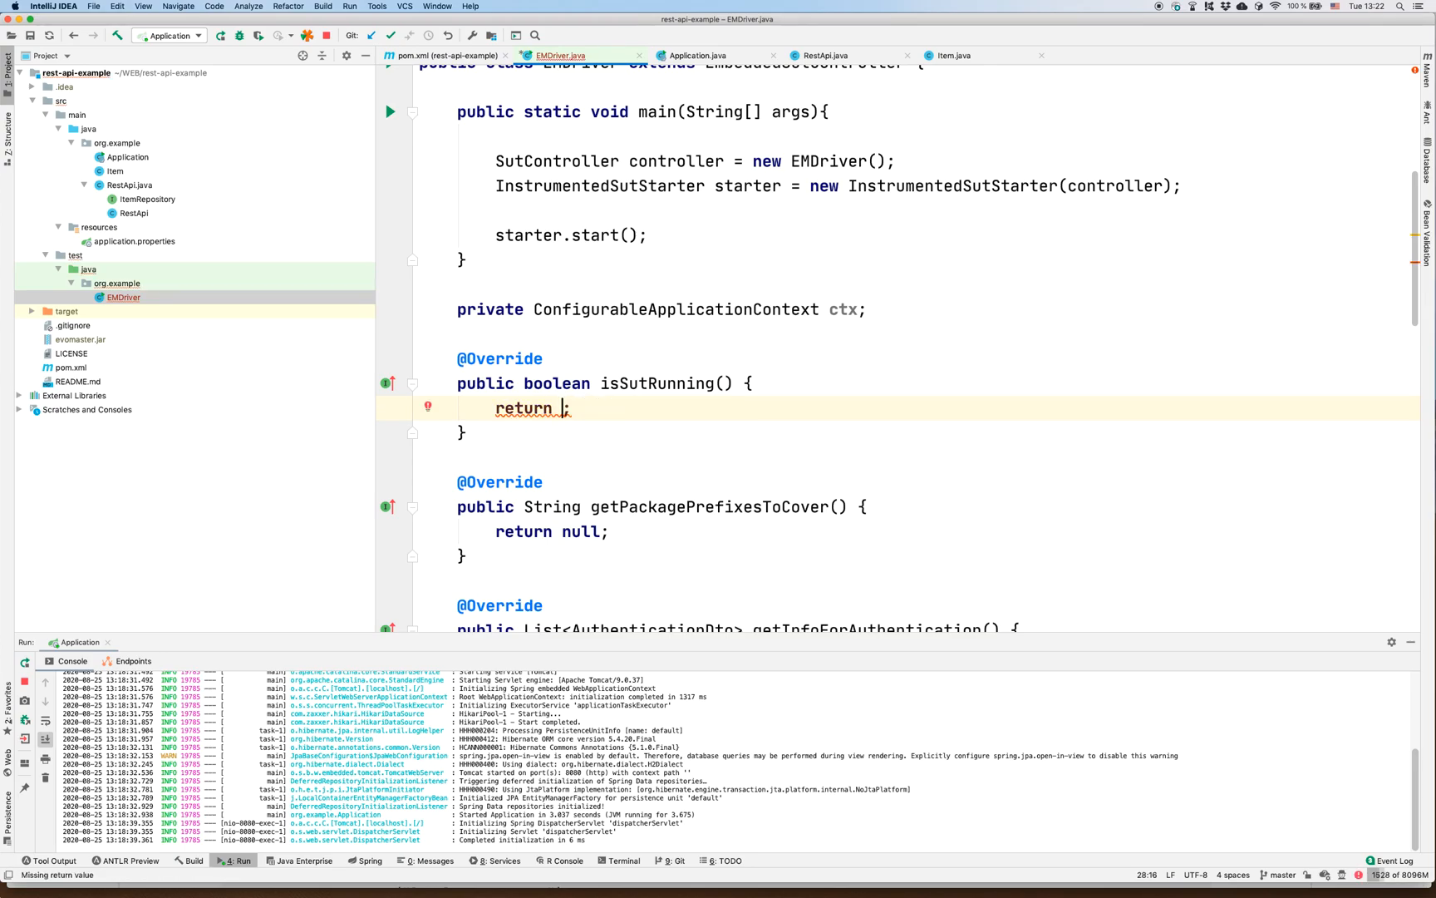
pyautogui.write('ctx!=null')
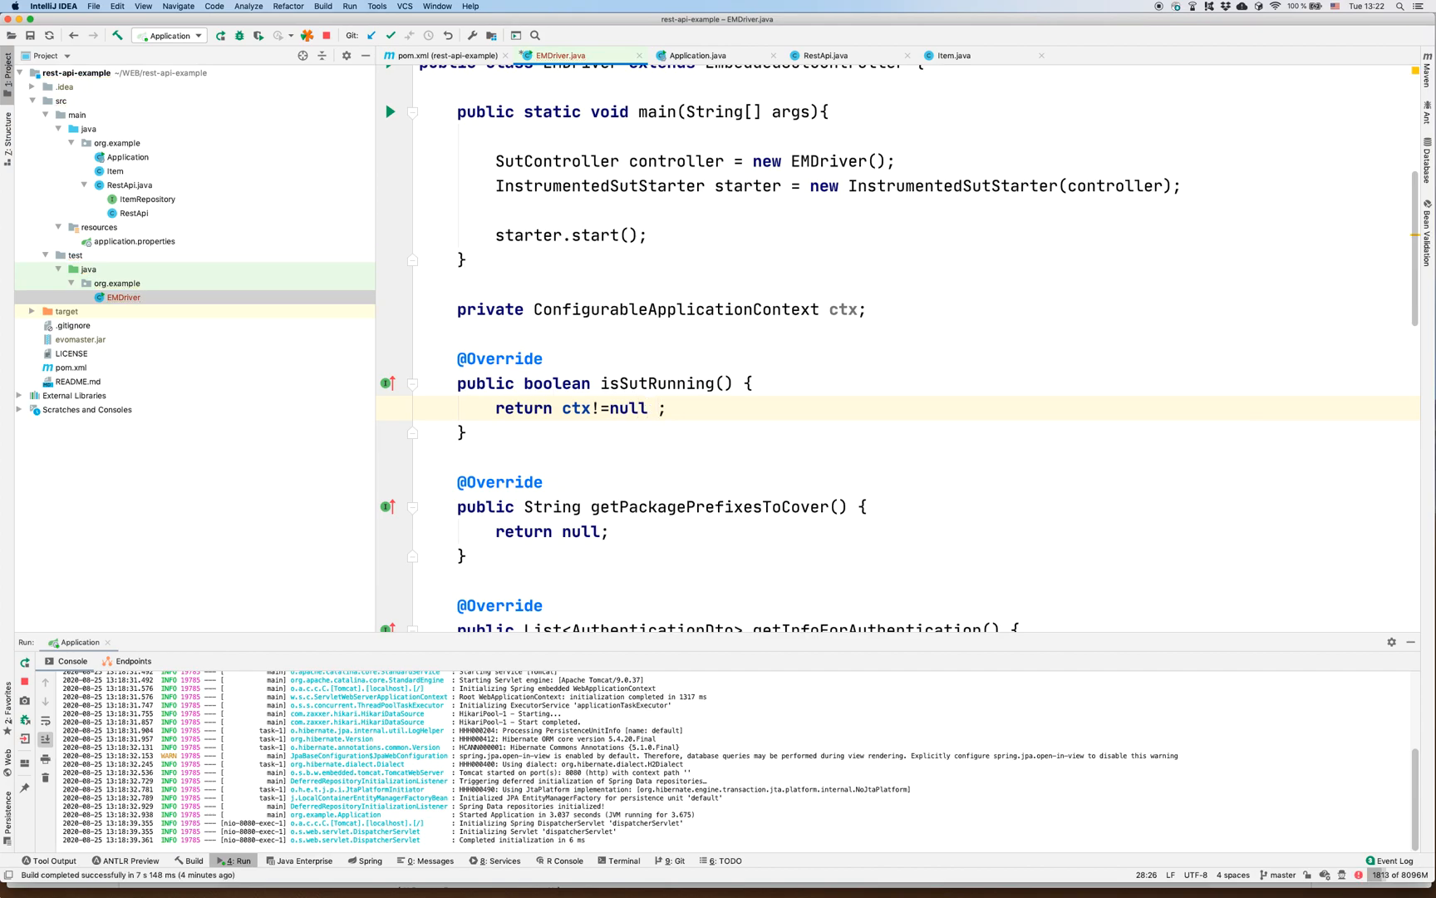
pyautogui.write('&& ctx.isRunning(')
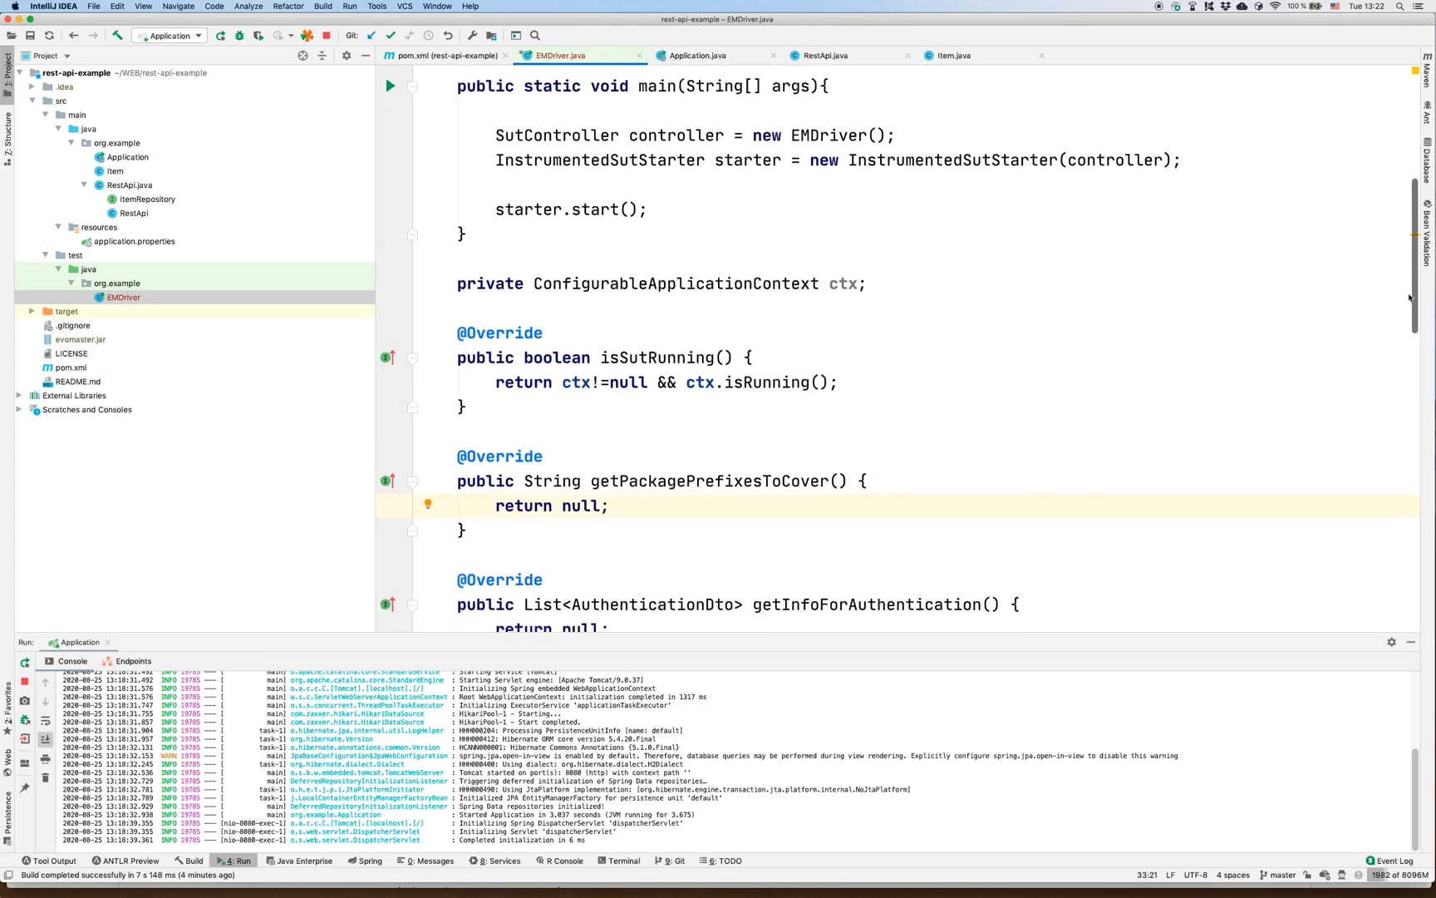
# - Check the main package name, then replace null in getPackagePrefixesToCover with "org.example"
pyautogui.scroll(-3)
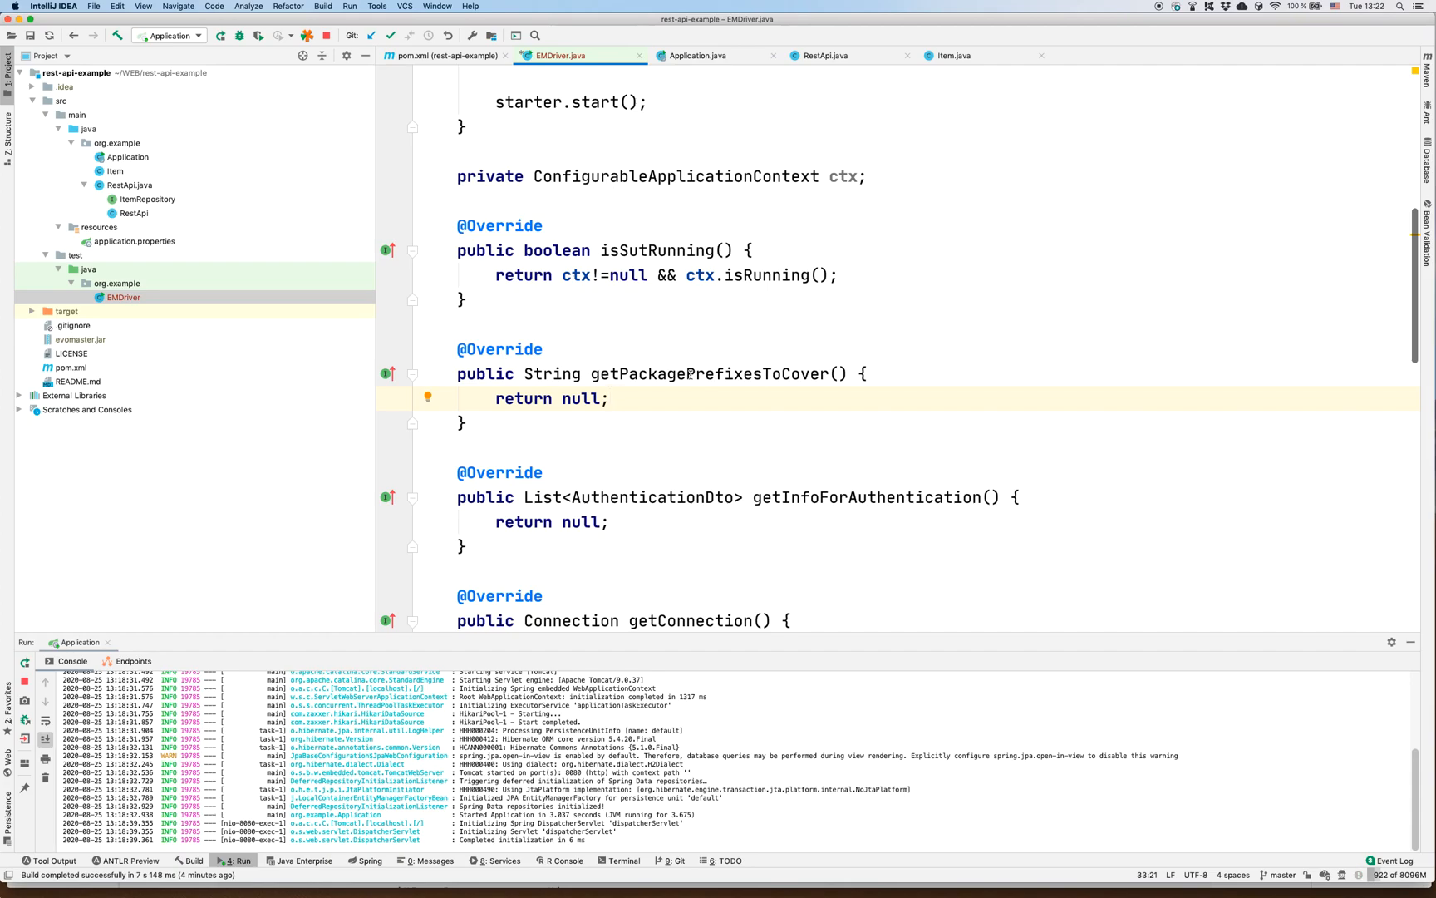
pyautogui.moveTo(124, 165)
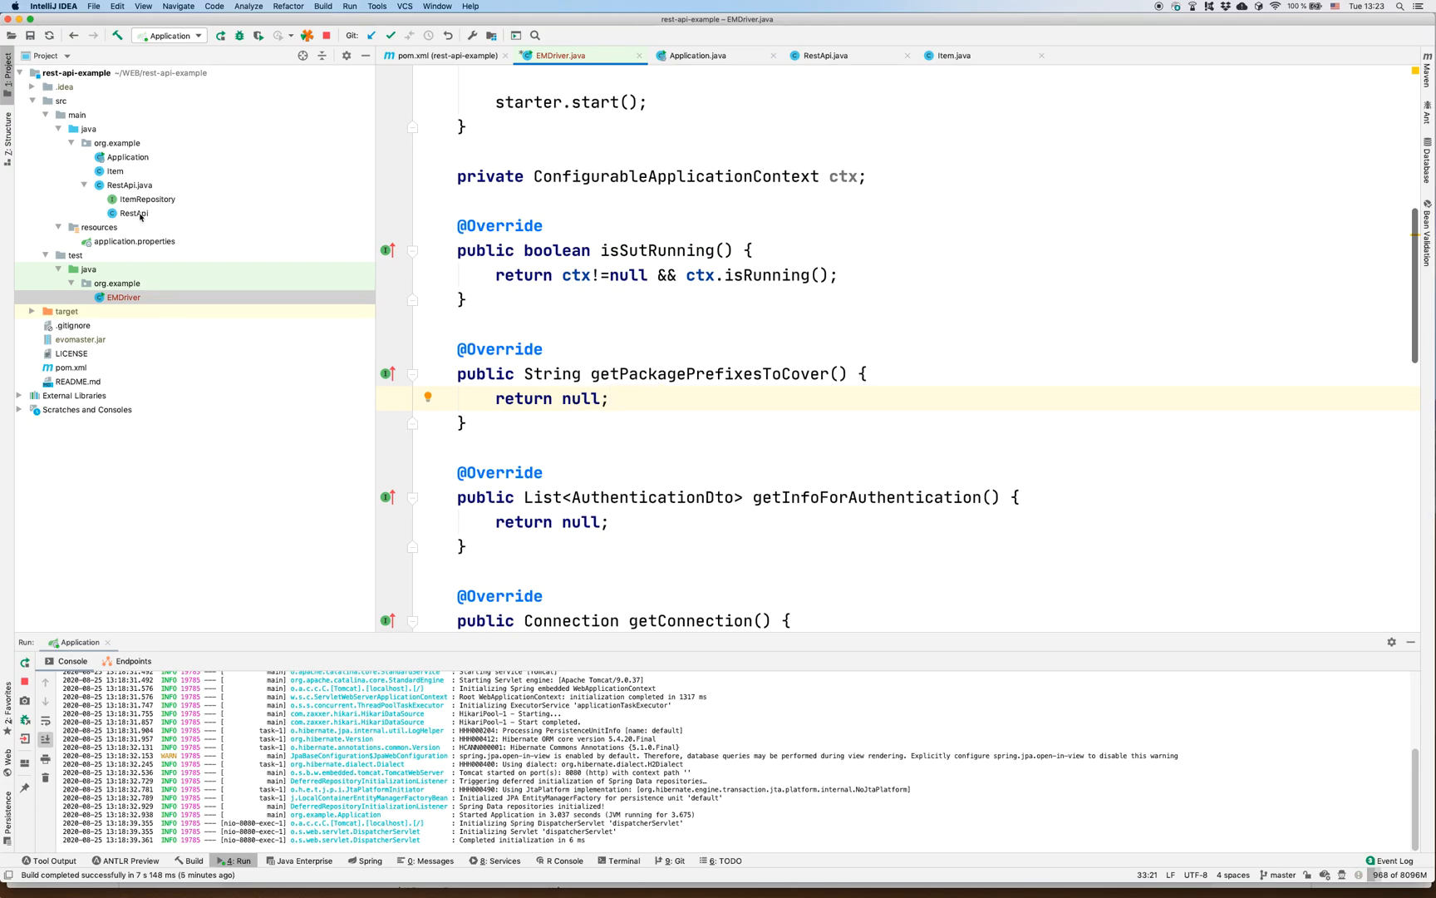
pyautogui.click(117, 143)
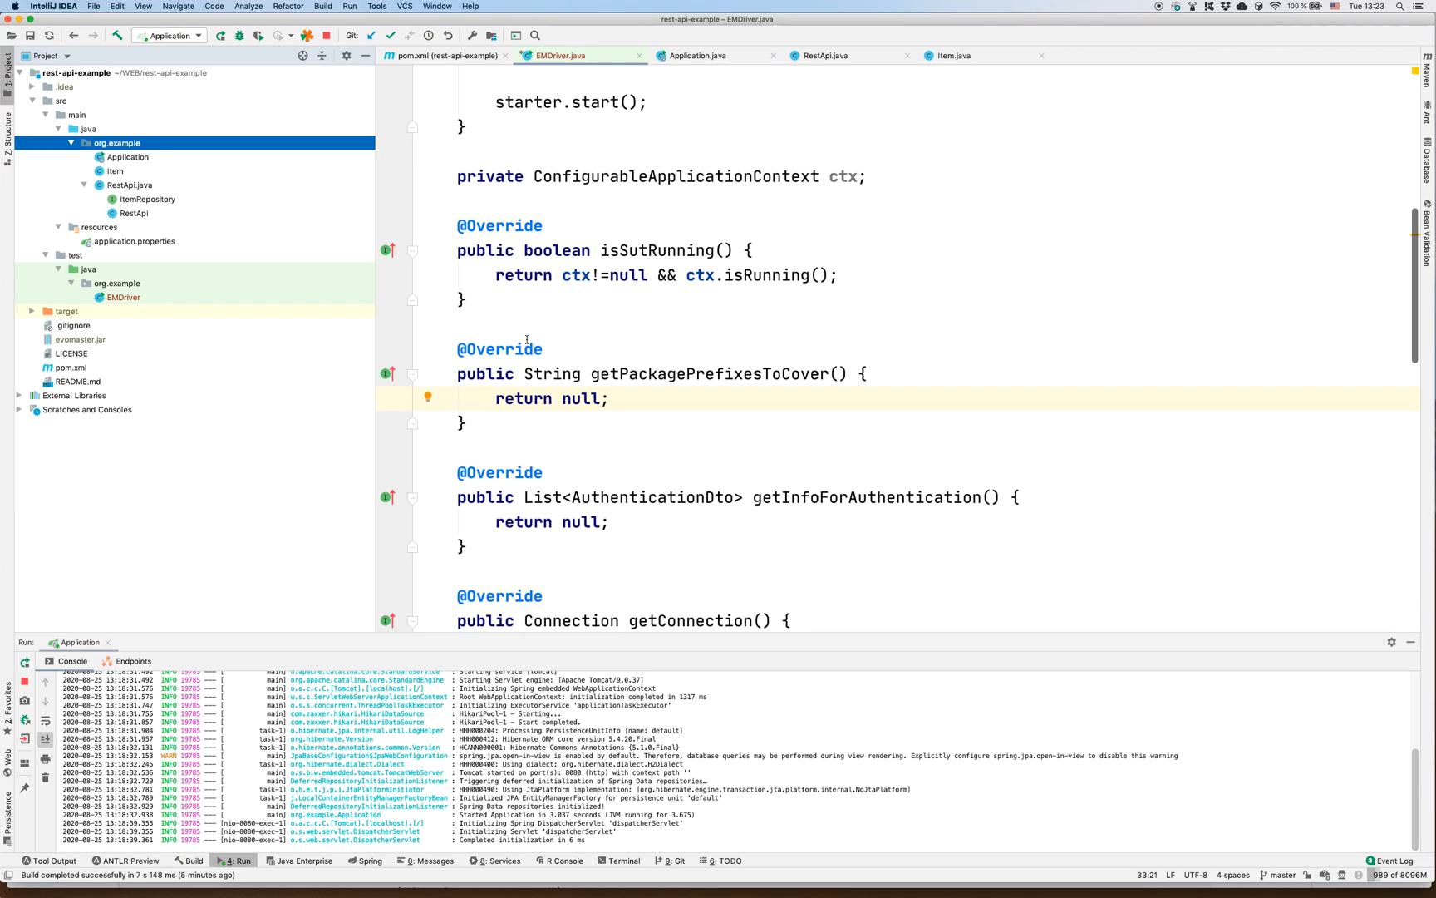
pyautogui.doubleClick(581, 397)
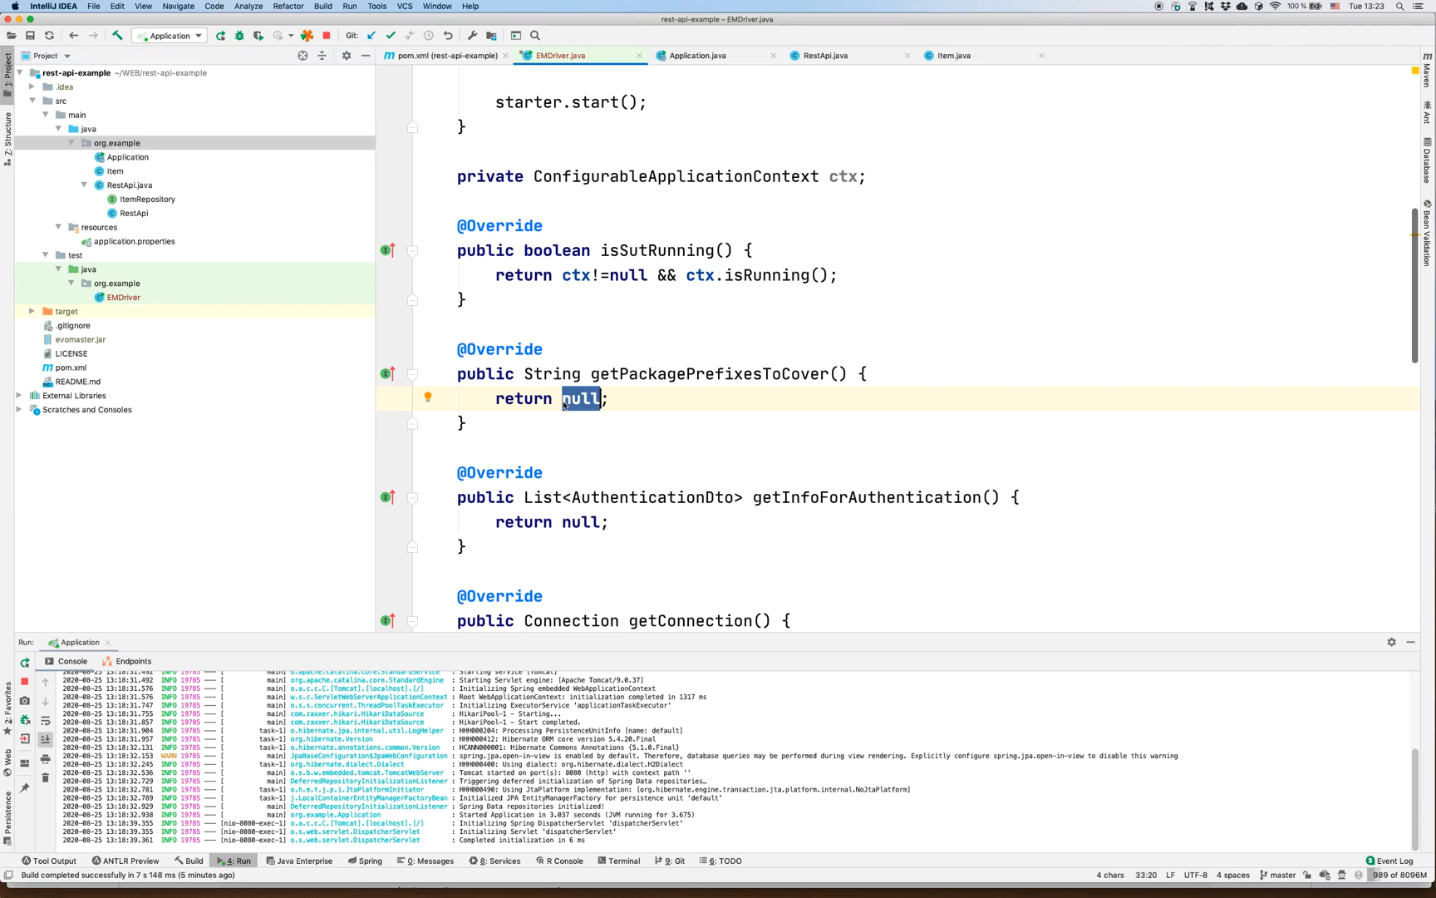
pyautogui.write('"org.e"')
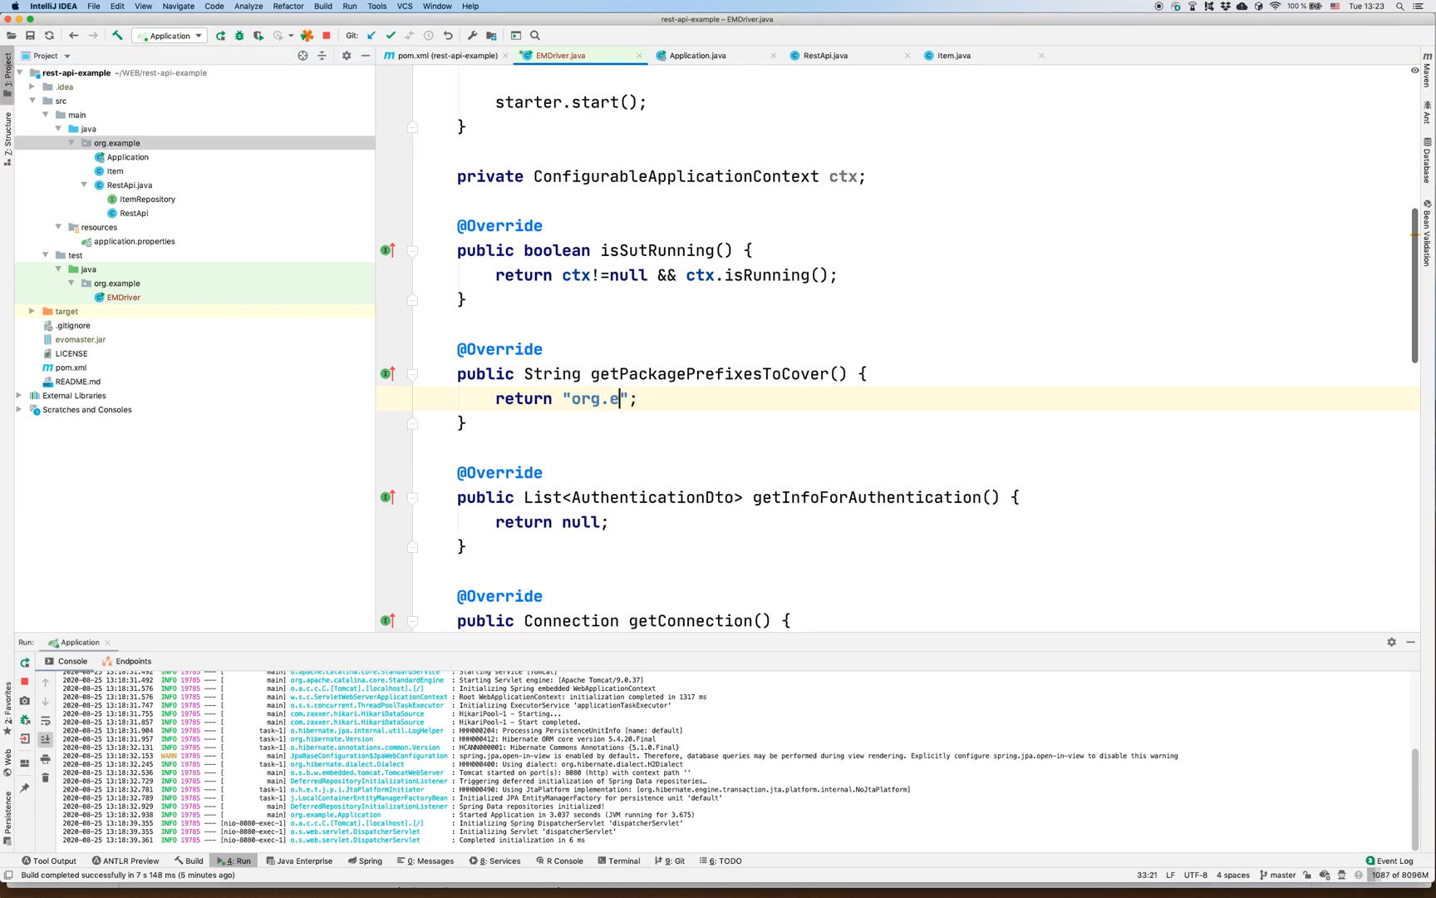
pyautogui.write('ampl')
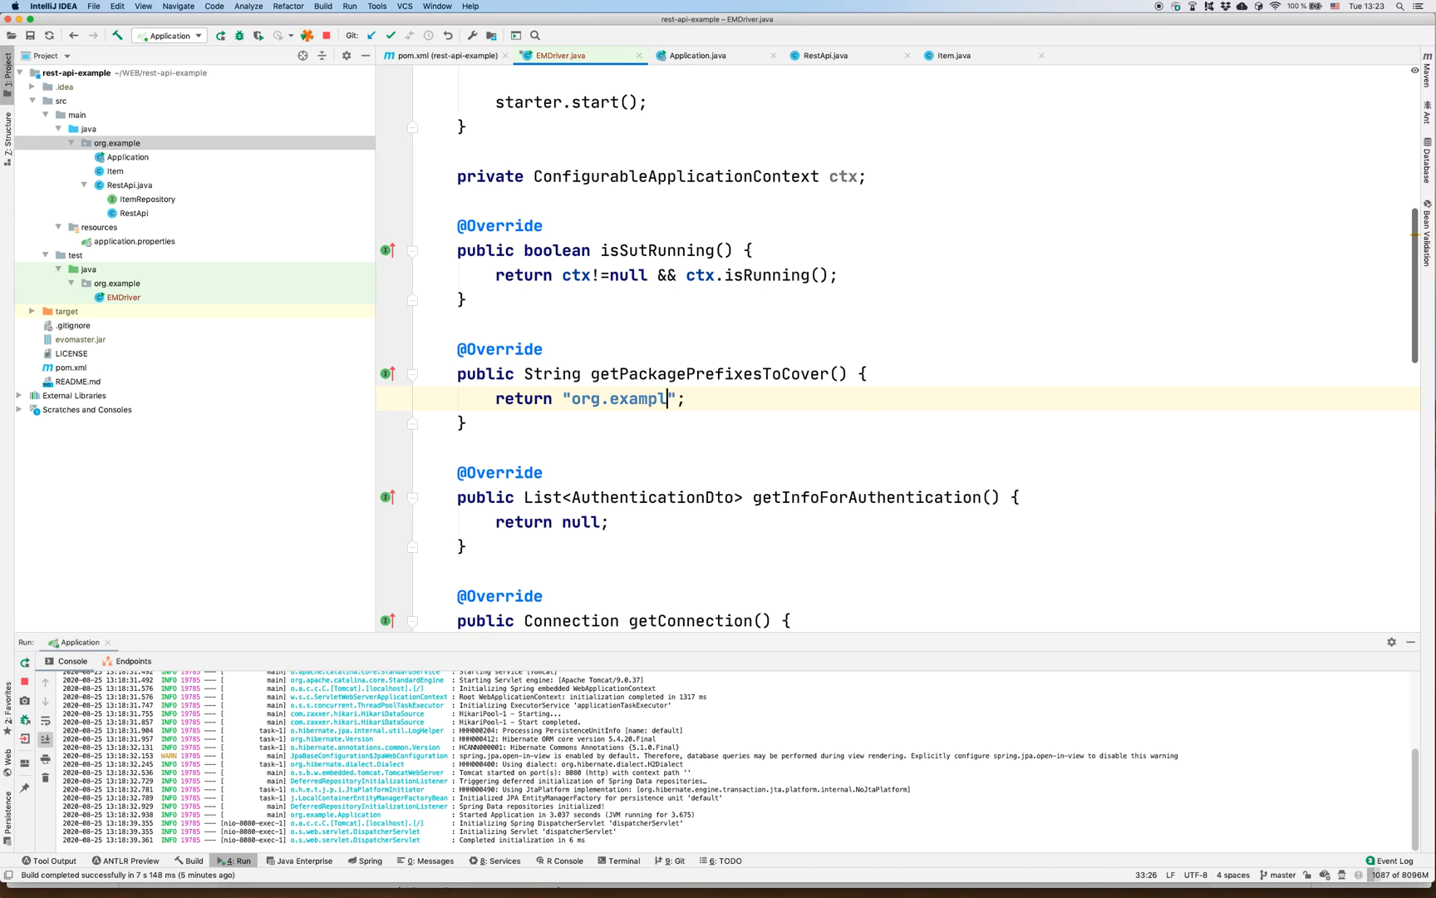
pyautogui.write('e')
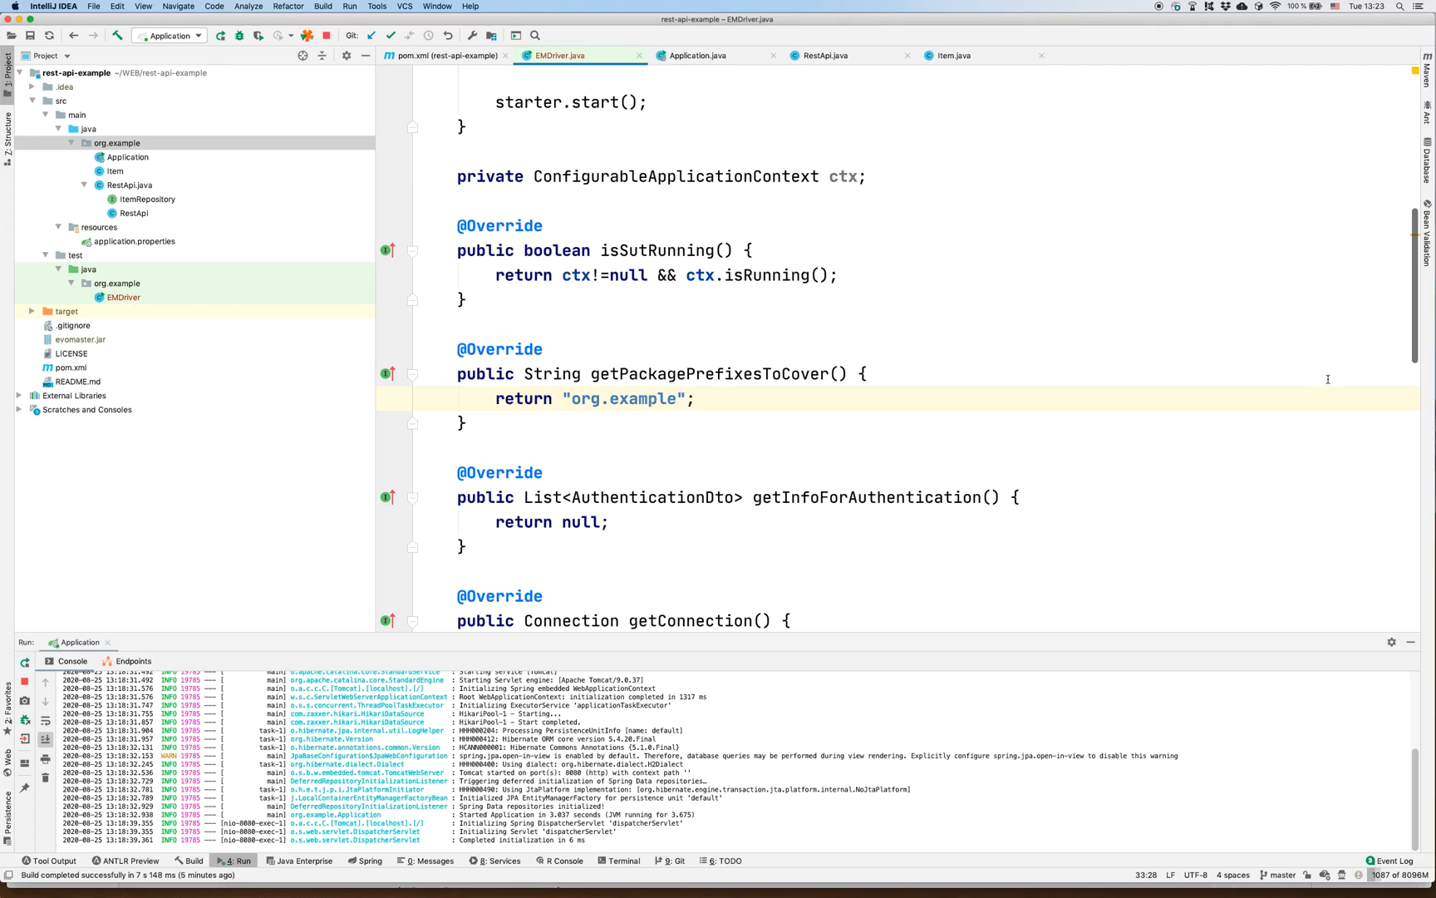
pyautogui.scroll(-3)
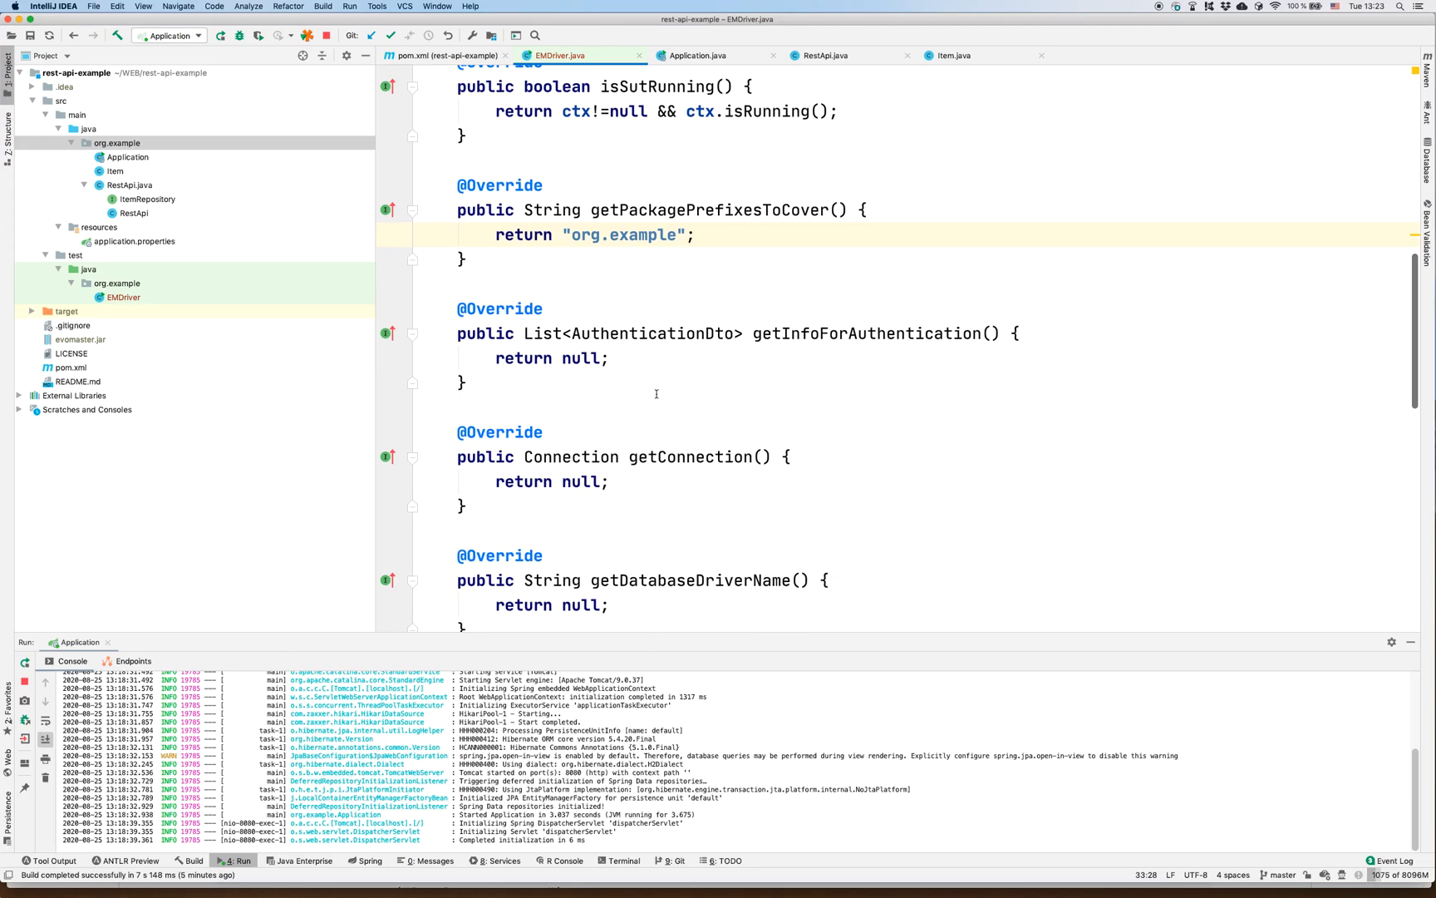
pyautogui.moveTo(644, 333)
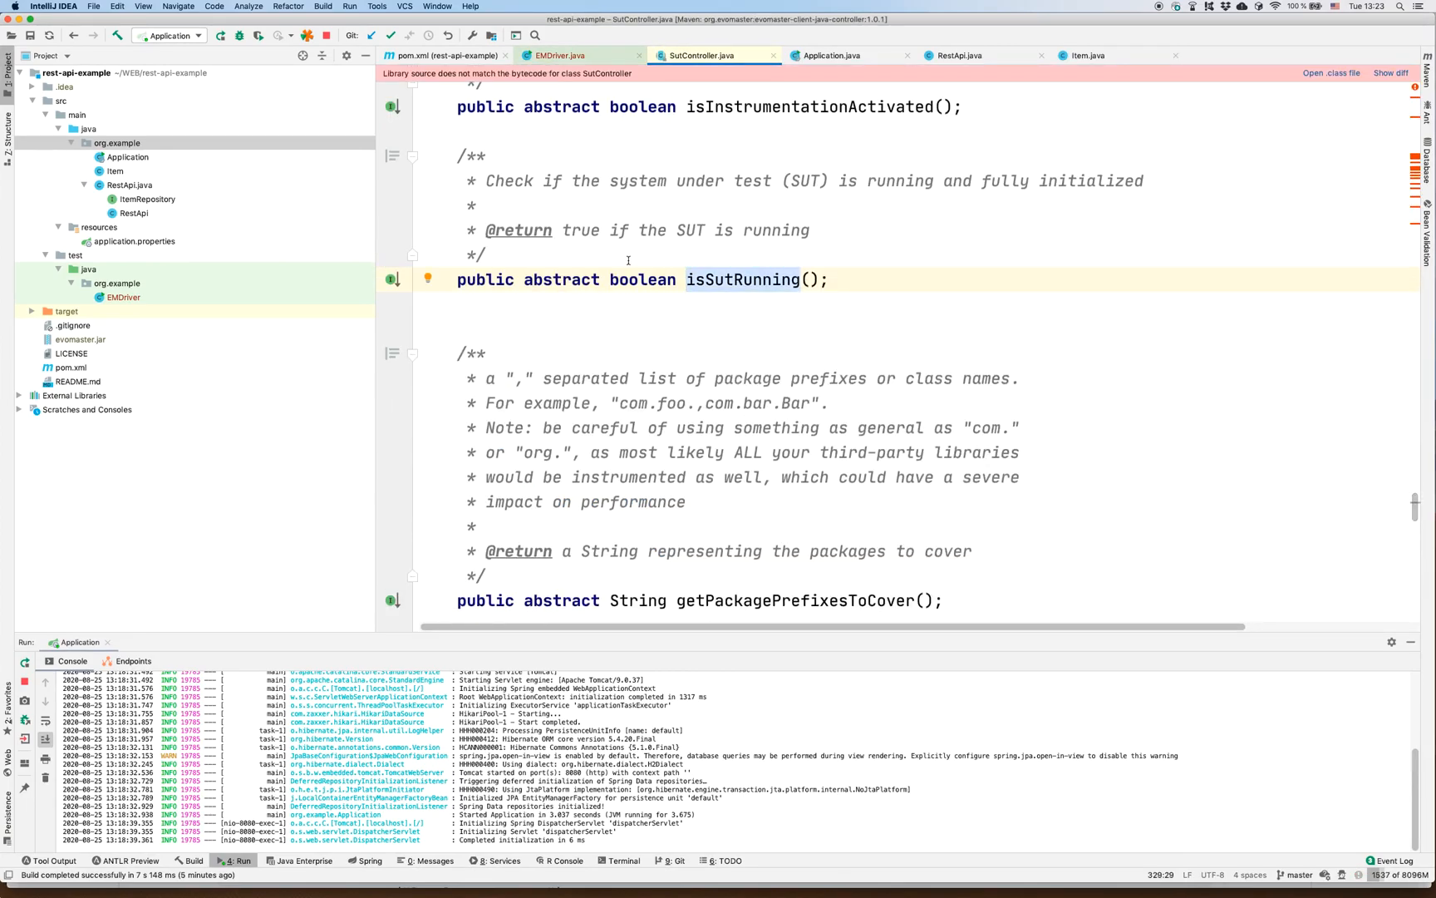
# - Navigate back from SutController.java to the EMDriver.java editor tab
pyautogui.click(73, 35)
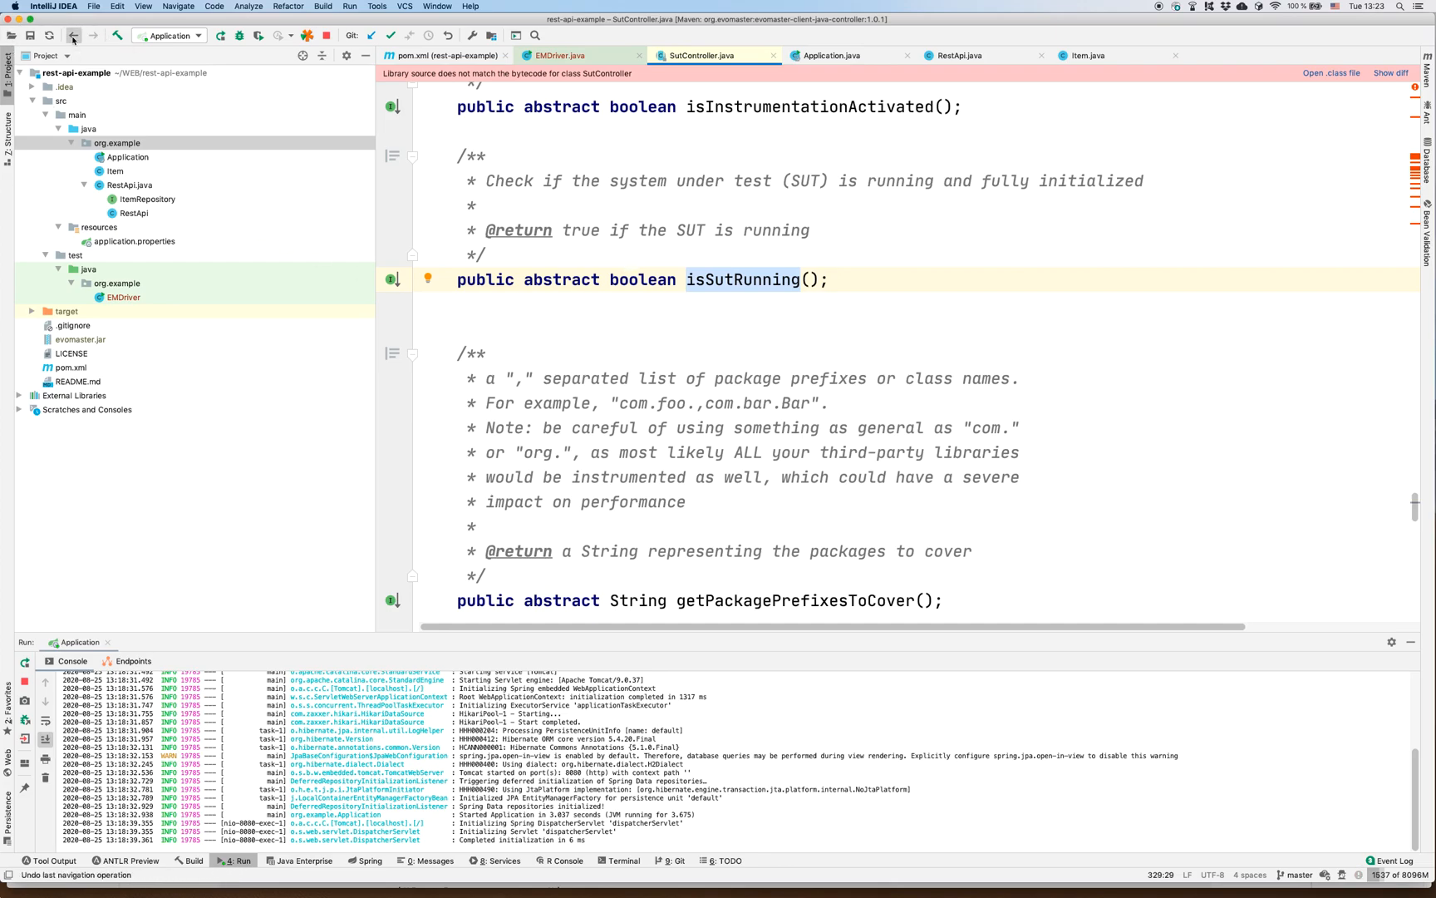
pyautogui.click(559, 55)
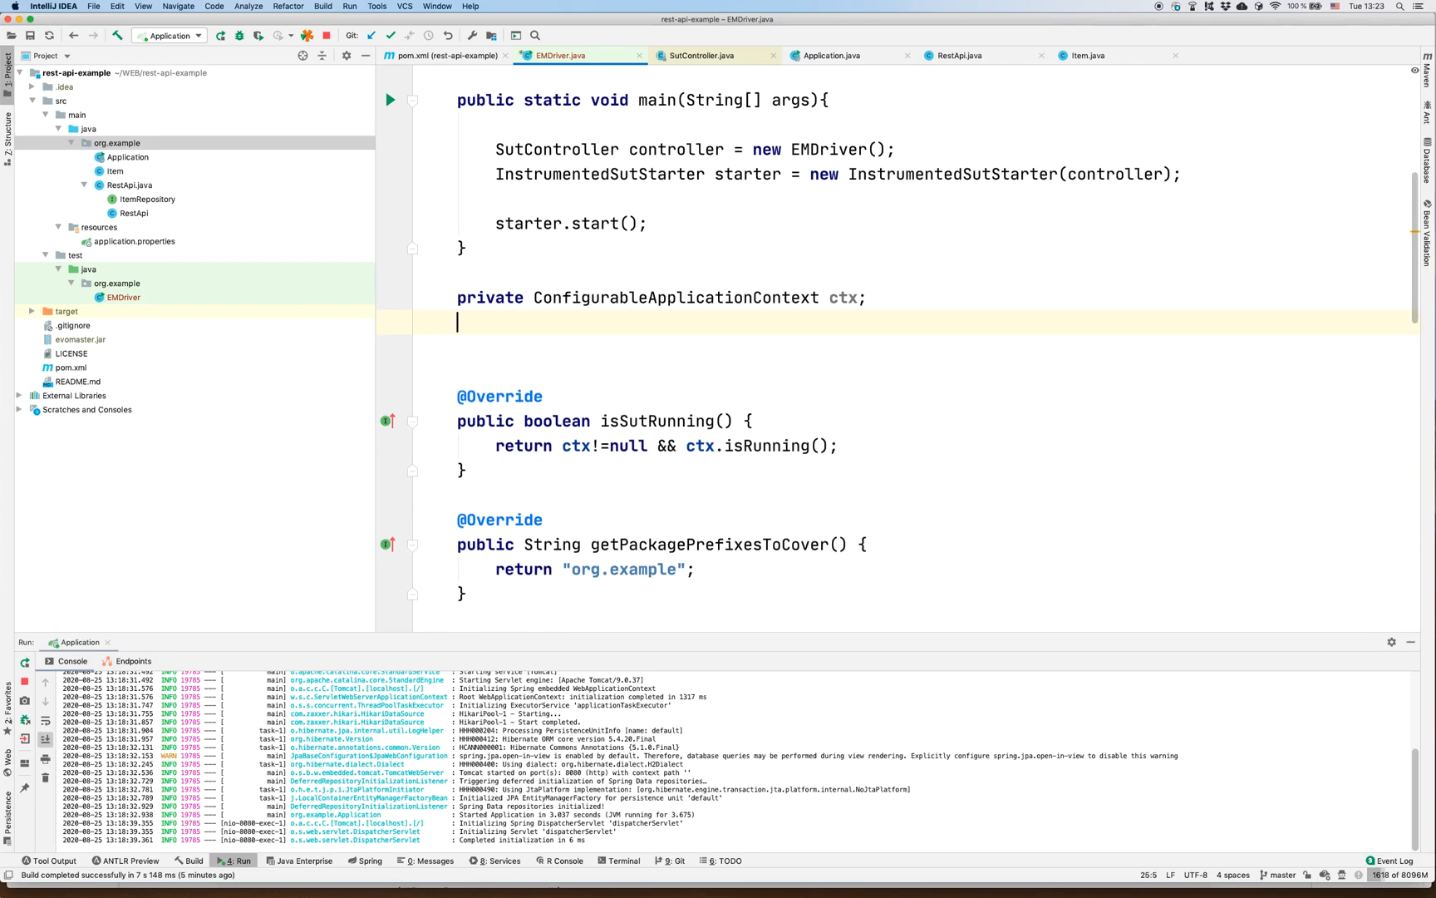
# - Add a private Connection connection field and return connection from getConnection
pyautogui.write('private Connection')
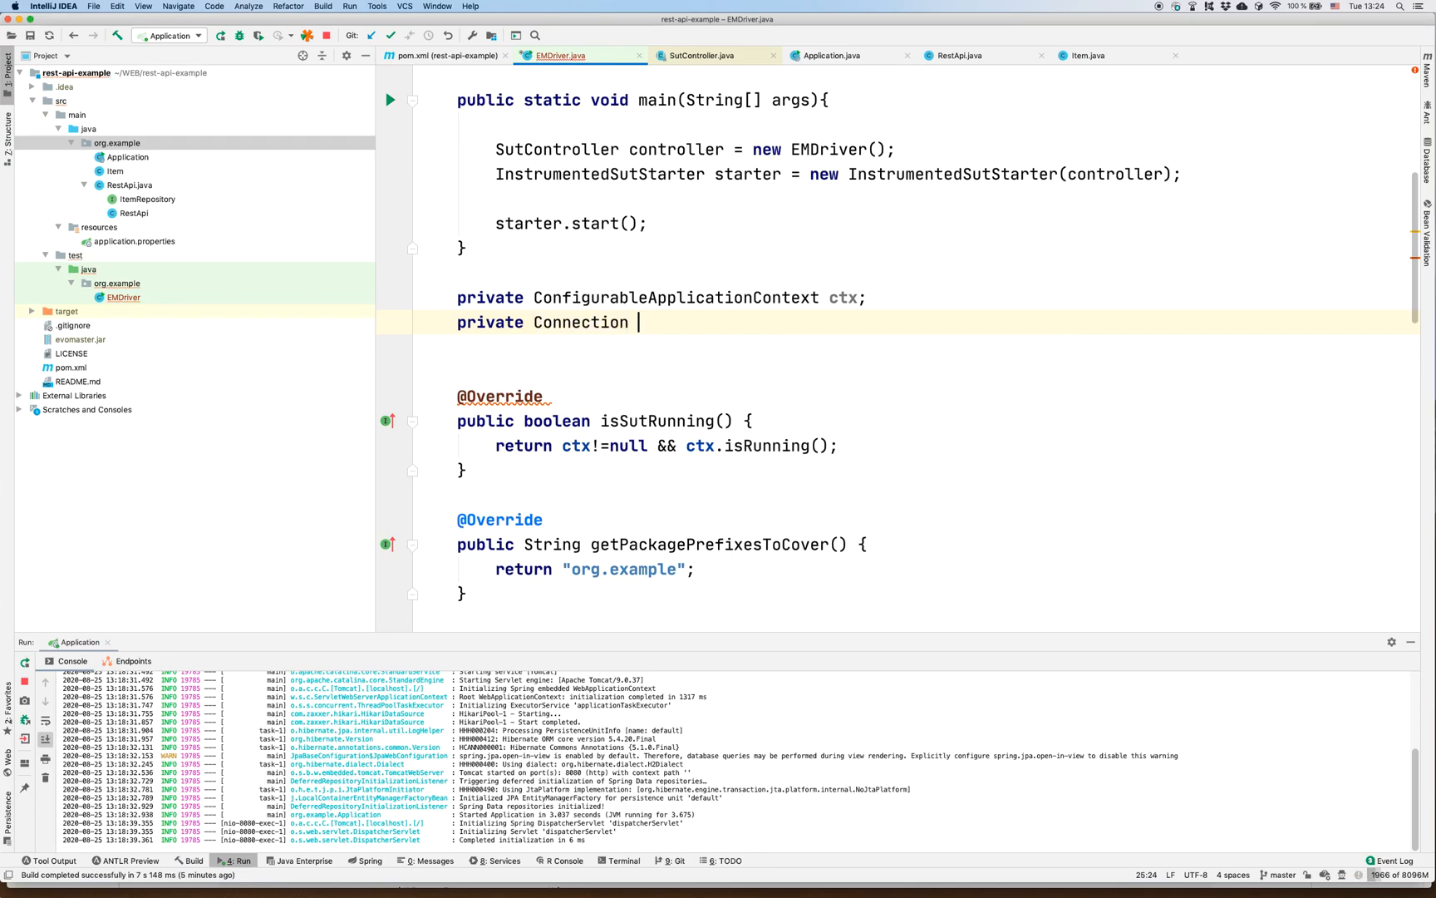
pyautogui.write('co')
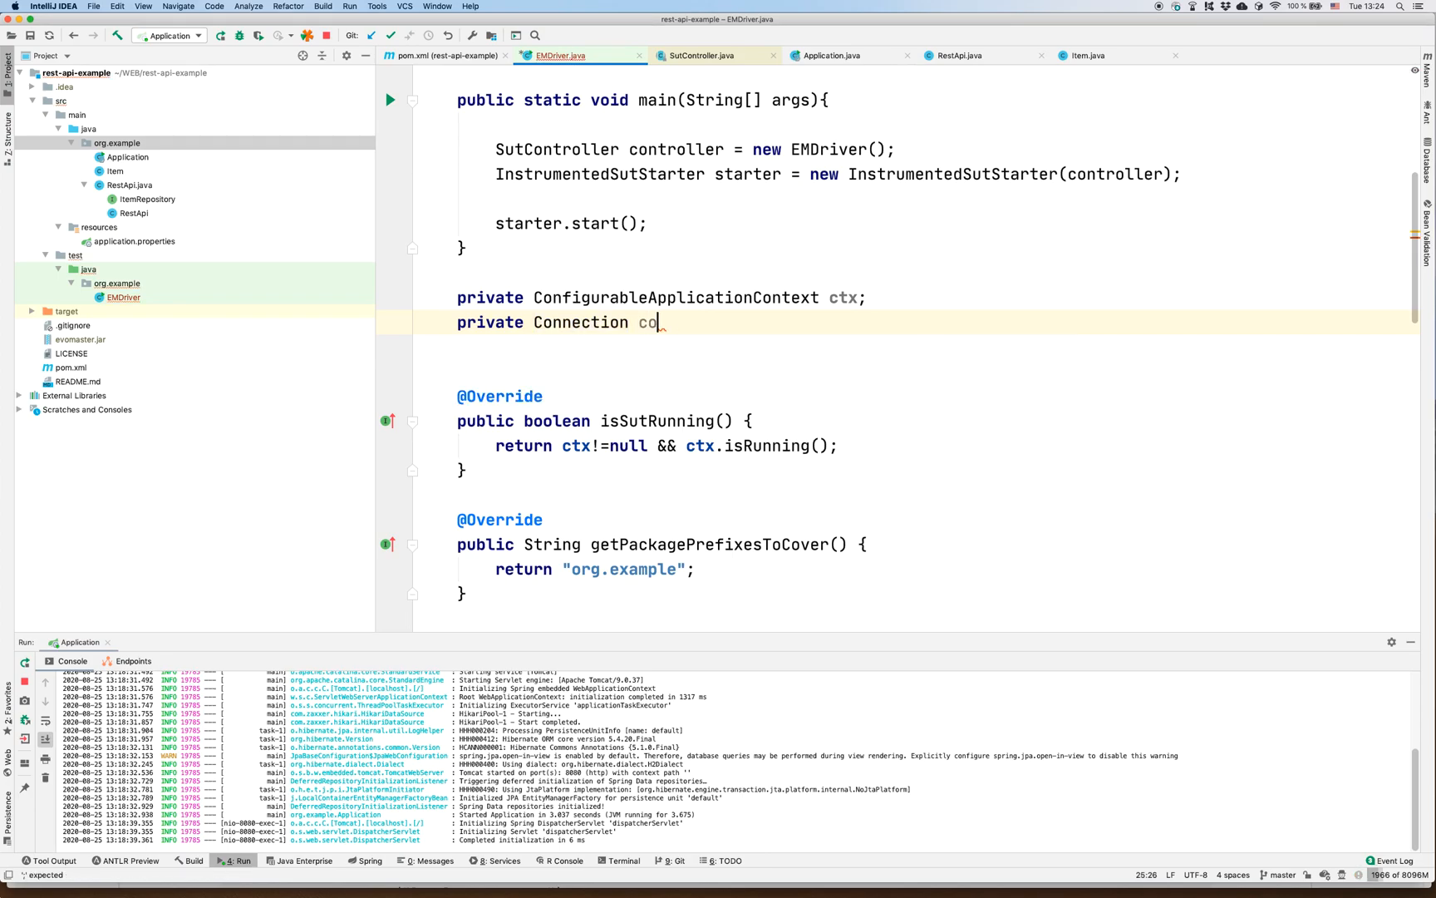
pyautogui.write('nnection;')
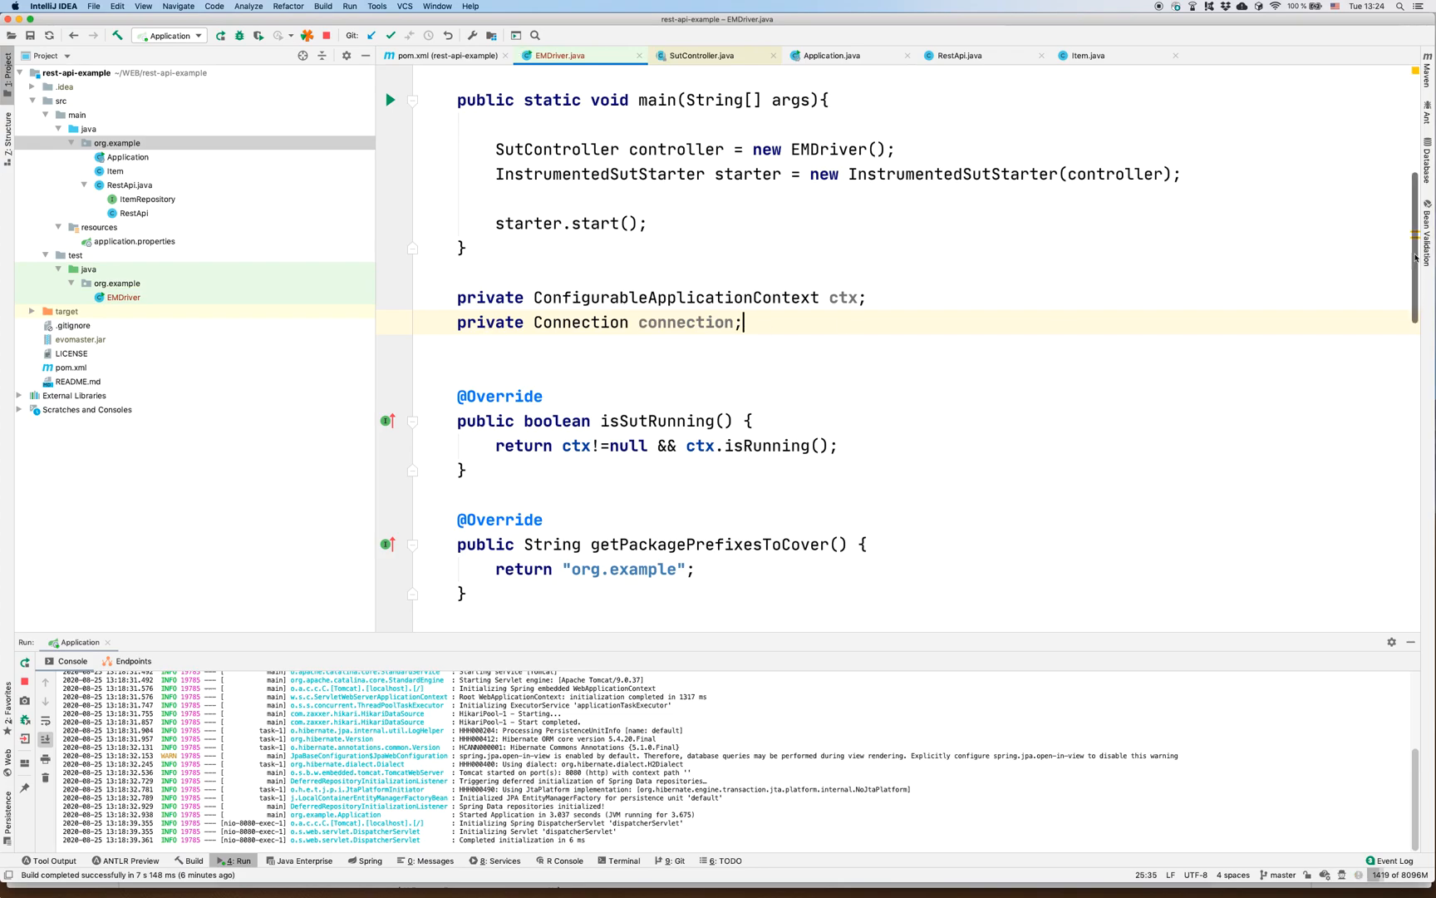
pyautogui.scroll(-3)
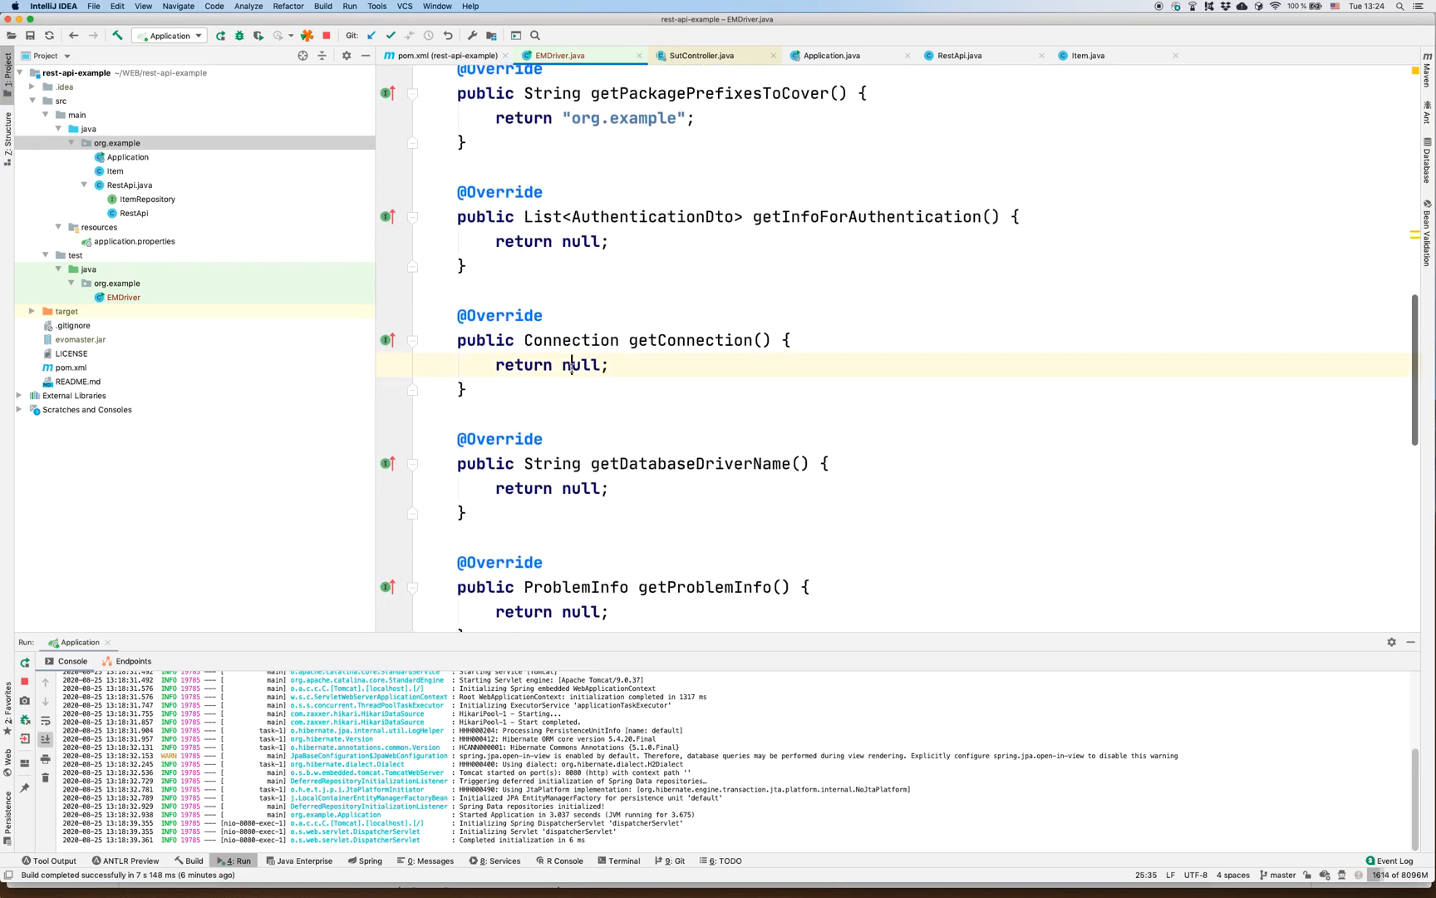
pyautogui.write('connection')
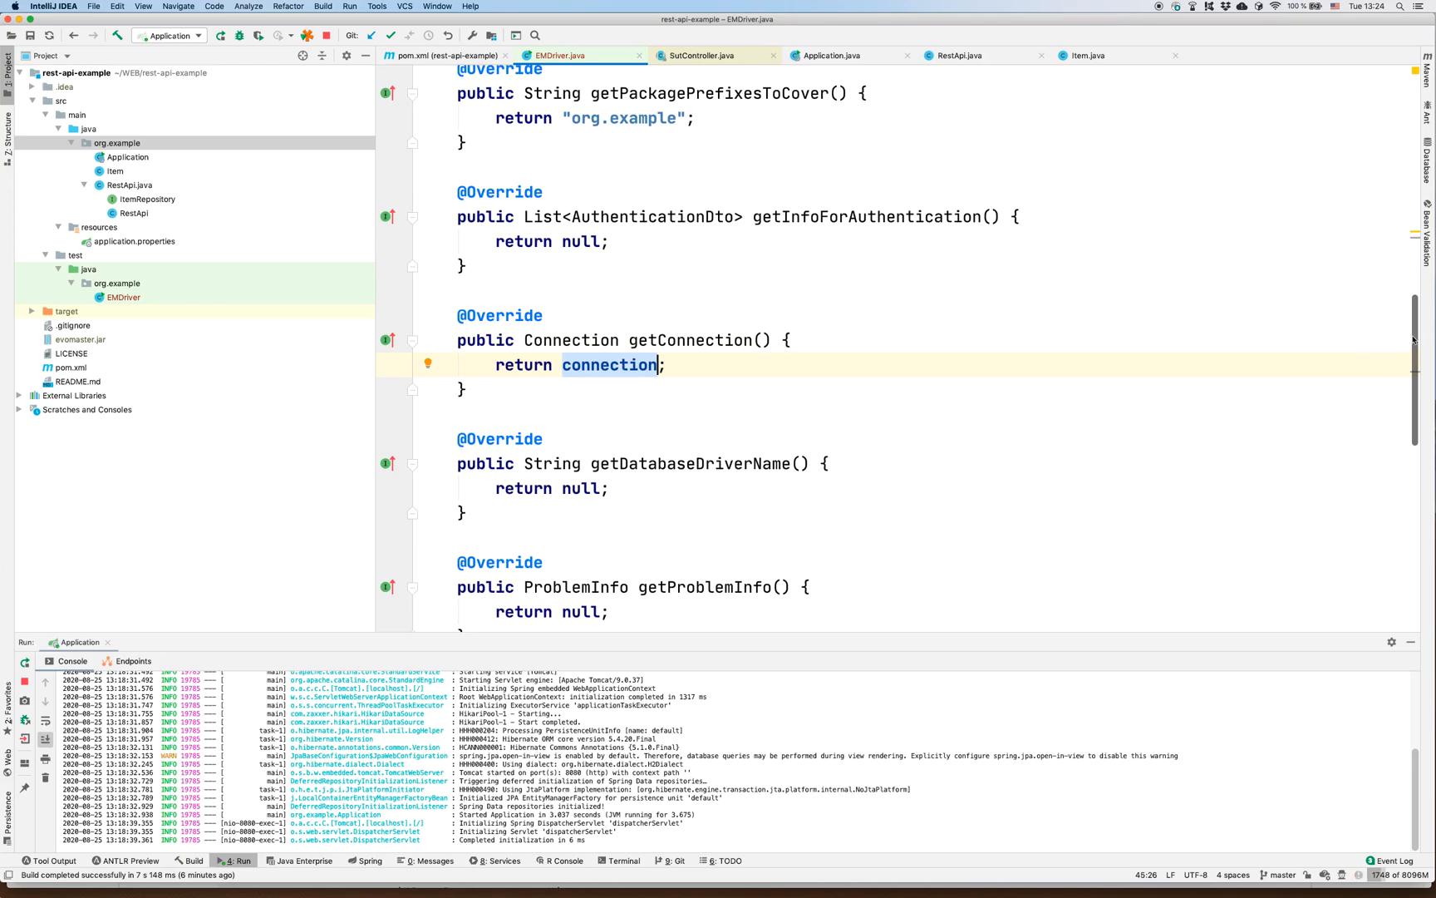
# - Return "org.h2.Driver" from getDatabaseDriverName
pyautogui.scroll(-3)
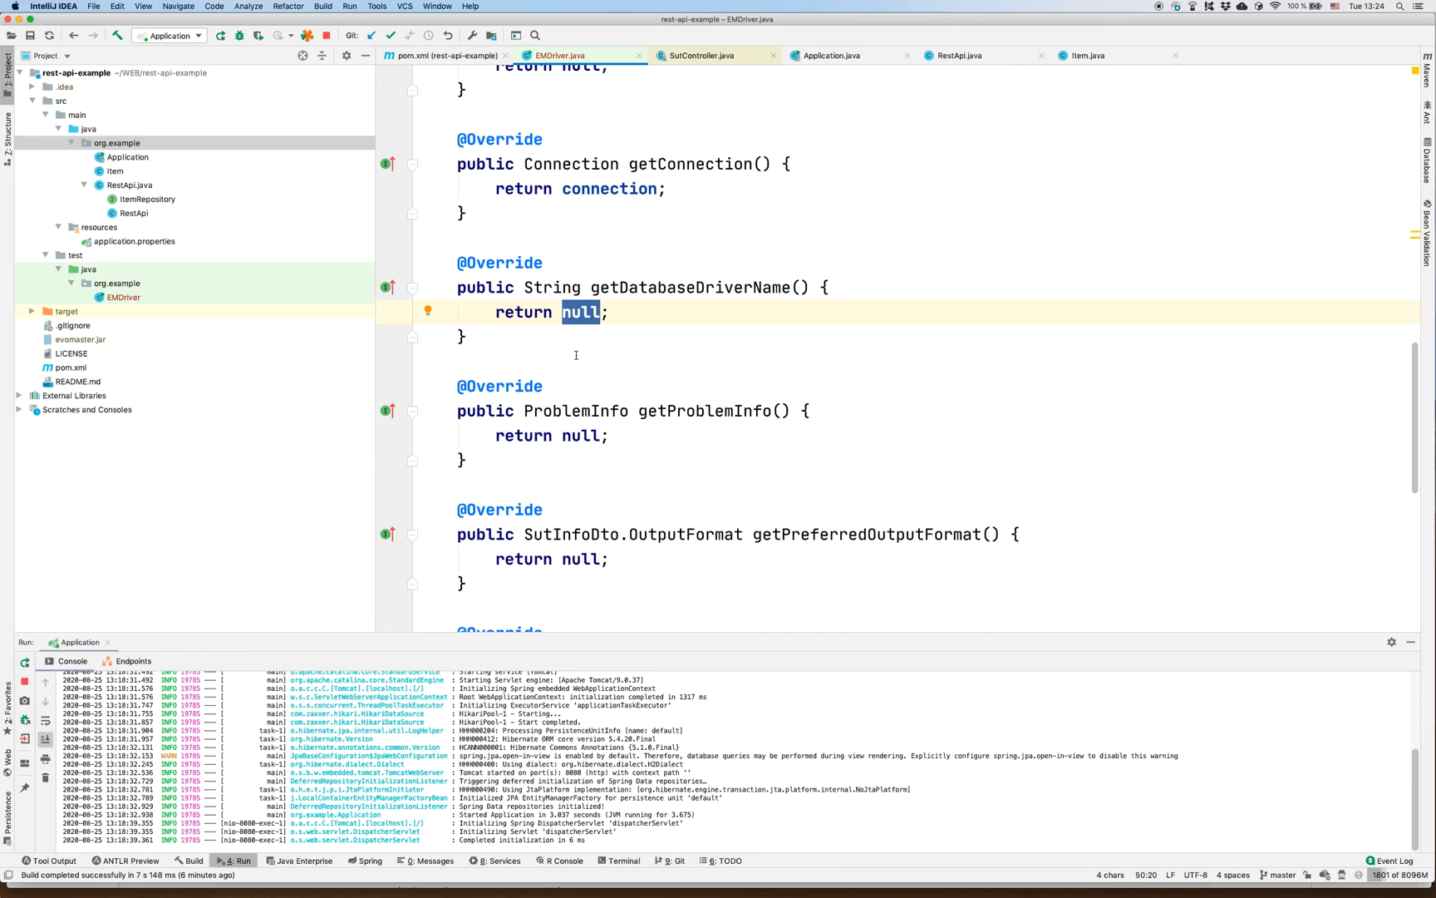
pyautogui.write('"')
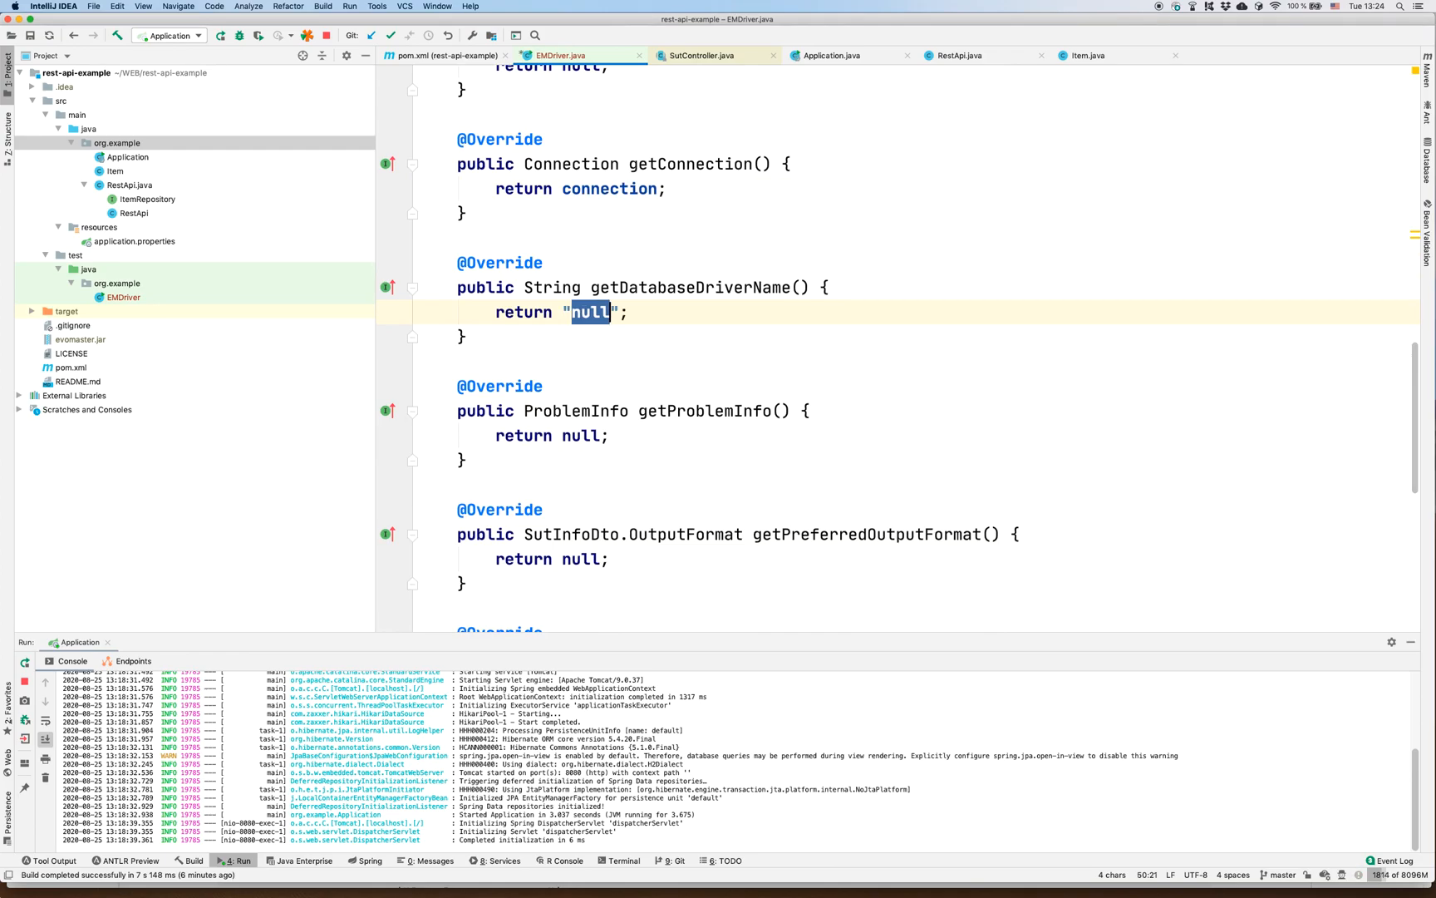
pyautogui.write('org.')
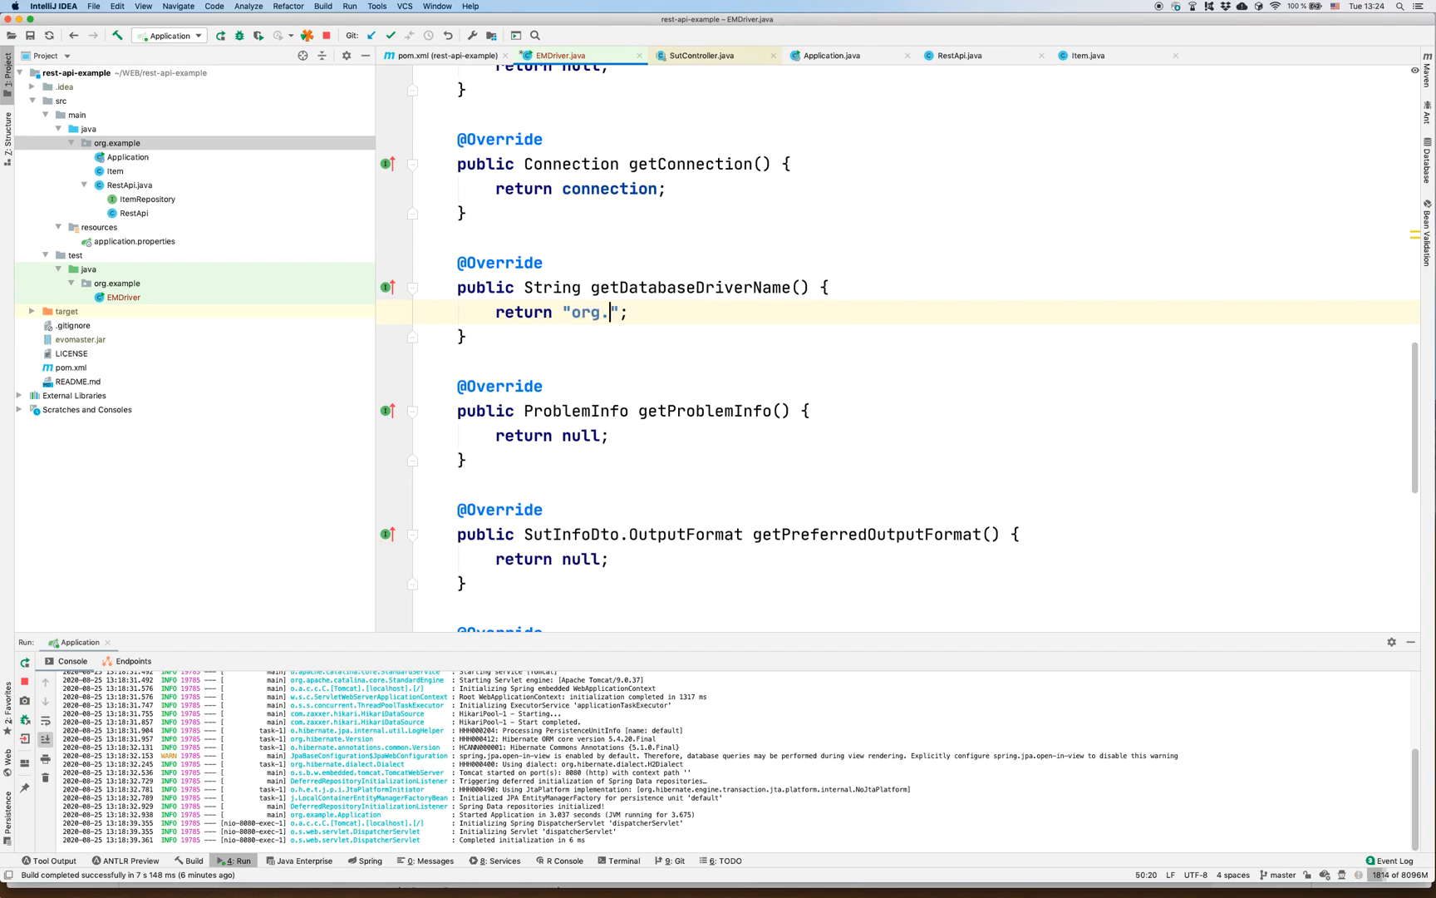
pyautogui.write('h2')
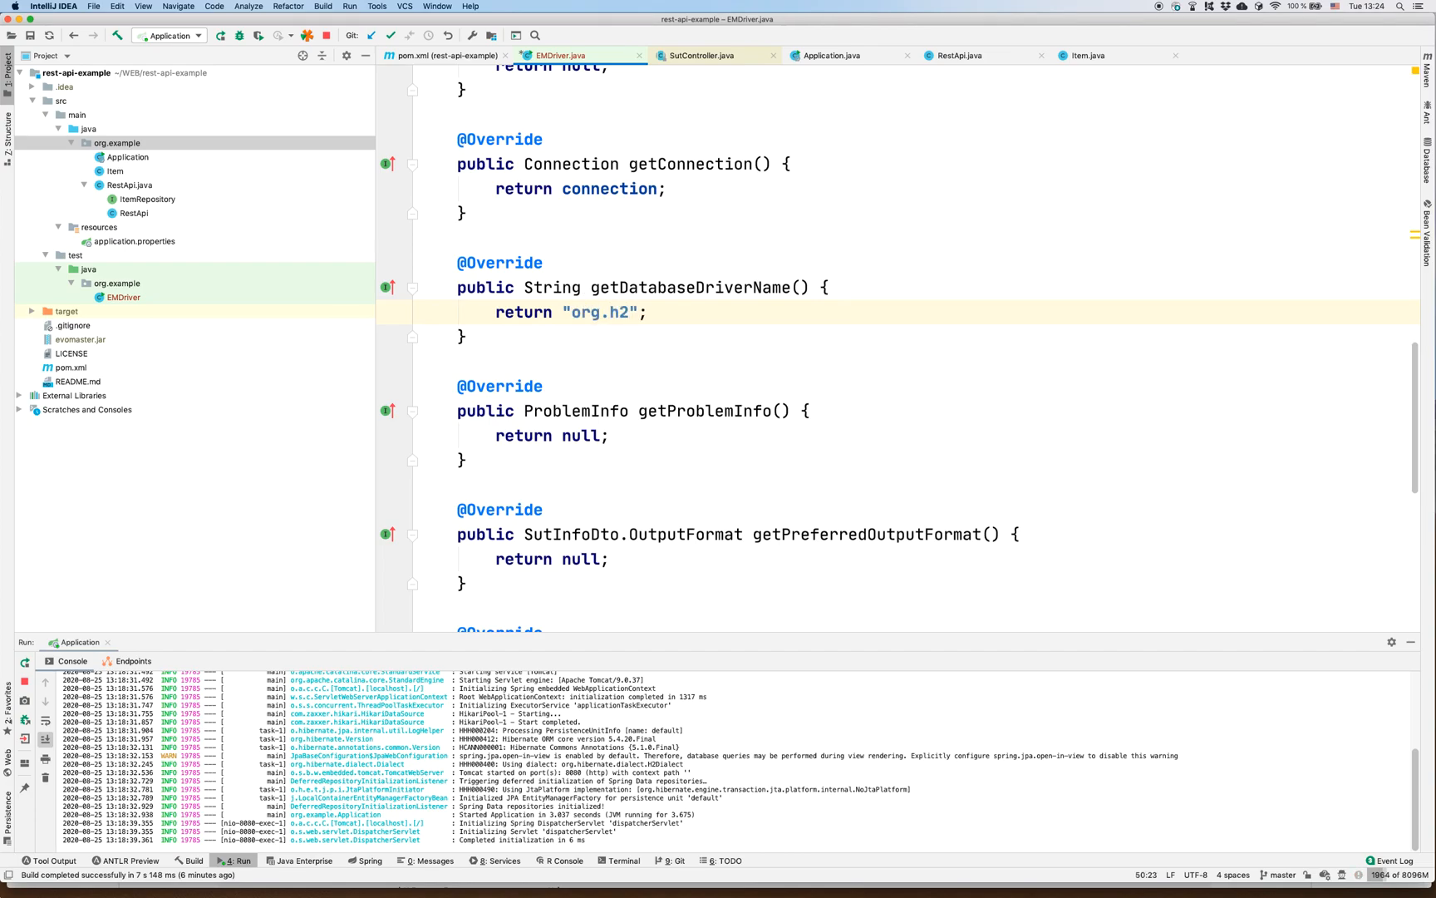
pyautogui.write('Driv')
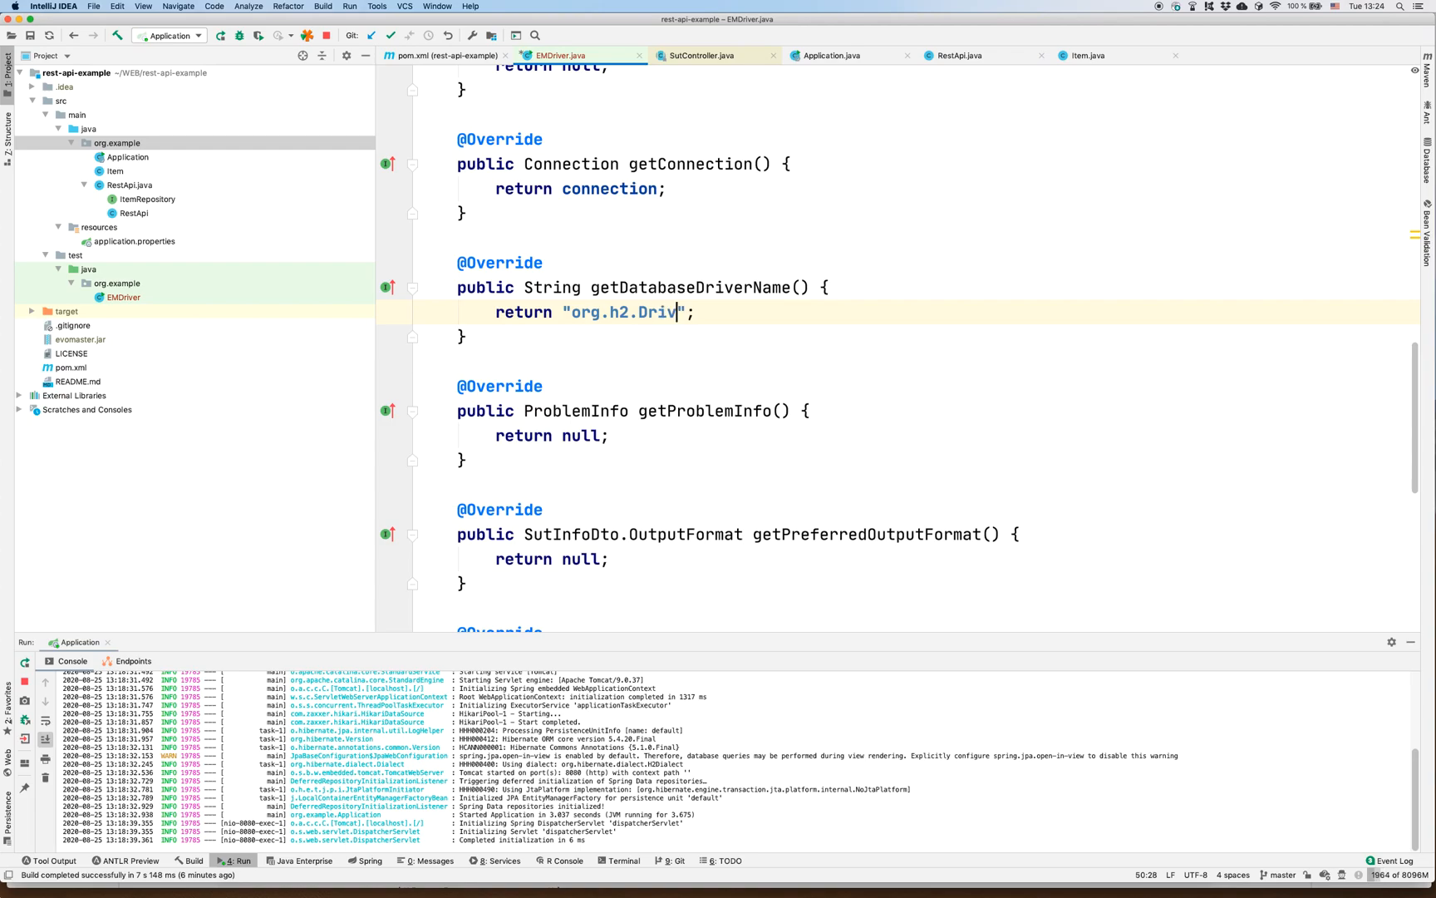
pyautogui.write('er')
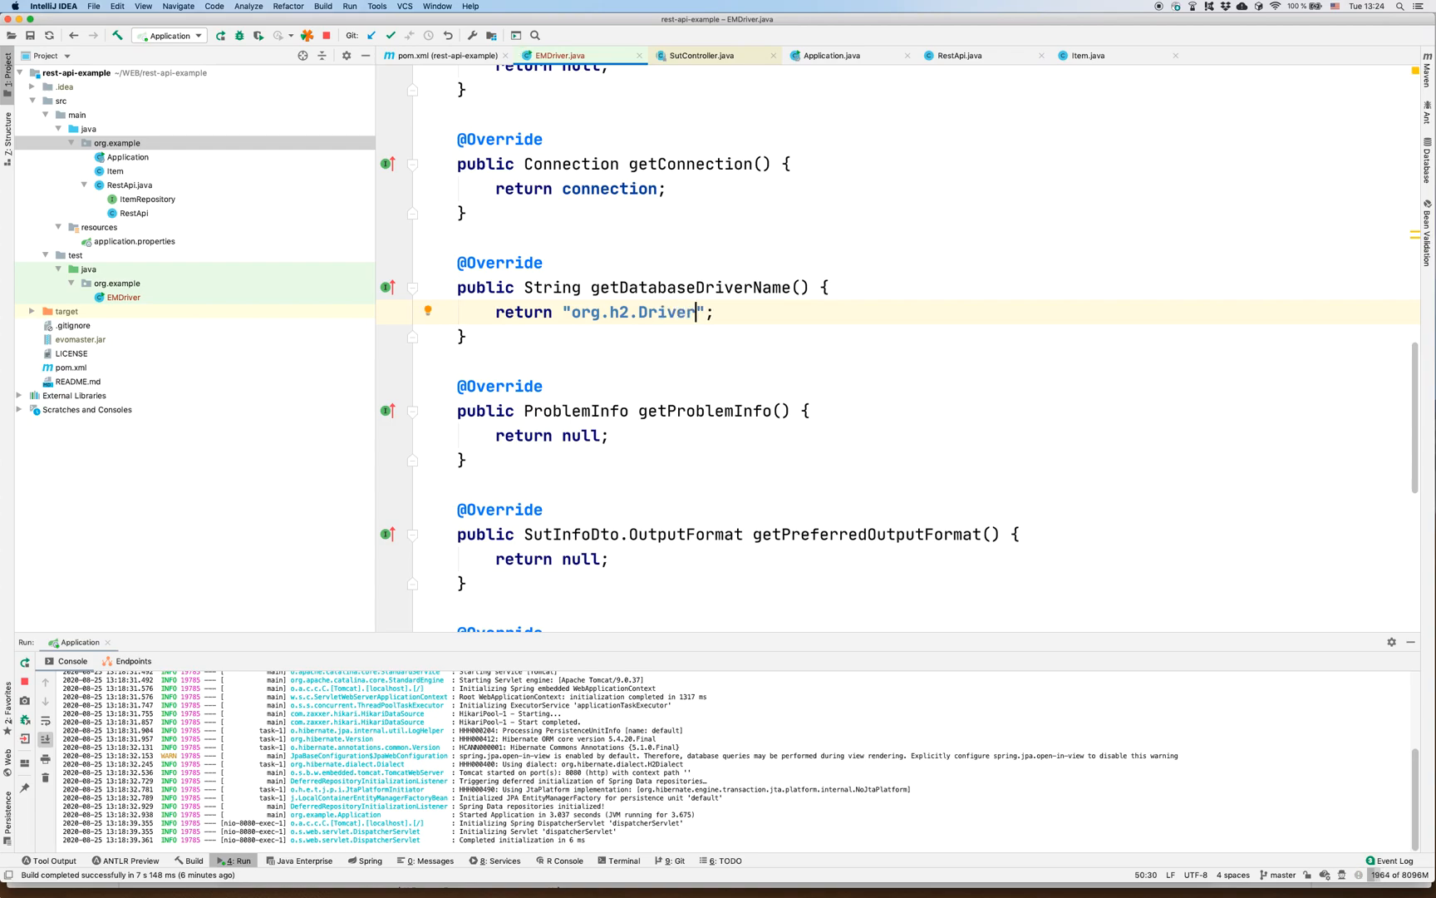
pyautogui.scroll(-3)
pyautogui.write('R')
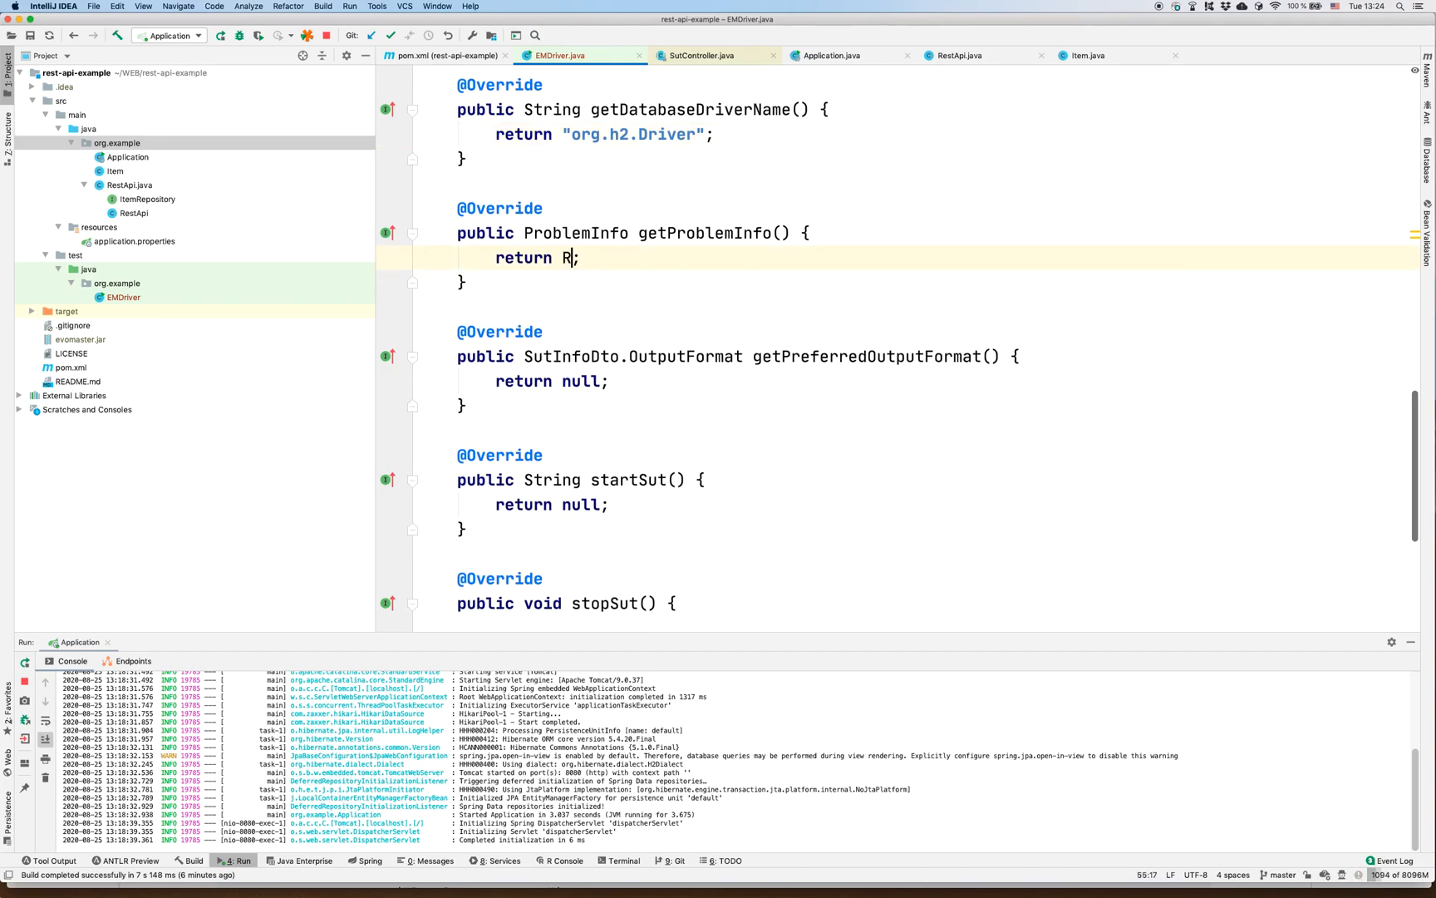
# - Make getProblemInfo return new RestProblem("", null), then view the Application class
pyautogui.write('estProblem')
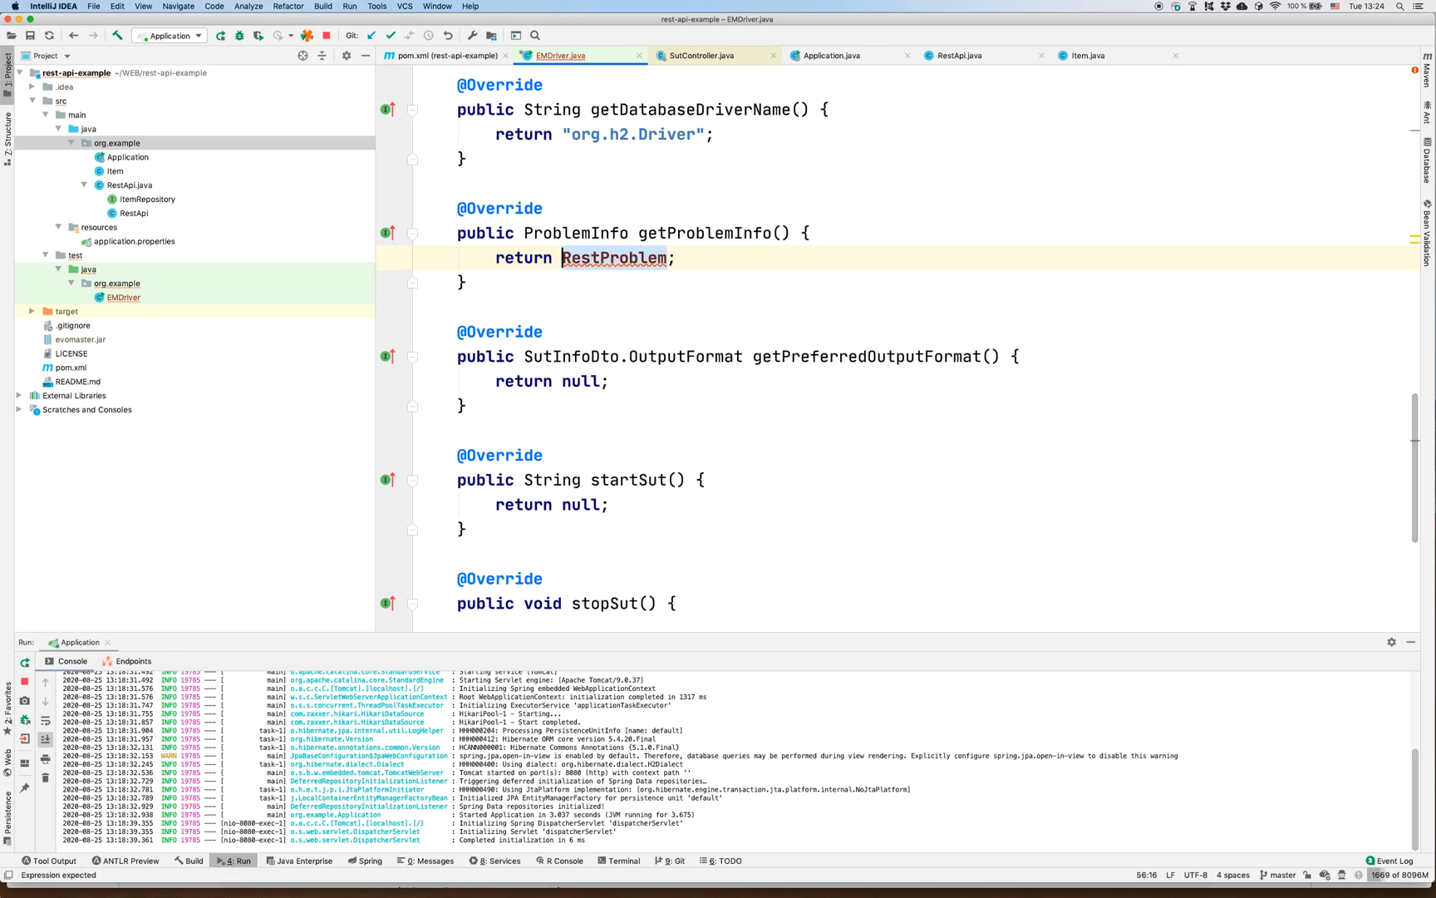
pyautogui.write('new')
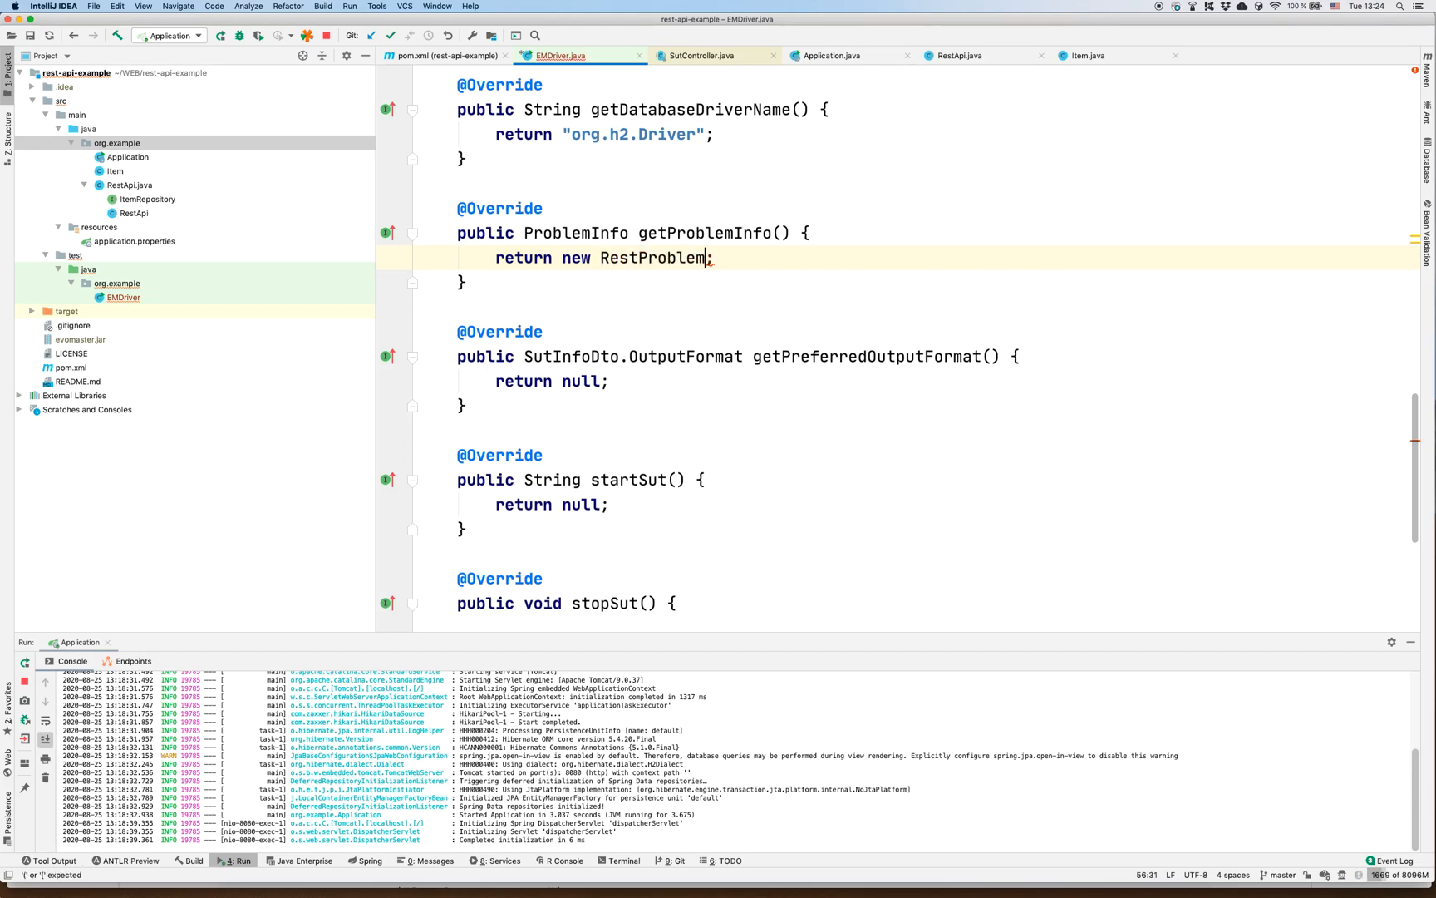
pyautogui.write('("")')
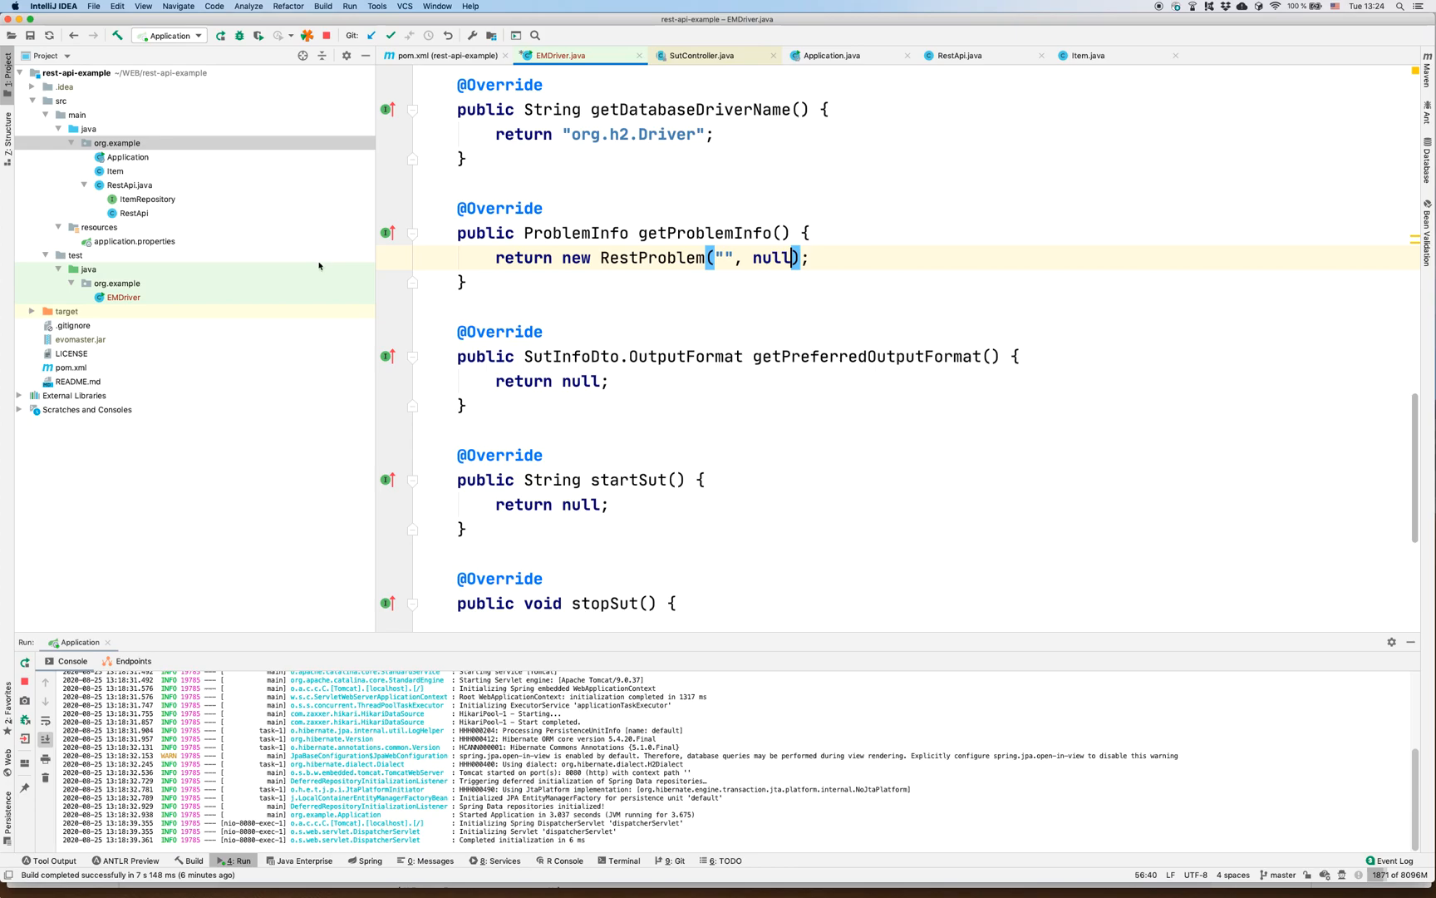
pyautogui.click(838, 55)
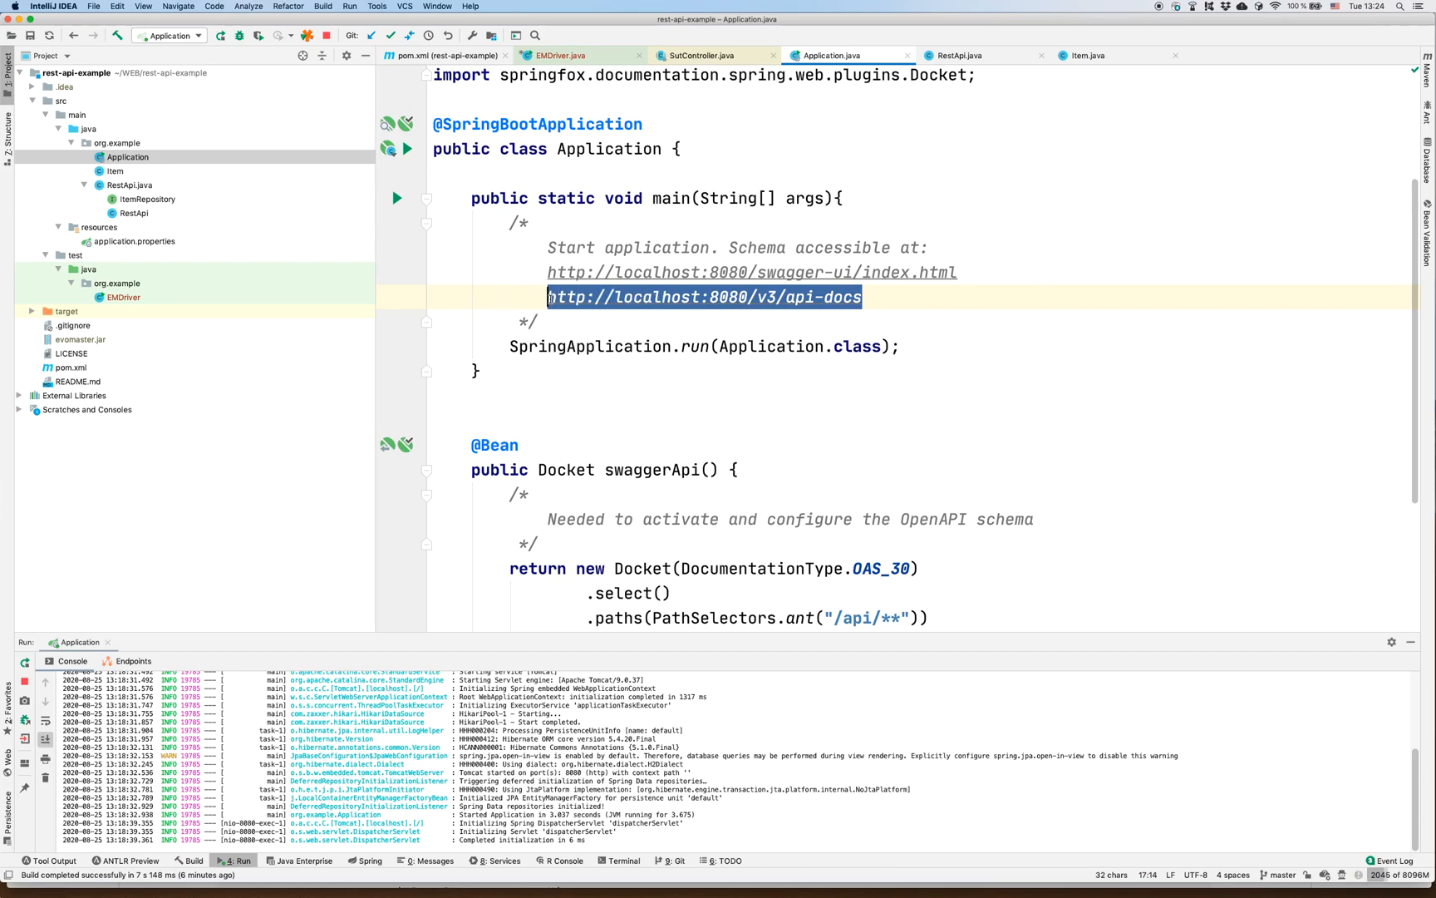
pyautogui.moveTo(761, 307)
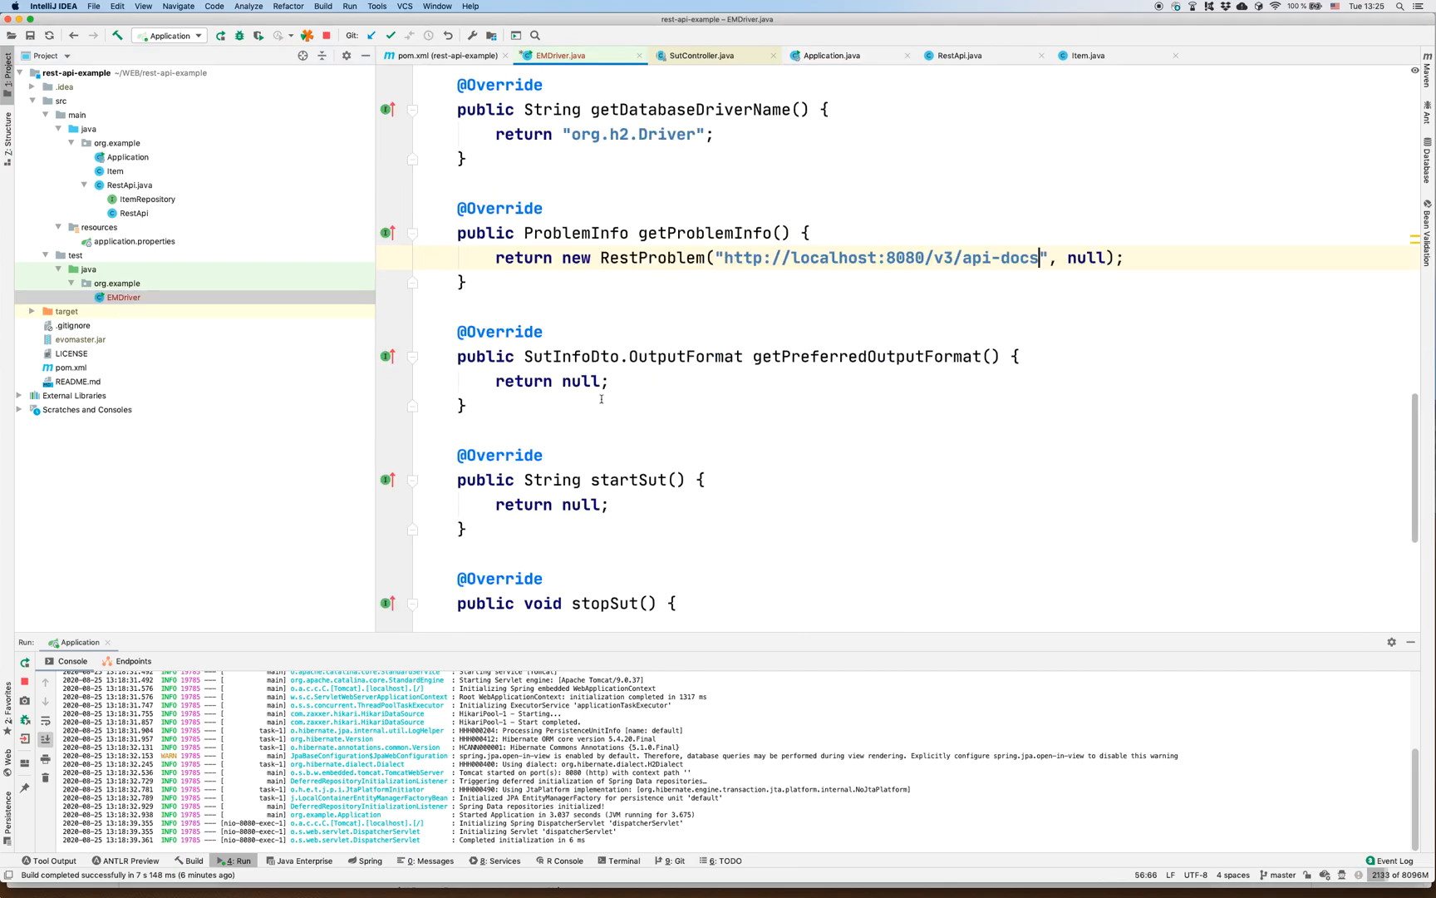
# - Make getPreferredOutputFormat return OutputFormat.JAVA_JUNIT_5
pyautogui.doubleClick(685, 356)
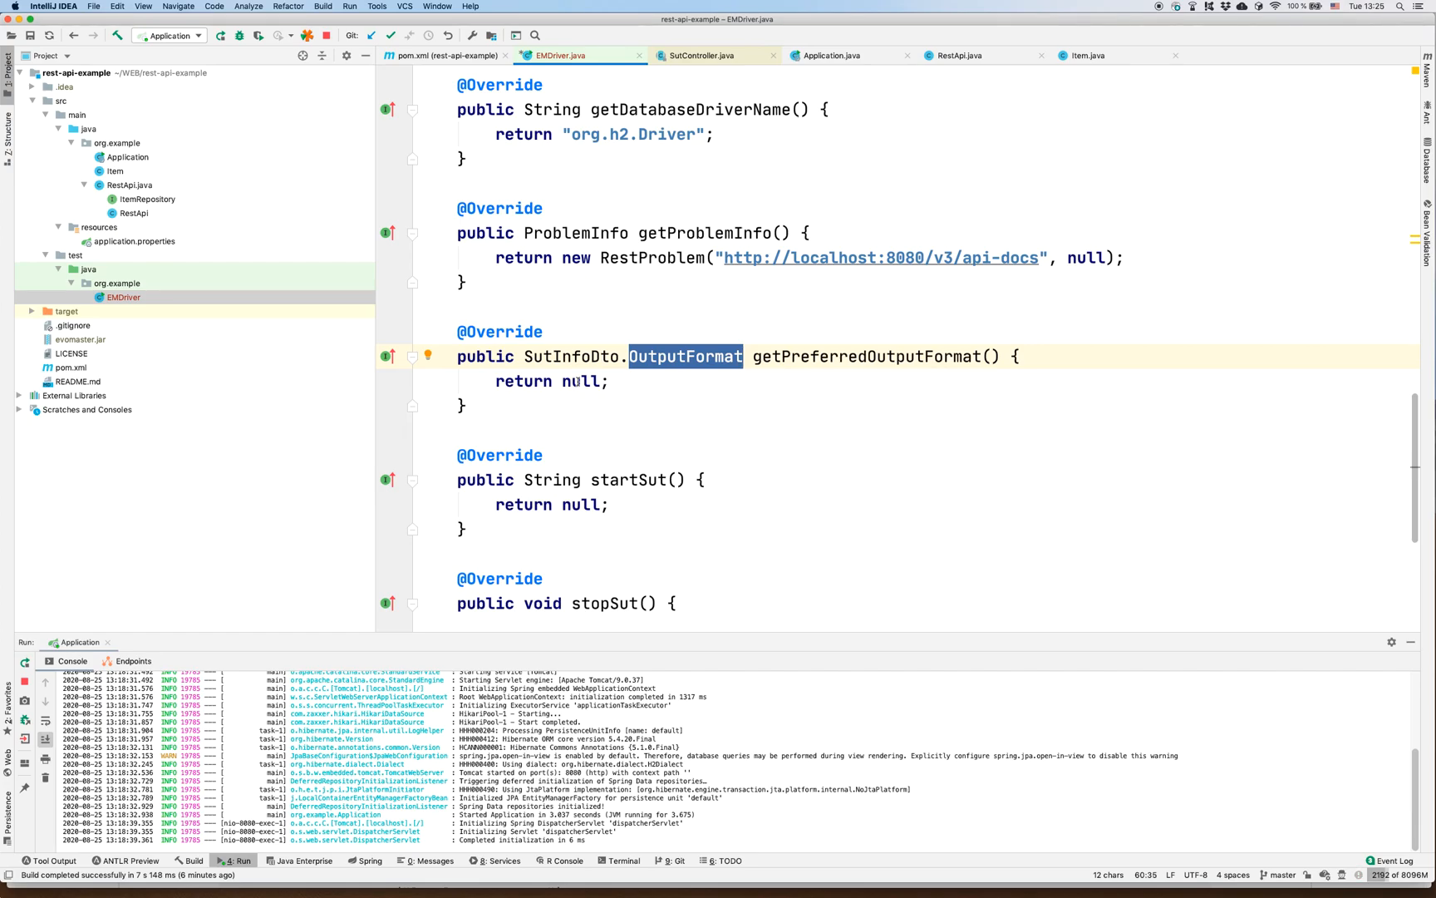
pyautogui.write('OutputFormat')
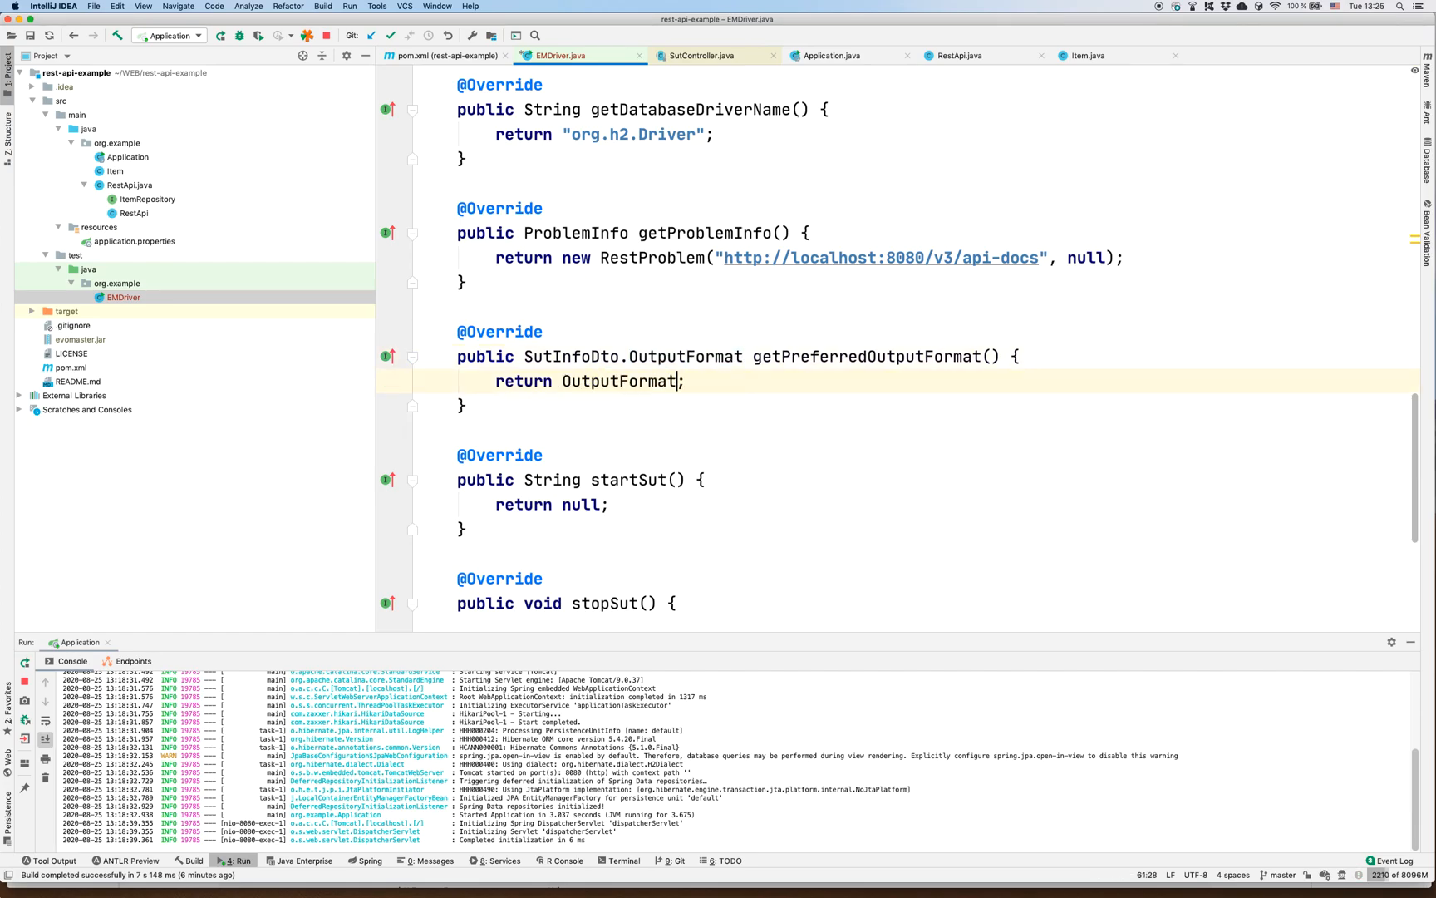
pyautogui.write('.')
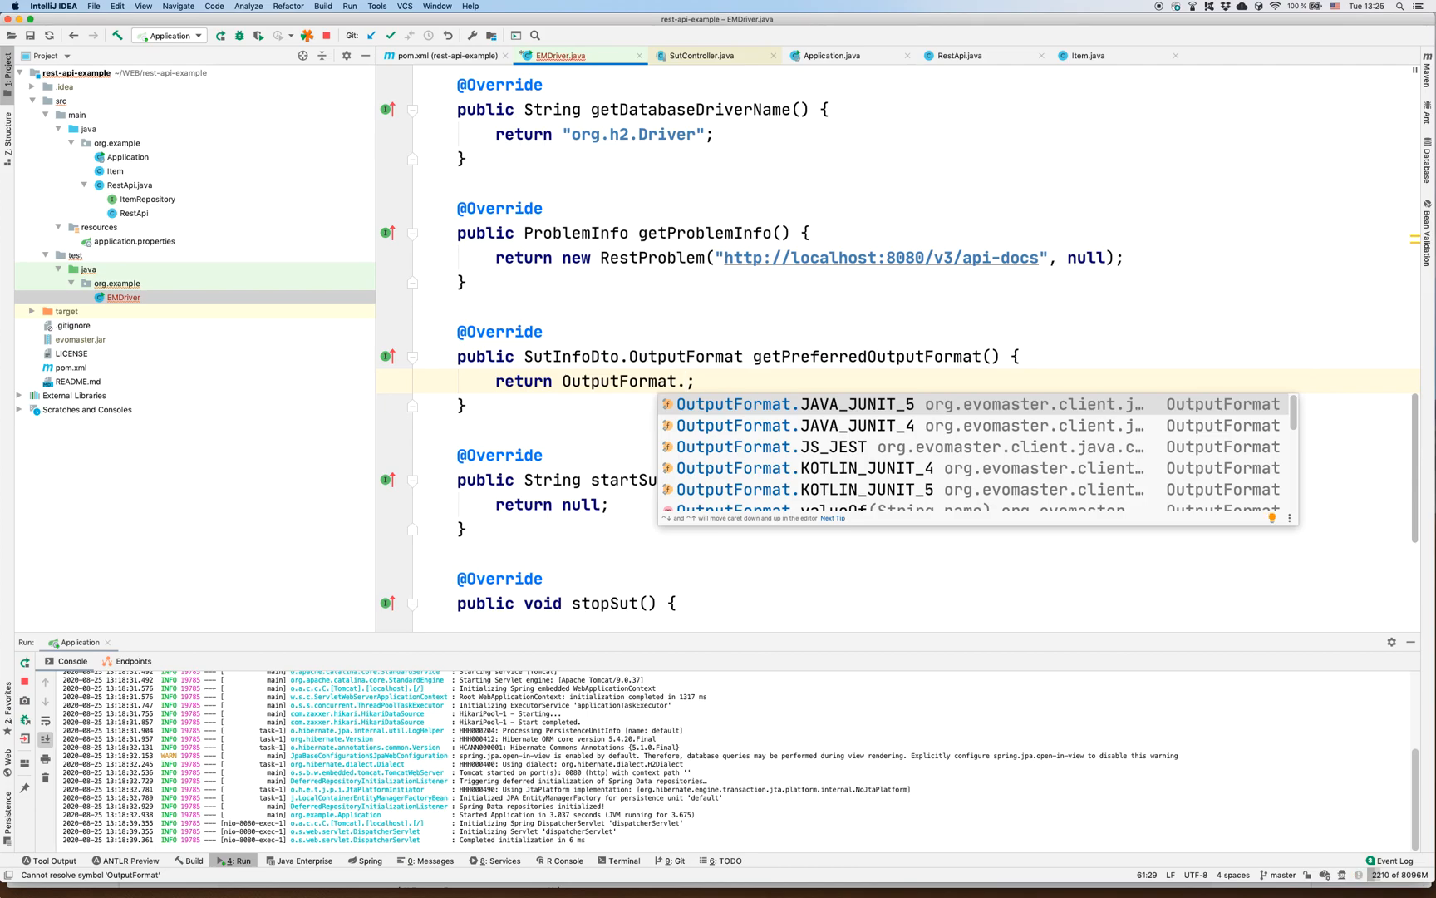
pyautogui.moveTo(733, 404)
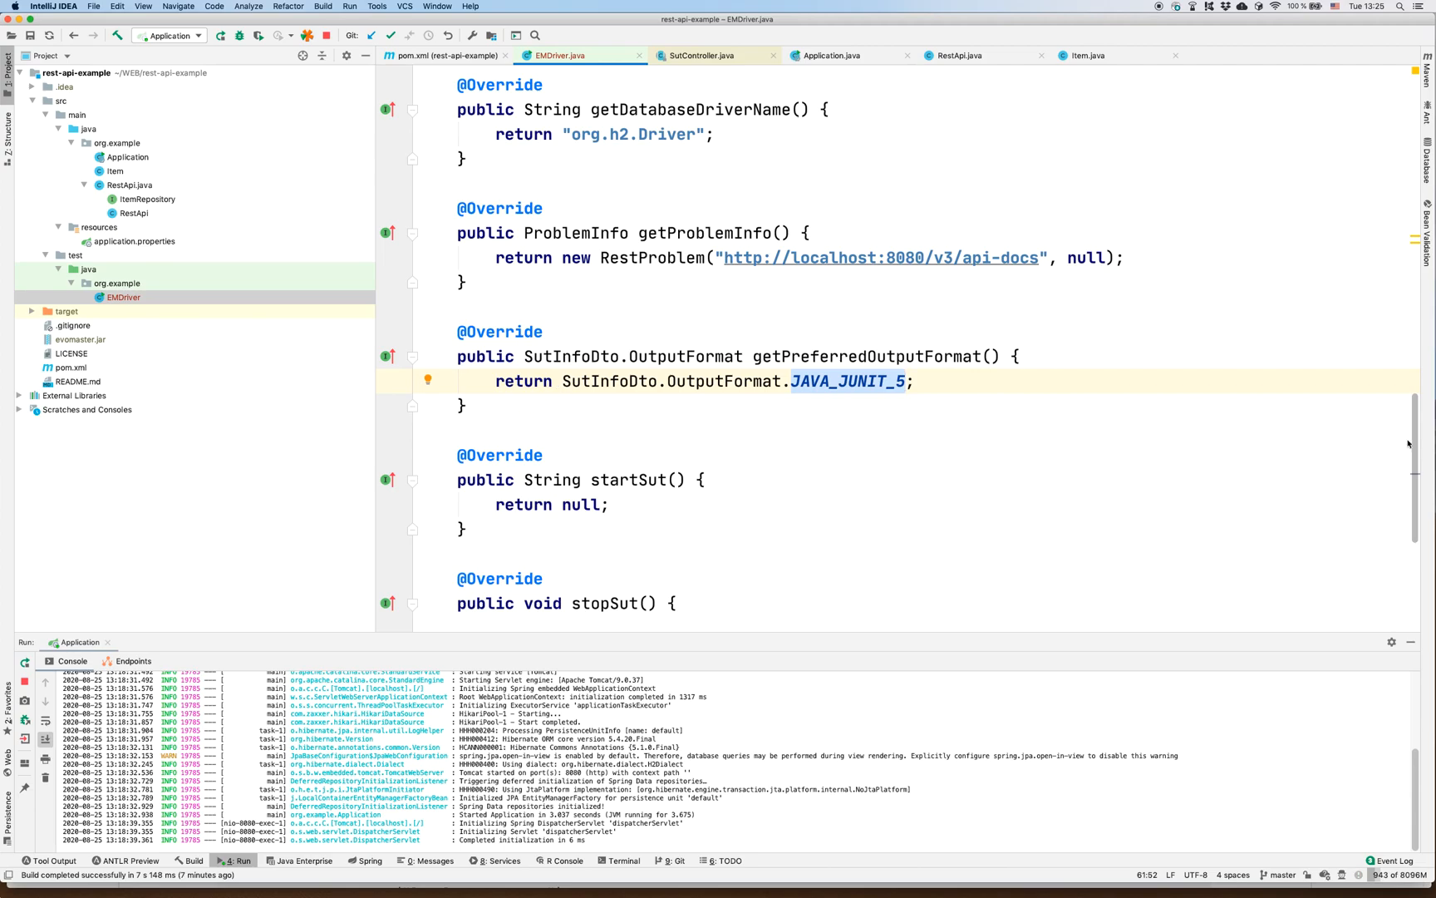
pyautogui.doubleClick(581, 394)
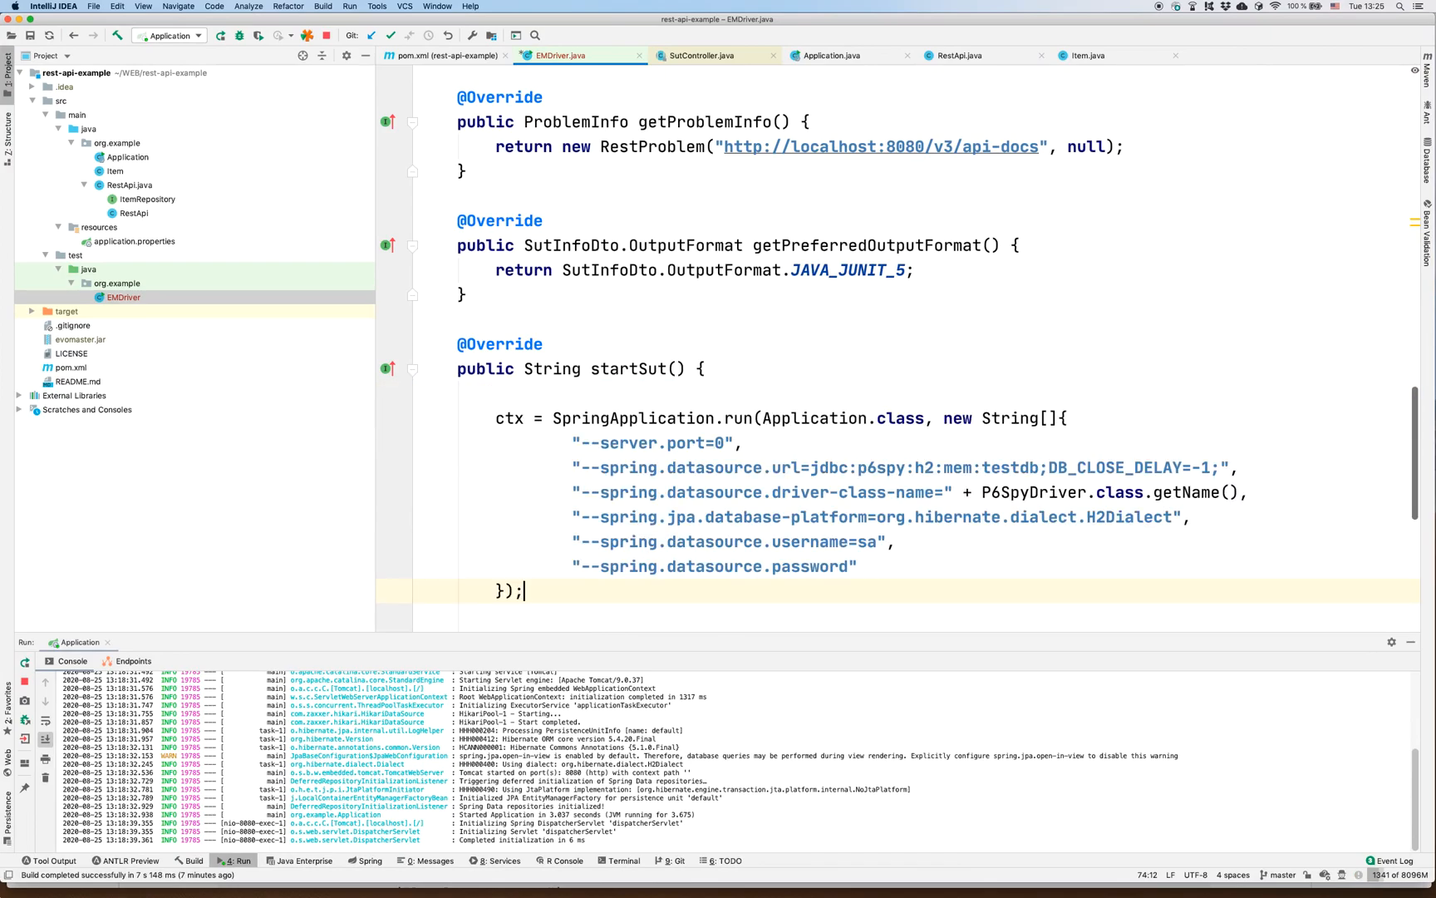
# - Trim startSut's SpringApplication.run arguments to the P6Spy H2 URL and driver class, resolving P6SpyDriver
pyautogui.click(607, 418)
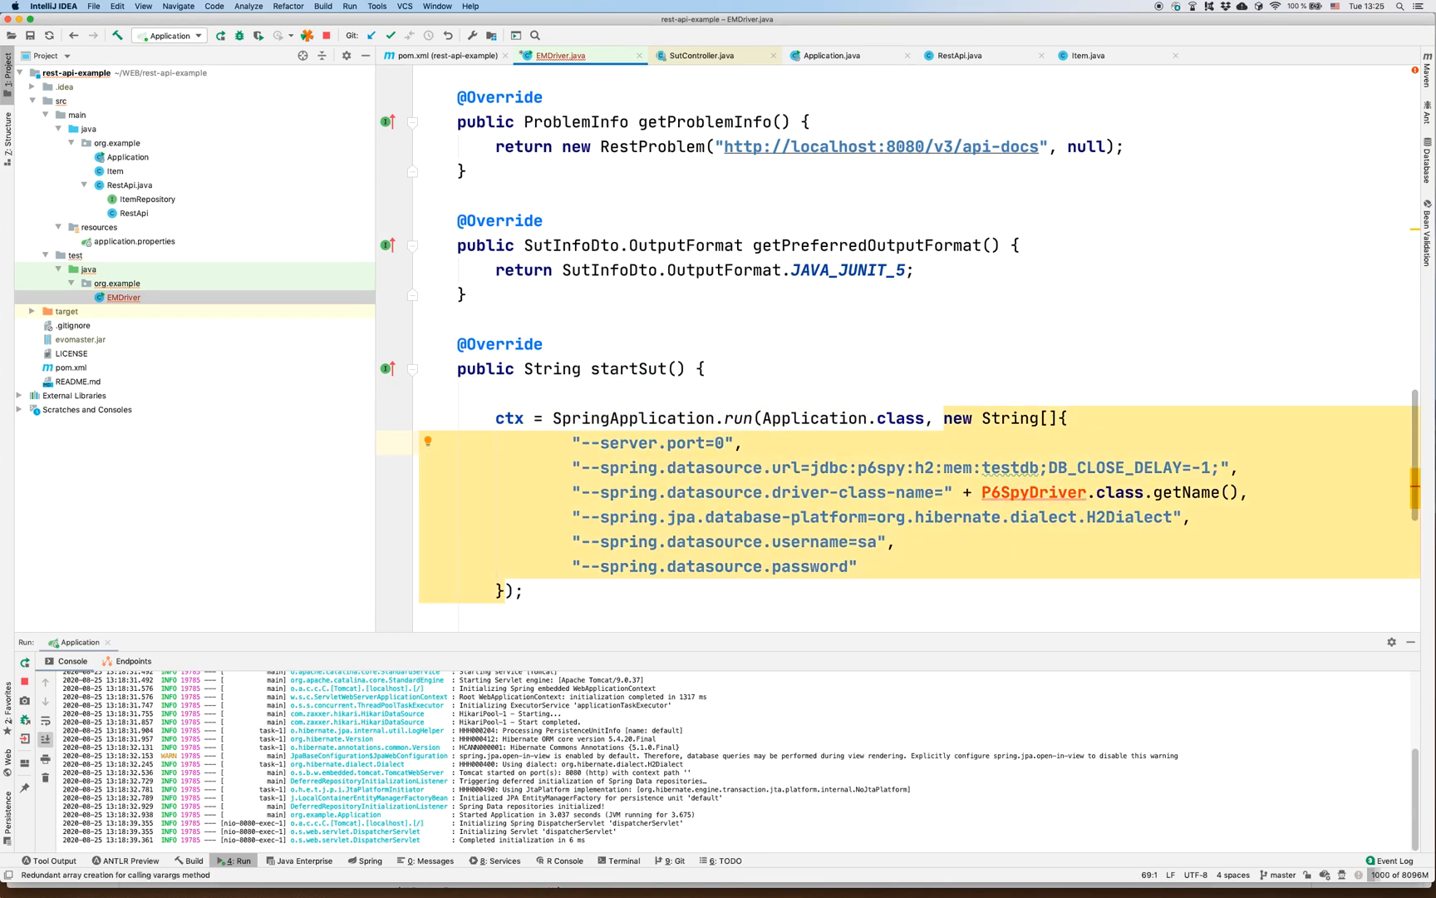
pyautogui.click(655, 442)
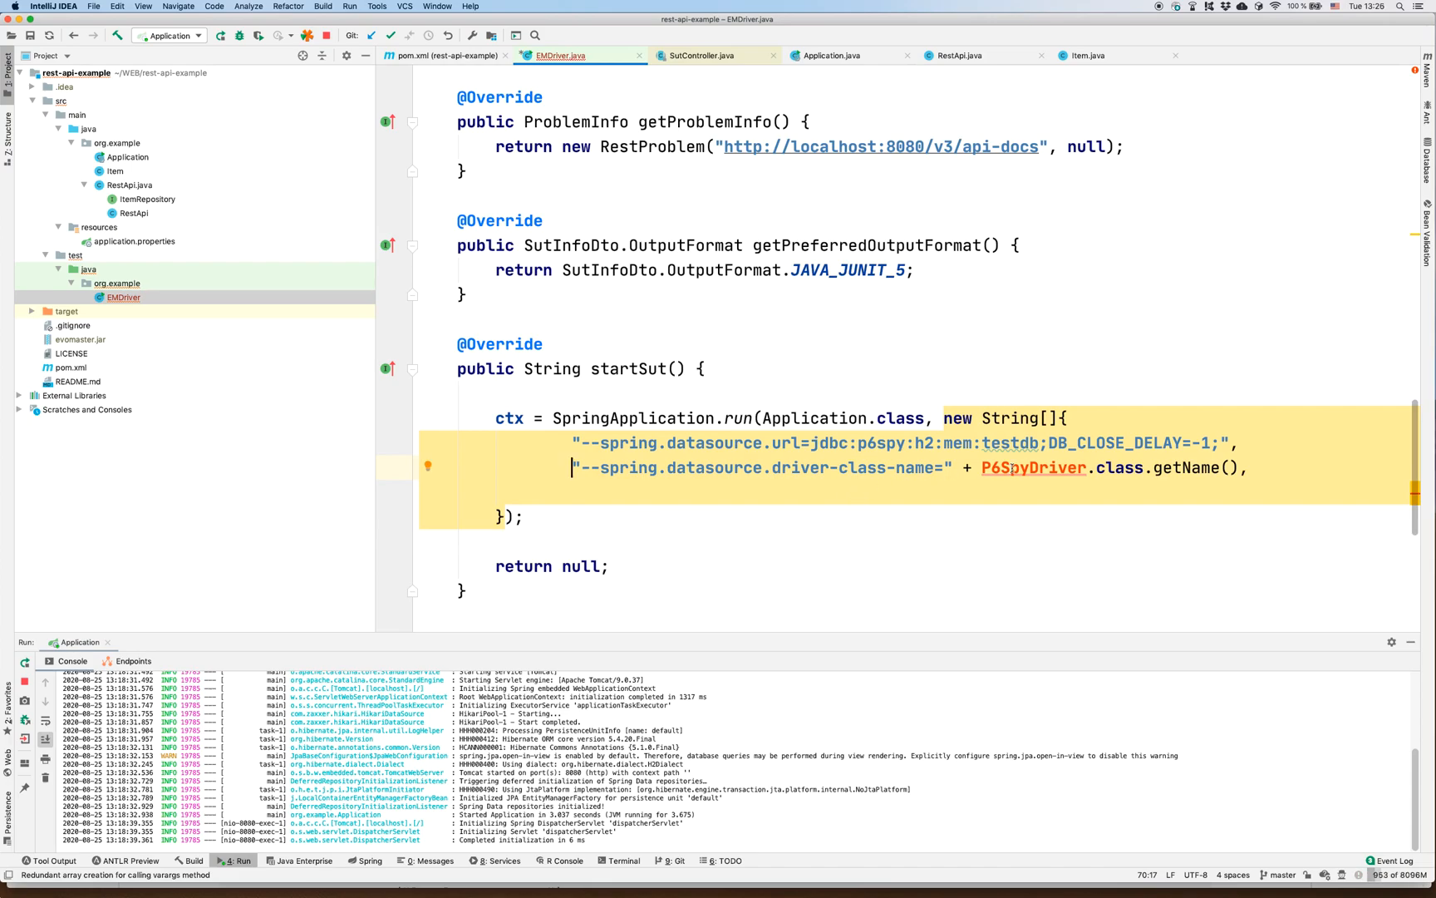
pyautogui.click(1034, 467)
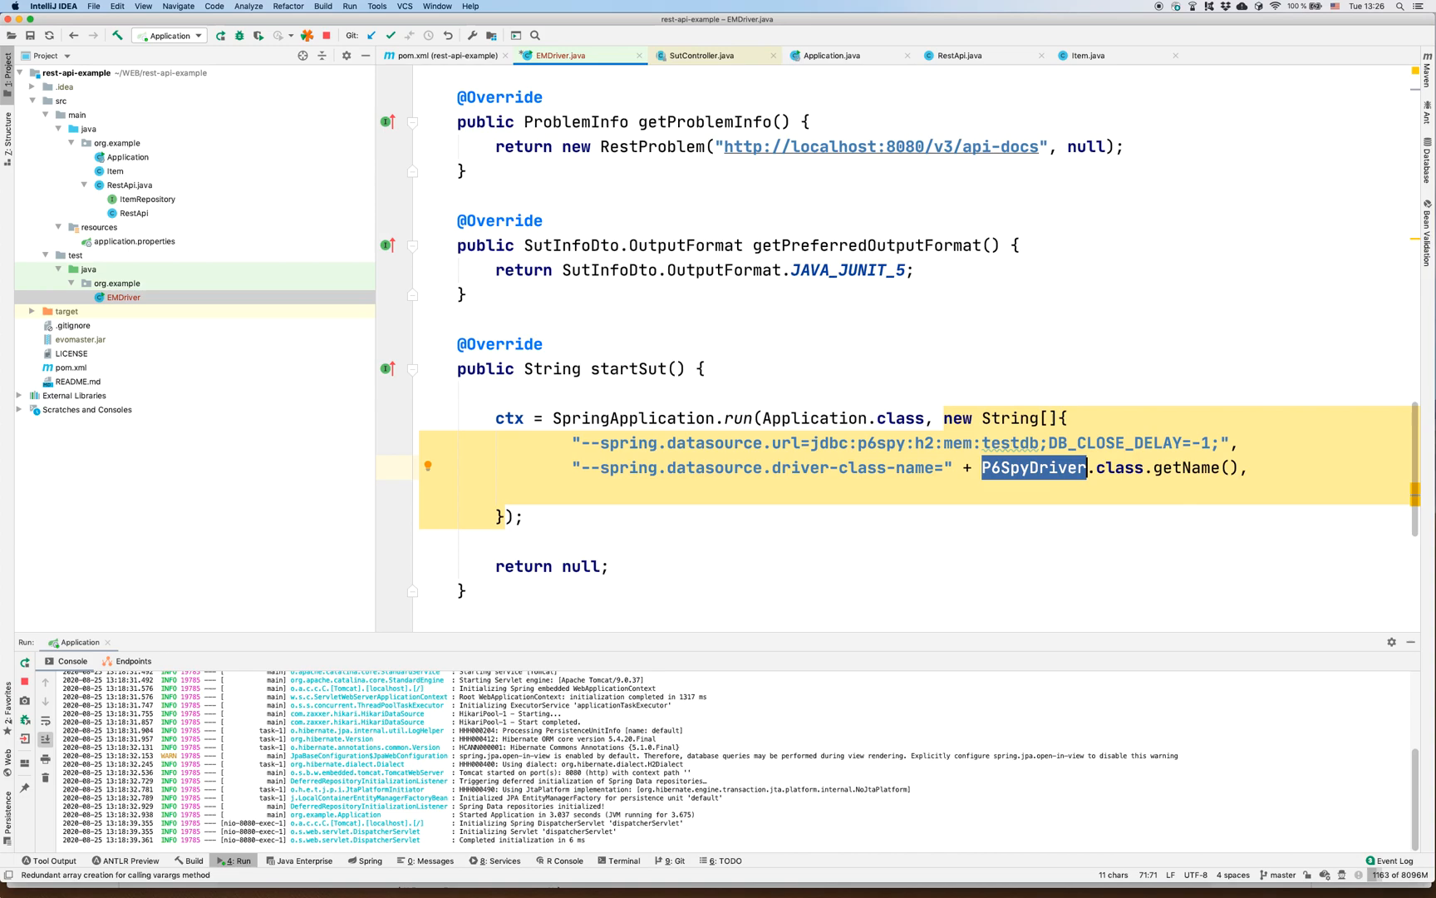
pyautogui.moveTo(275, 235)
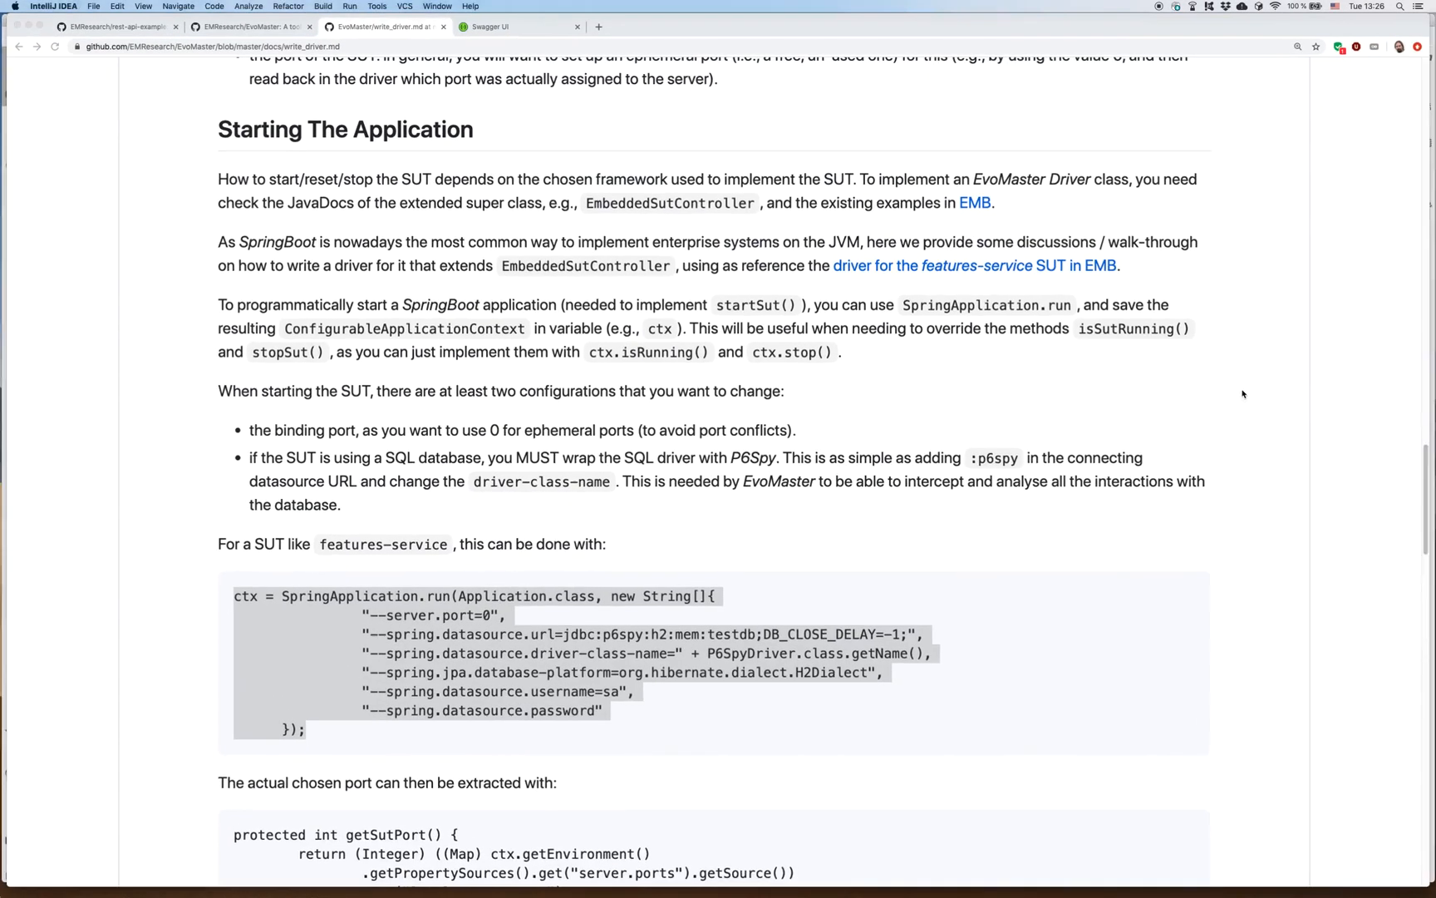
pyautogui.scroll(-3)
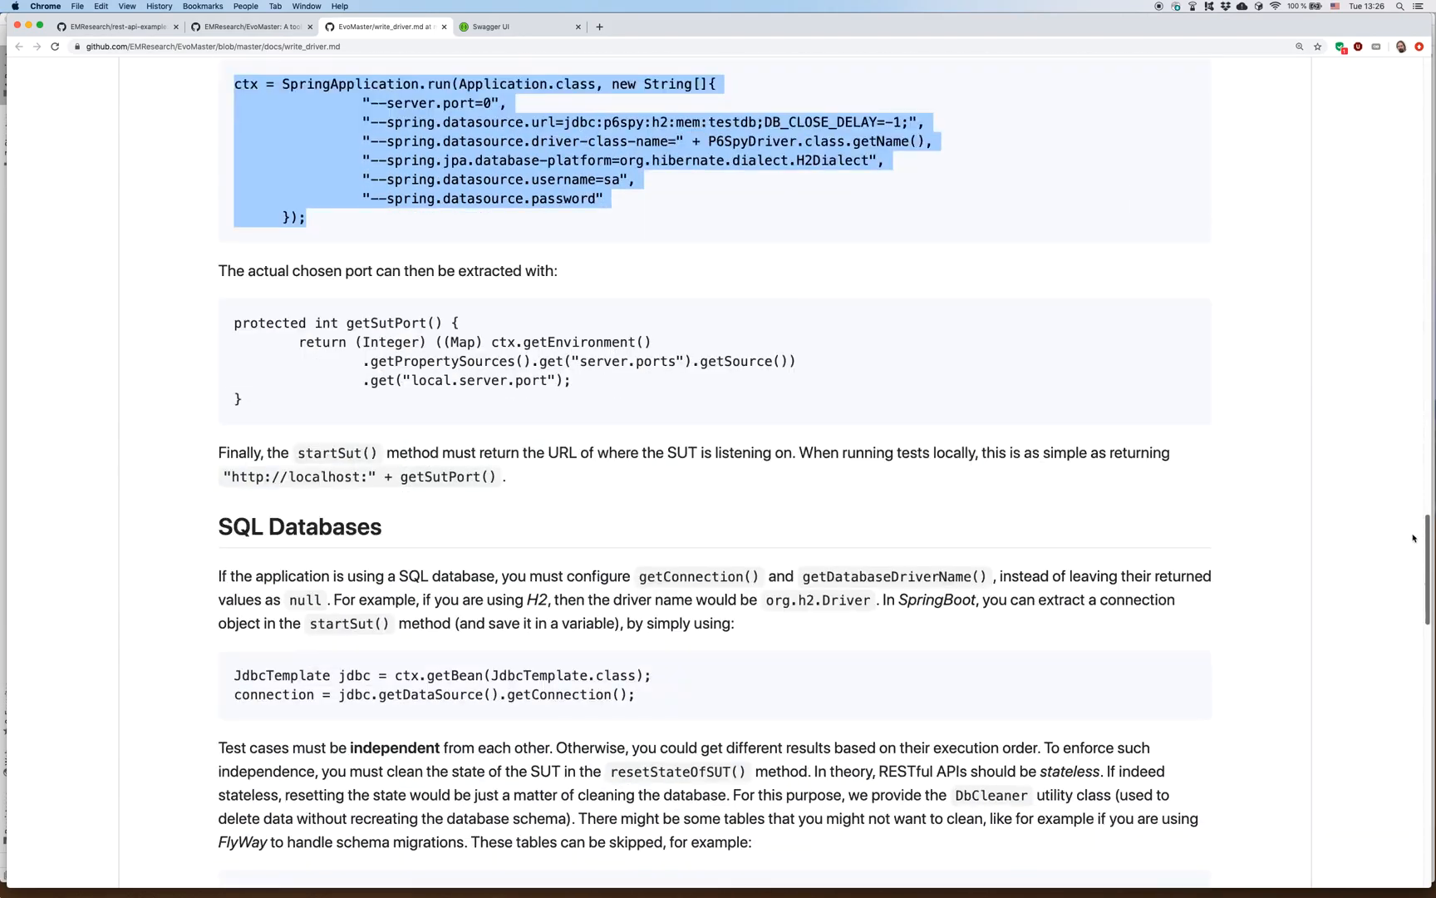
pyautogui.scroll(-3)
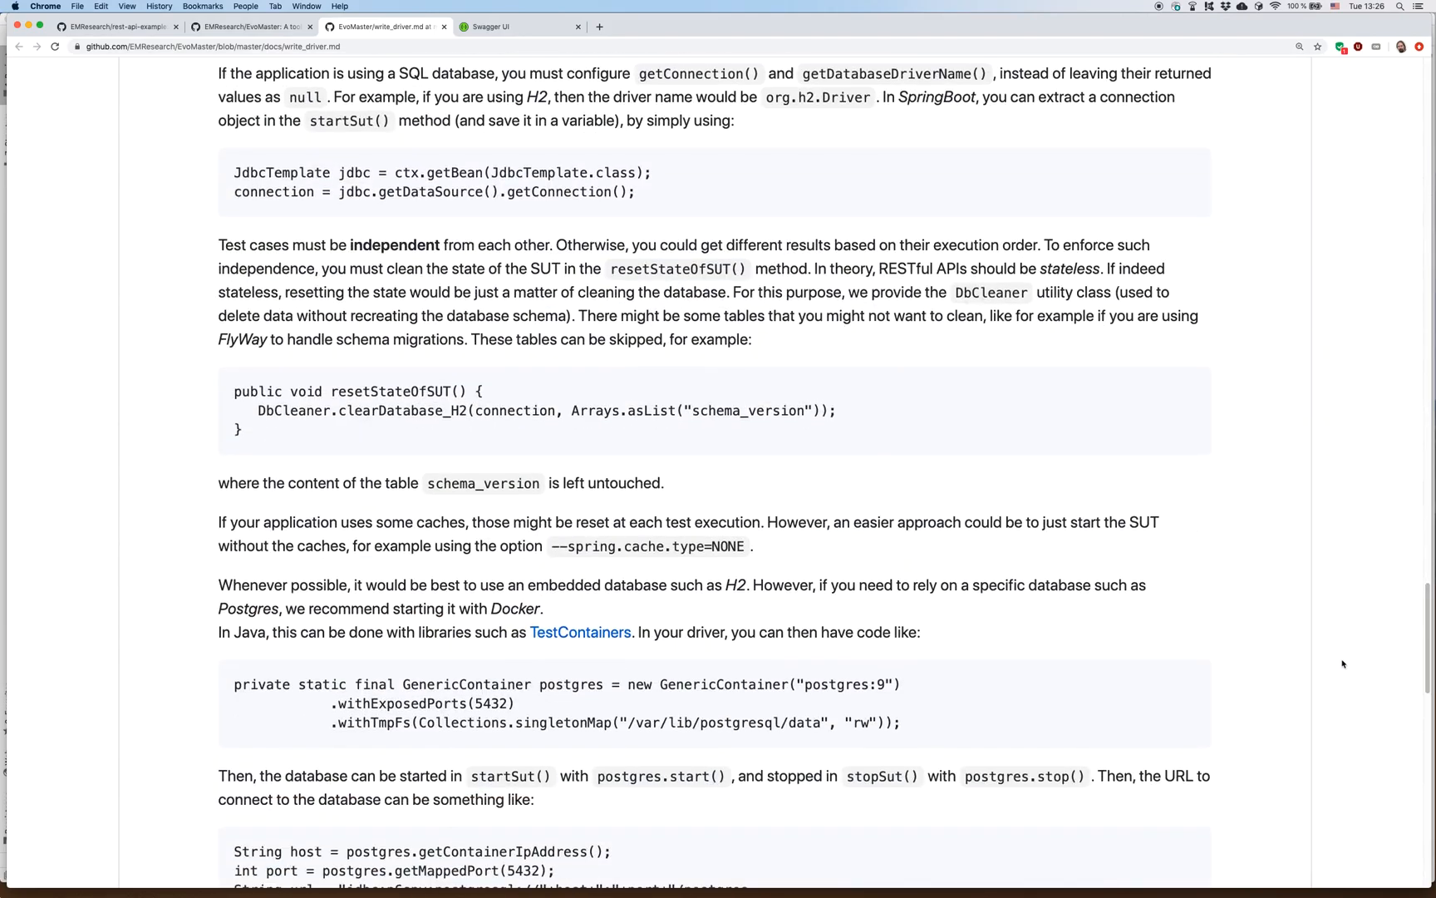
pyautogui.scroll(-3)
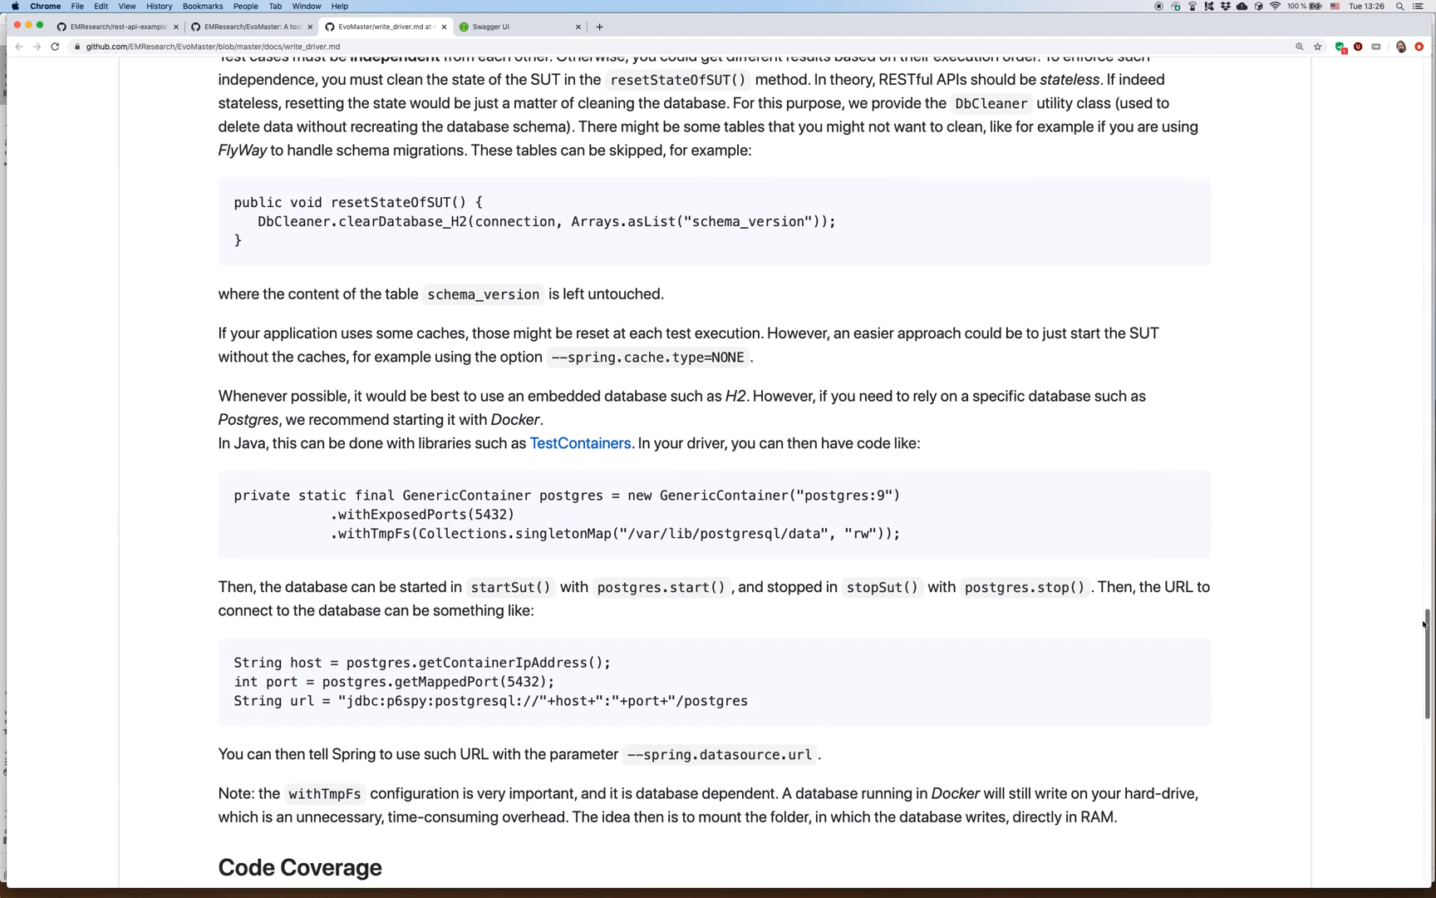
pyautogui.scroll(-3)
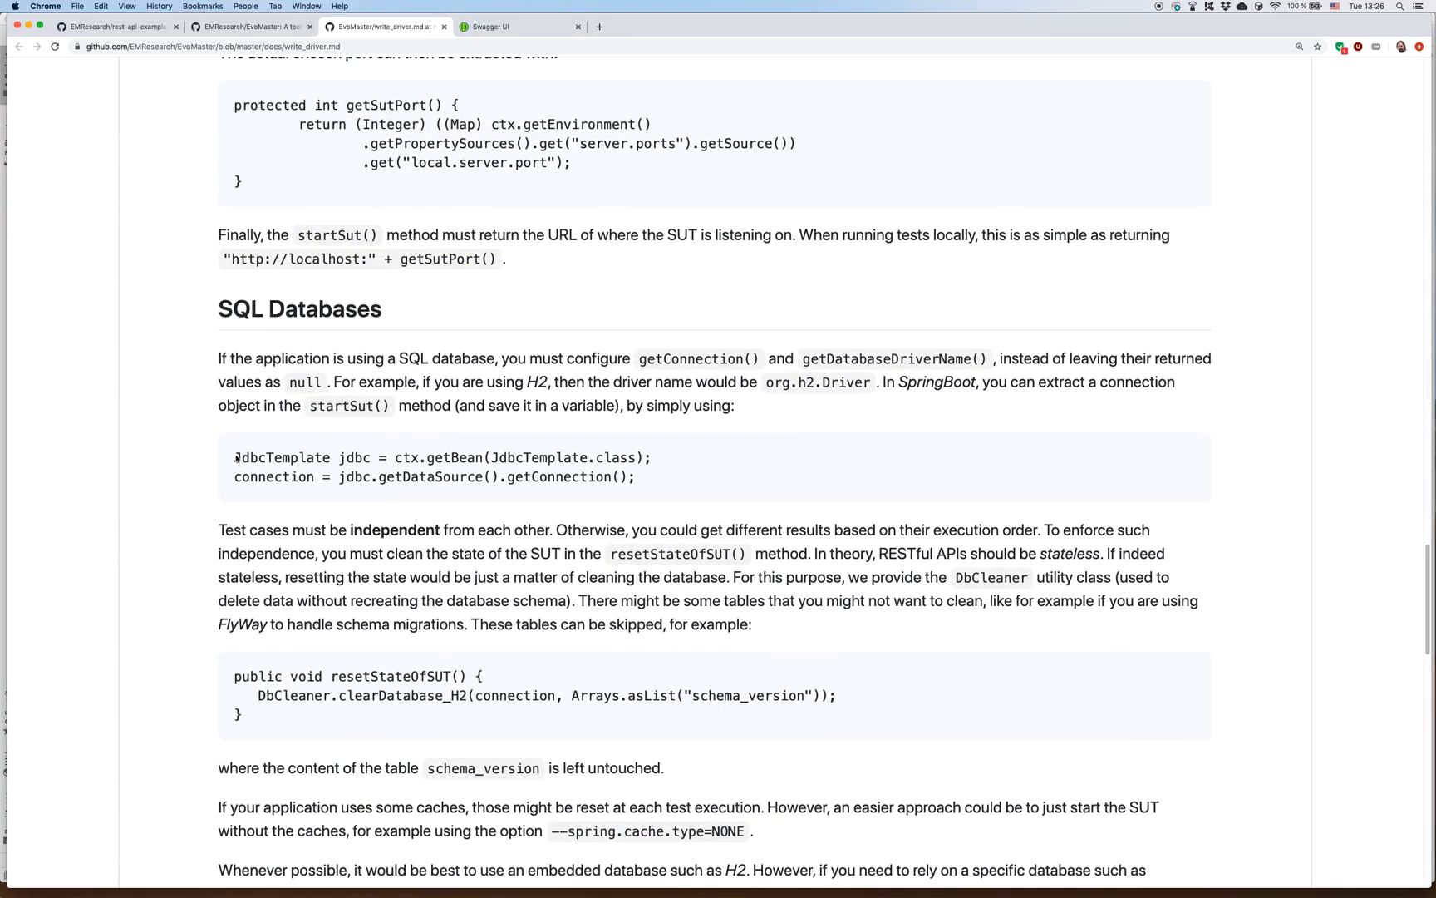
pyautogui.moveTo(234, 452); pyautogui.dragTo(627, 470)
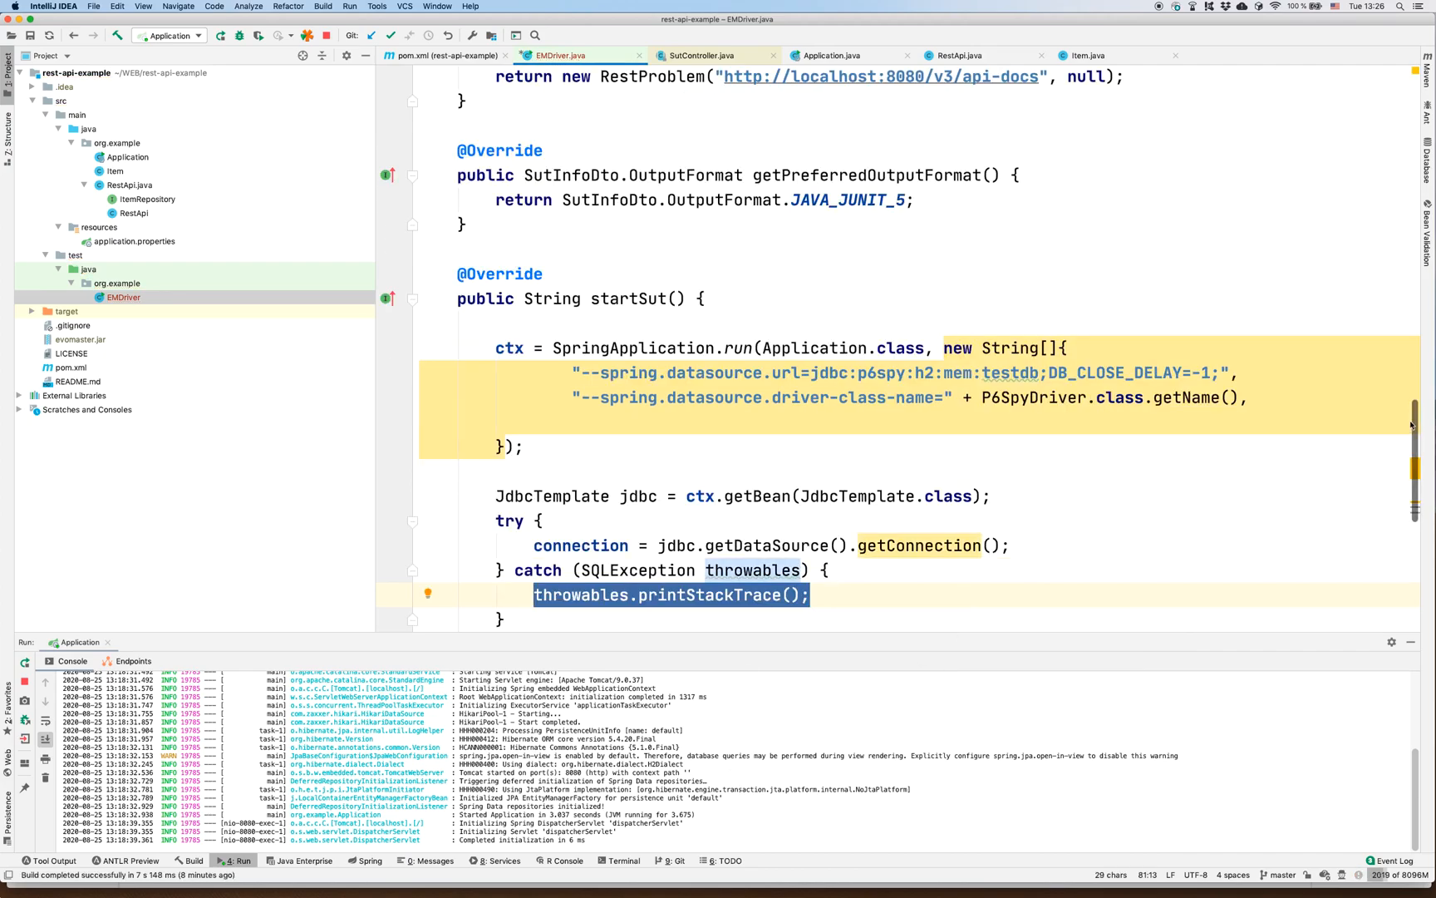
pyautogui.scroll(-3)
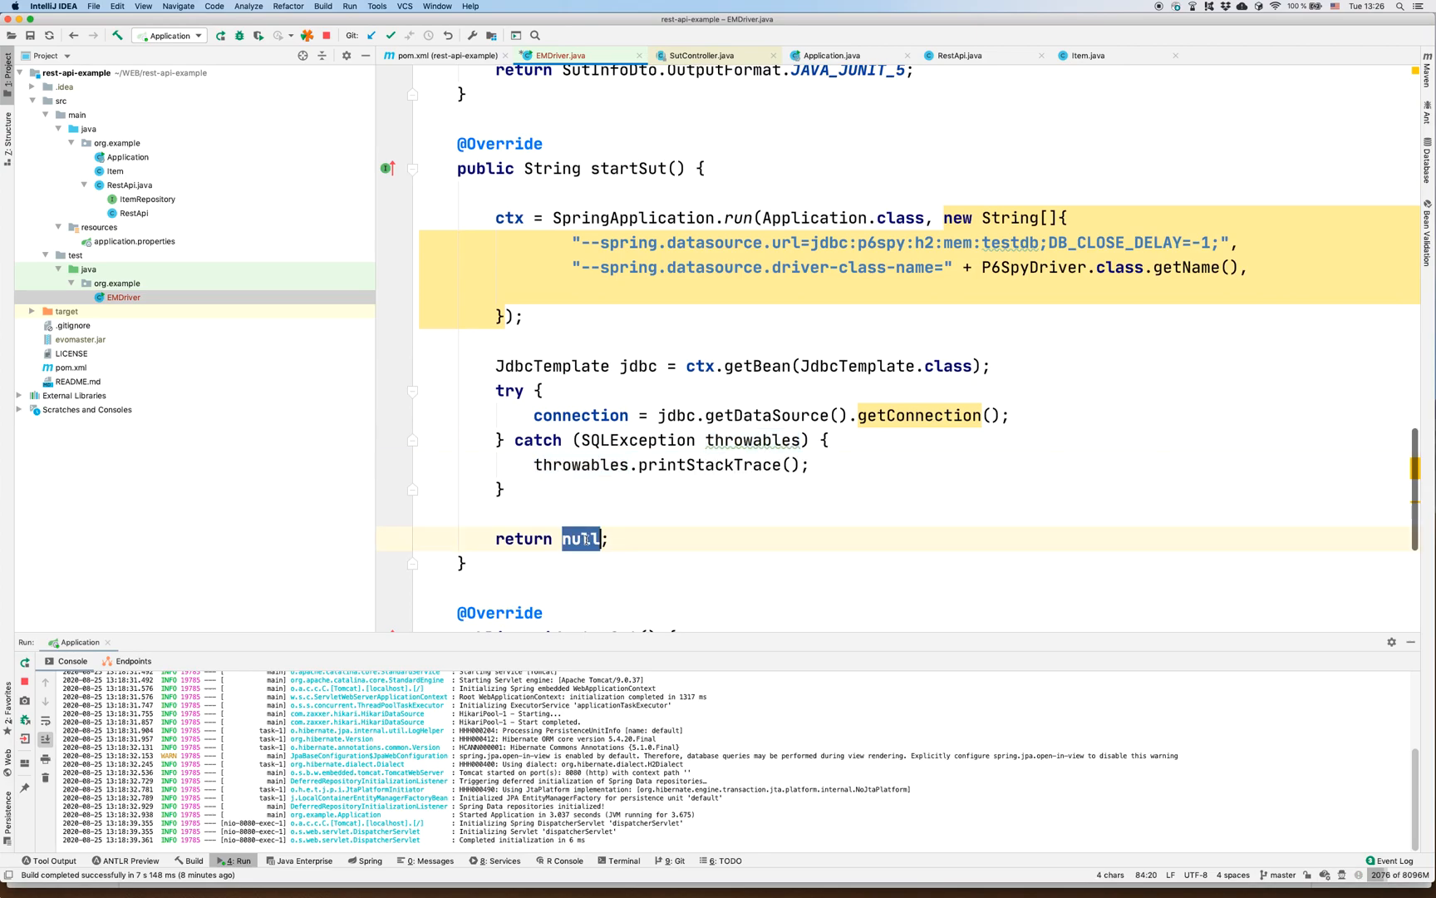
pyautogui.write('""')
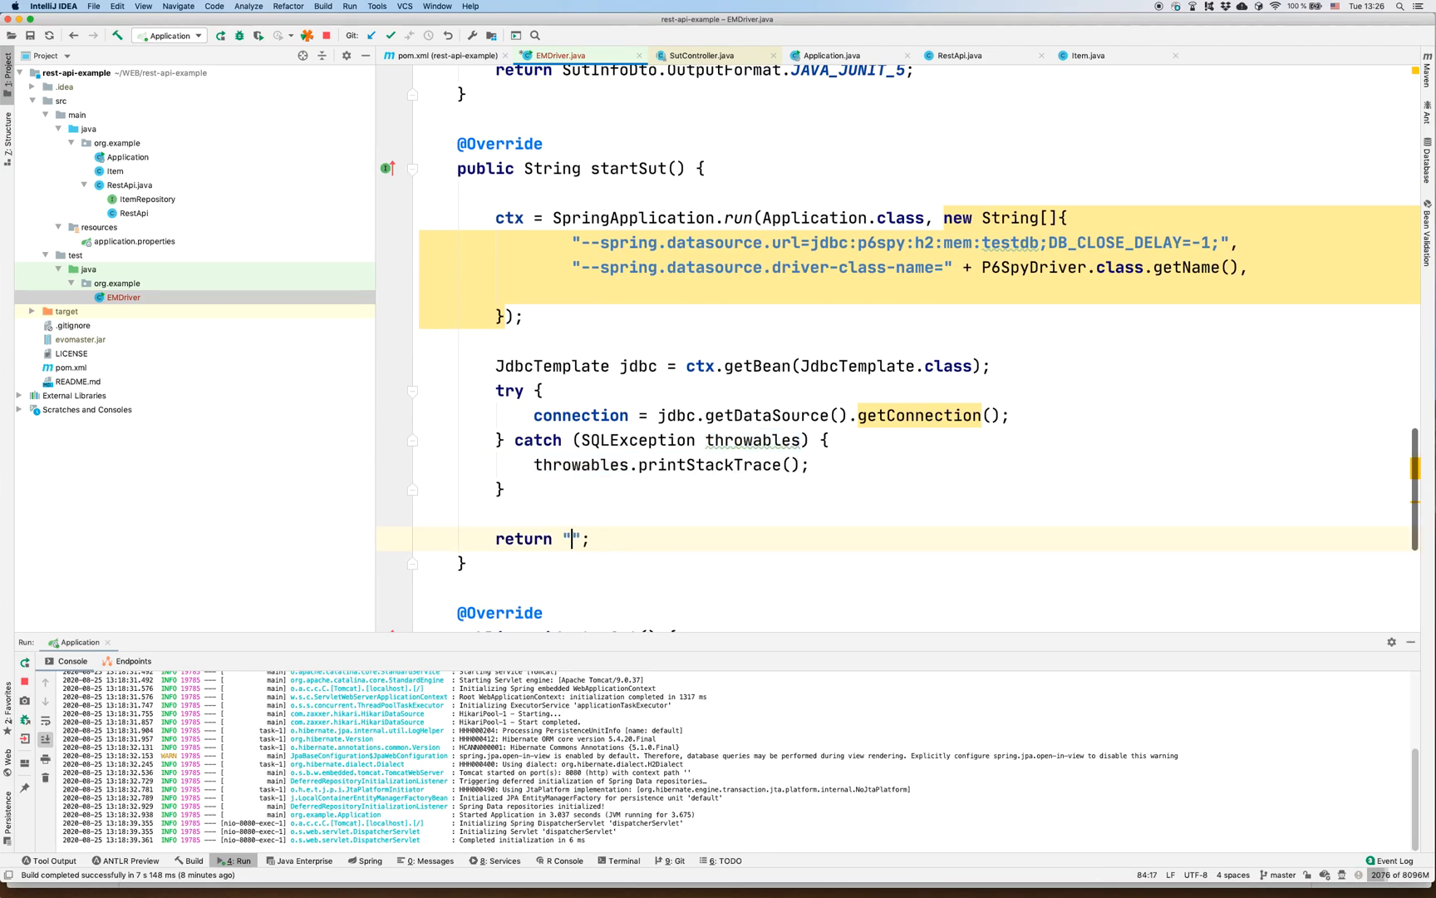
pyautogui.write('http')
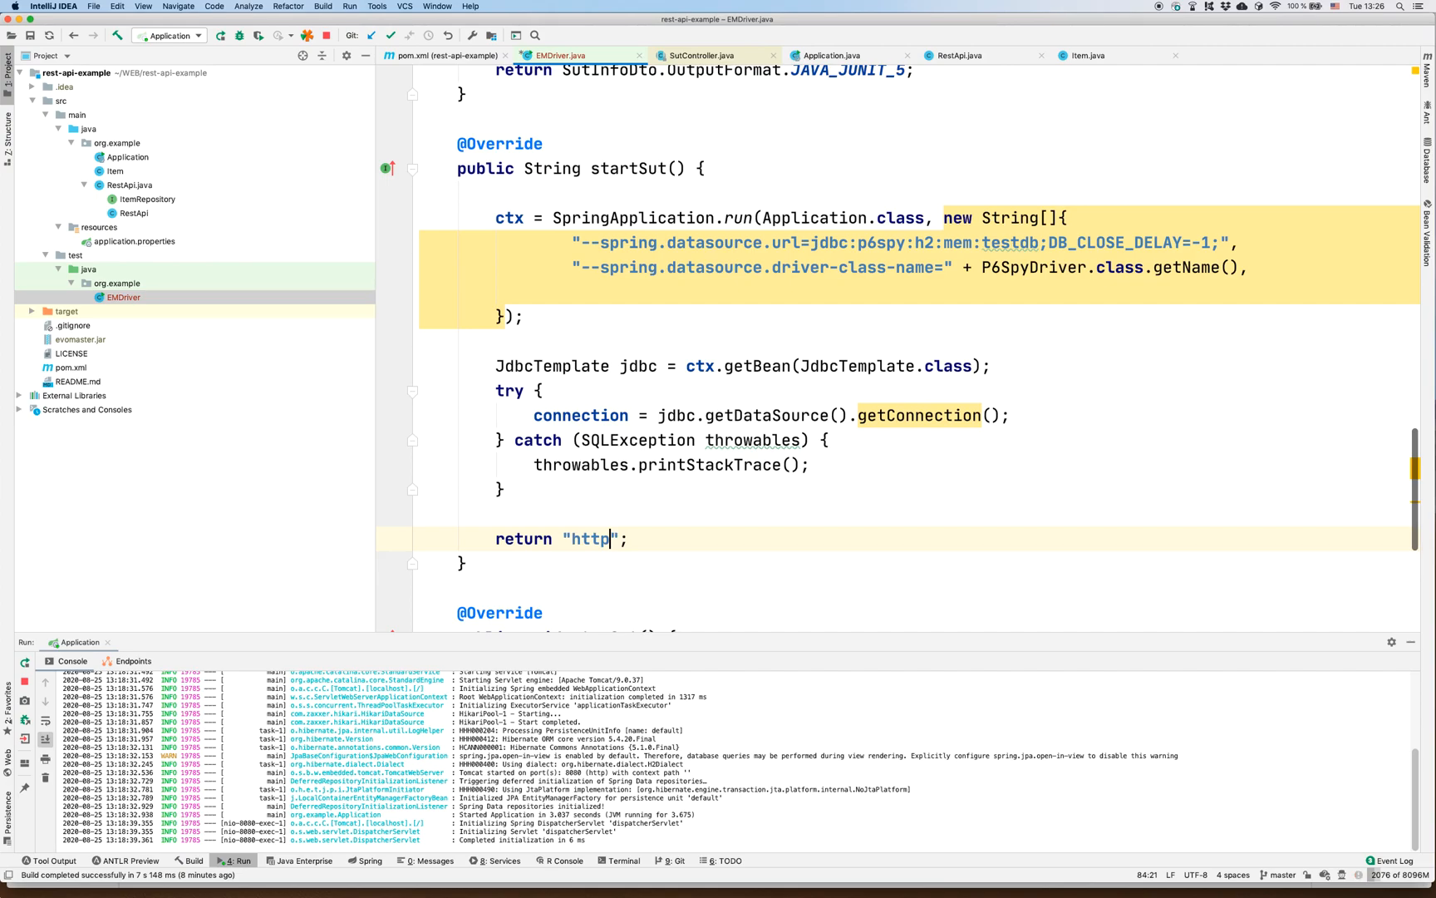
pyautogui.write('://')
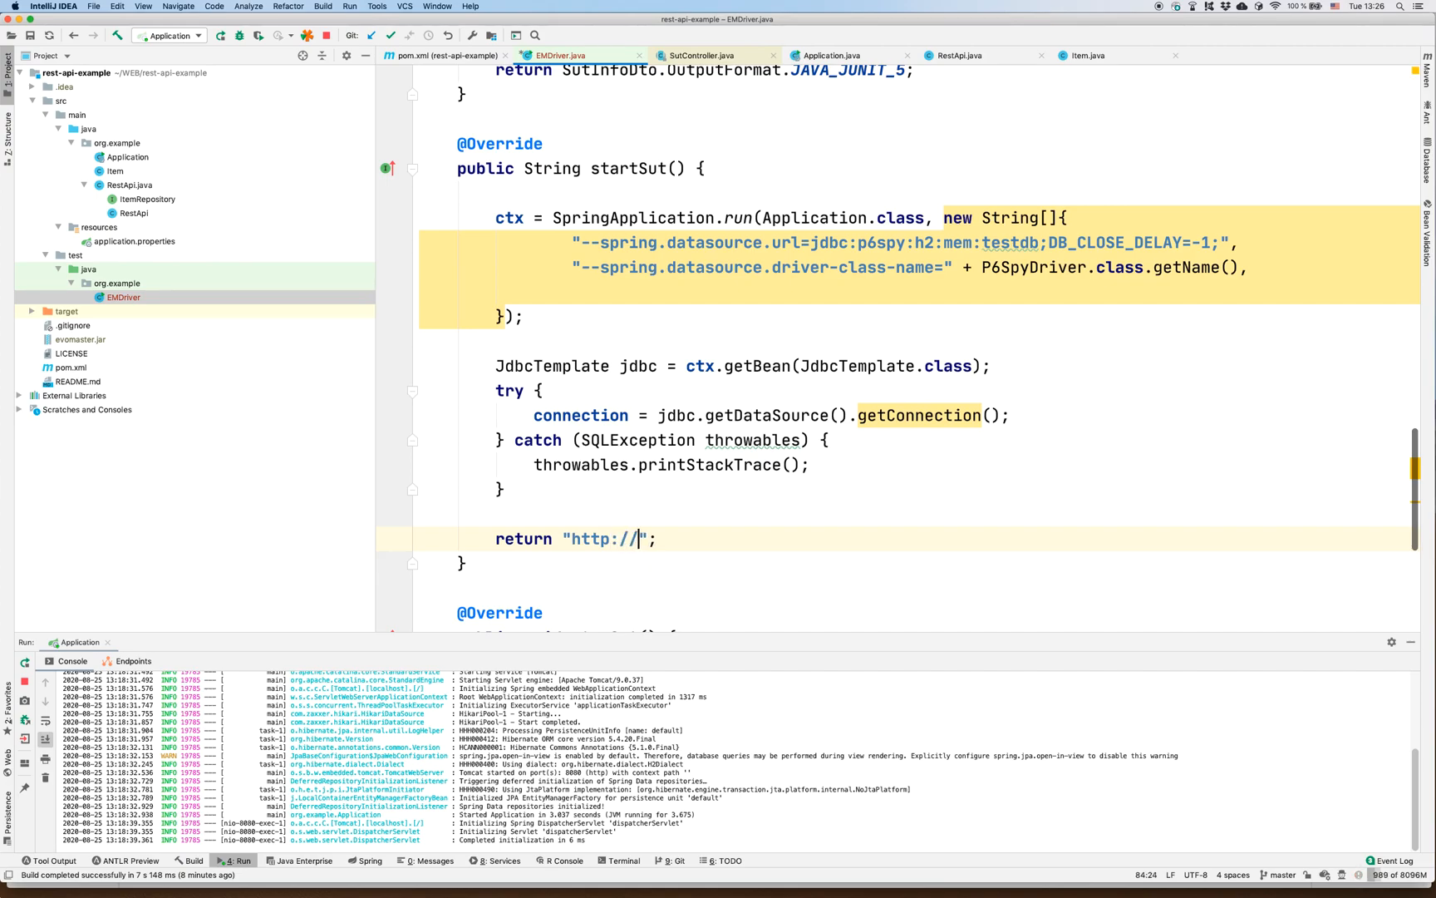
pyautogui.write('localh')
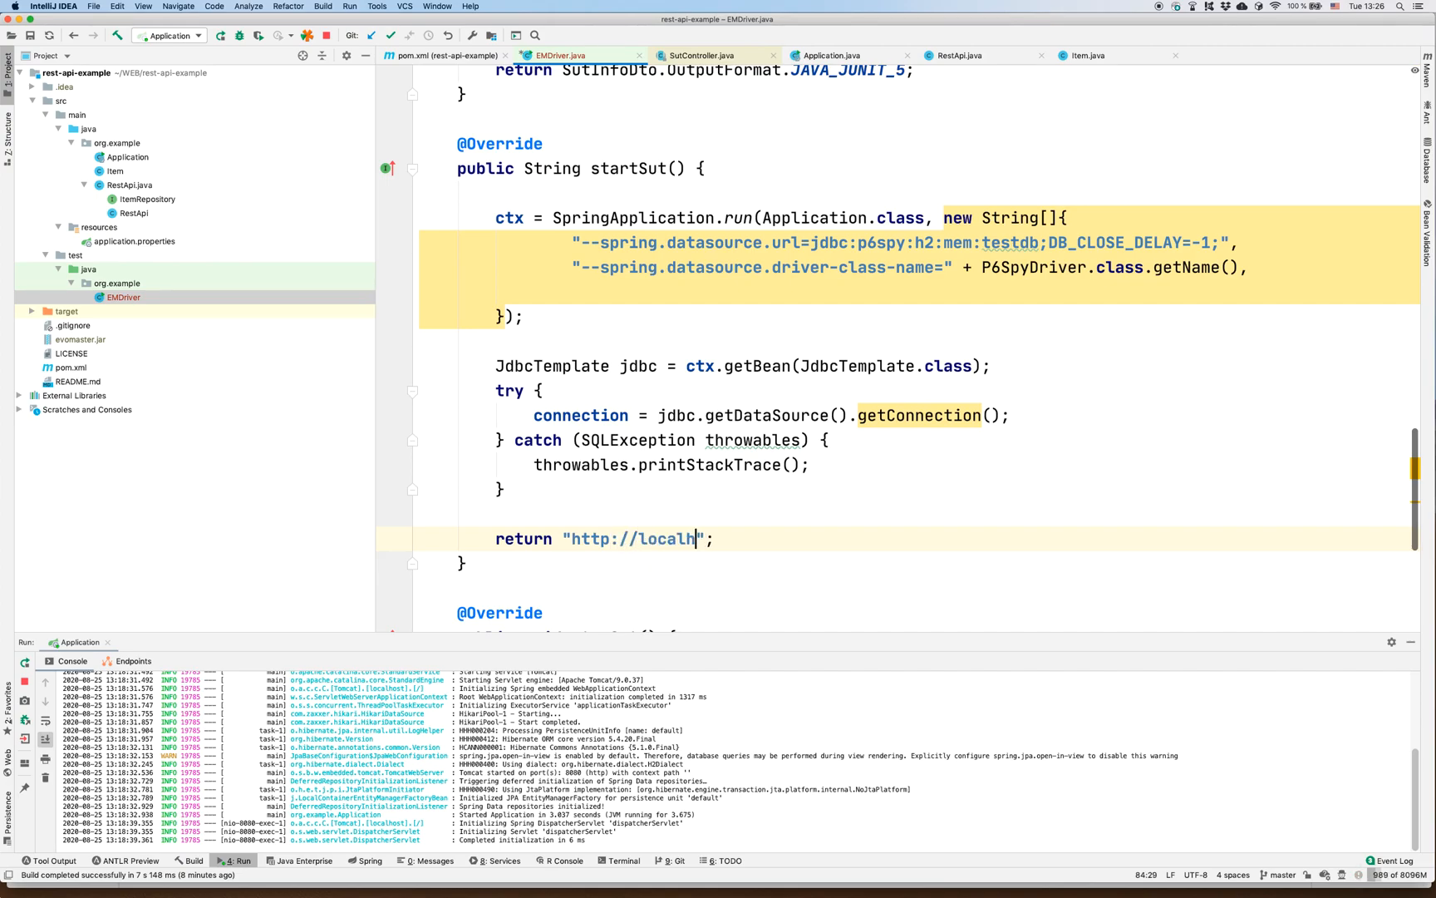
pyautogui.write('ost:808')
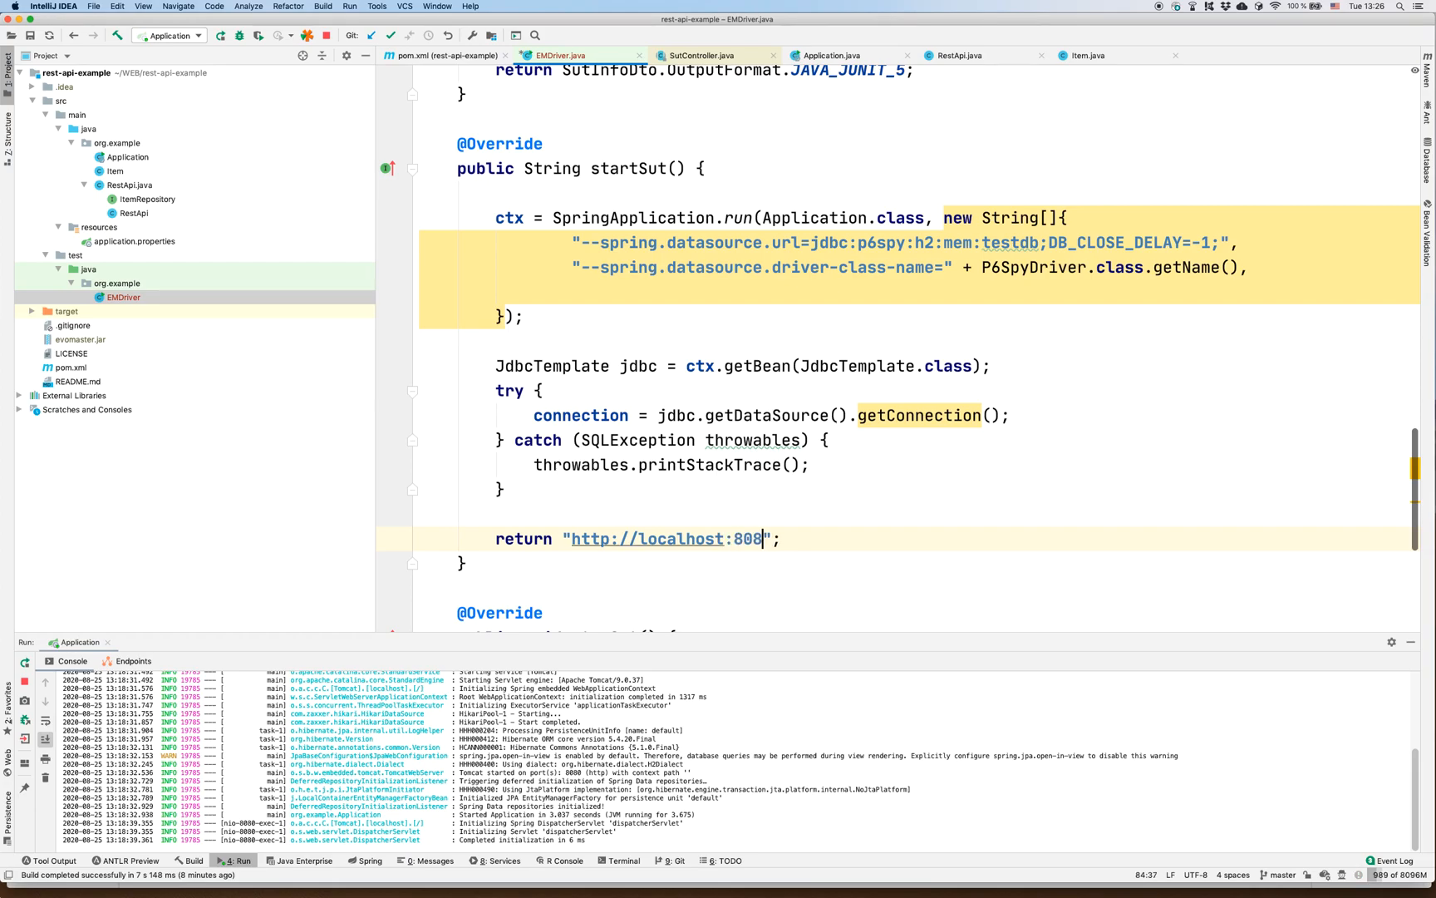
pyautogui.write('0')
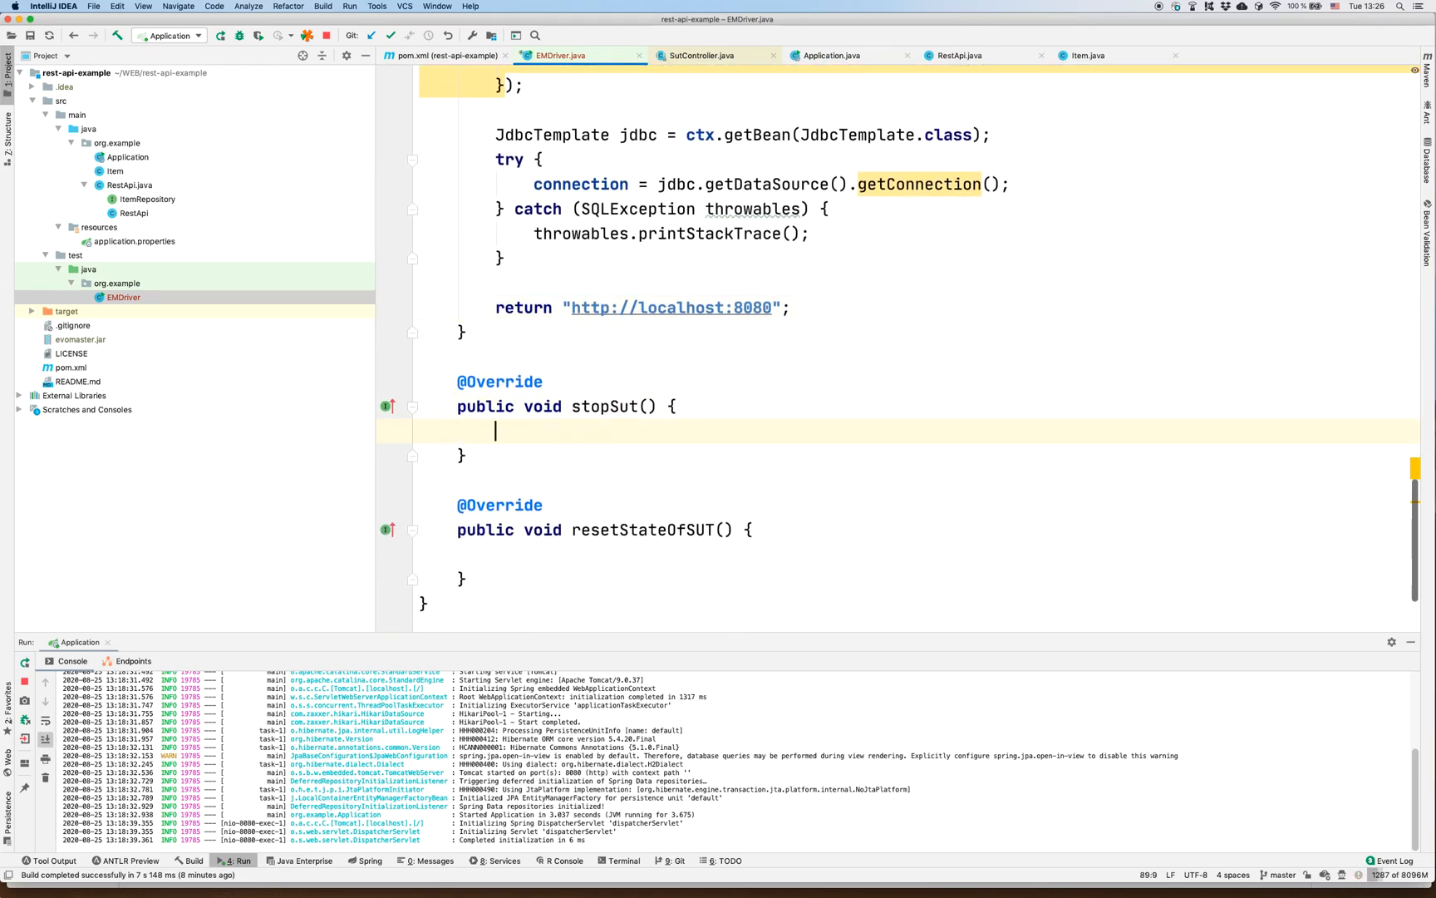
# - Call ctx.stop() in stopSut and begin typing Db in resetStateOfSUT
pyautogui.write('ctx.stop();')
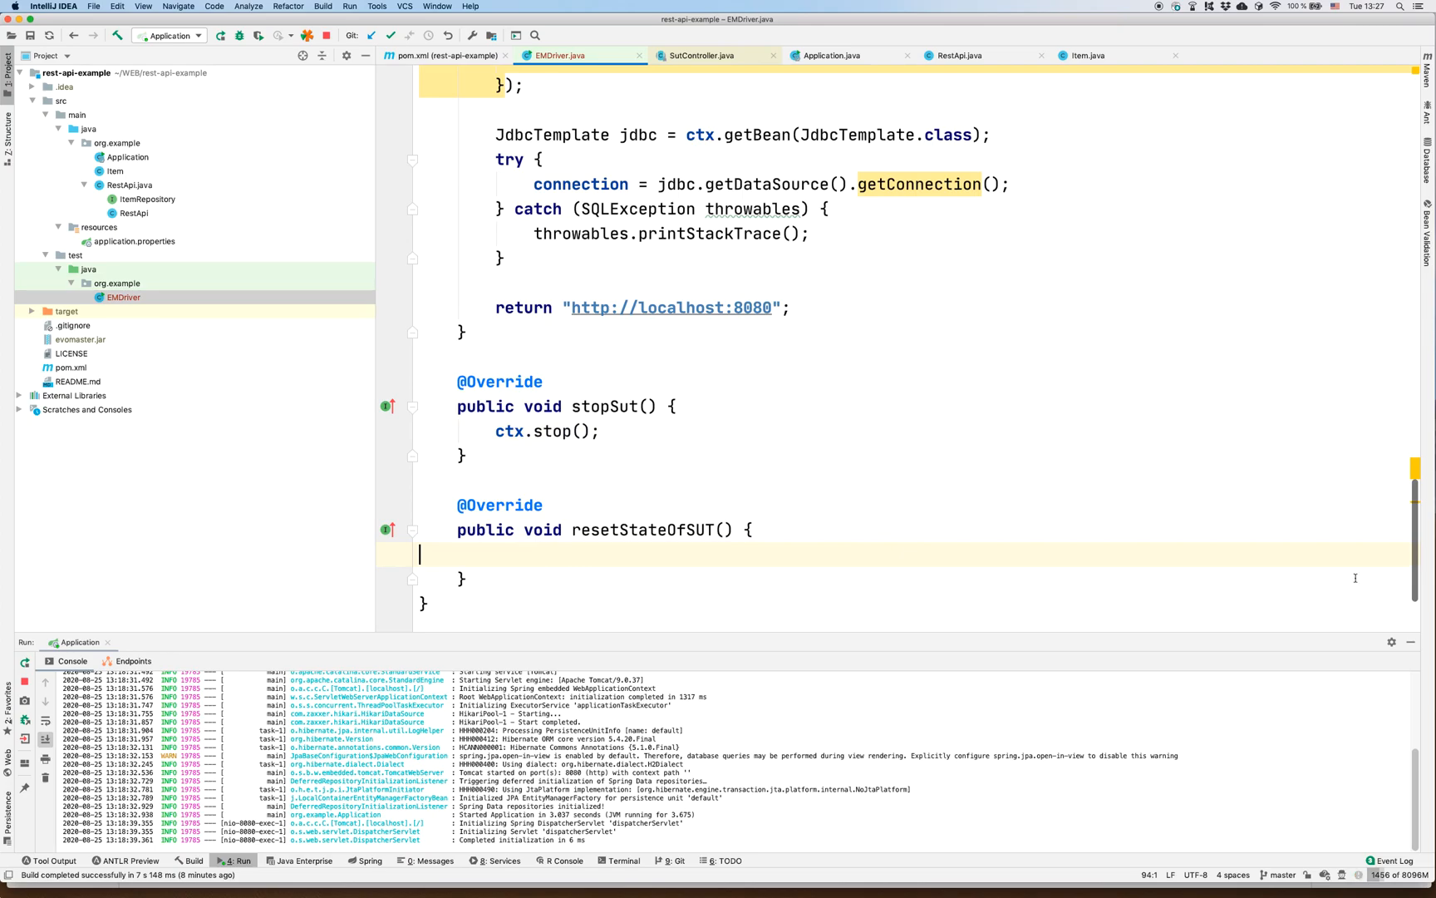
pyautogui.scroll(-3)
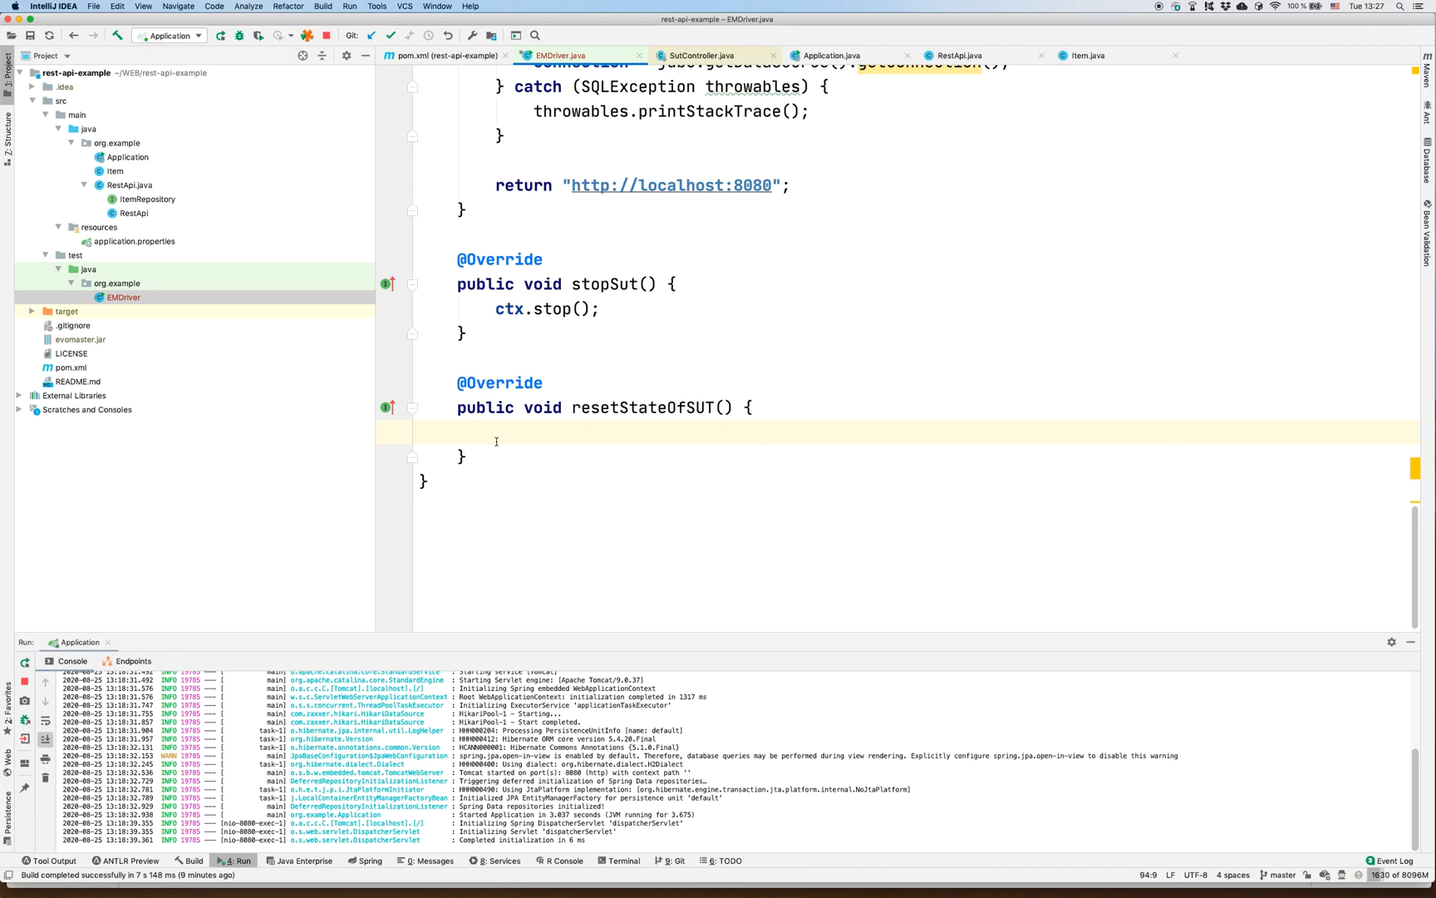
pyautogui.write('Db')
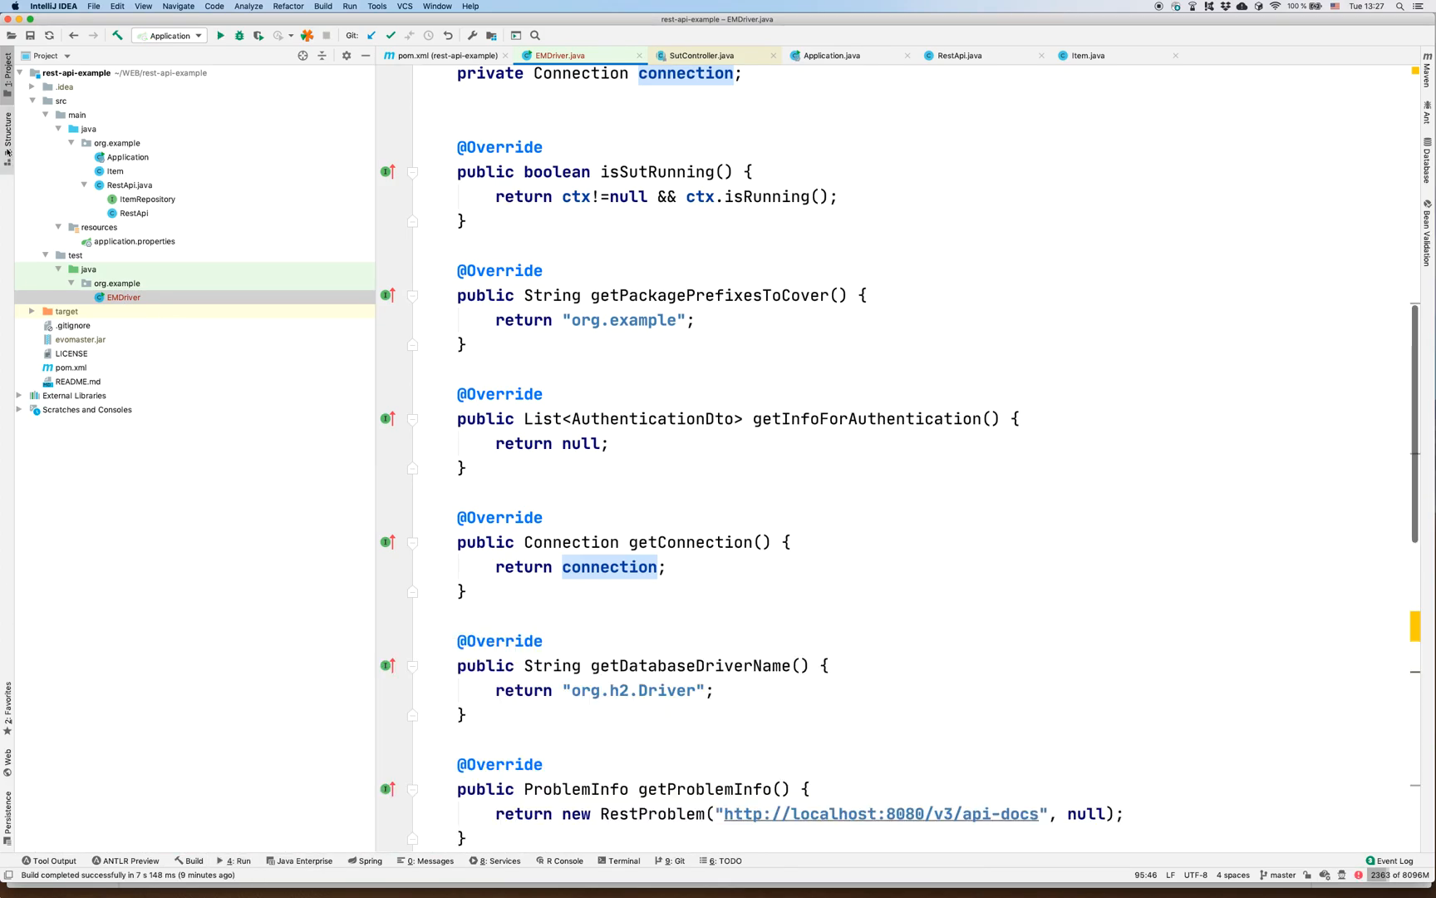
# - Open EMDriver's context menu in the Project view to run EMDriver.main()
pyautogui.rightClick(123, 297)
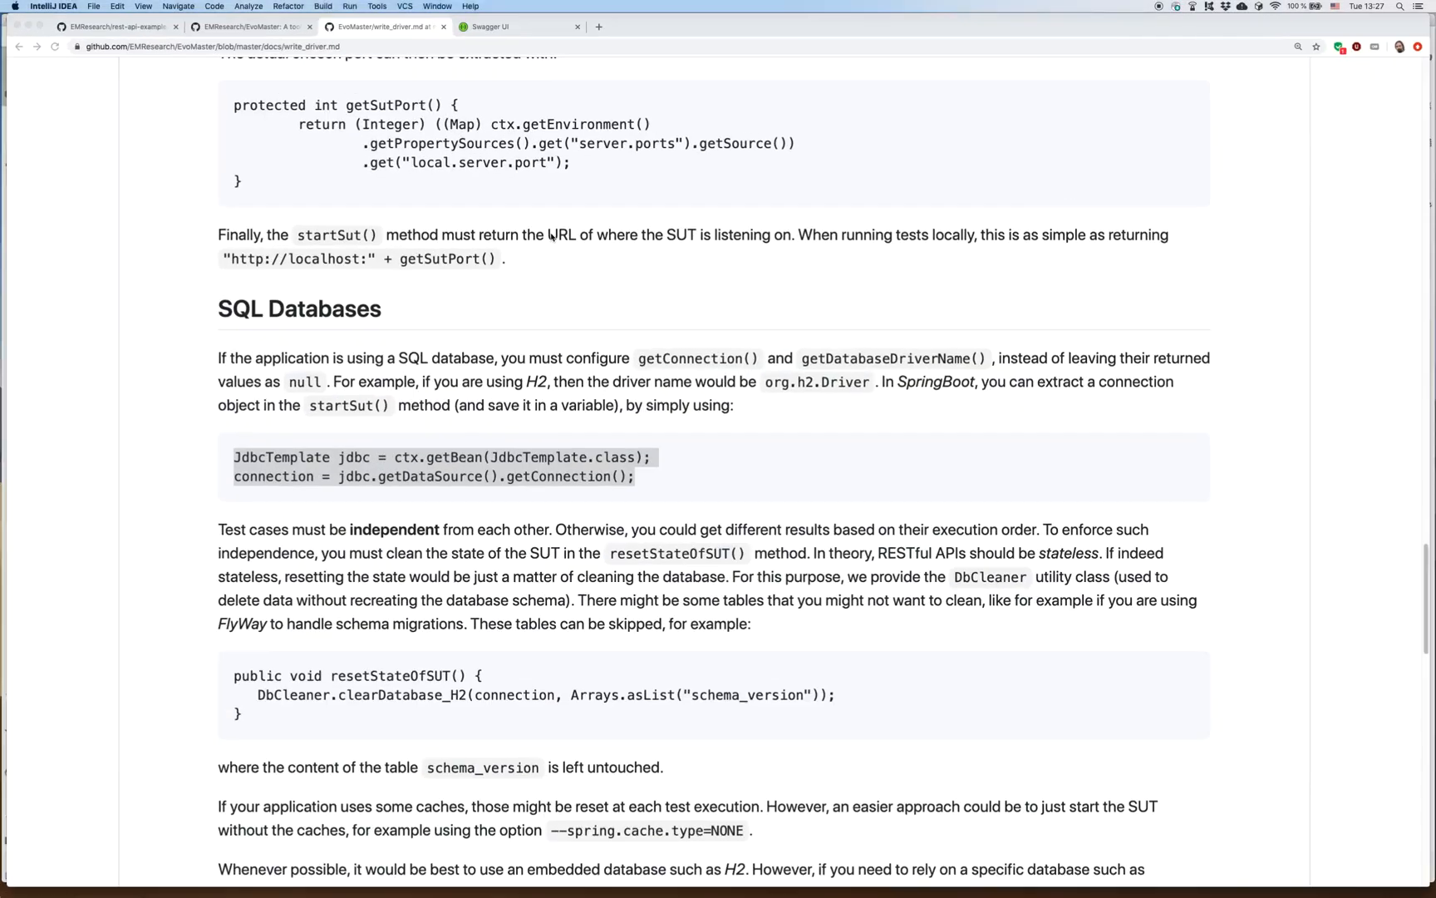
# - Switch to the EvoMaster GitHub repository tab and open the v1.0.1 release
pyautogui.click(248, 27)
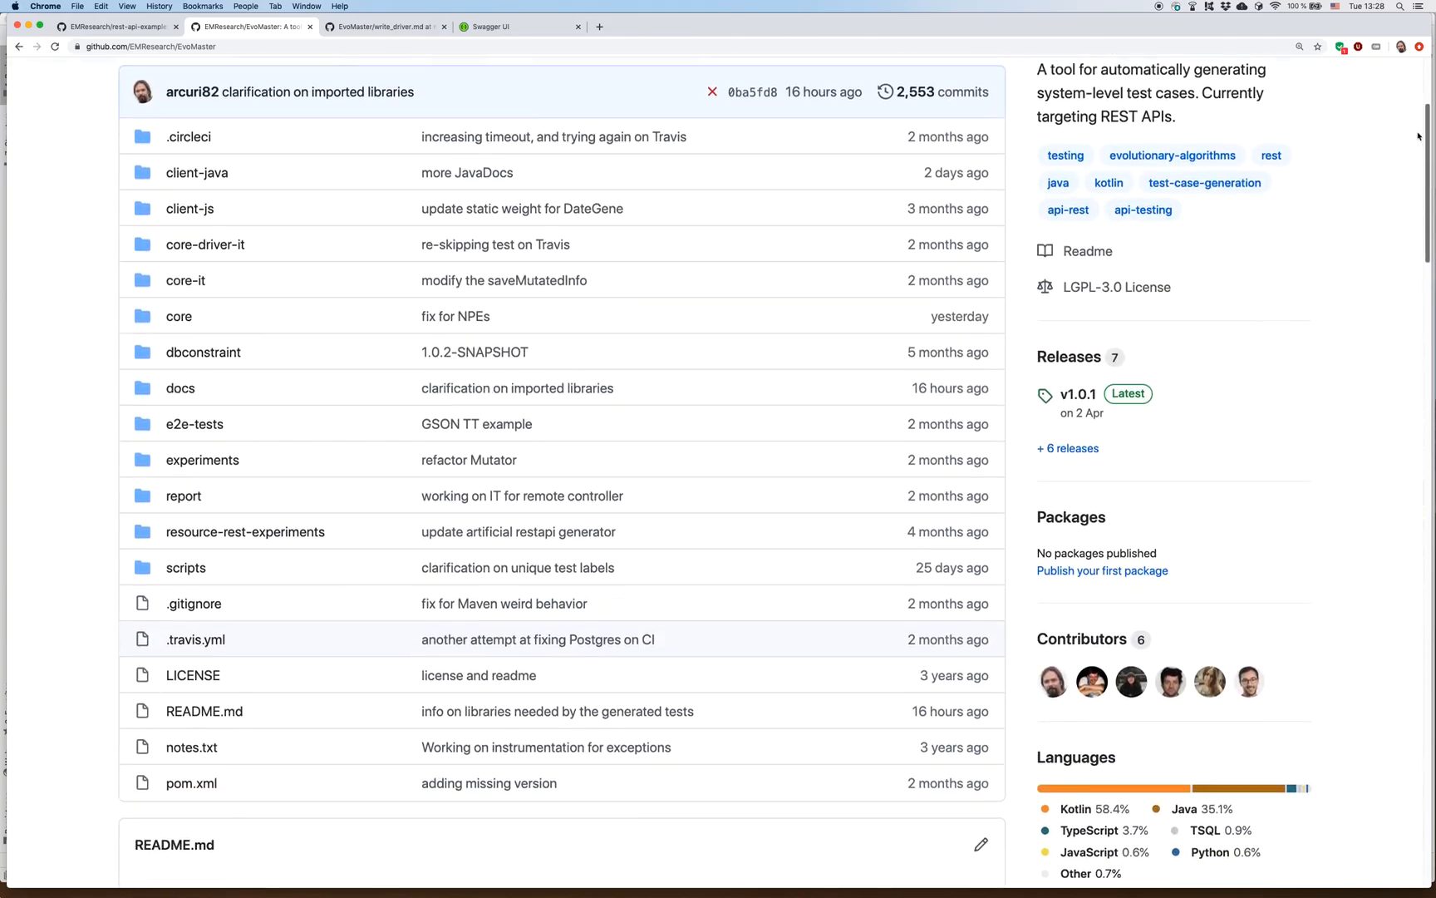
pyautogui.scroll(-3)
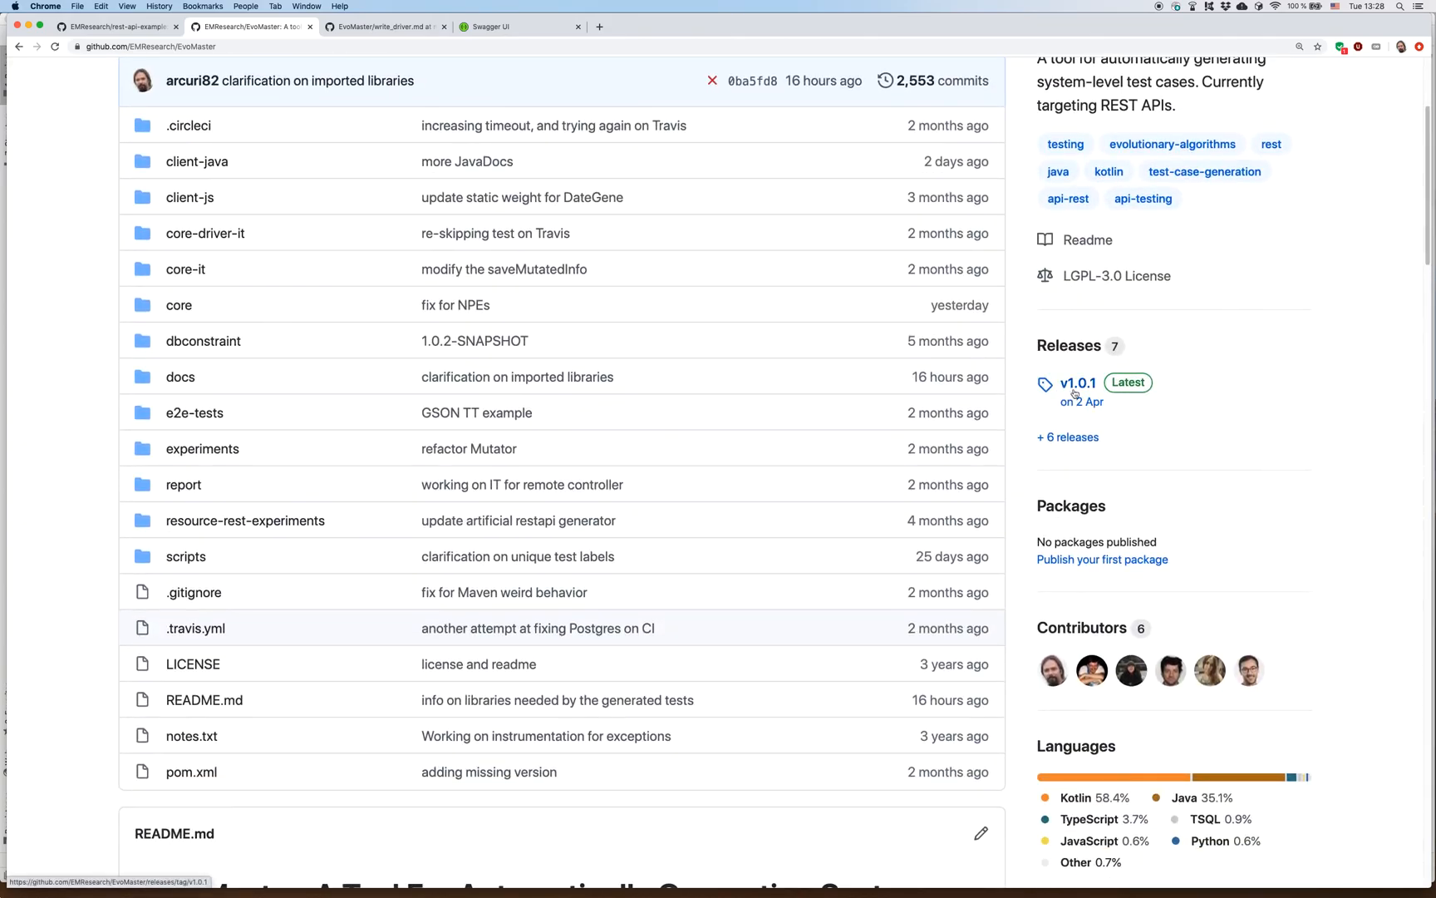
pyautogui.click(1077, 383)
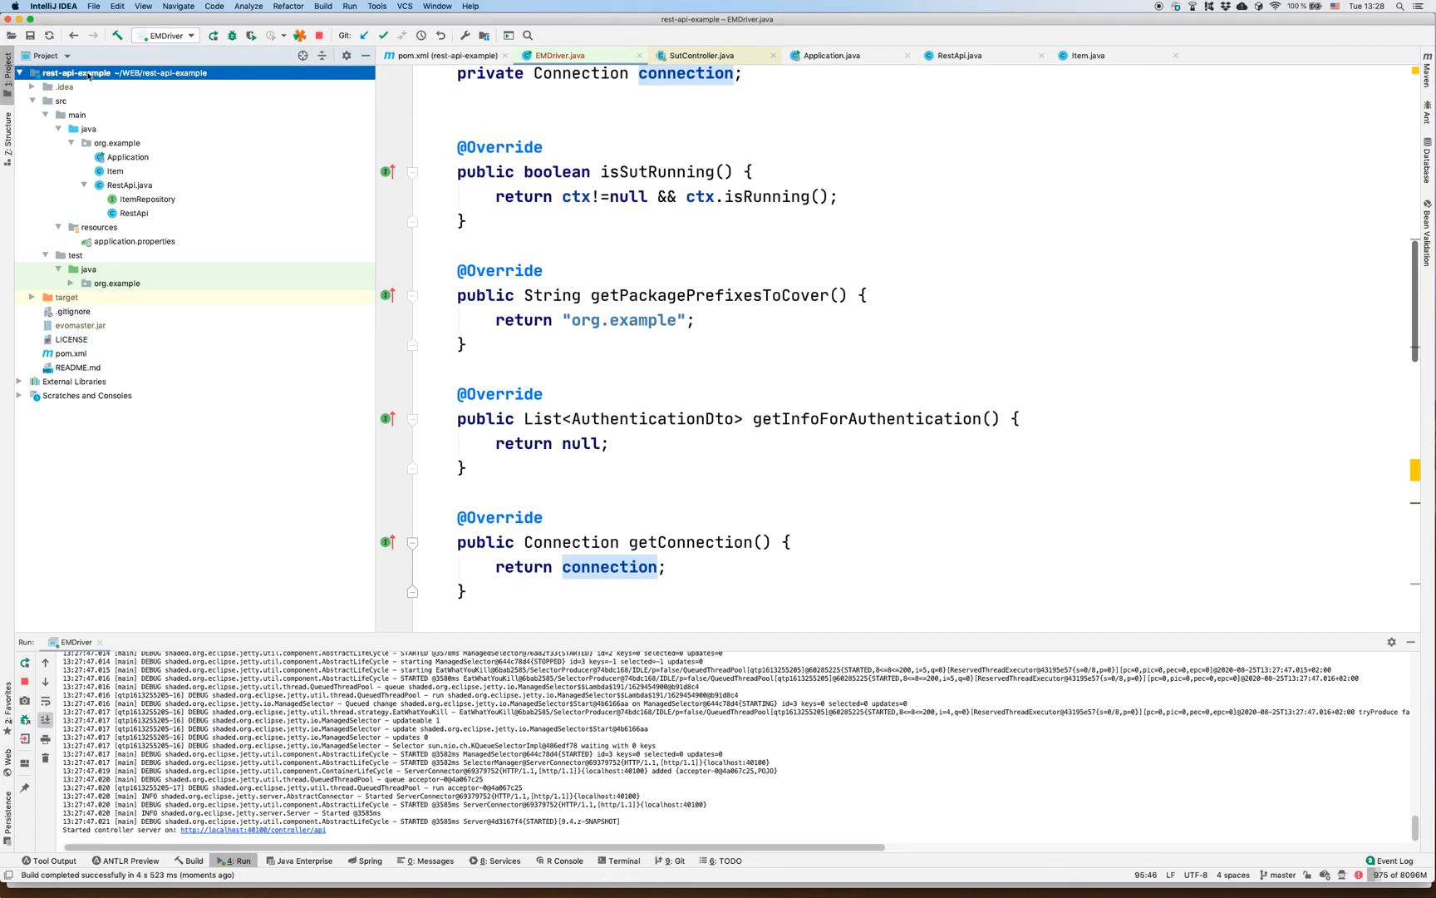
# - Open a new terminal tab at the project root and type 'java -jar evomaster.jar --maxTime 20s --outputFolder'
pyautogui.rightClick(82, 72)
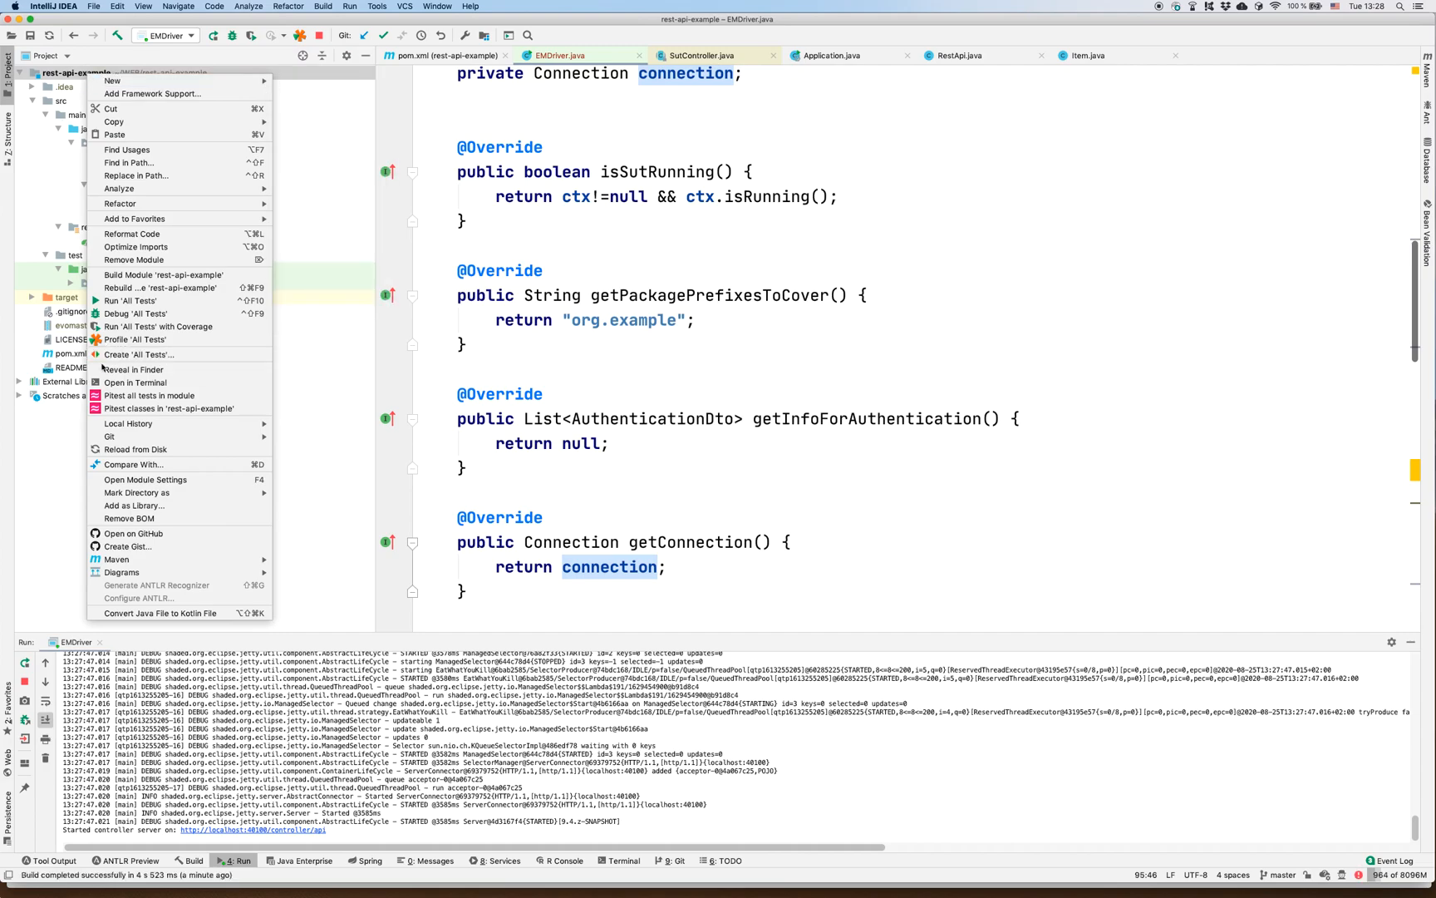
pyautogui.click(622, 859)
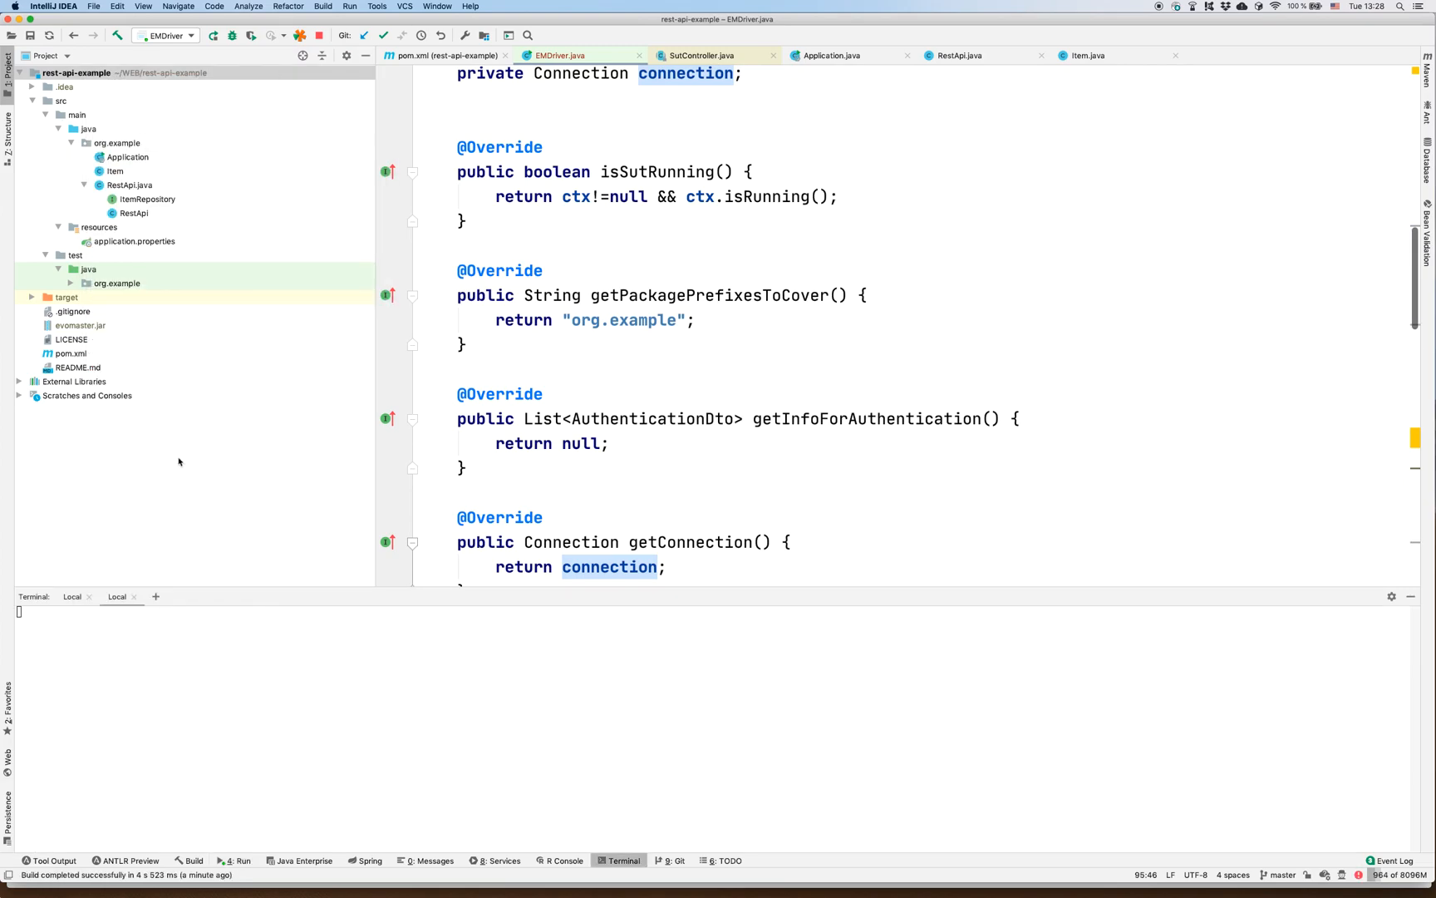
pyautogui.click(155, 596)
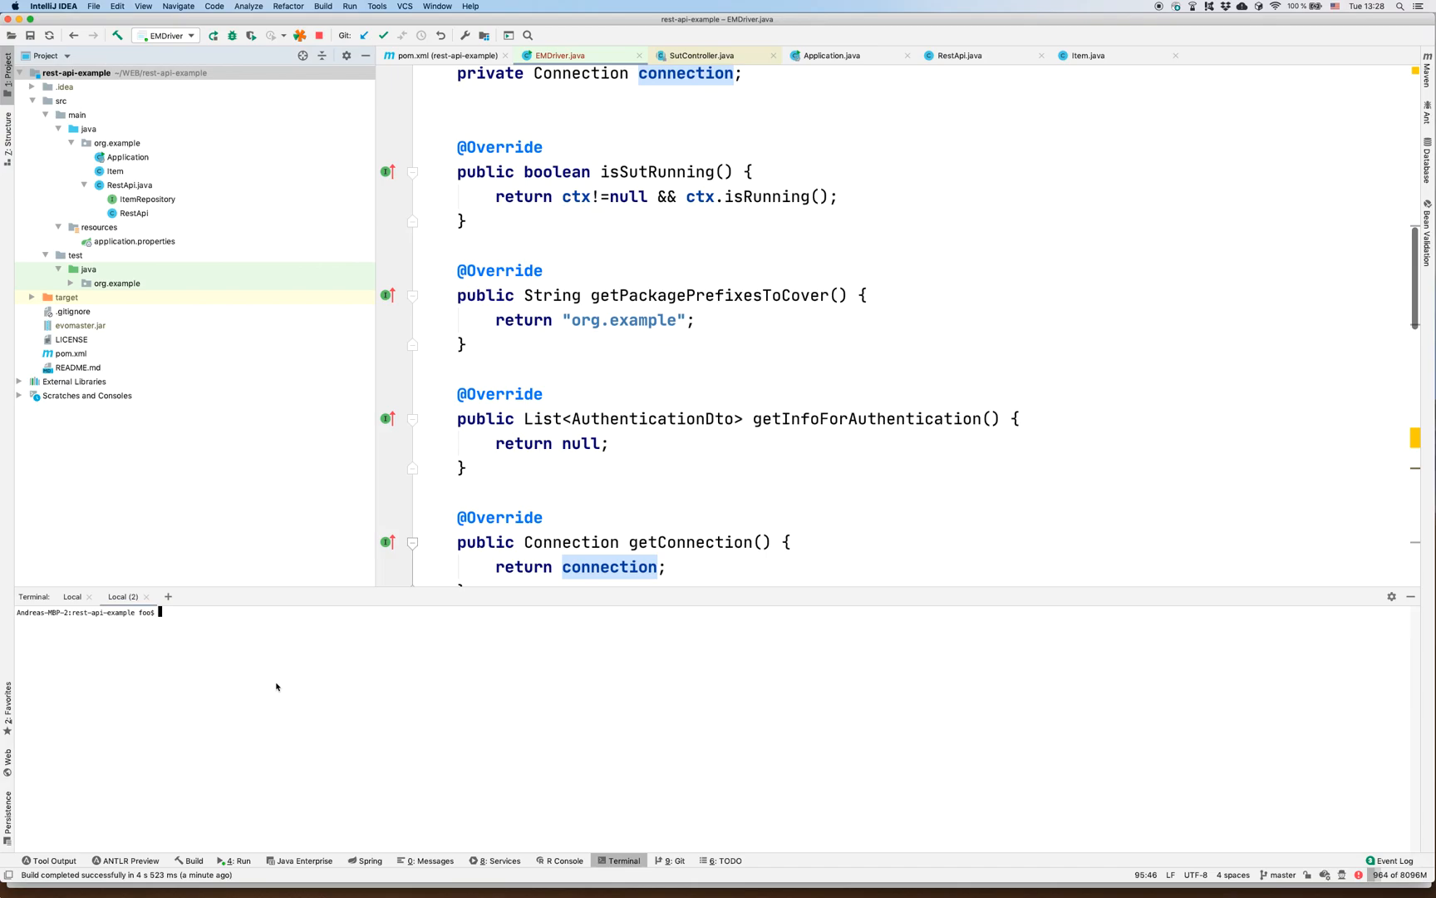
pyautogui.write('java -jar evomaster.jar  --maxTime')
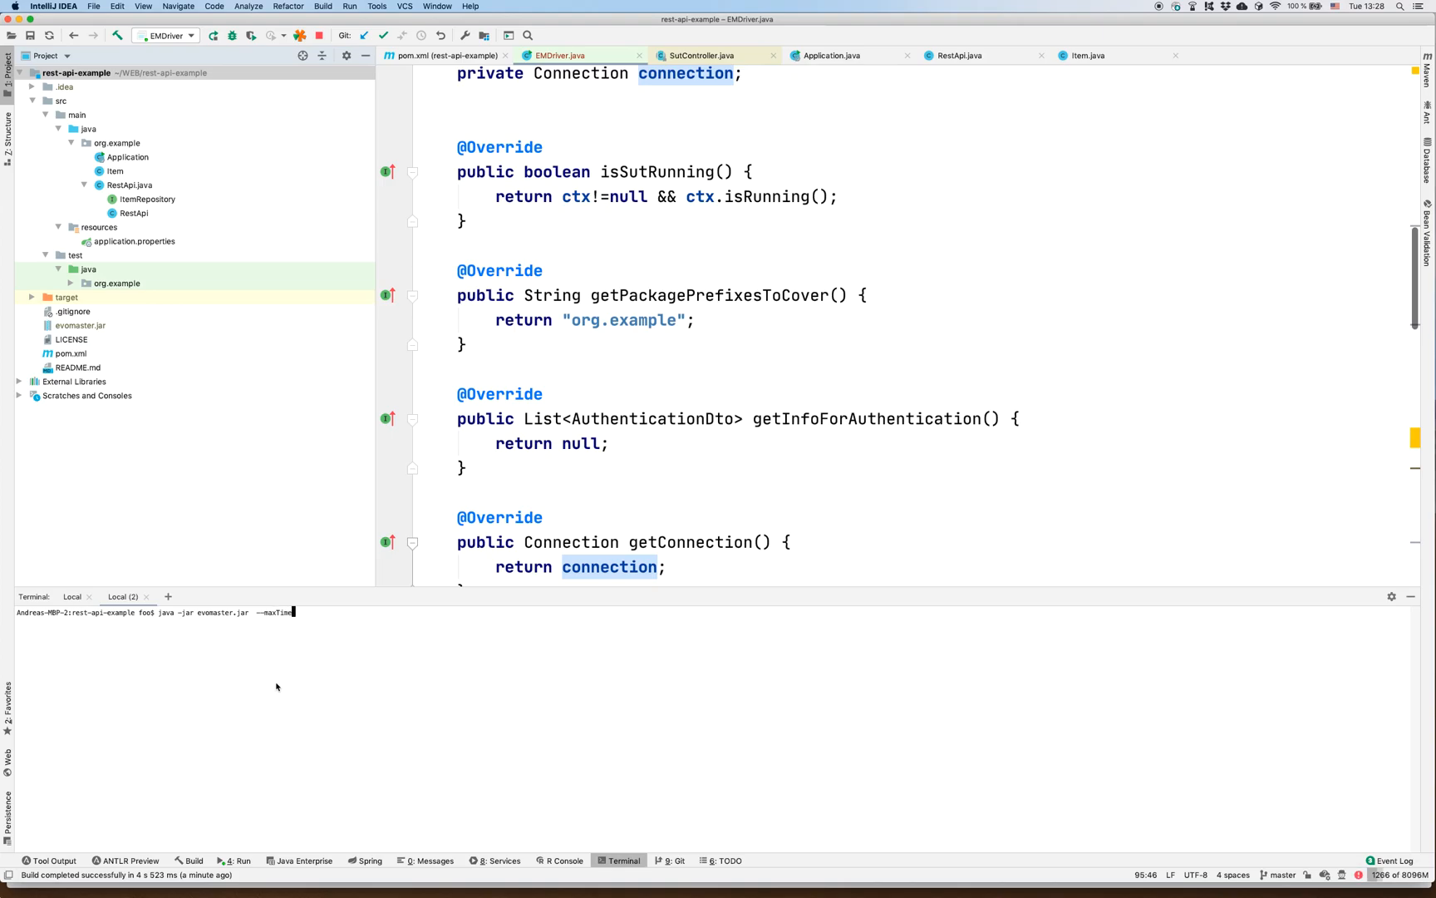
pyautogui.write('20s  --outputFolder')
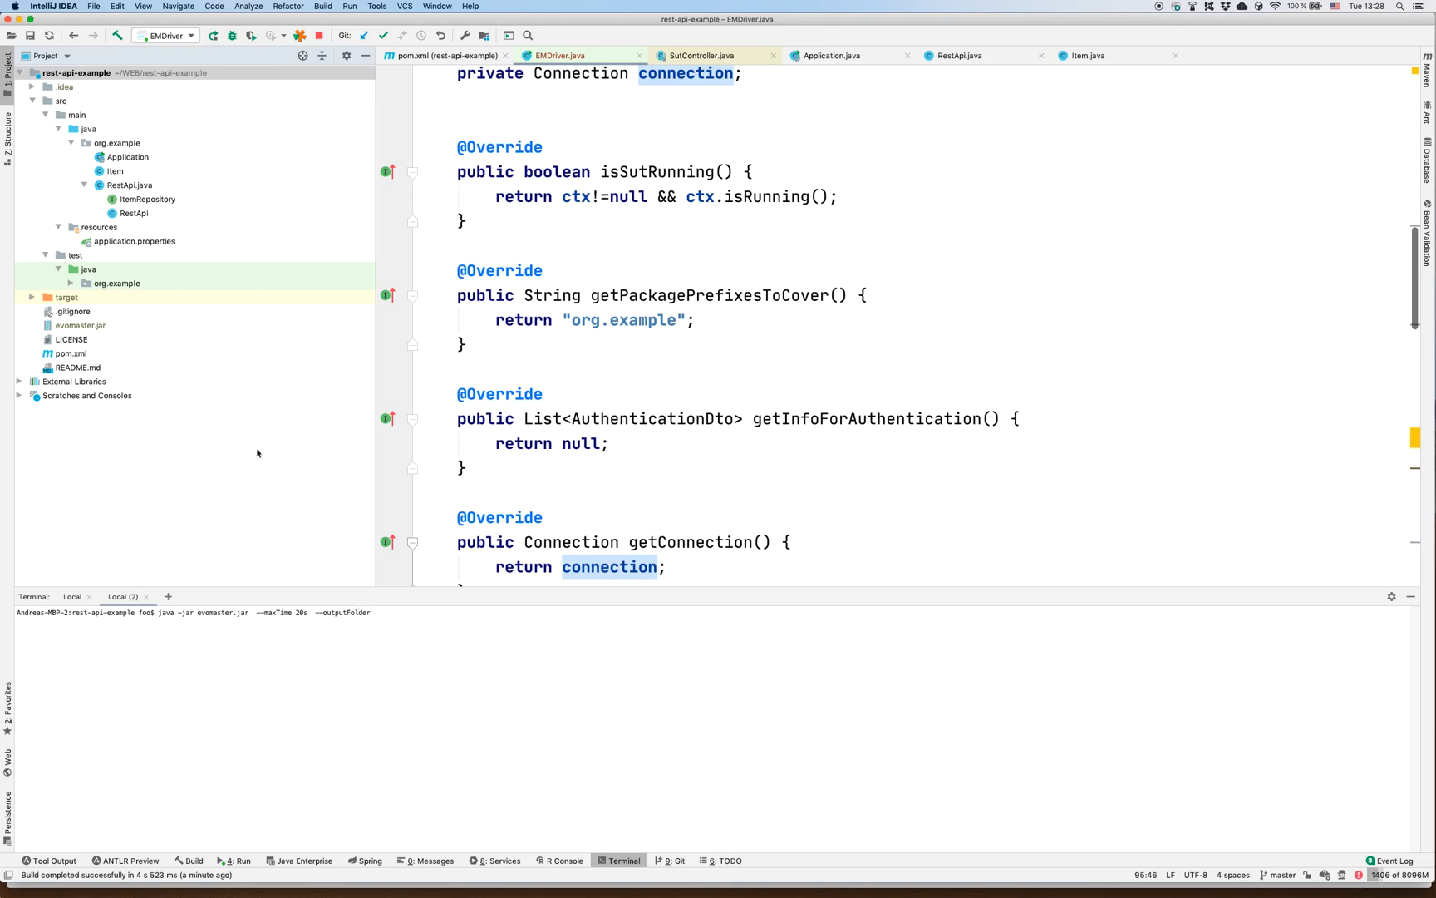
# - Copy the test/java folder's repository-root path and run EvoMaster with output to src/test/java
pyautogui.click(88, 269)
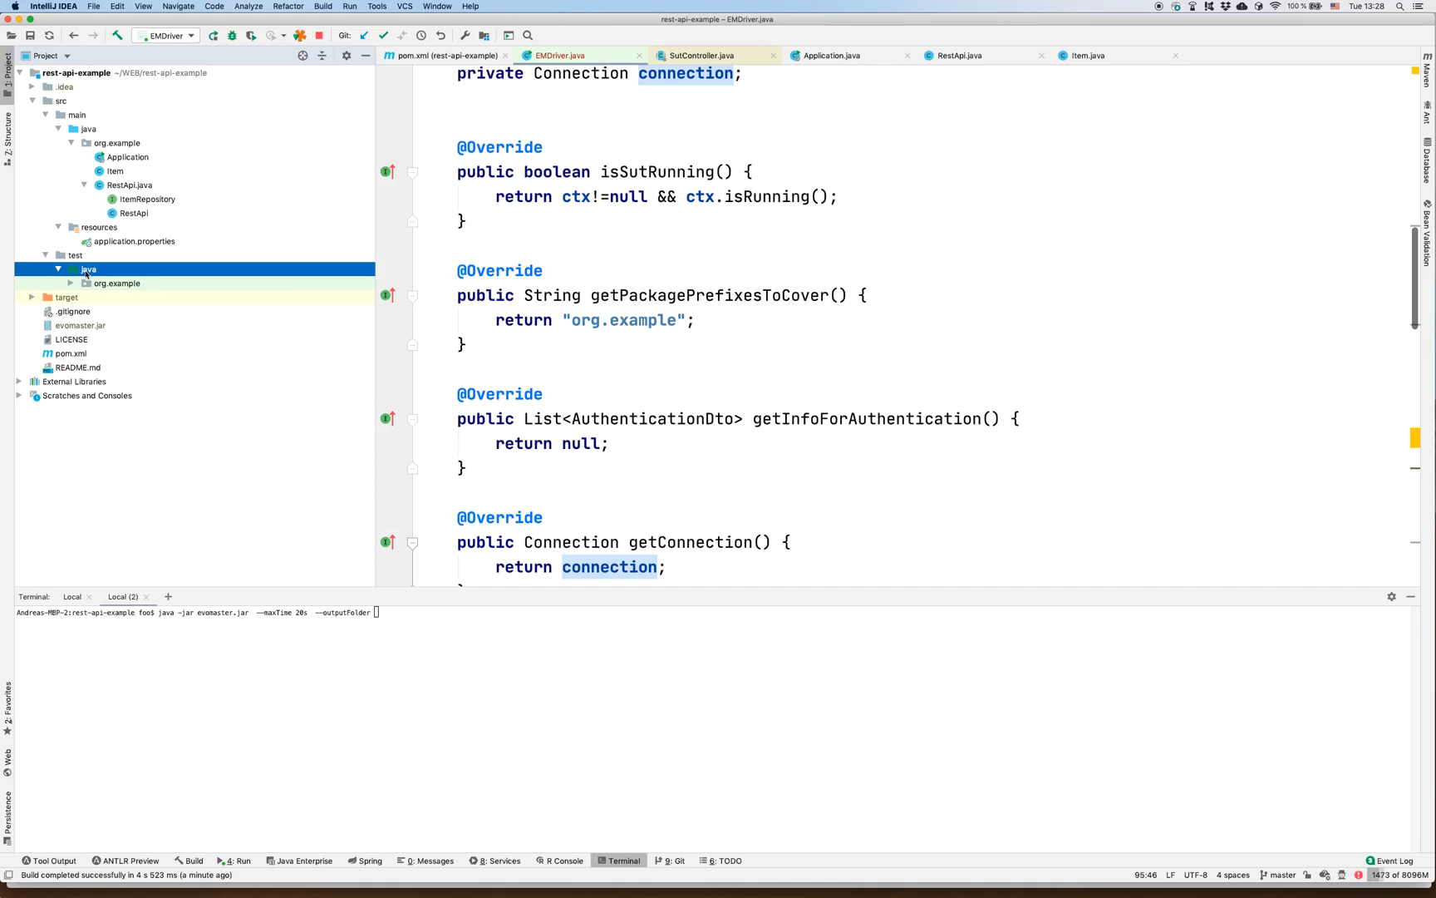
pyautogui.rightClick(89, 268)
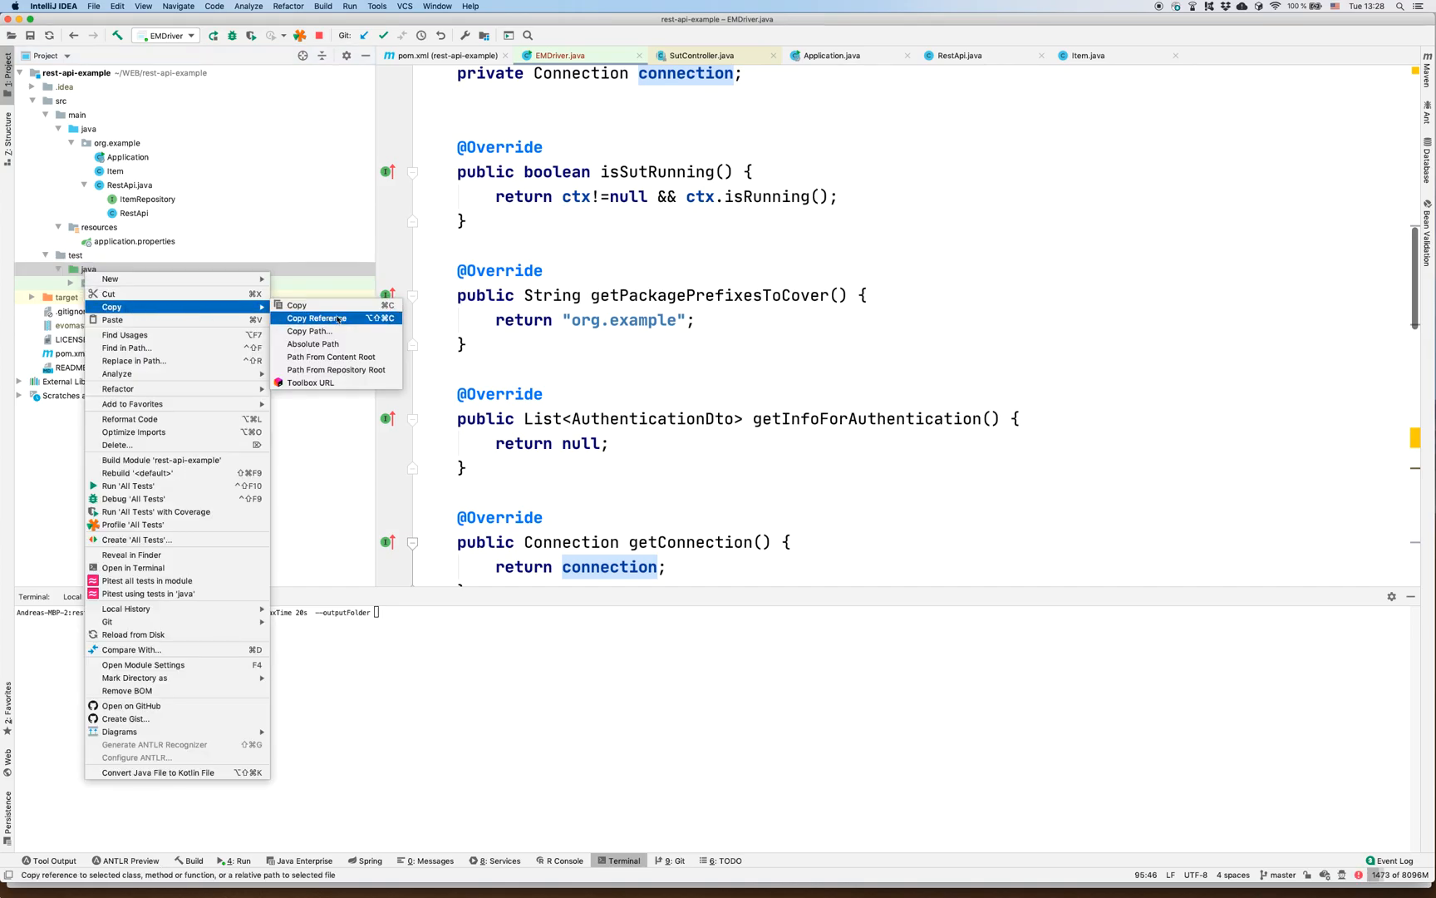
pyautogui.click(309, 331)
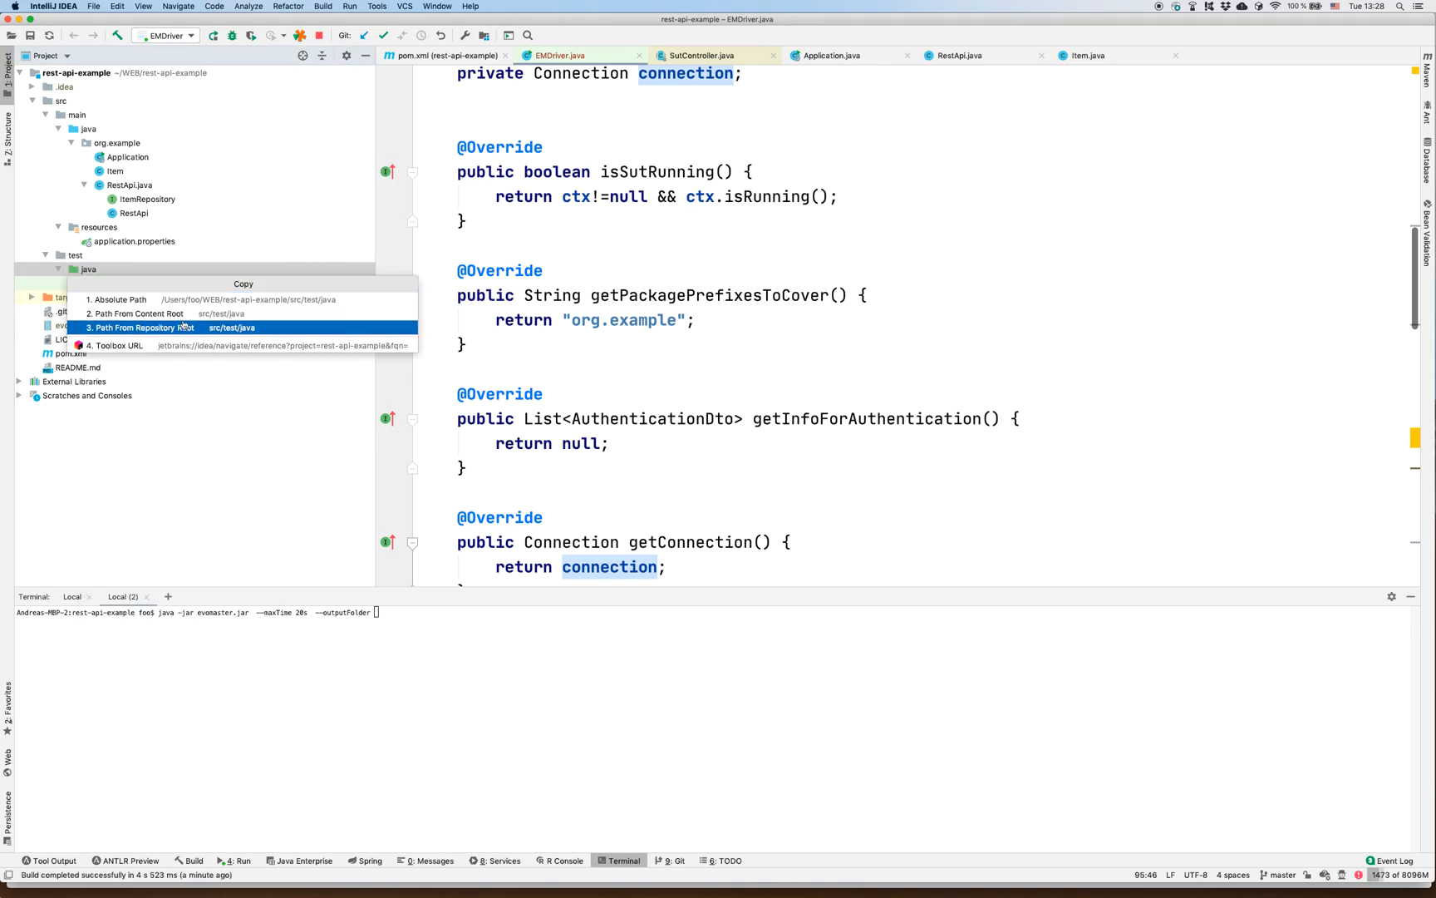
pyautogui.click(165, 326)
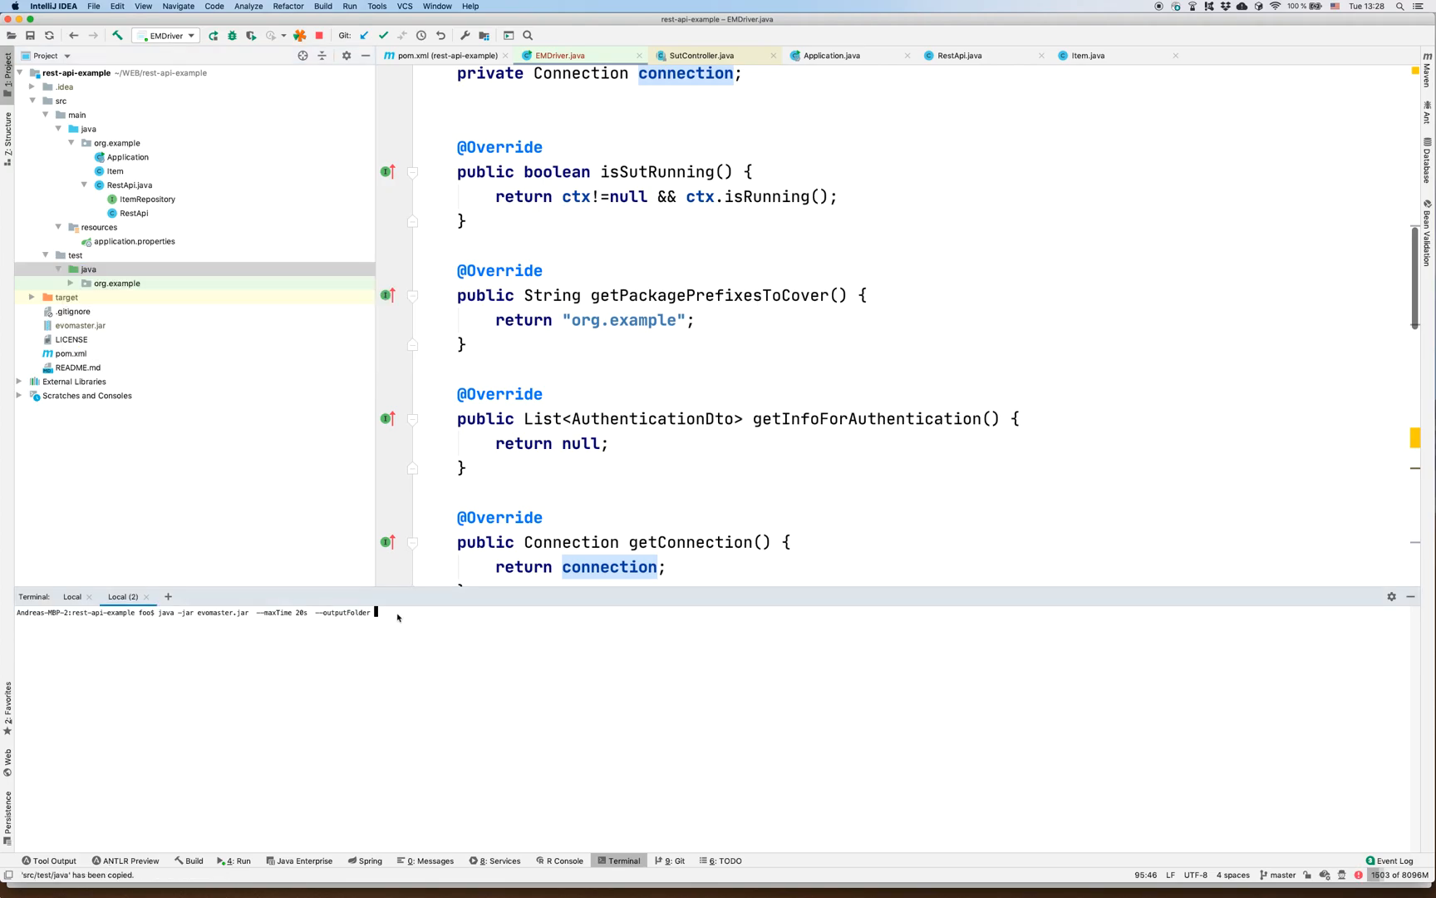
pyautogui.write('src/test/java')
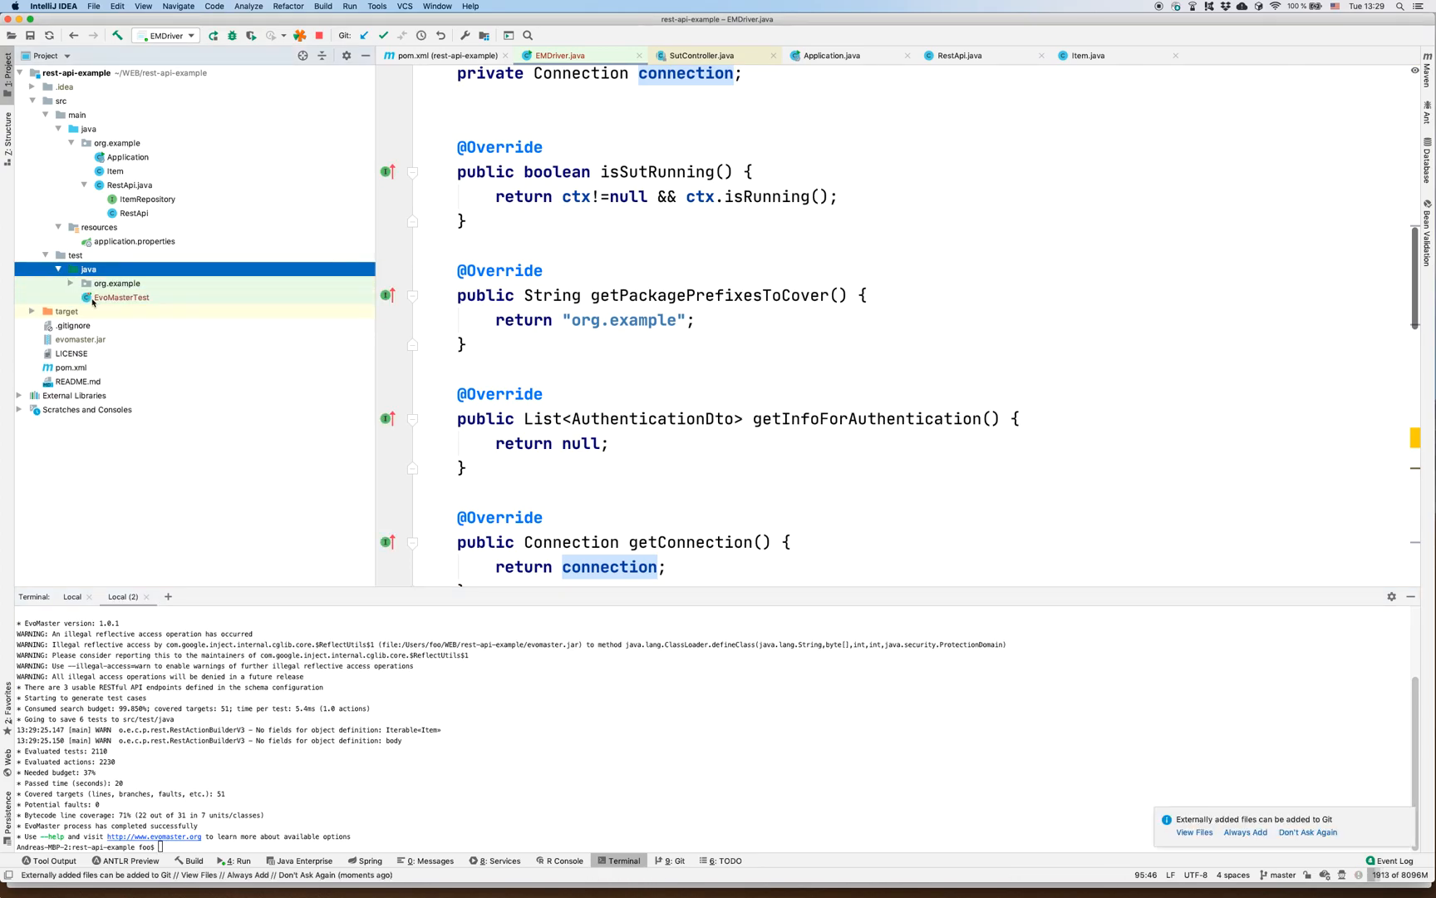
# - Open EvoMasterTest and scroll through its setup methods and test_0 with ITEM insertions
pyautogui.doubleClick(121, 297)
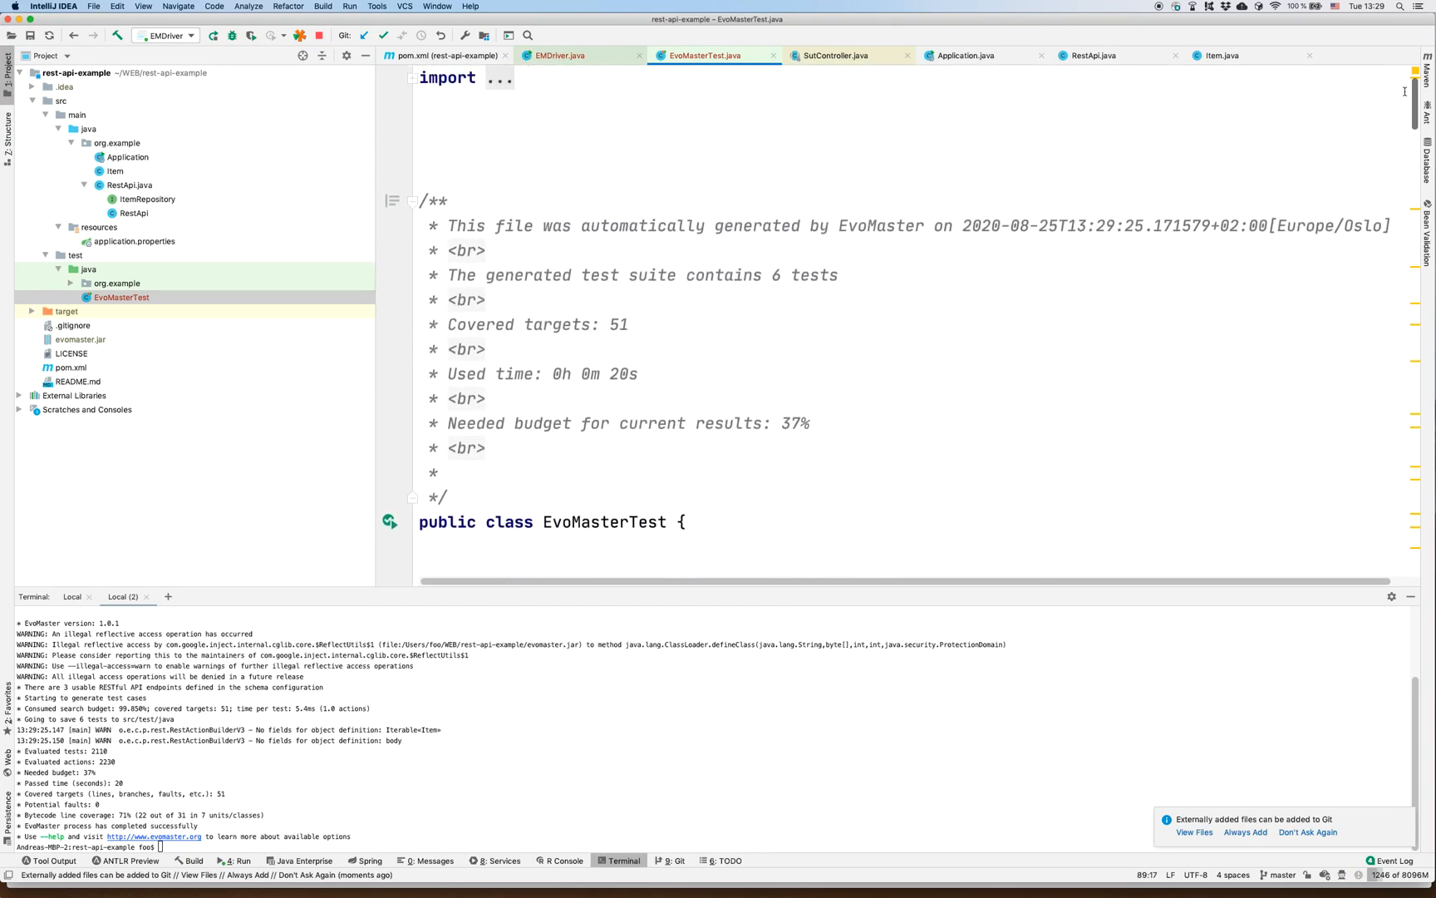
pyautogui.scroll(-3)
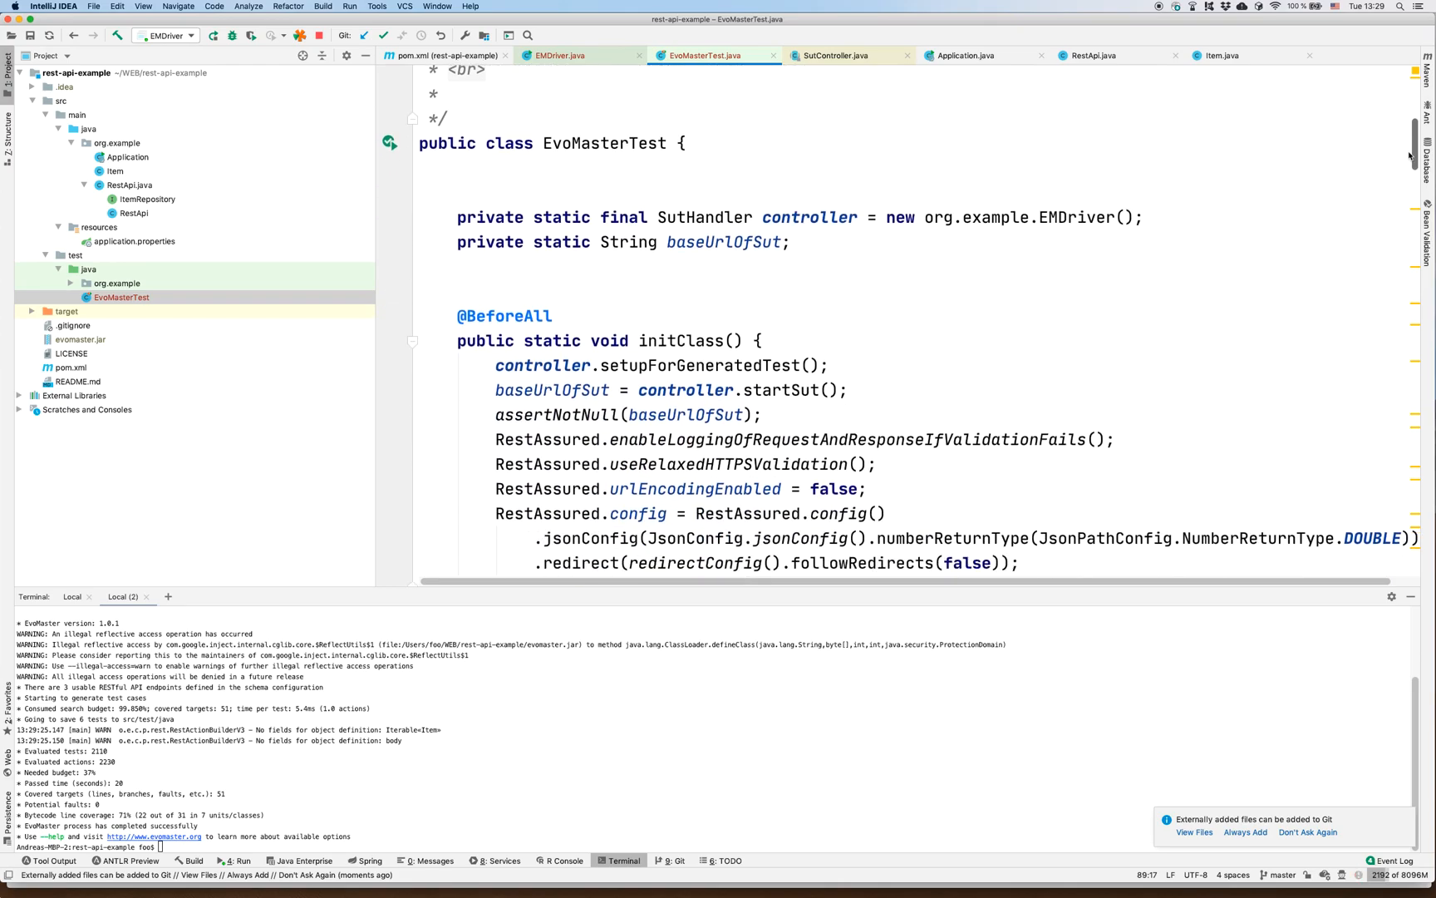
pyautogui.scroll(-3)
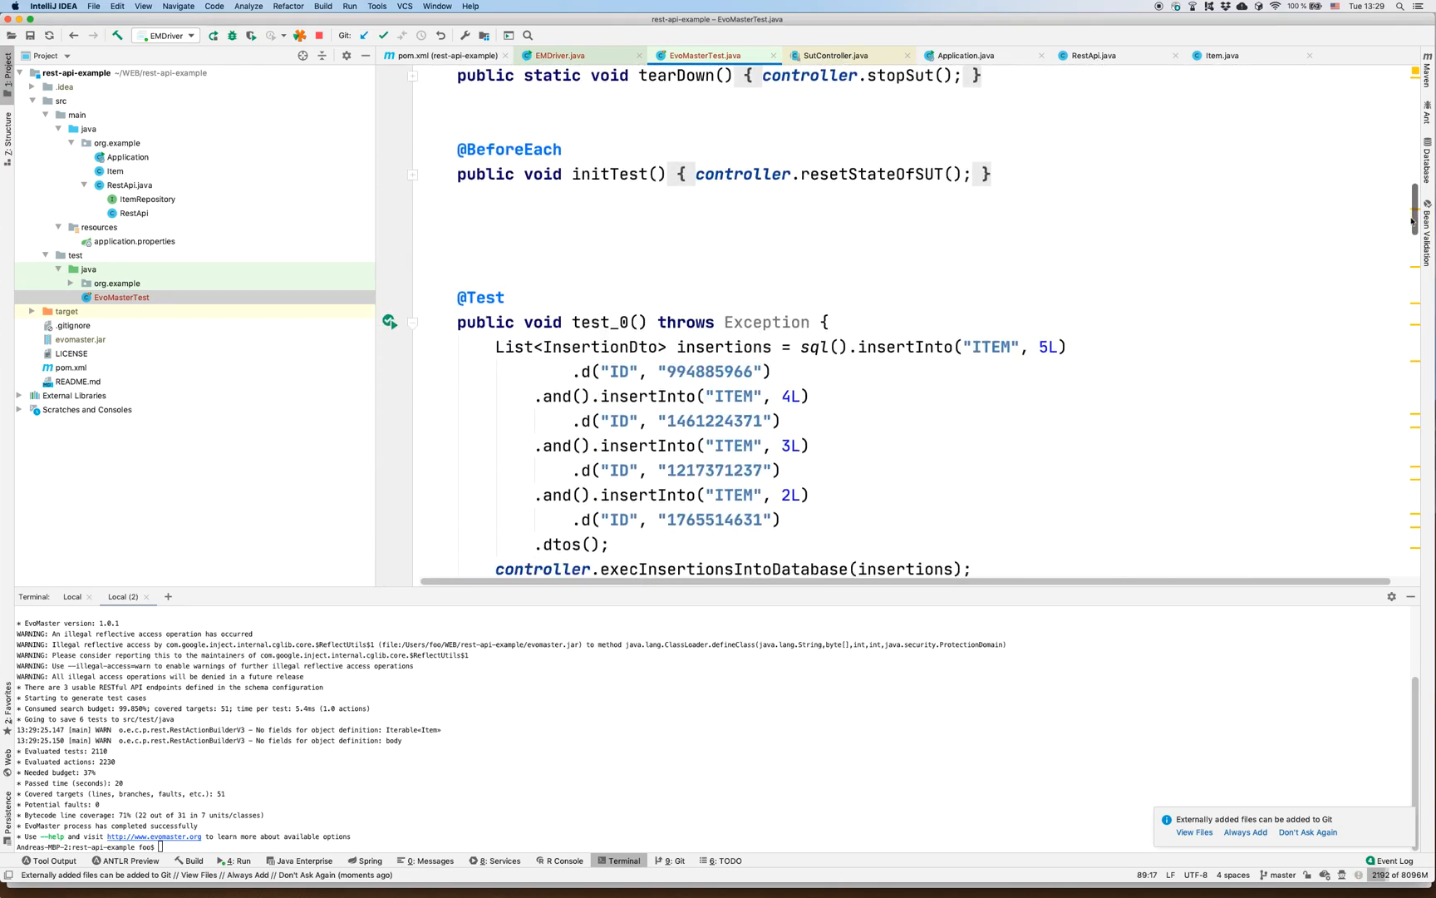